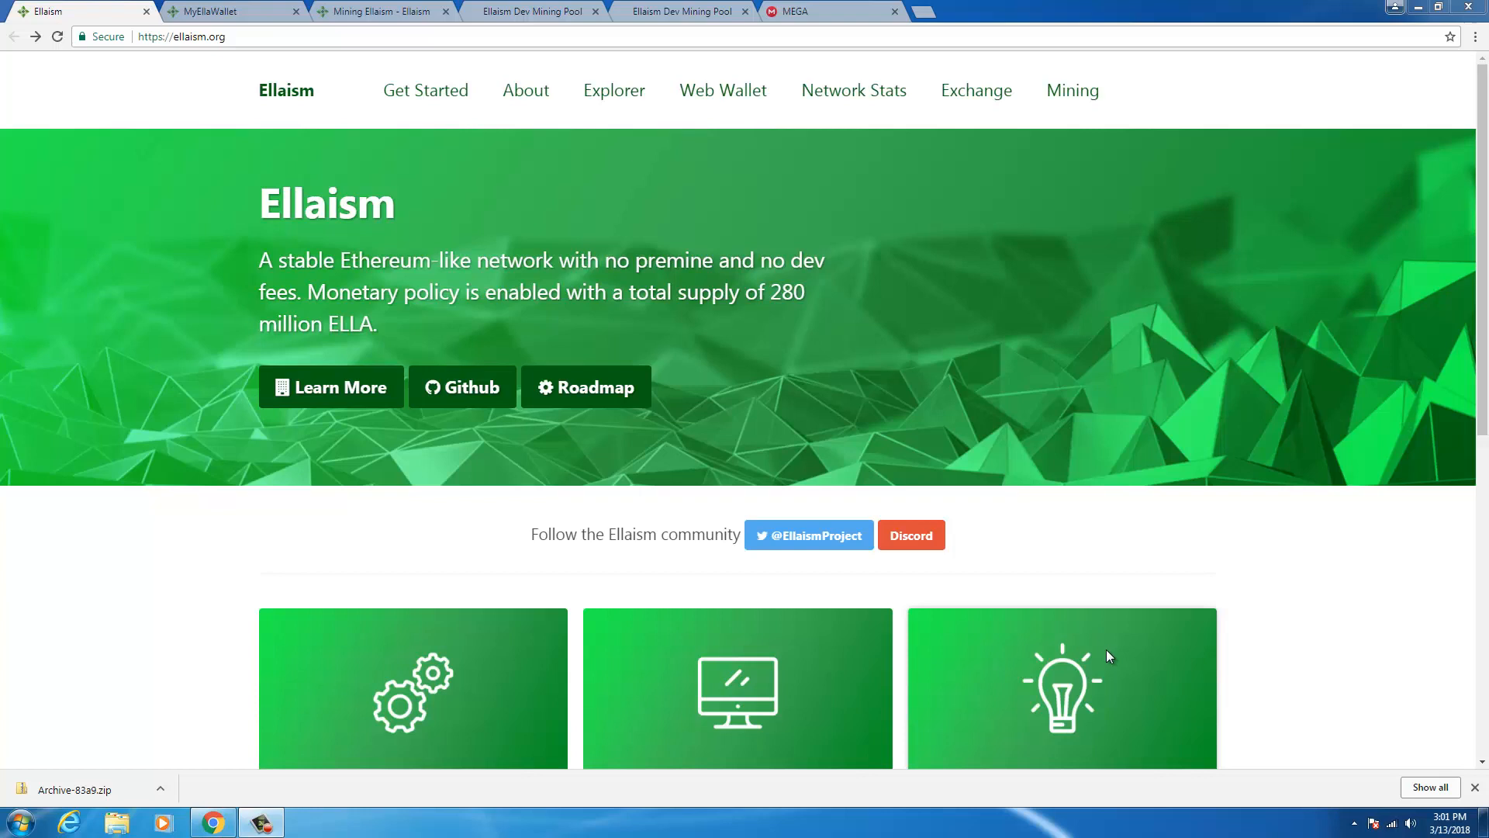
{"action": "mouse_move", "coordinate": [349, 8]}
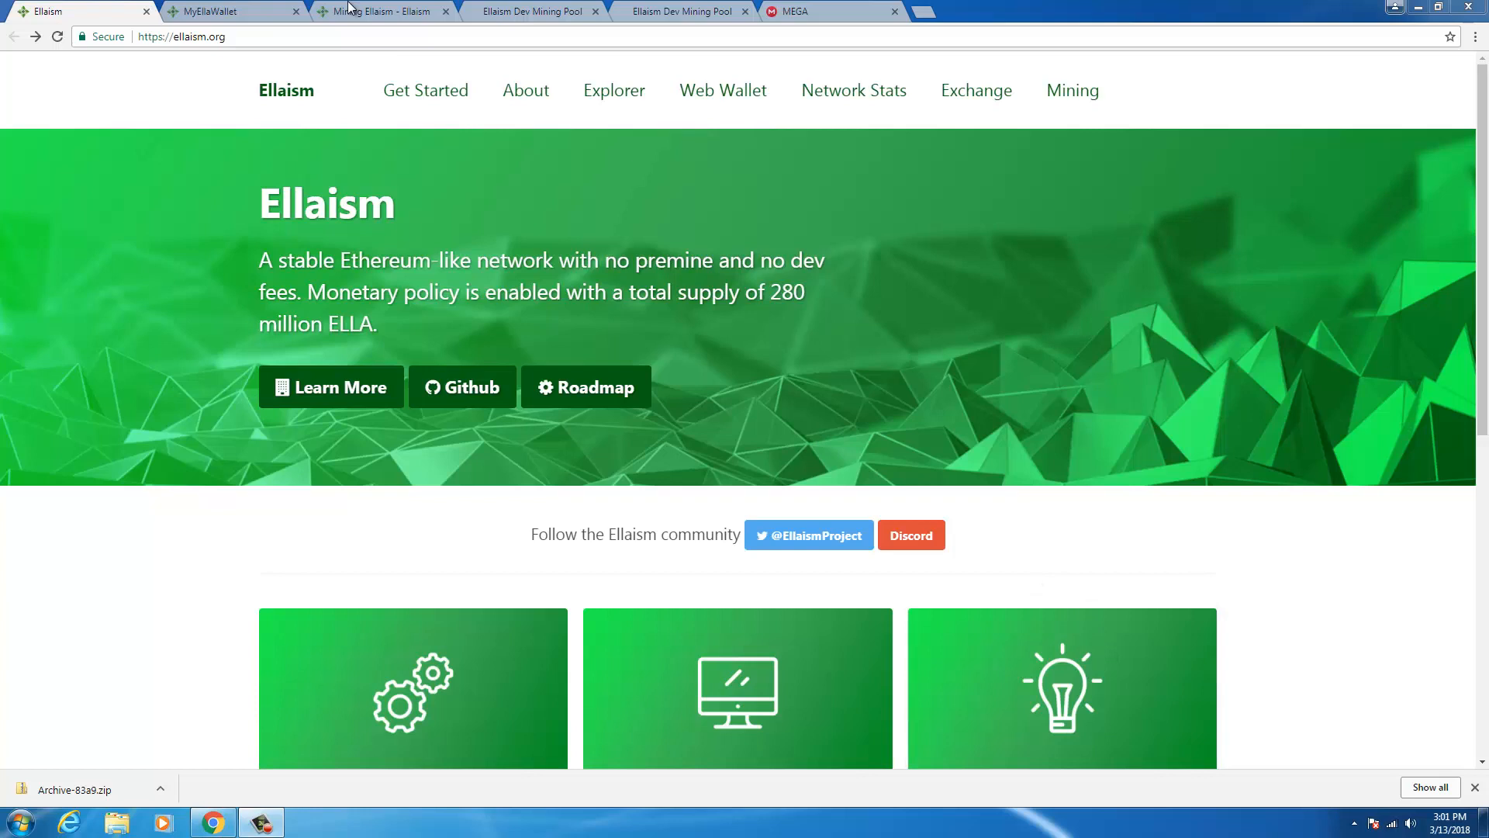
{"action": "mouse_move", "coordinate": [293, 153]}
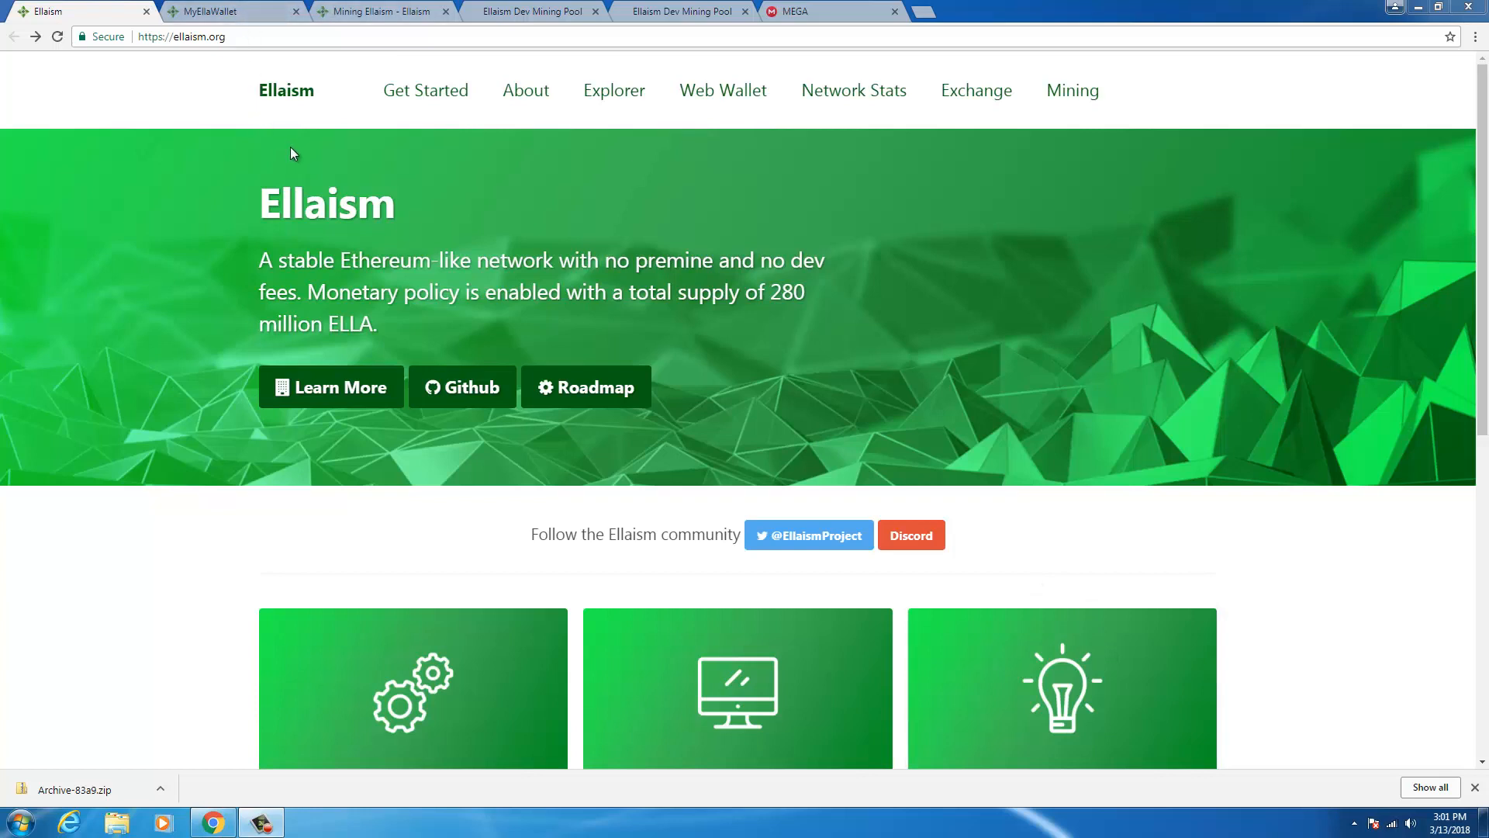
{"action": "mouse_move", "coordinate": [319, 158]}
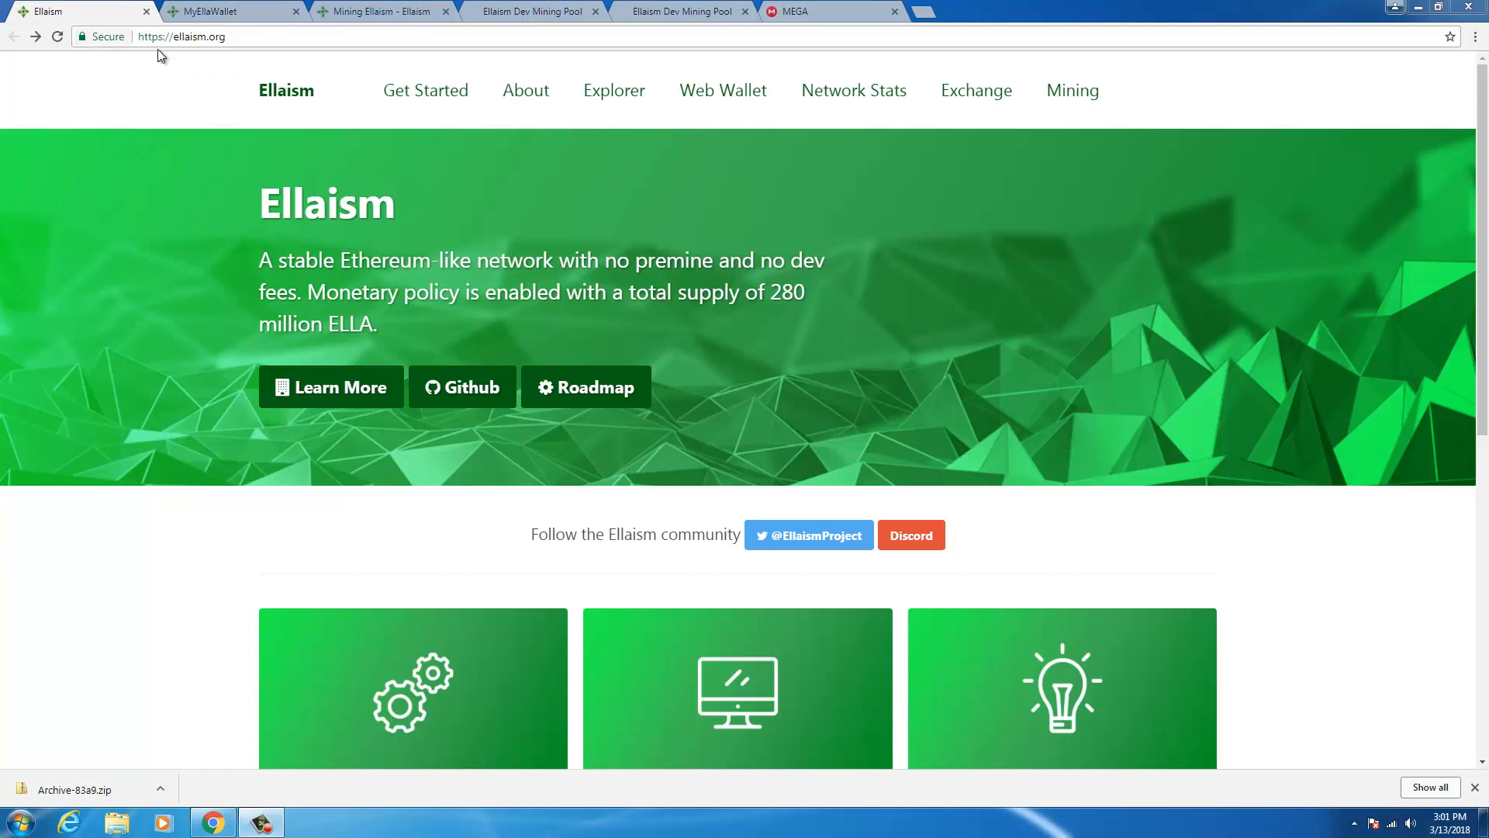
{"action": "mouse_move", "coordinate": [194, 62]}
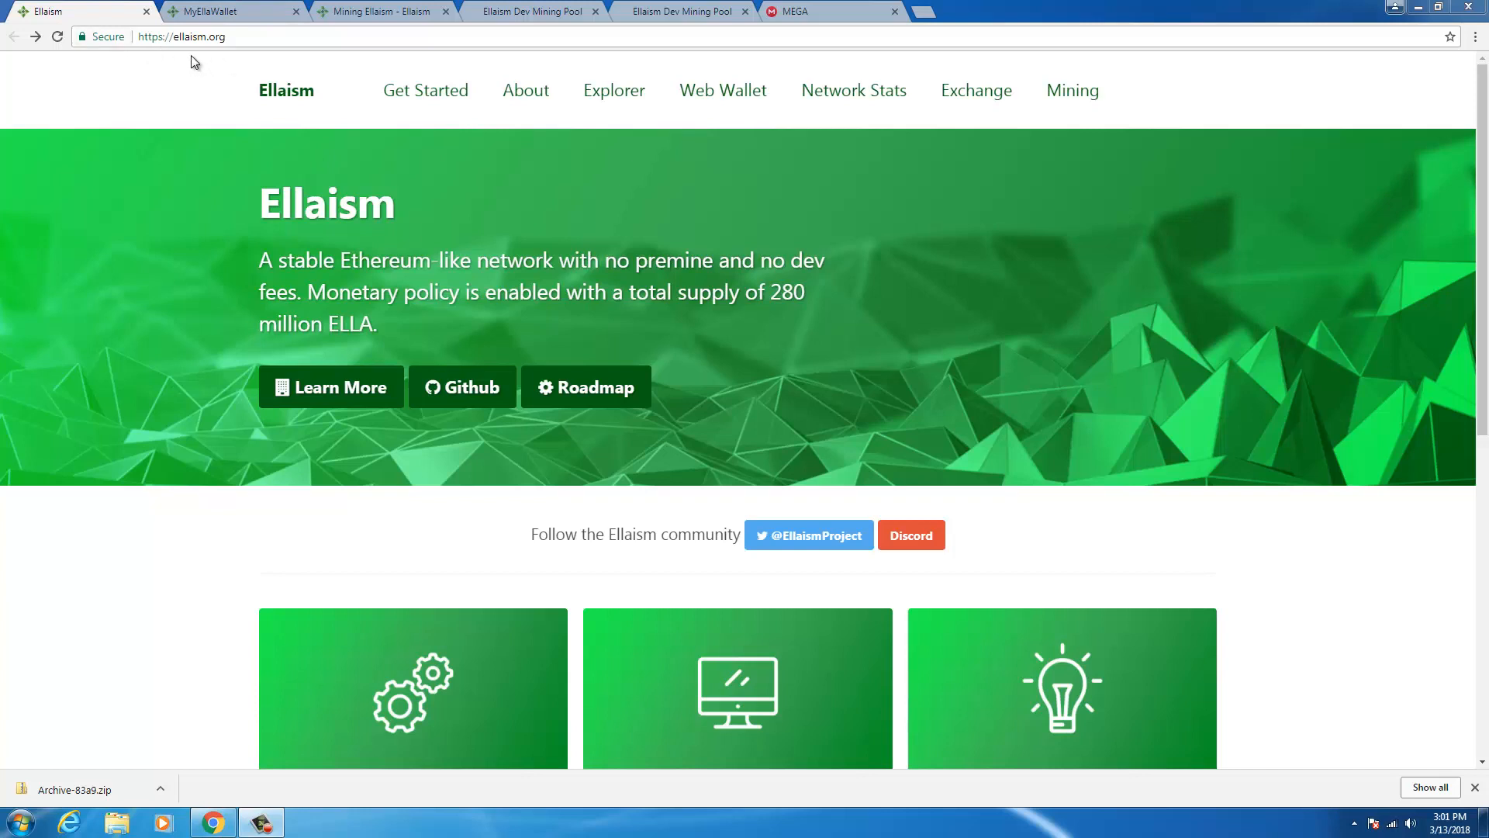
{"action": "mouse_move", "coordinate": [358, 79]}
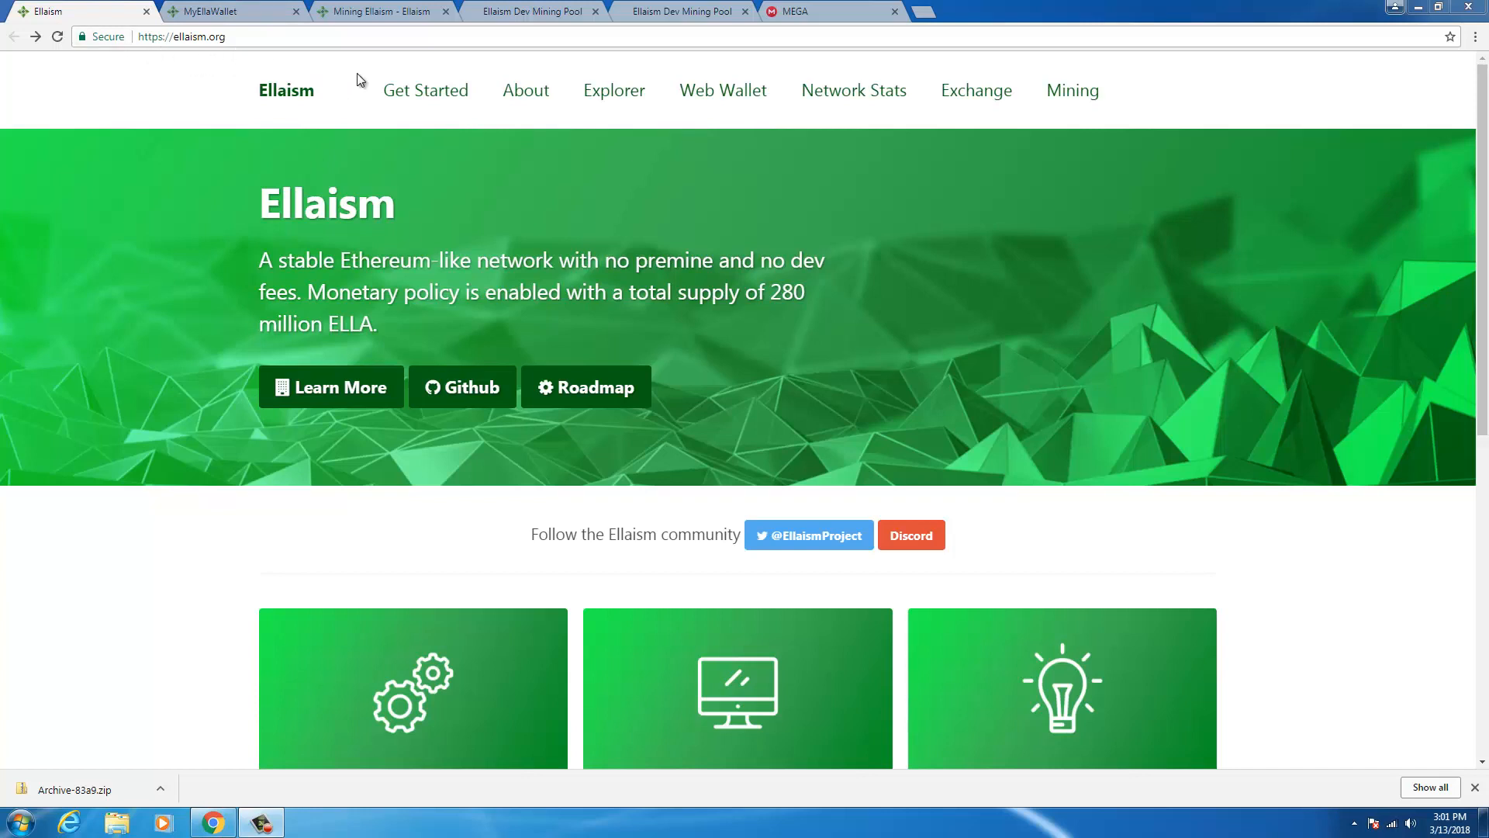
{"action": "mouse_move", "coordinate": [722, 90]}
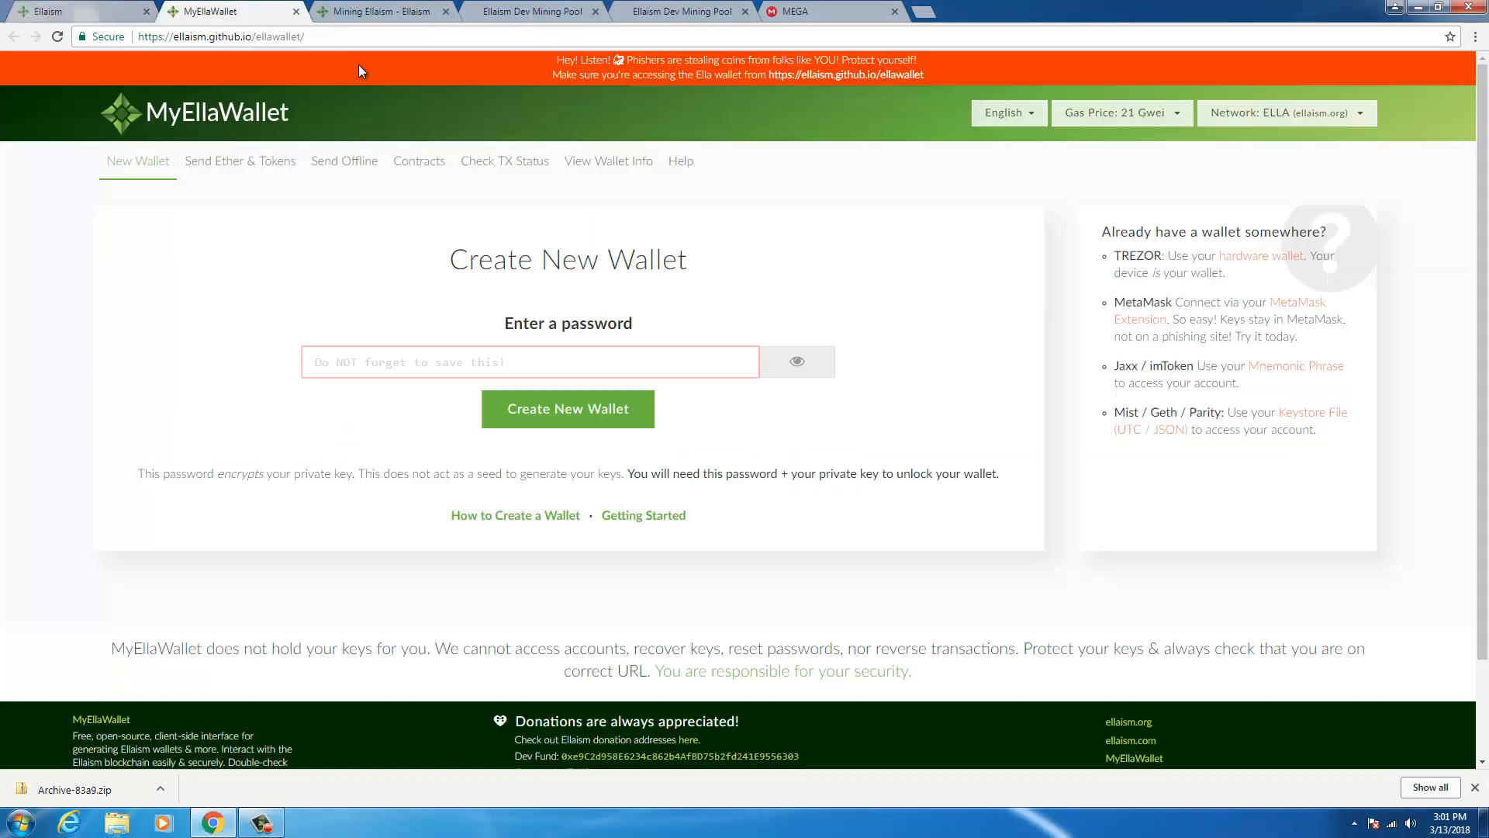
{"action": "mouse_move", "coordinate": [1005, 424]}
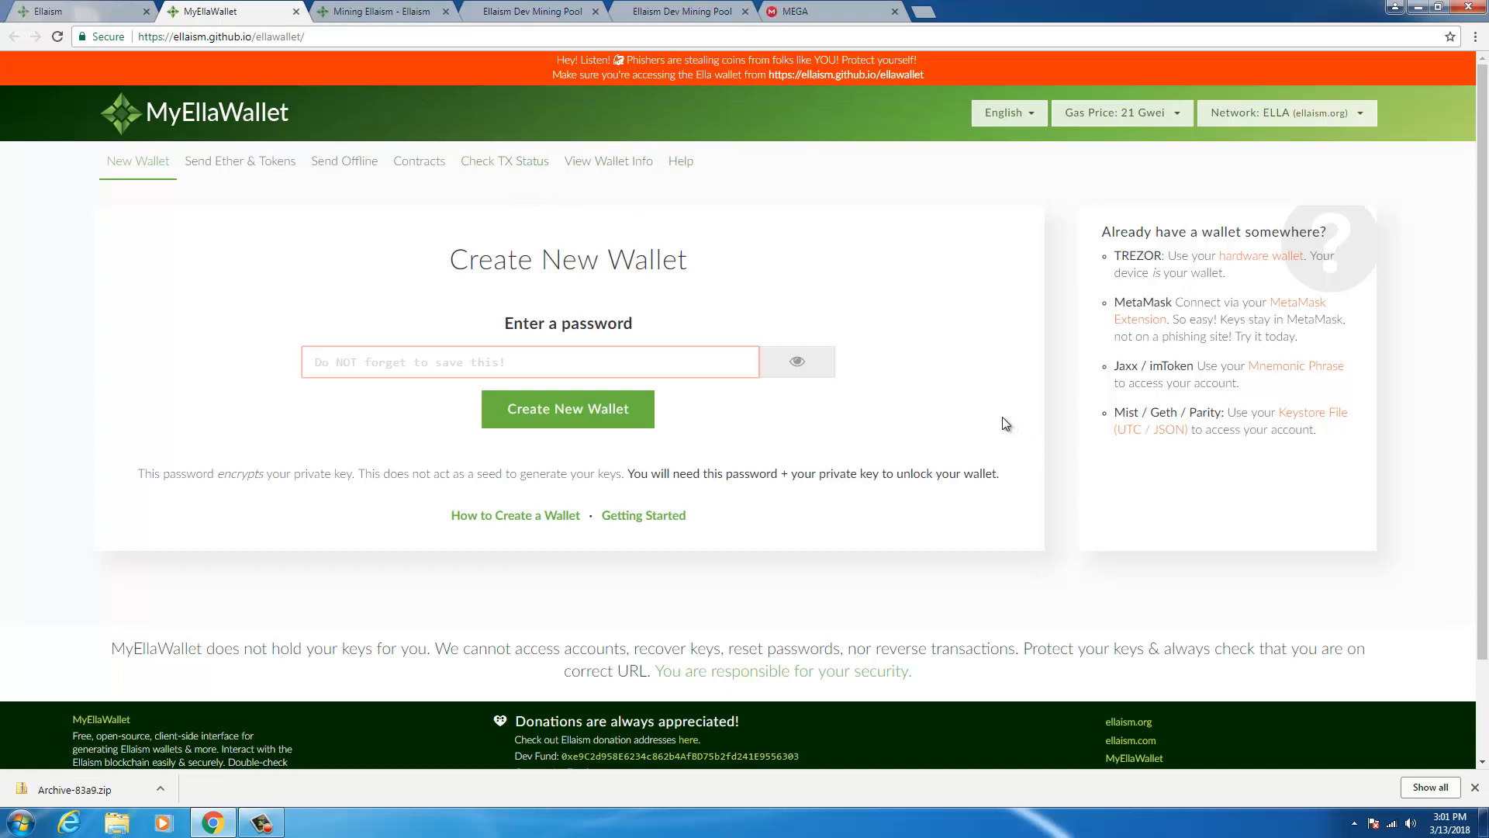
{"action": "mouse_move", "coordinate": [1010, 396]}
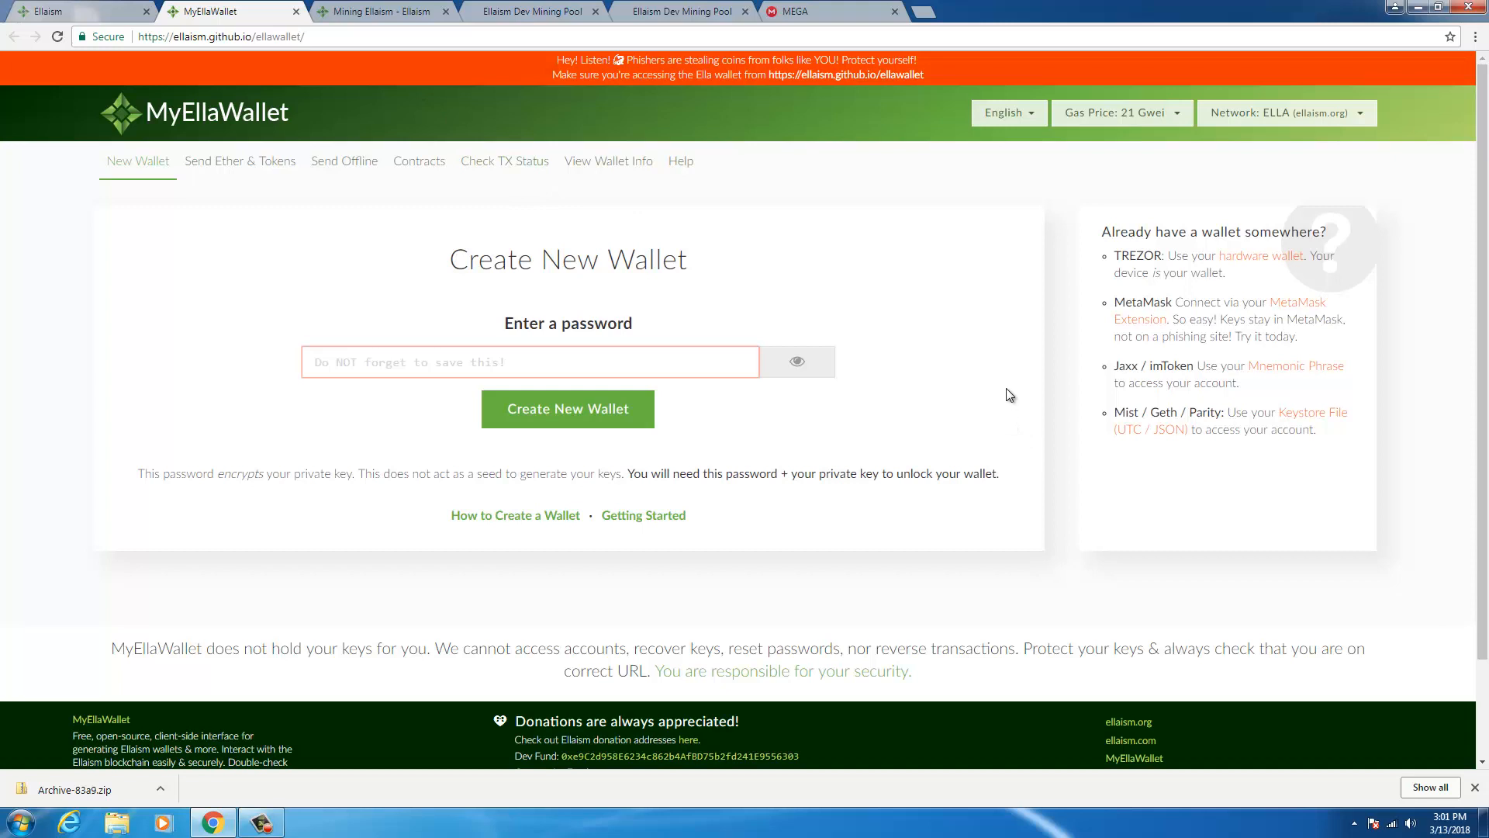
{"action": "mouse_move", "coordinate": [887, 363]}
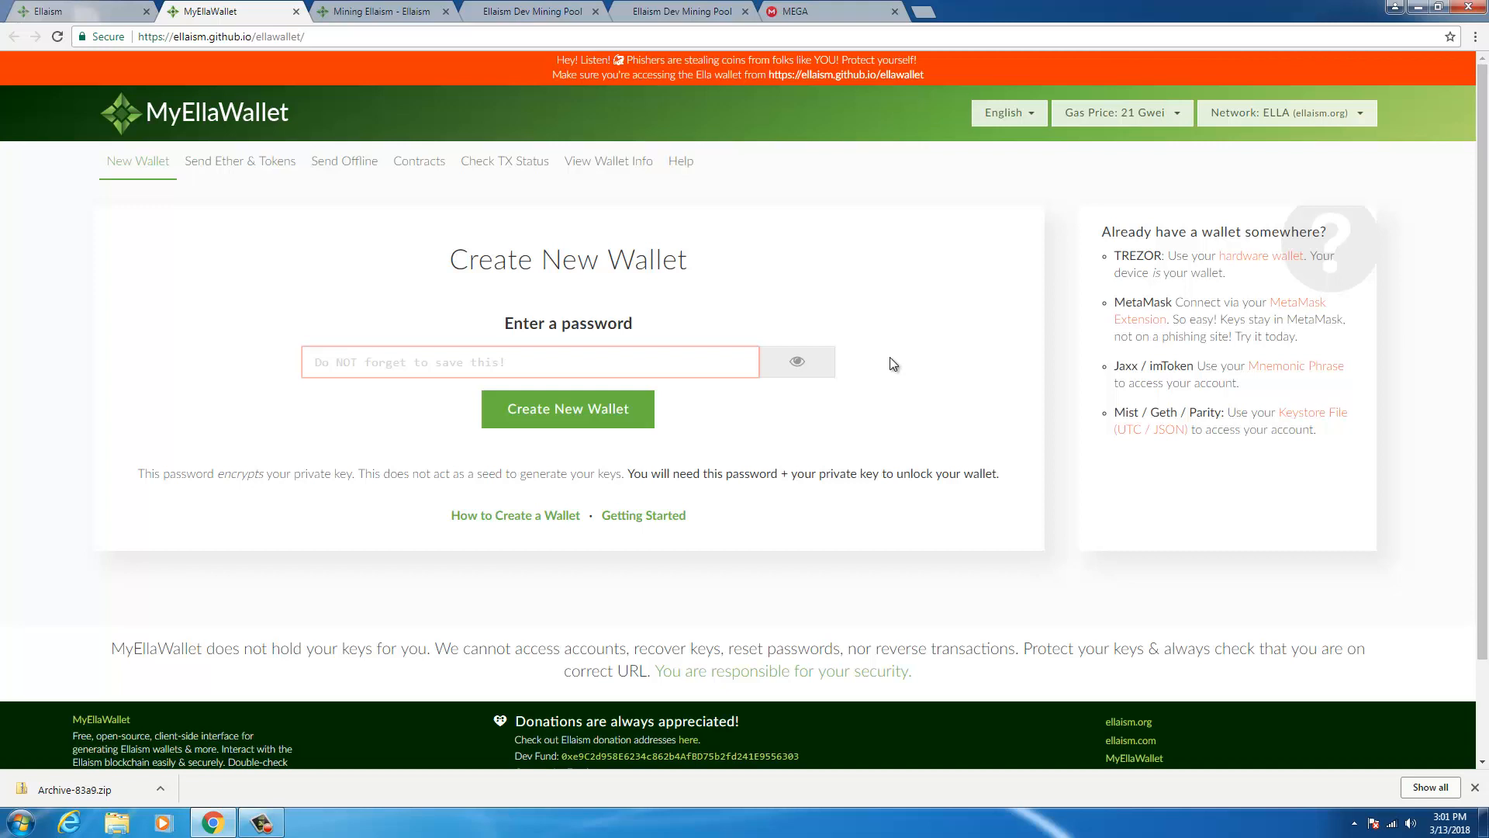
{"action": "mouse_move", "coordinate": [867, 366]}
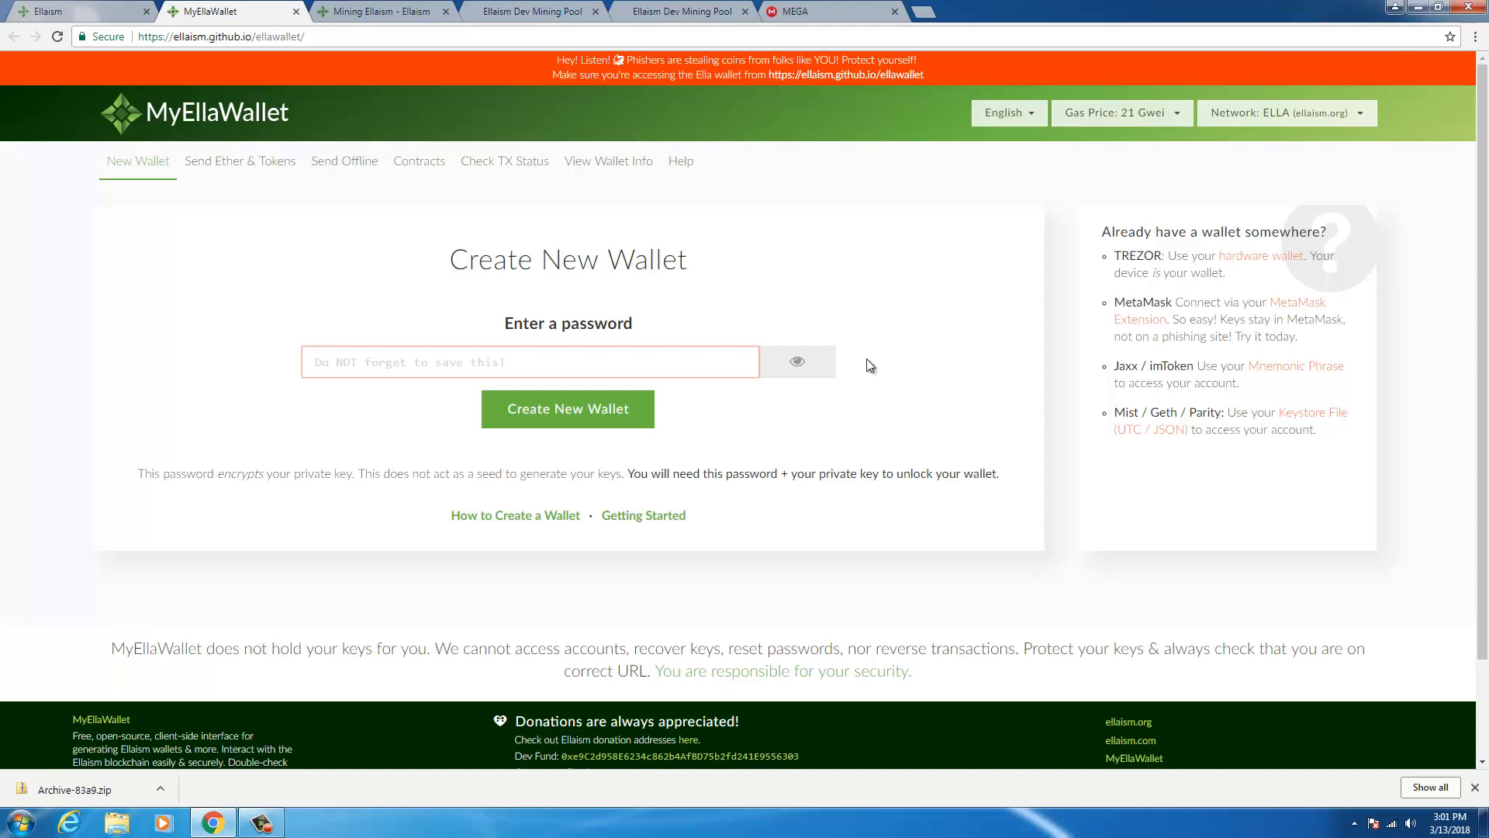
Enter a masked password in the new-wallet password field.
{"action": "left_click", "coordinate": [529, 361]}
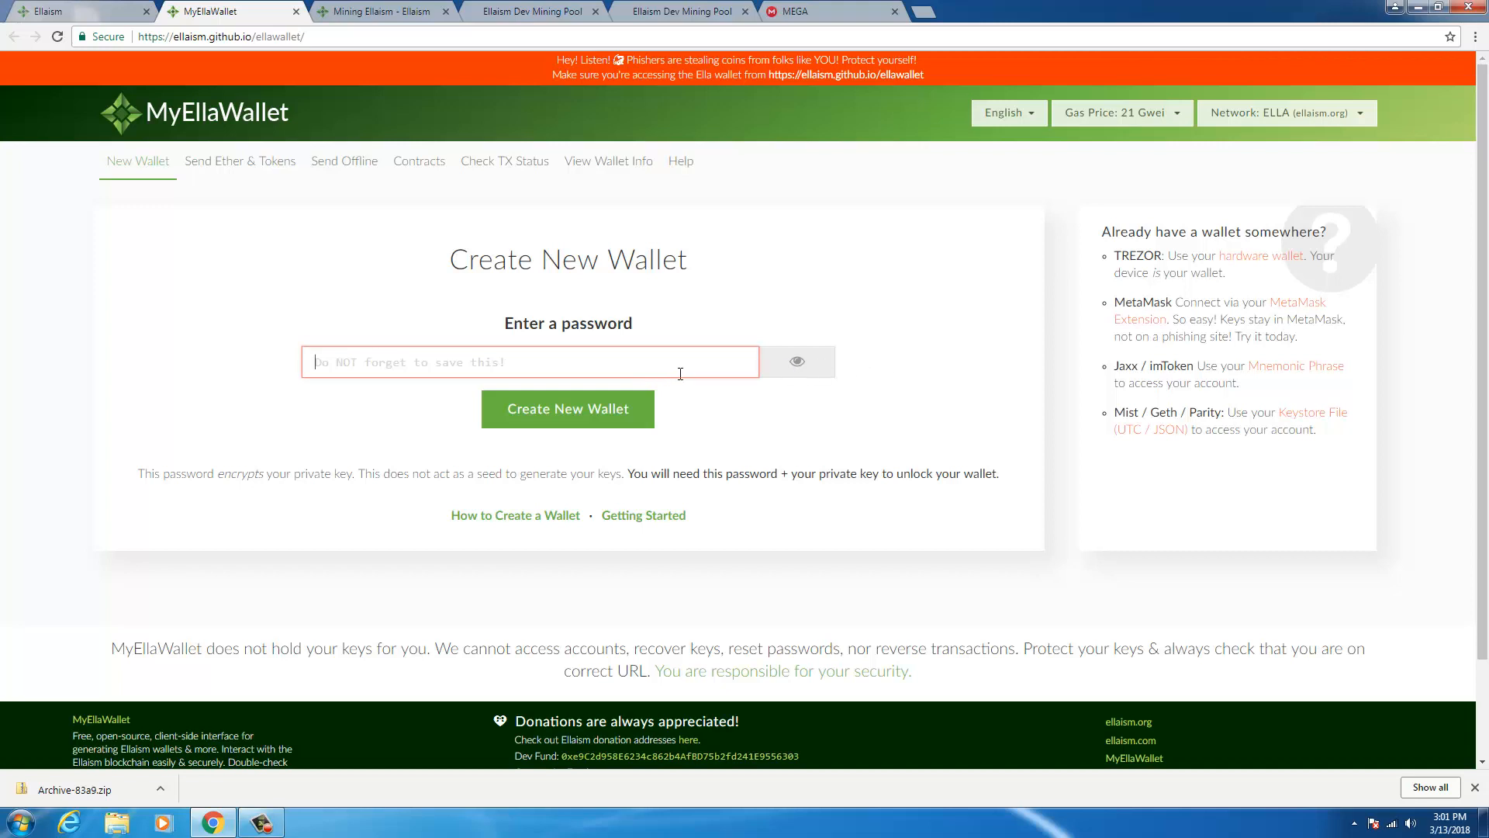
{"action": "mouse_move", "coordinate": [579, 447]}
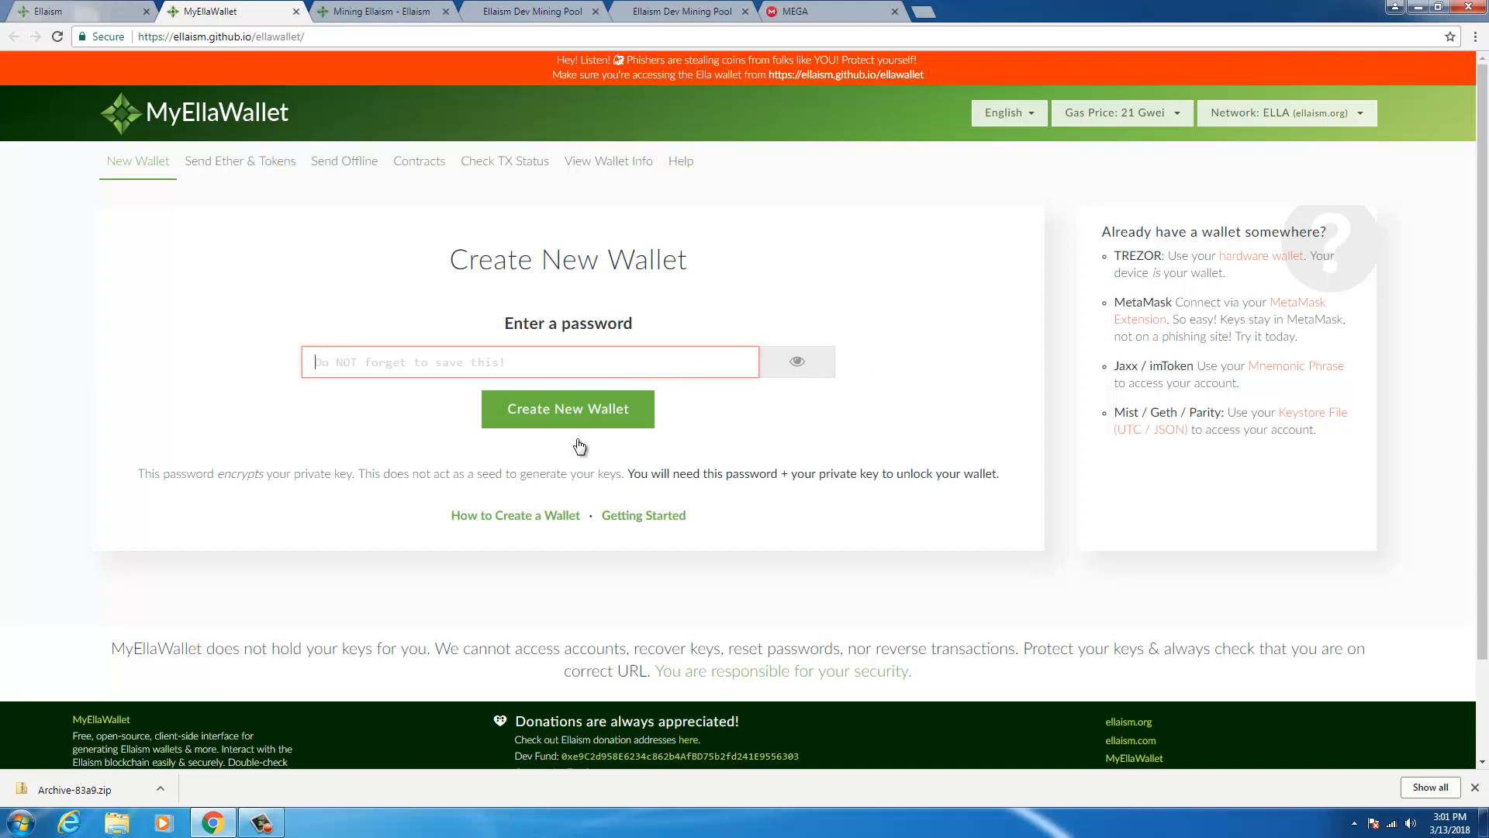
{"action": "mouse_move", "coordinate": [255, 791]}
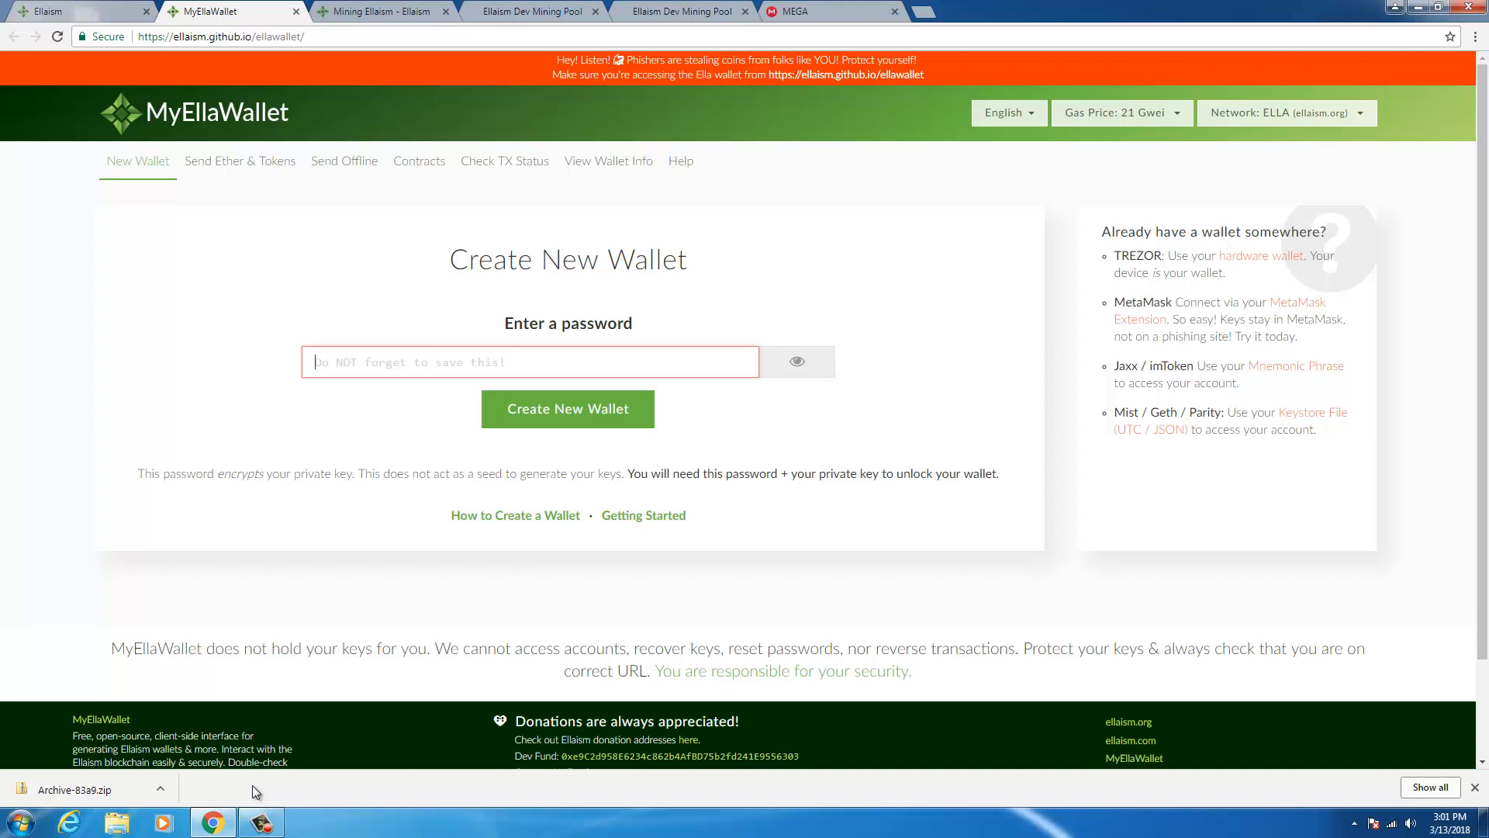
{"action": "type", "text": "••"}
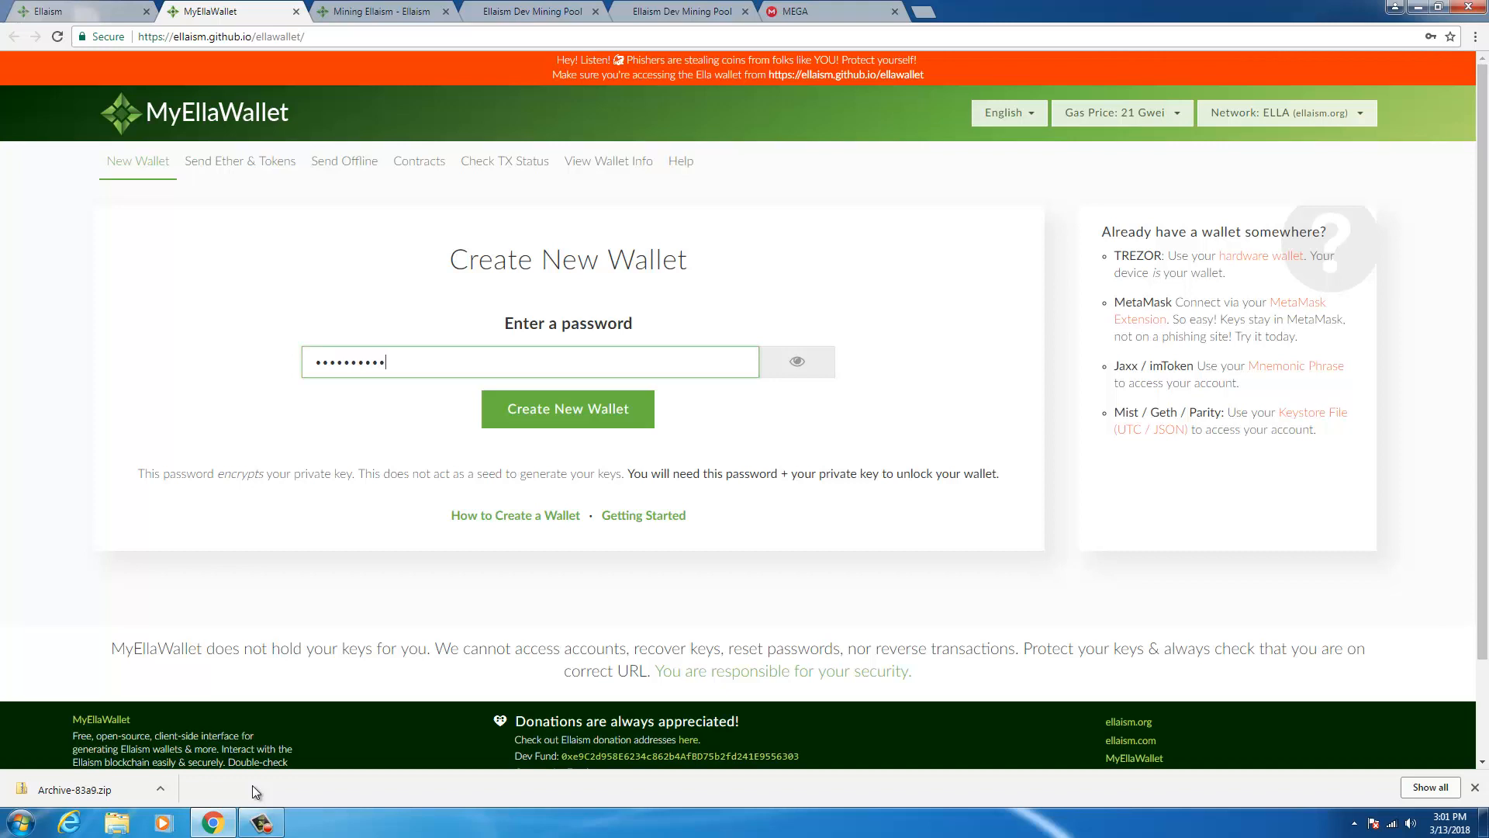
{"action": "mouse_move", "coordinate": [594, 426]}
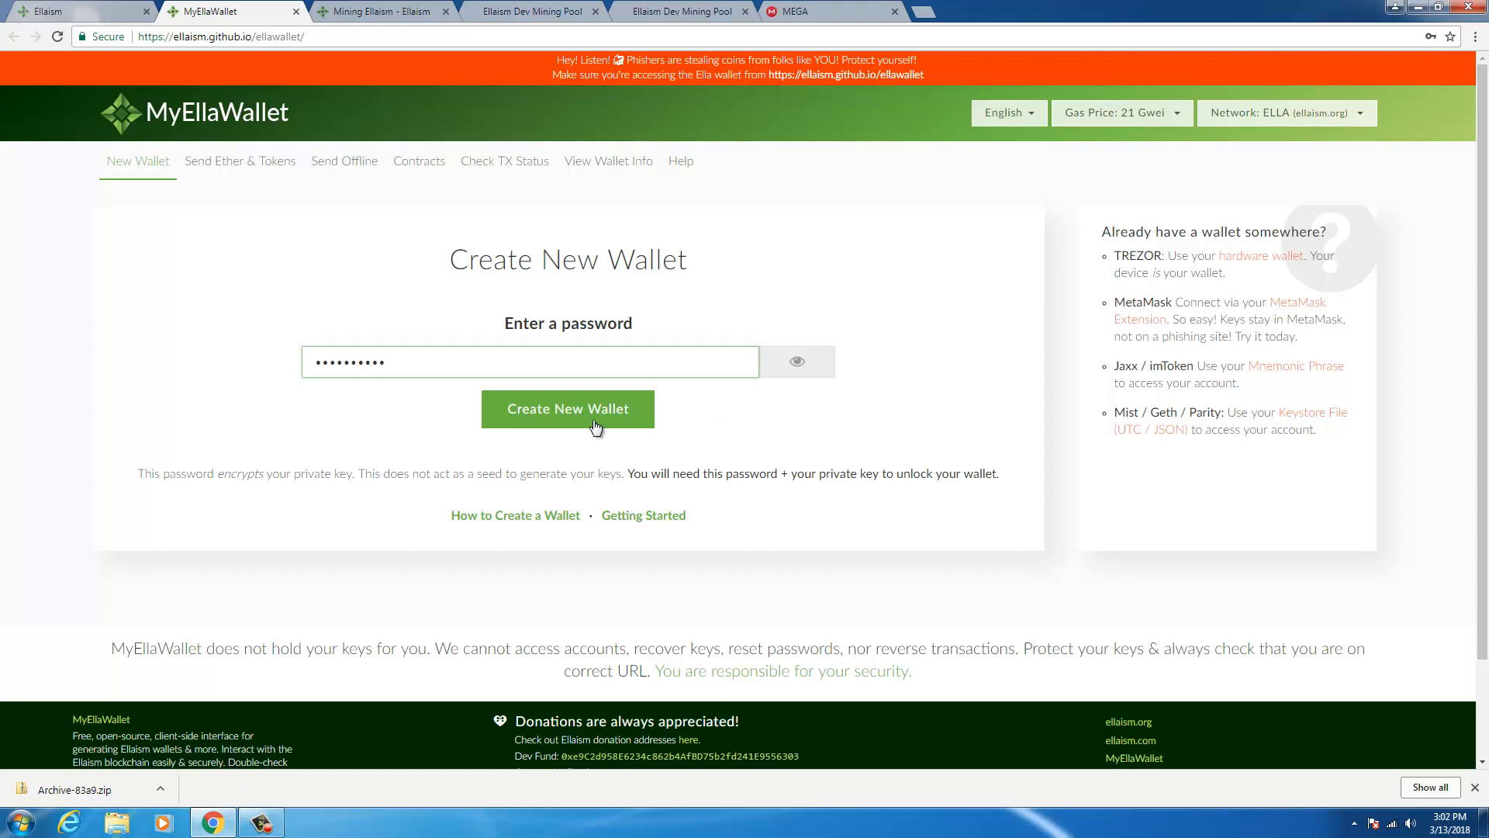
Create the wallet and download its UTC/JSON keystore file.
{"action": "left_click", "coordinate": [567, 408]}
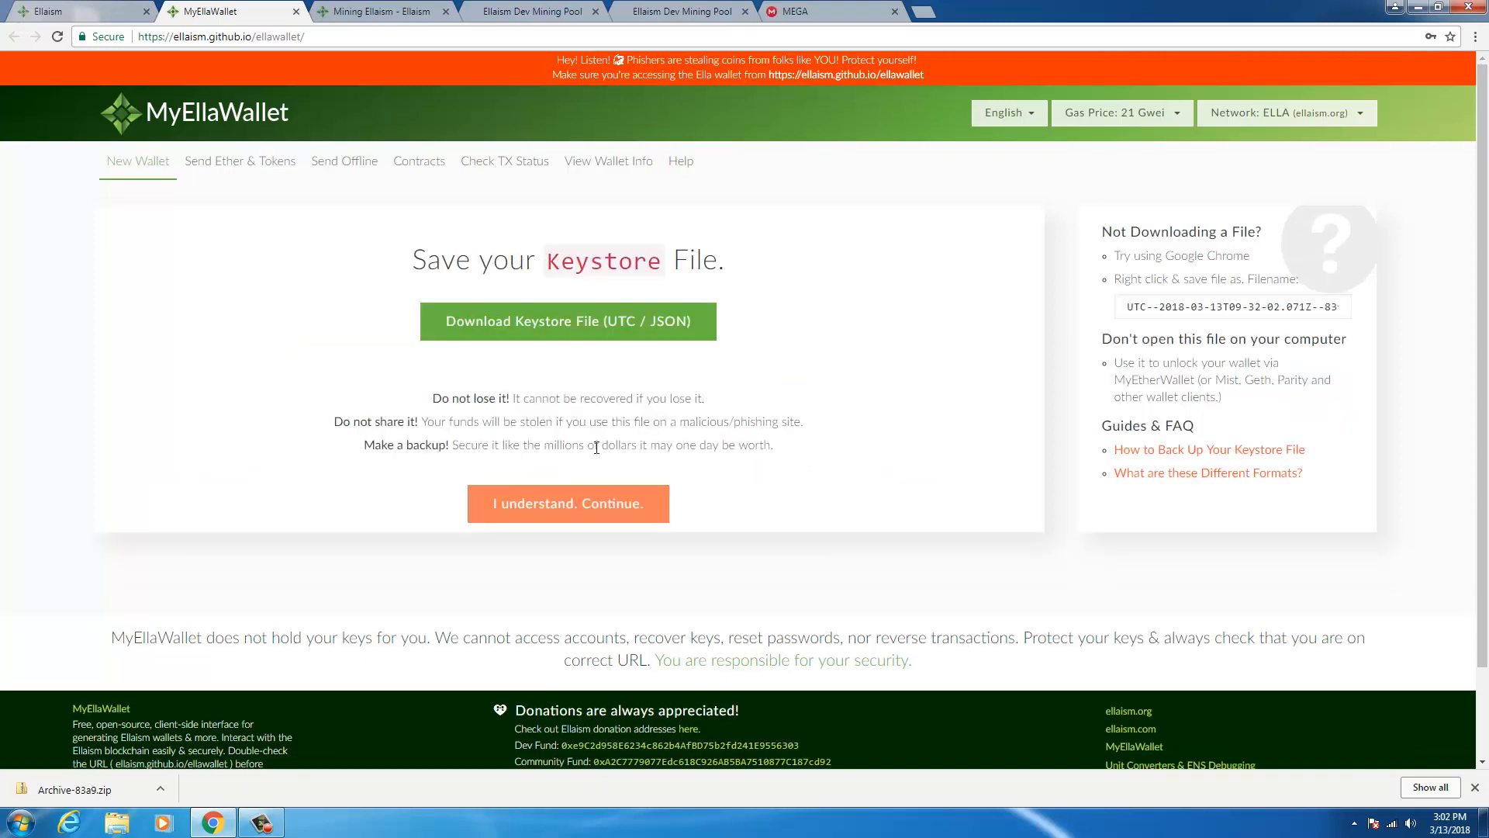
{"action": "mouse_move", "coordinate": [580, 336]}
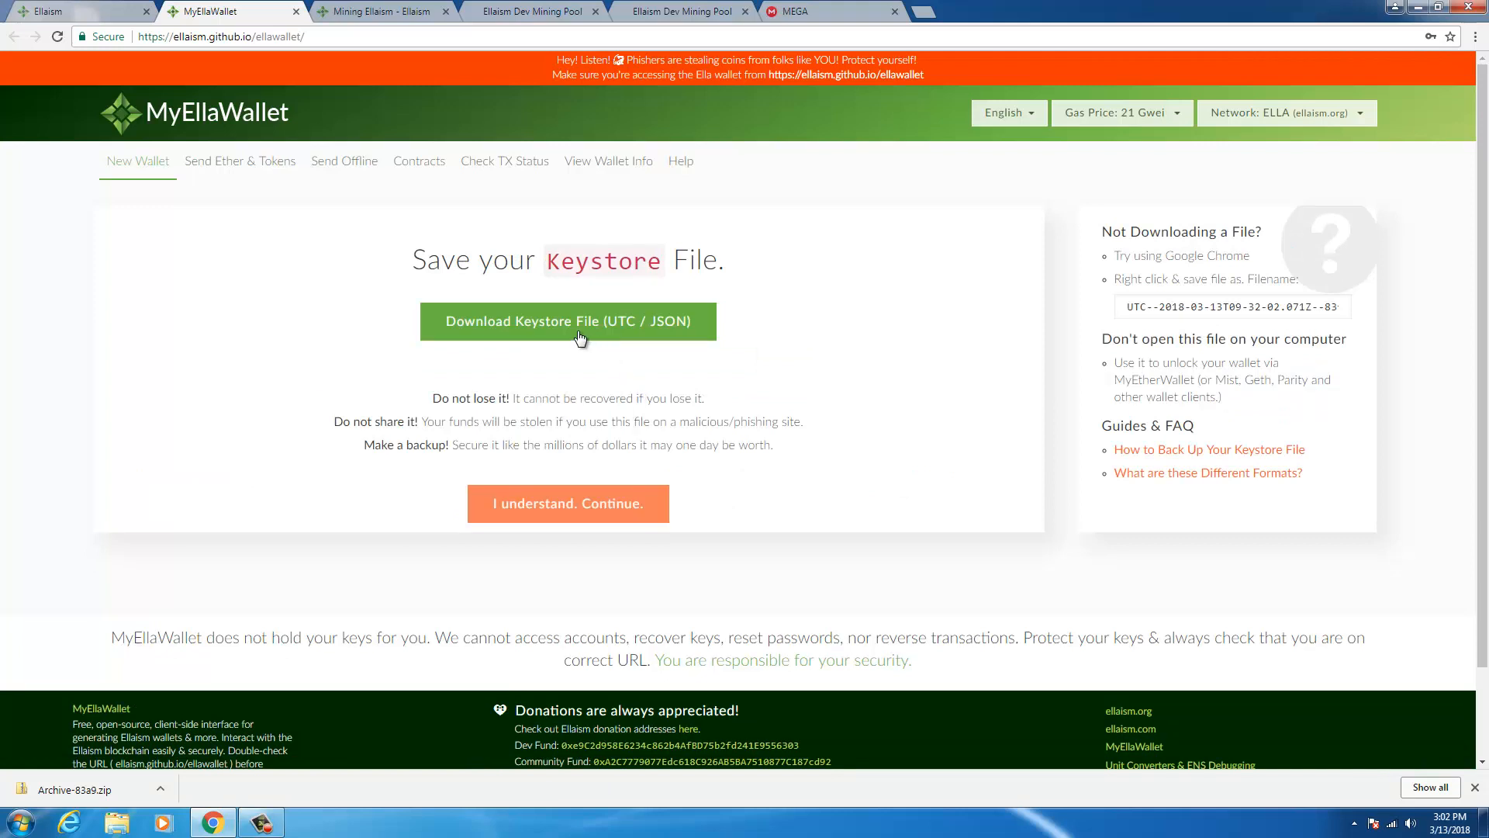
{"action": "mouse_move", "coordinate": [626, 370]}
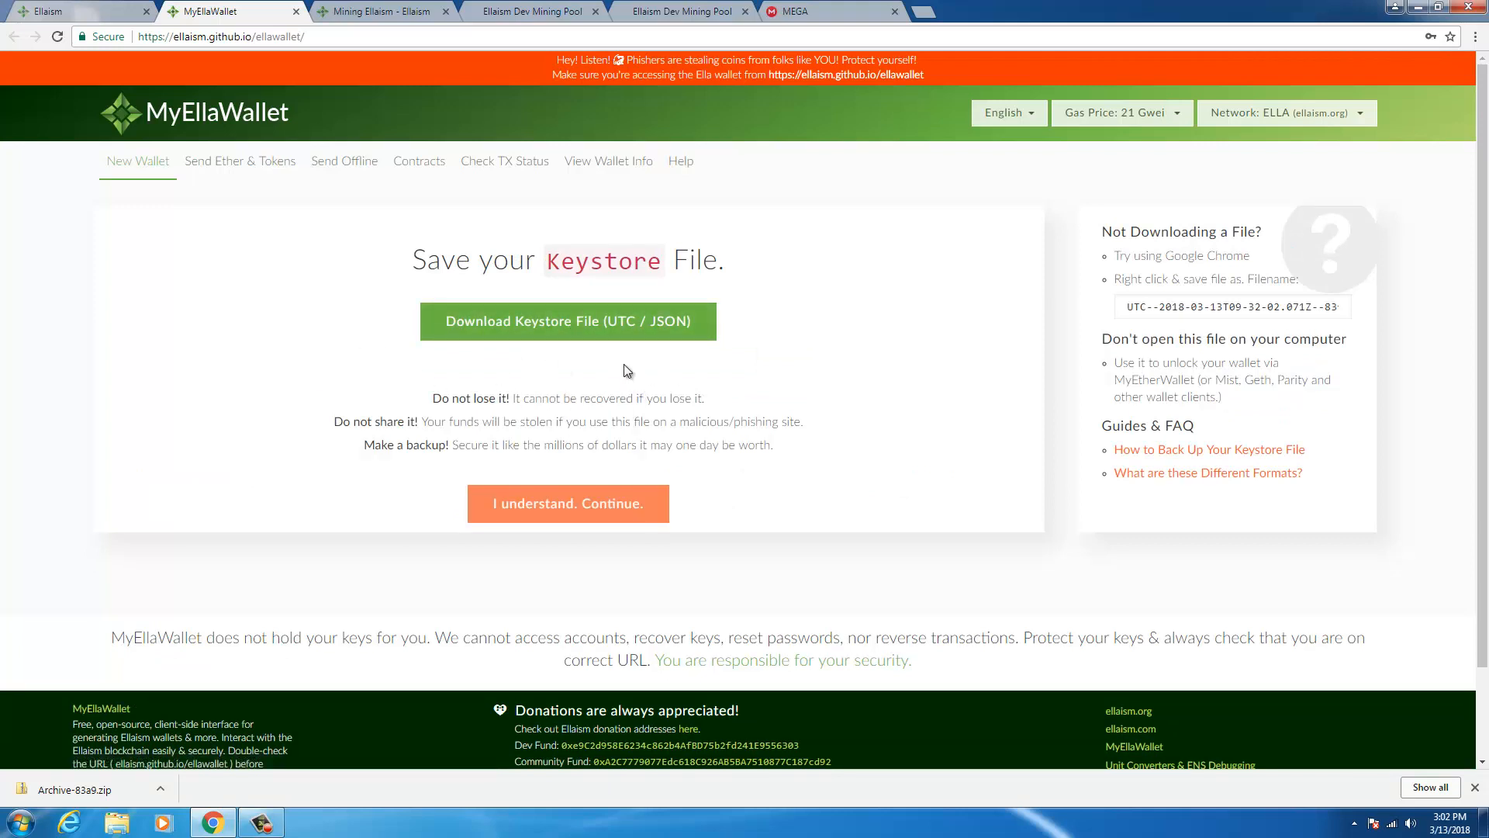
{"action": "mouse_move", "coordinate": [608, 334]}
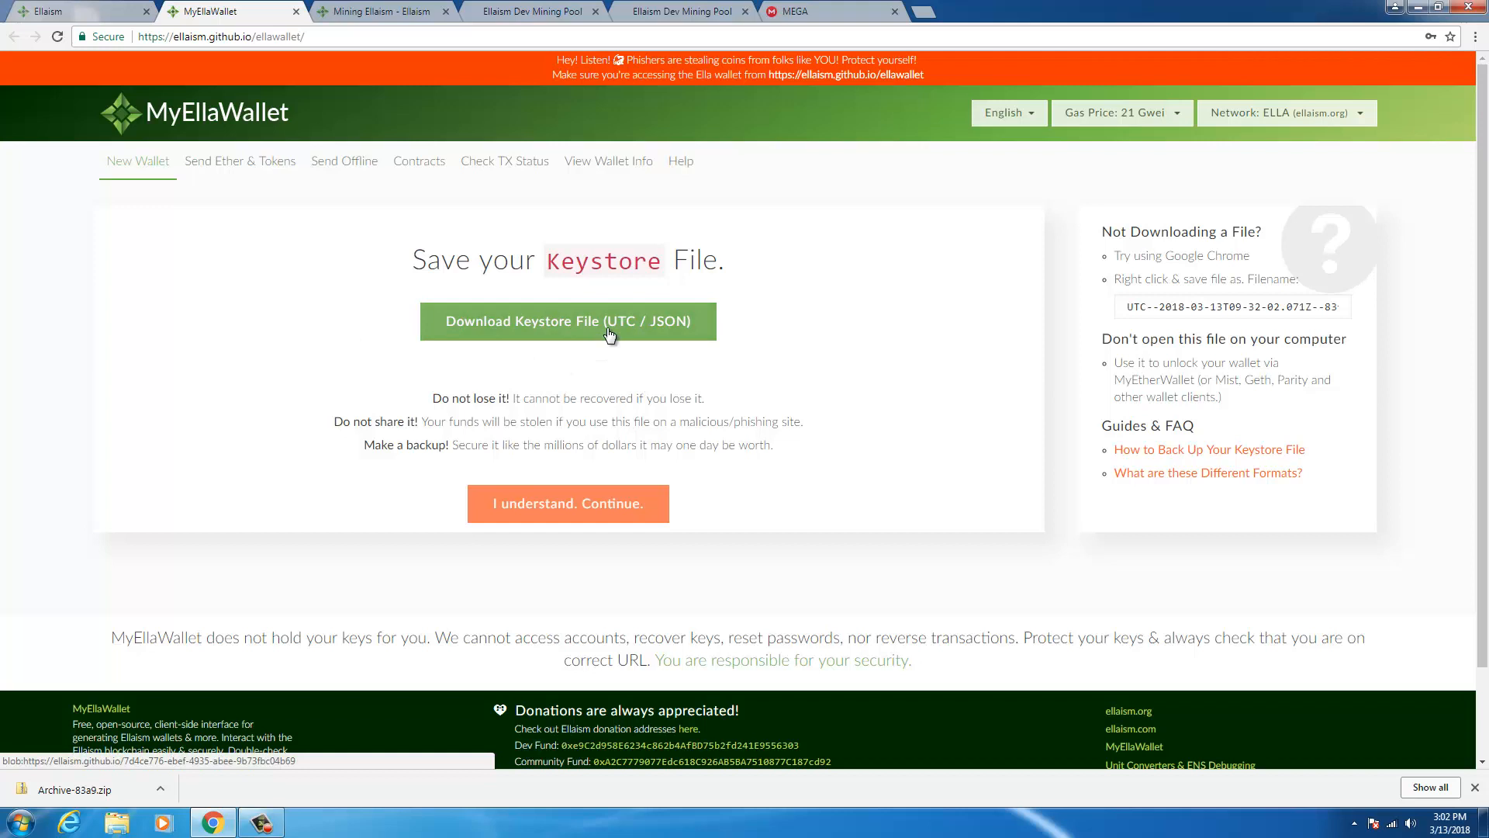
{"action": "left_click", "coordinate": [568, 320]}
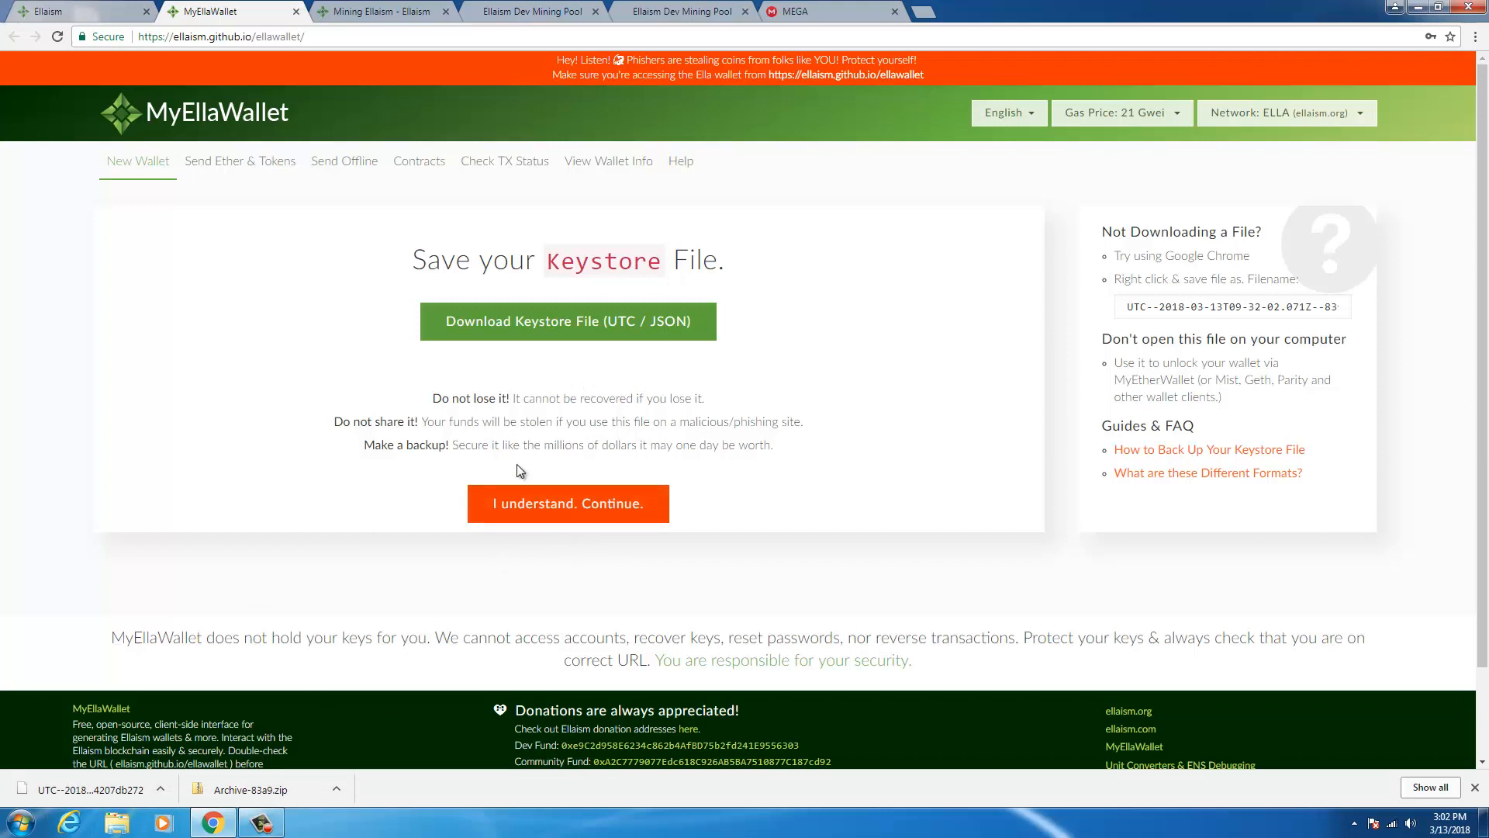
{"action": "mouse_move", "coordinate": [568, 502]}
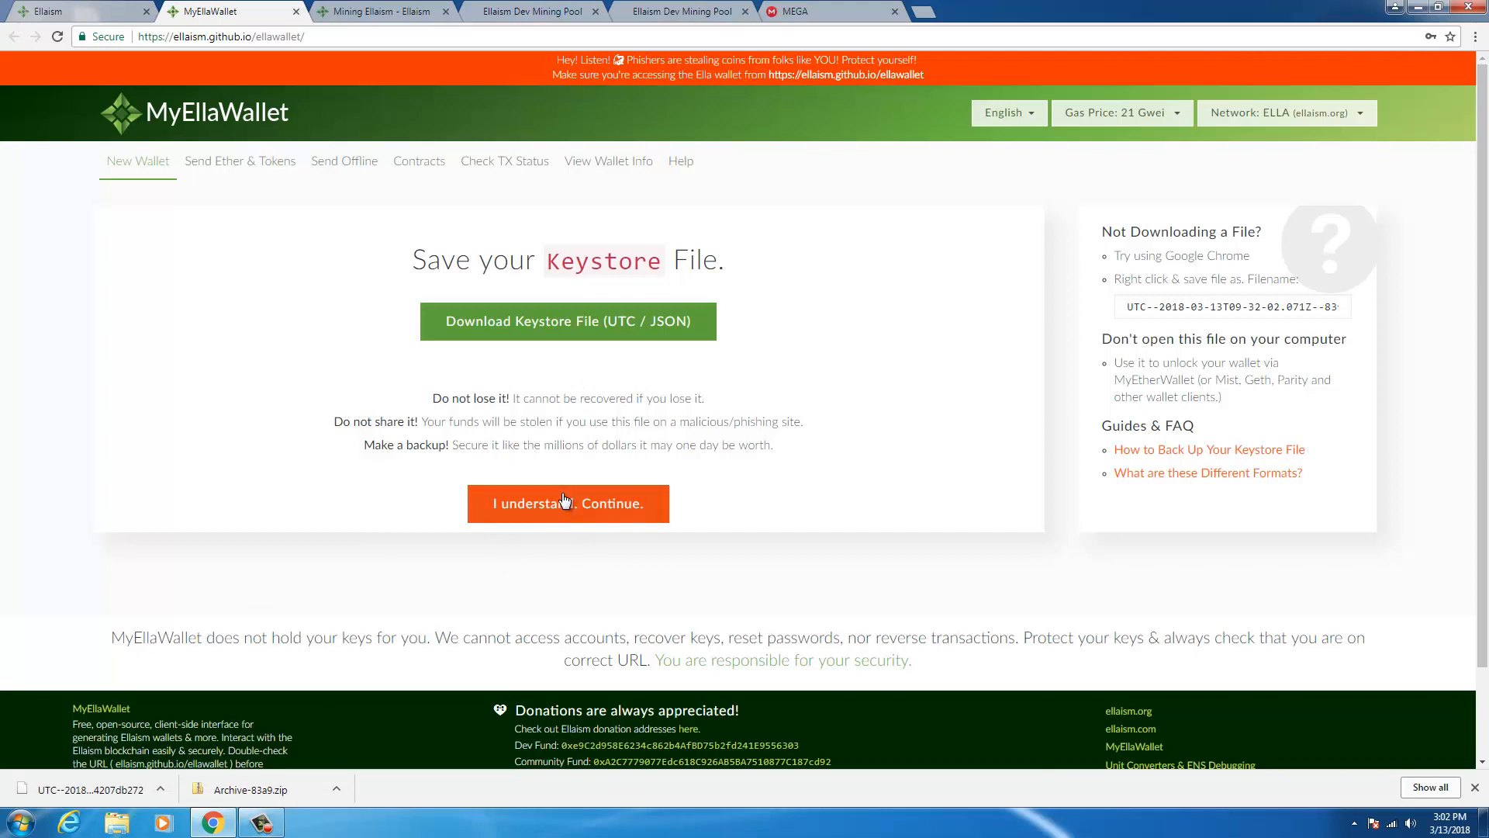
Confirm the keystore is saved and continue to the private key page.
{"action": "left_click", "coordinate": [568, 503]}
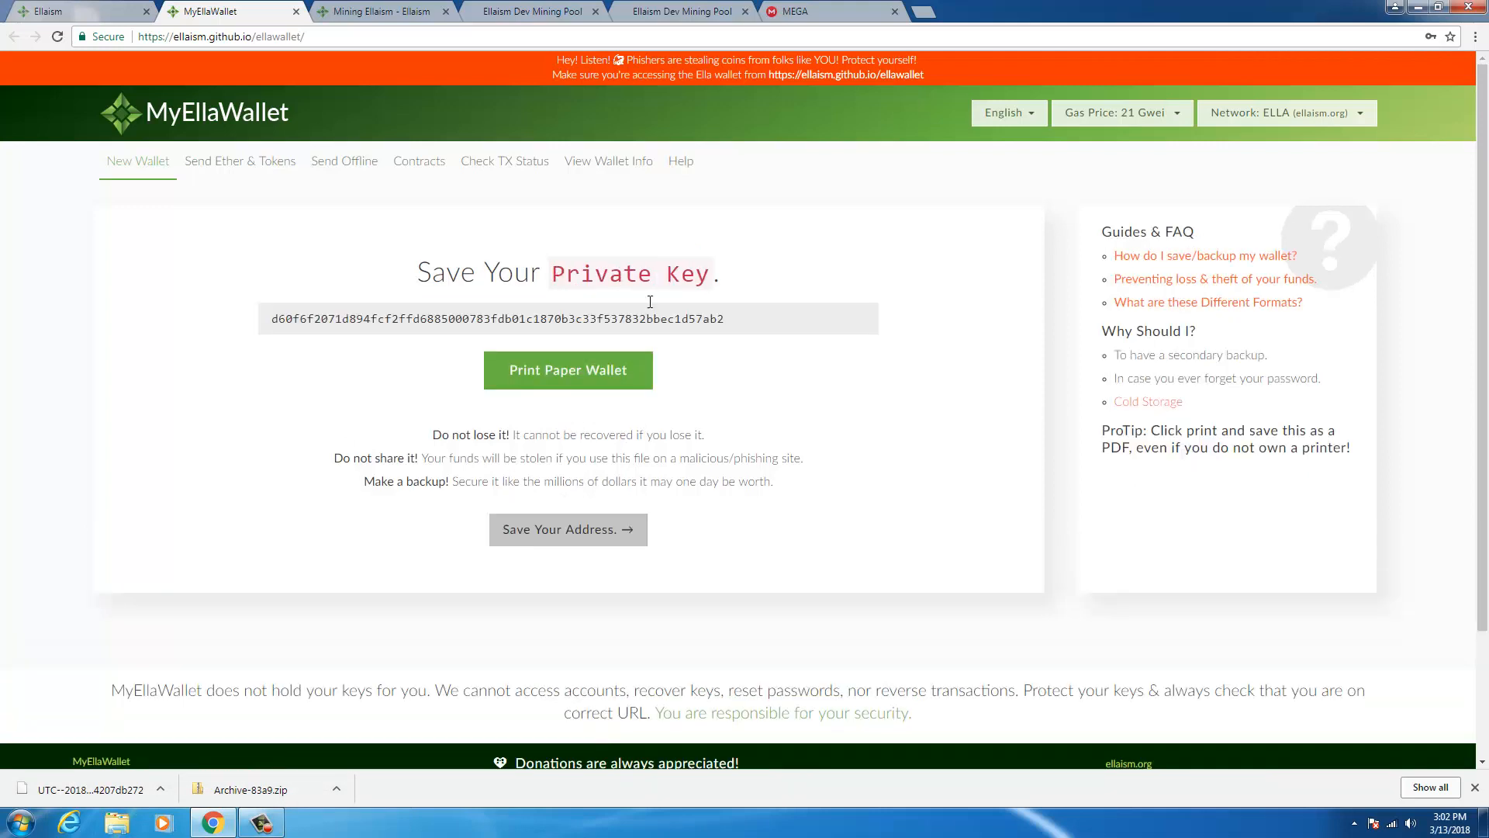
{"action": "mouse_move", "coordinate": [382, 326]}
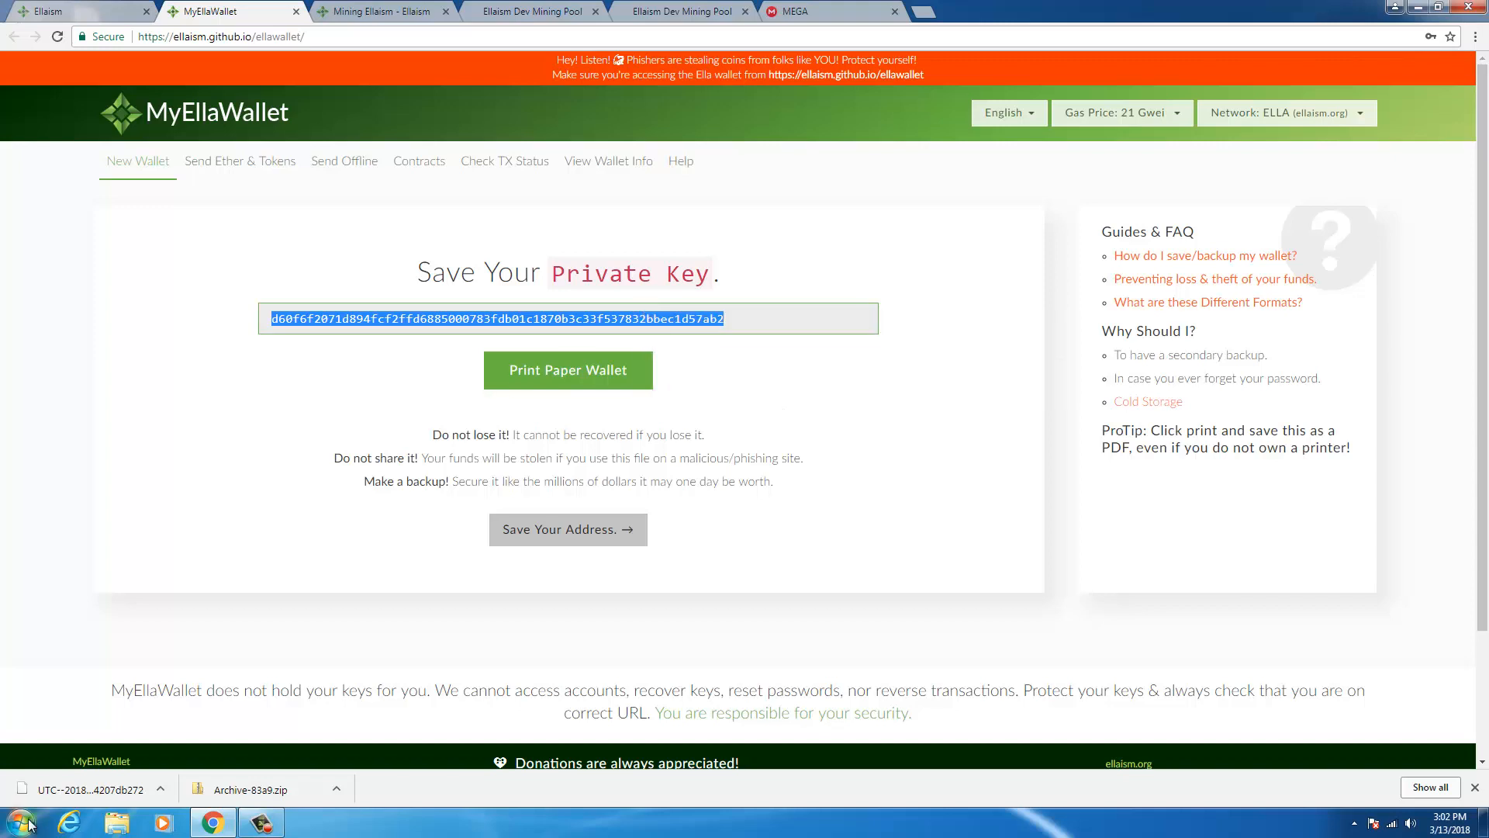
{"action": "left_click", "coordinate": [14, 822]}
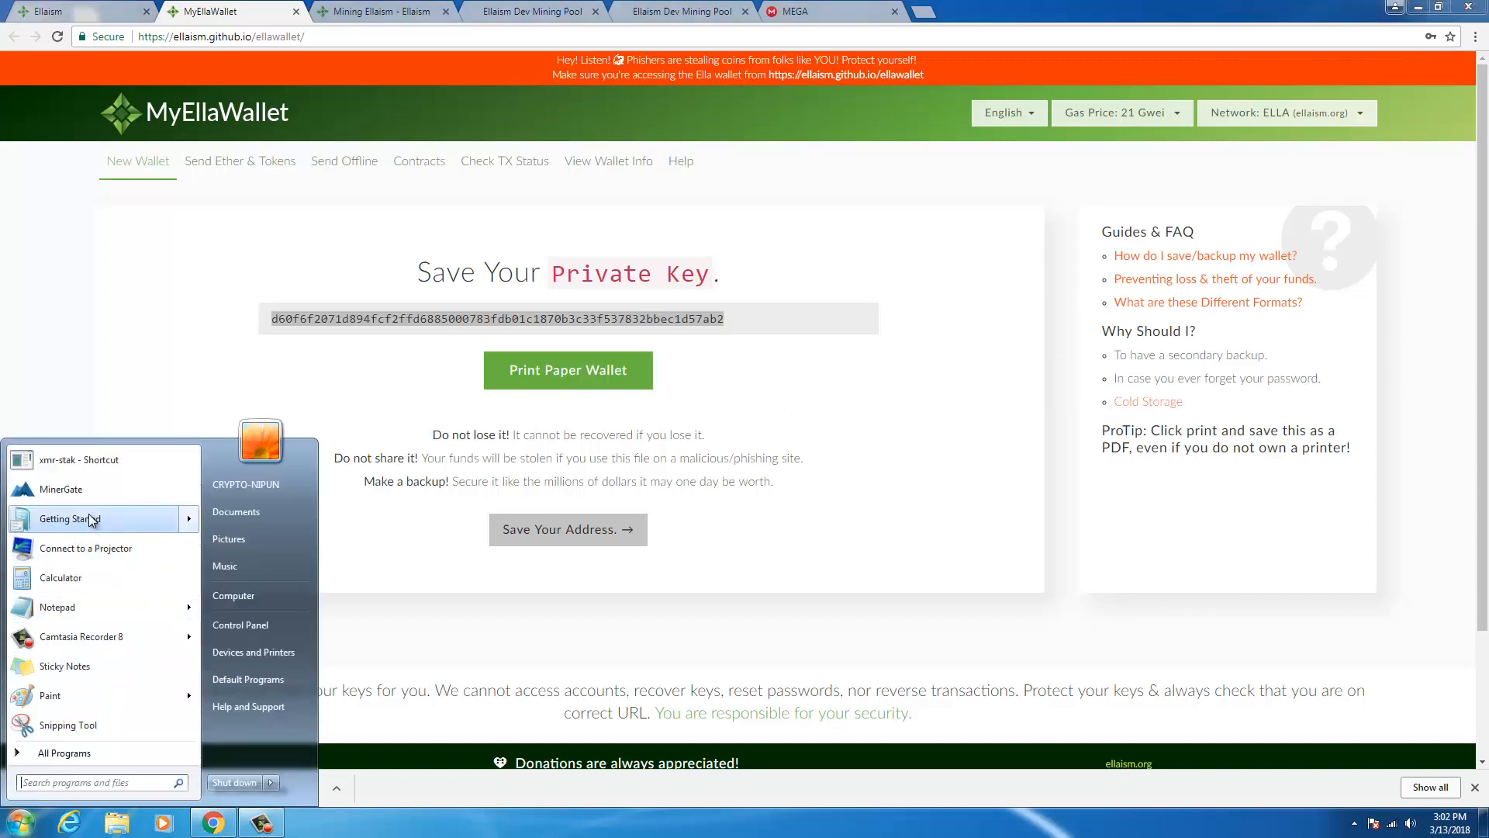
{"action": "left_click", "coordinate": [57, 607]}
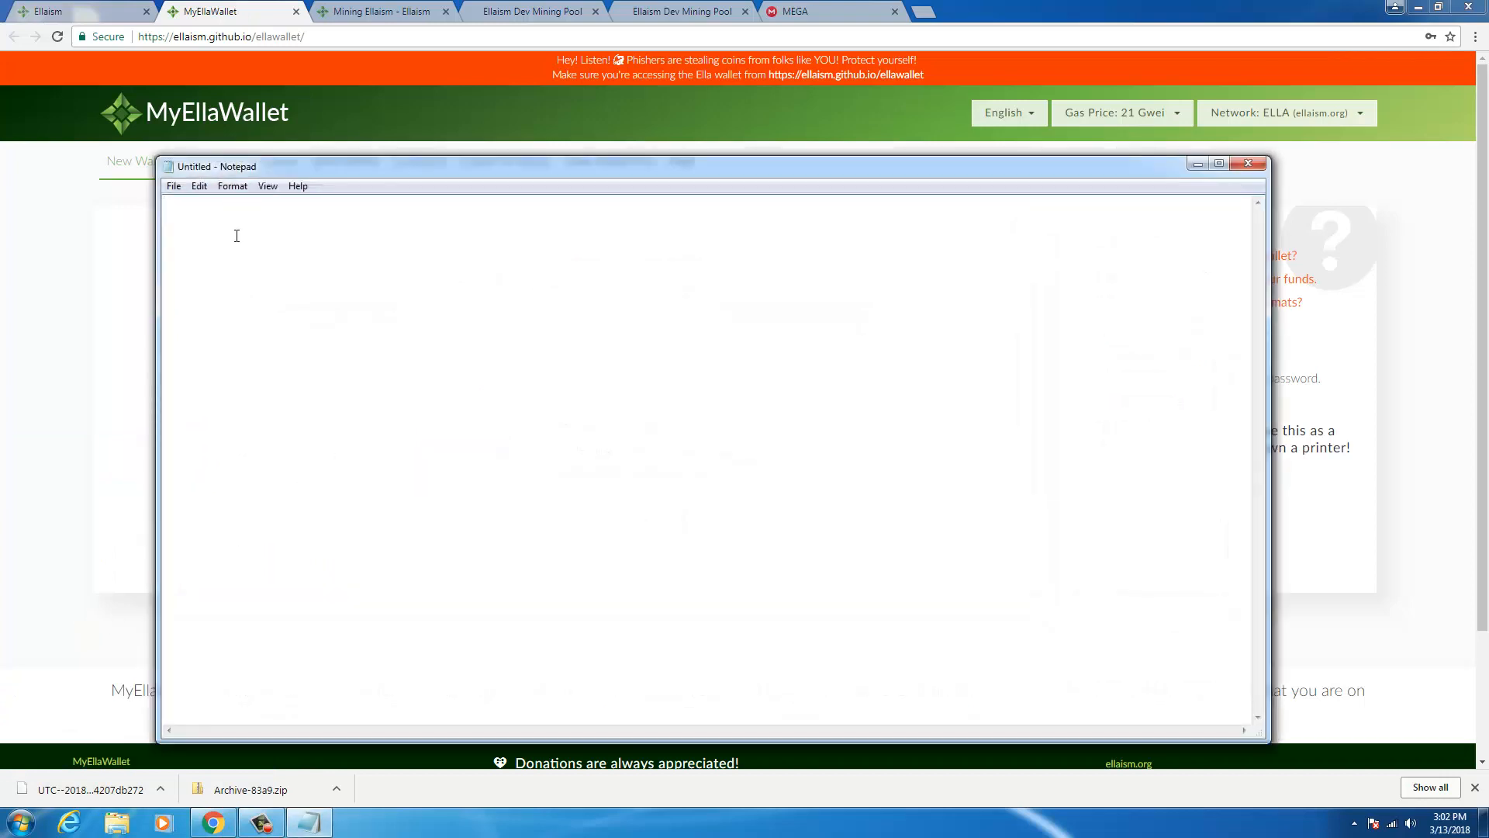
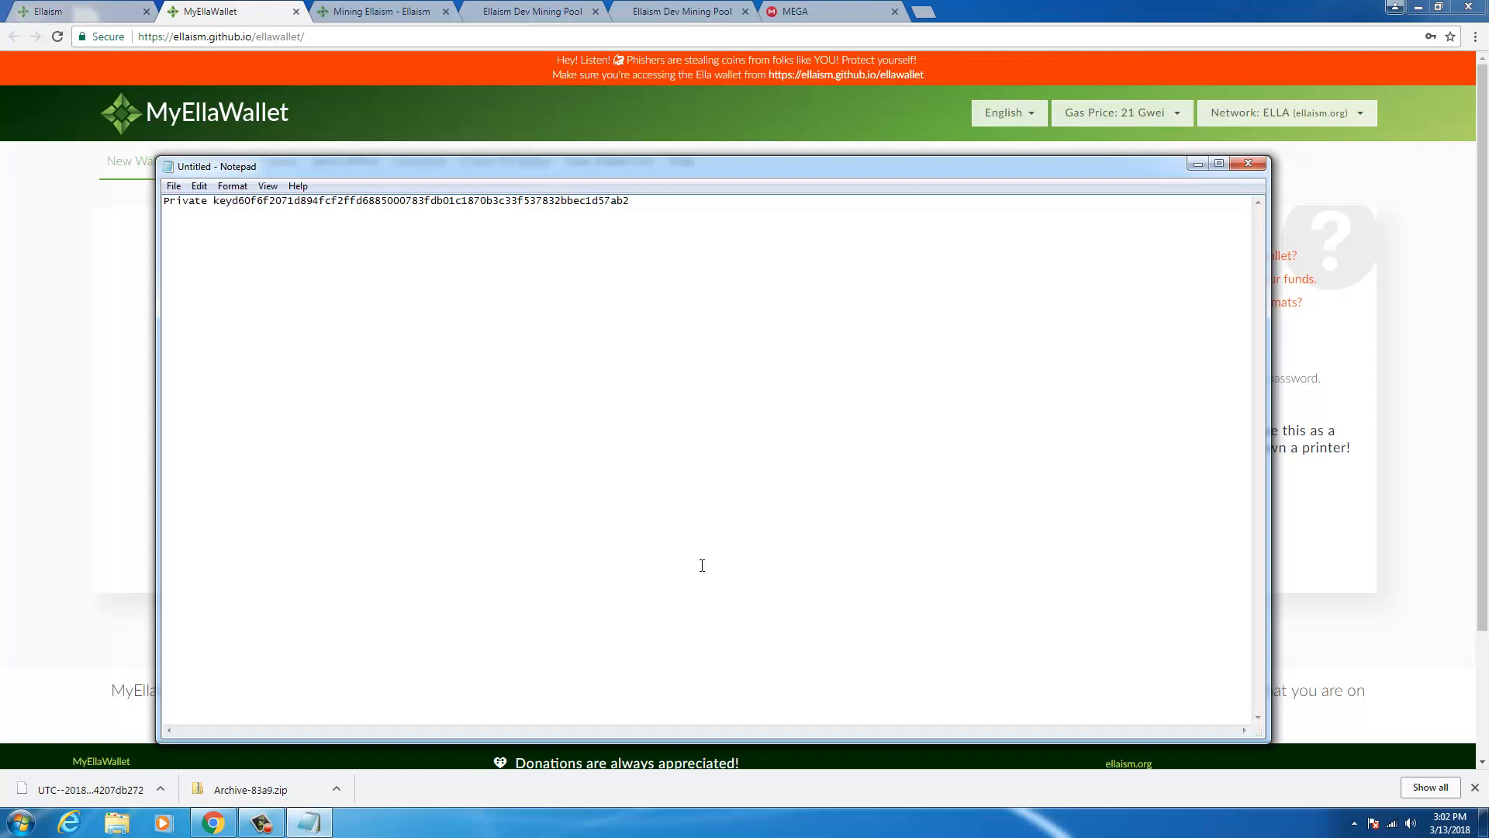
{"action": "key", "text": "Enter"}
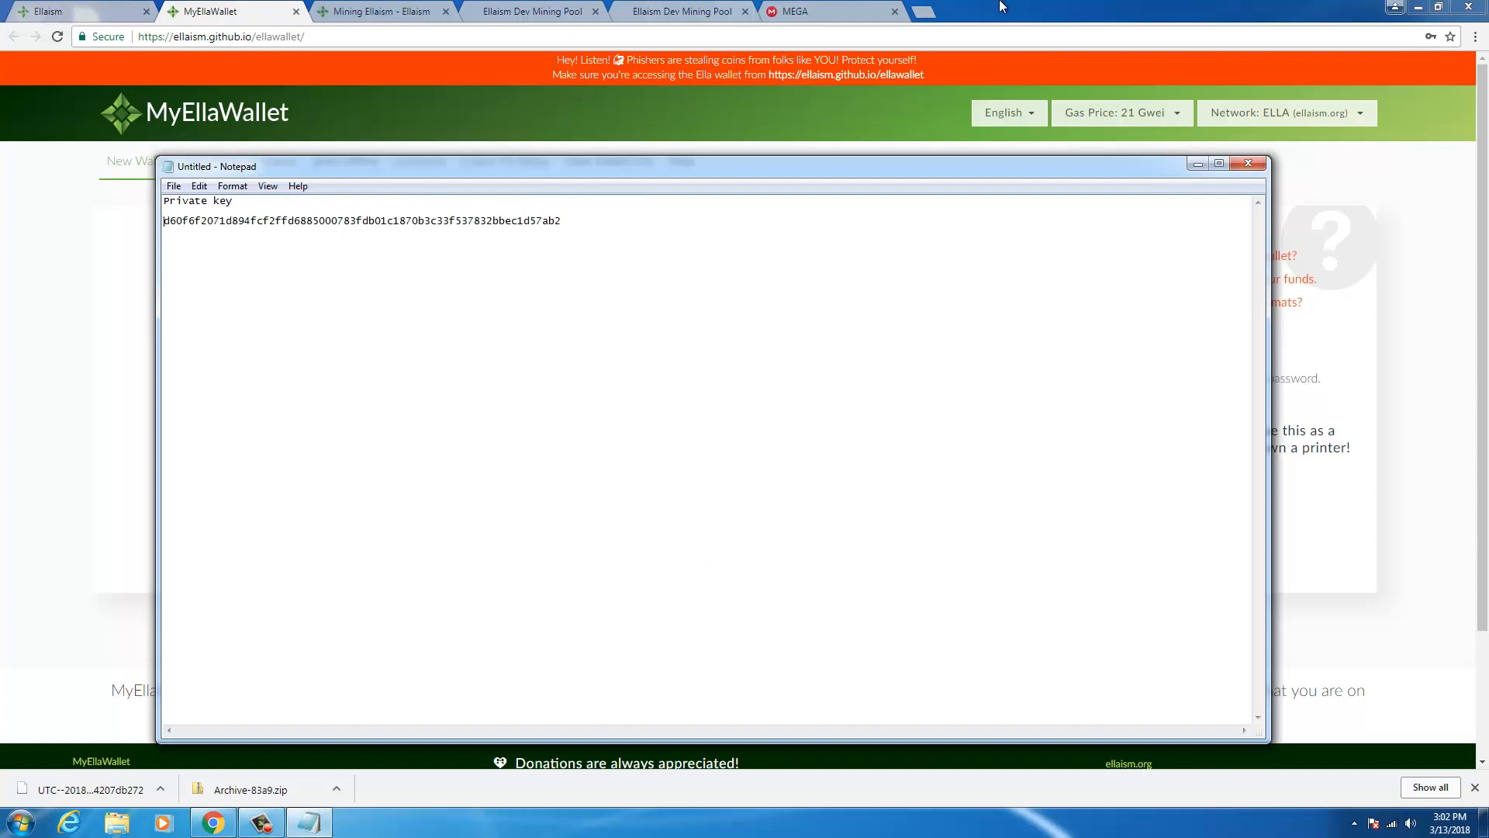
{"action": "mouse_move", "coordinate": [569, 229]}
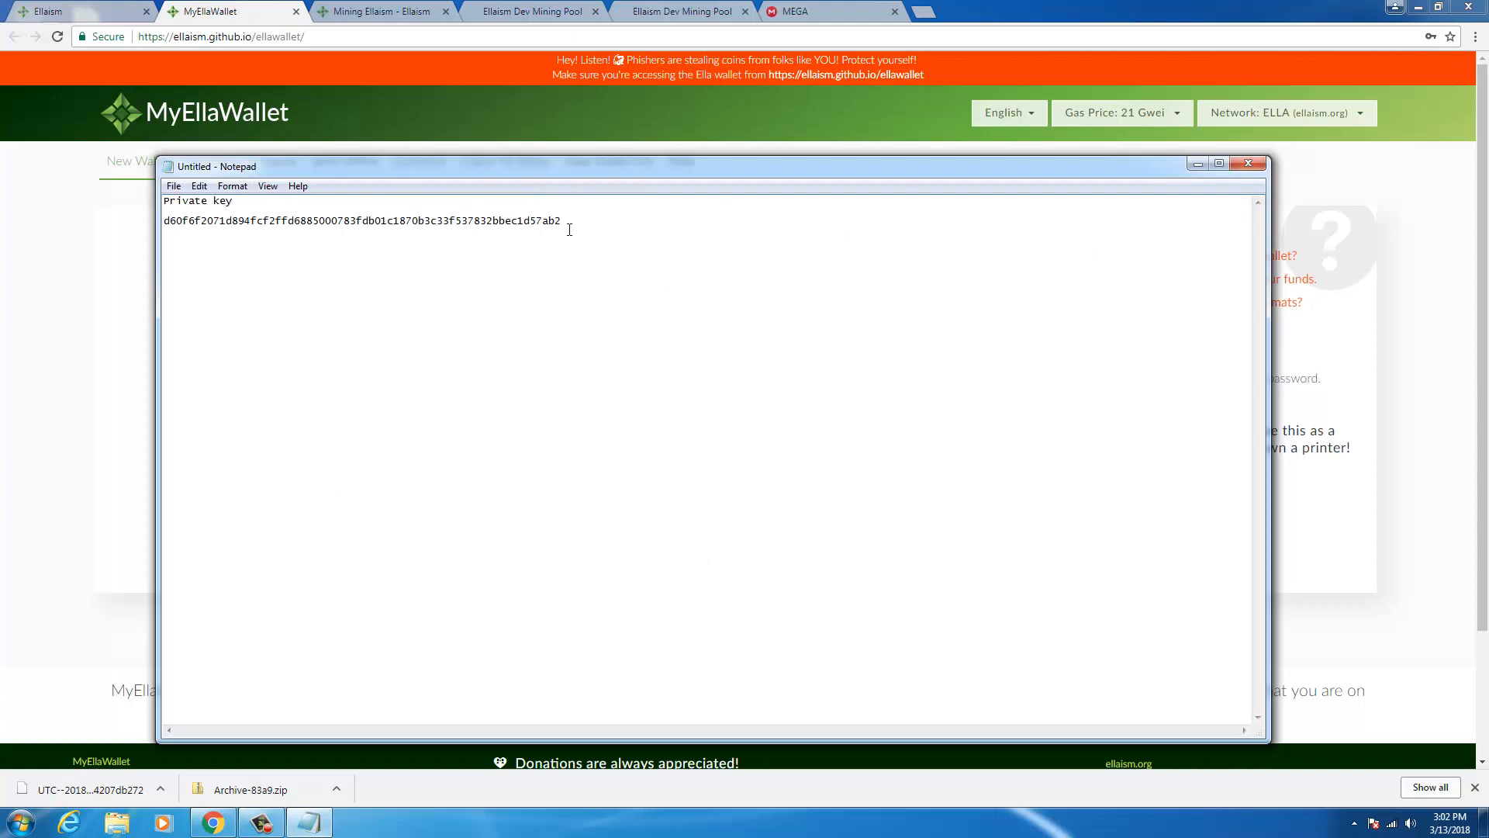
{"action": "mouse_move", "coordinate": [650, 253]}
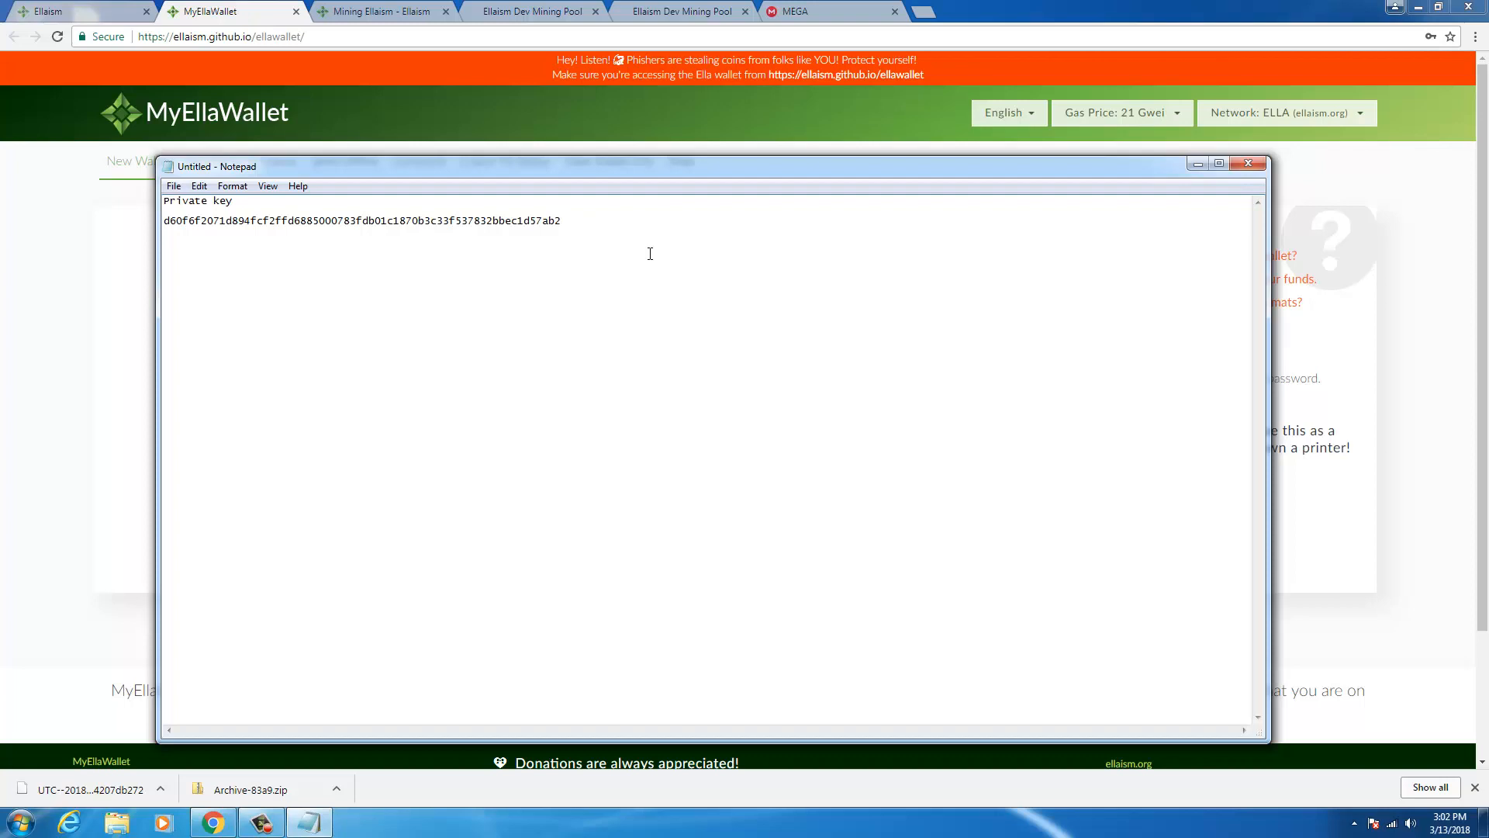
{"action": "type", "text": "A"}
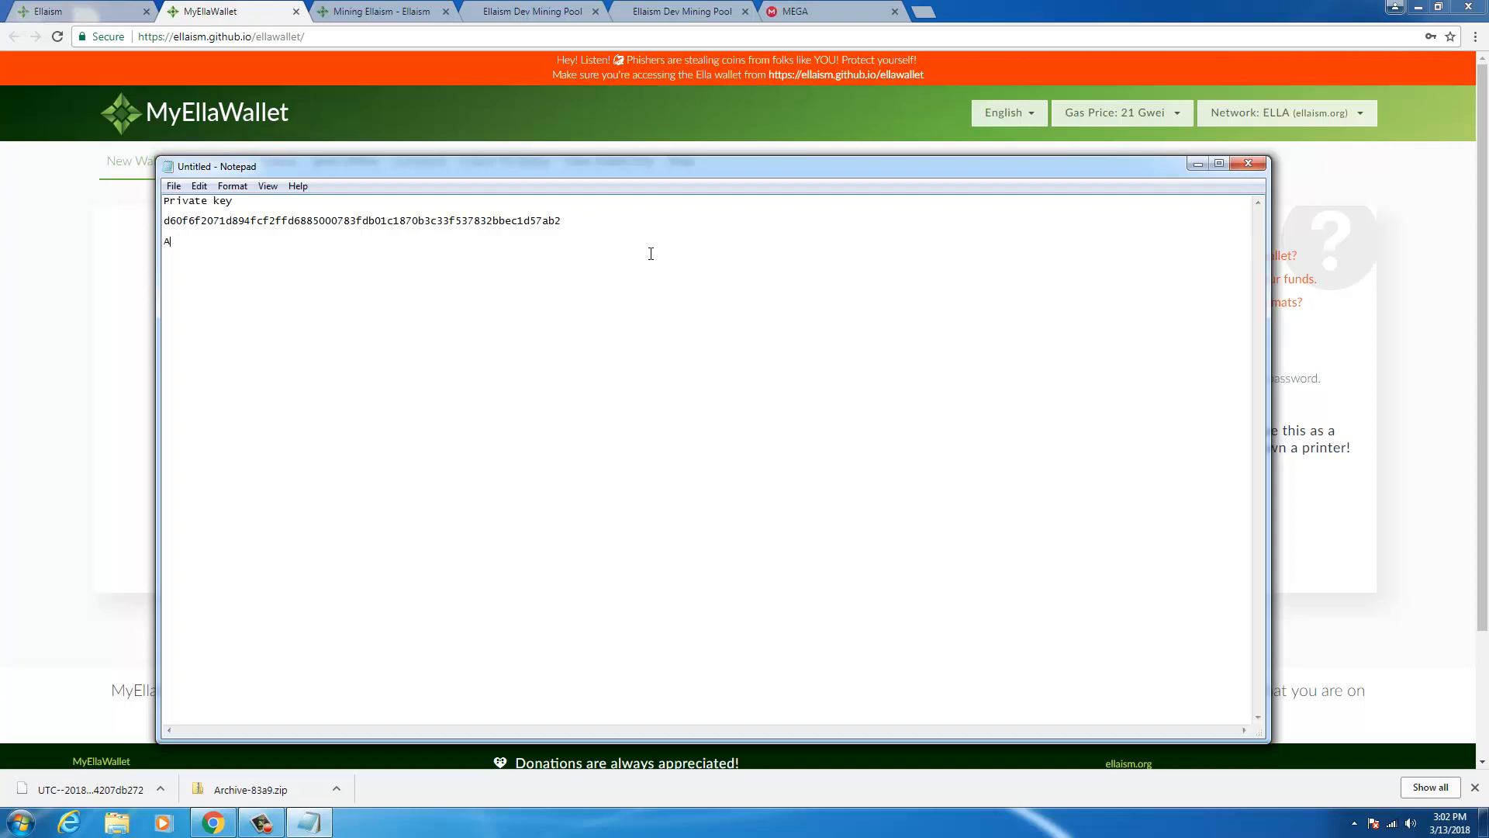
{"action": "type", "text": "ddress"}
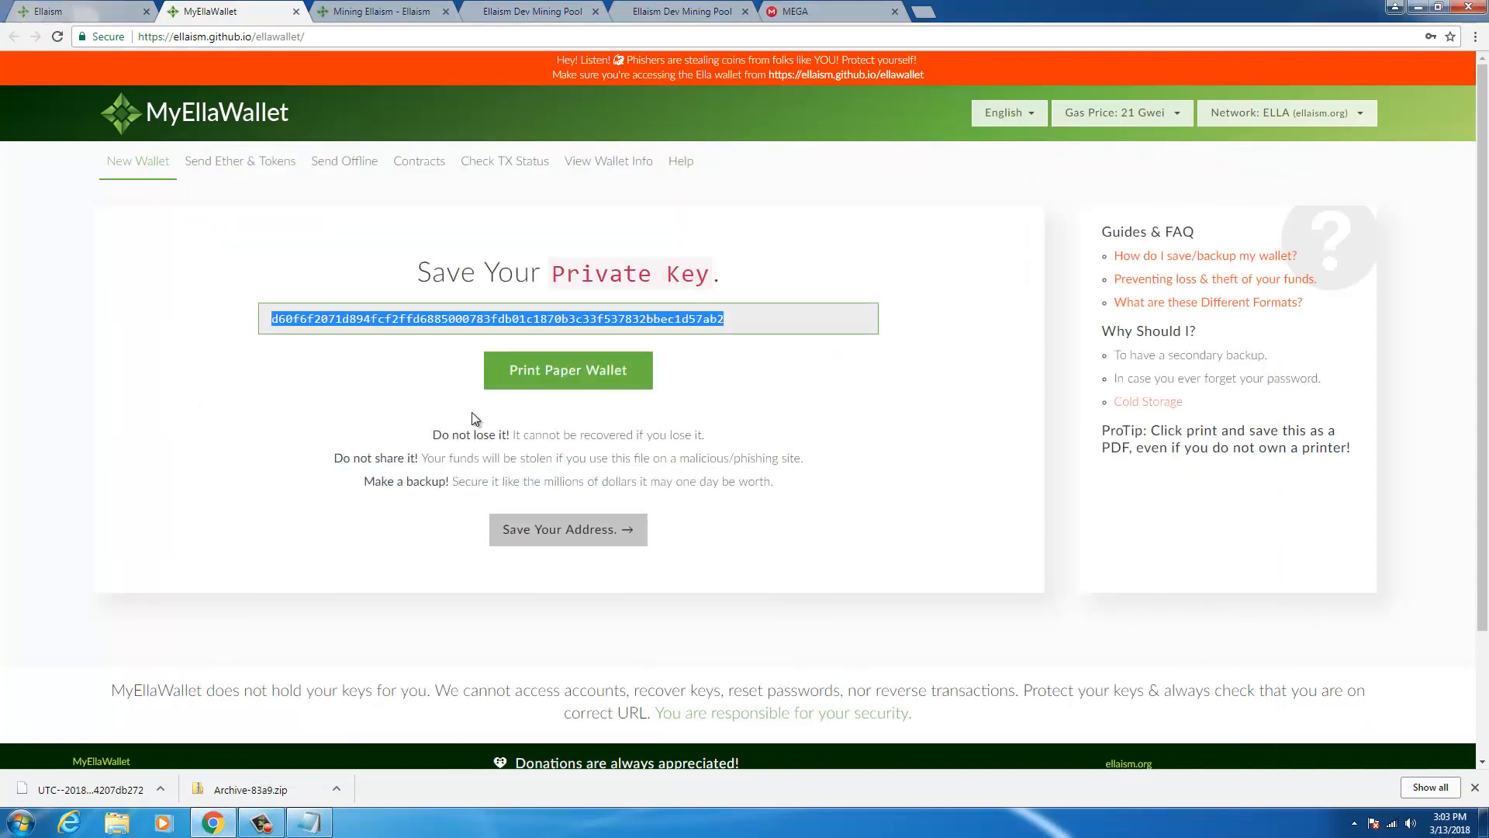
{"action": "mouse_move", "coordinate": [568, 370]}
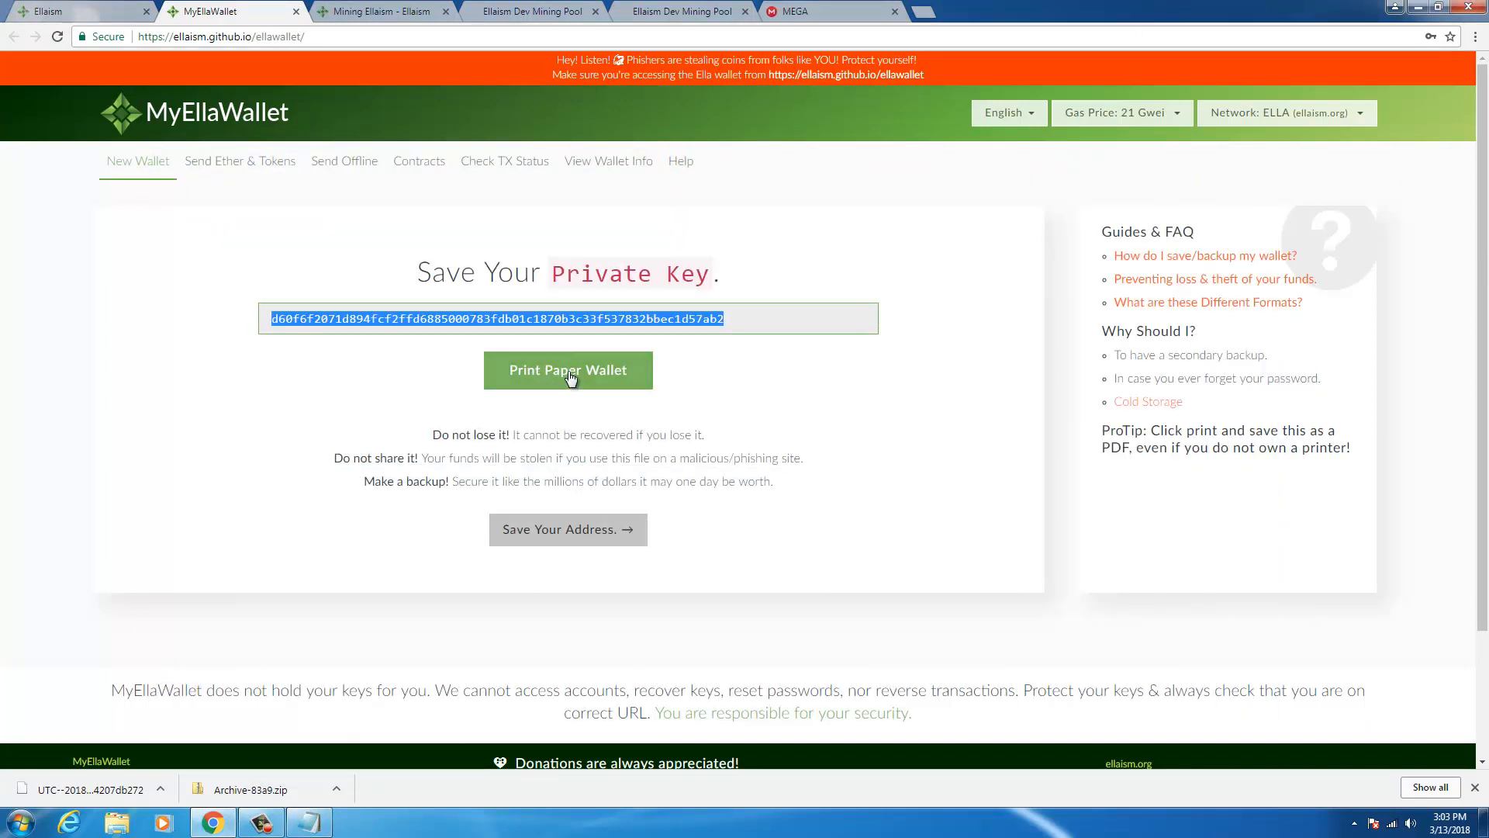
{"action": "mouse_move", "coordinate": [742, 413]}
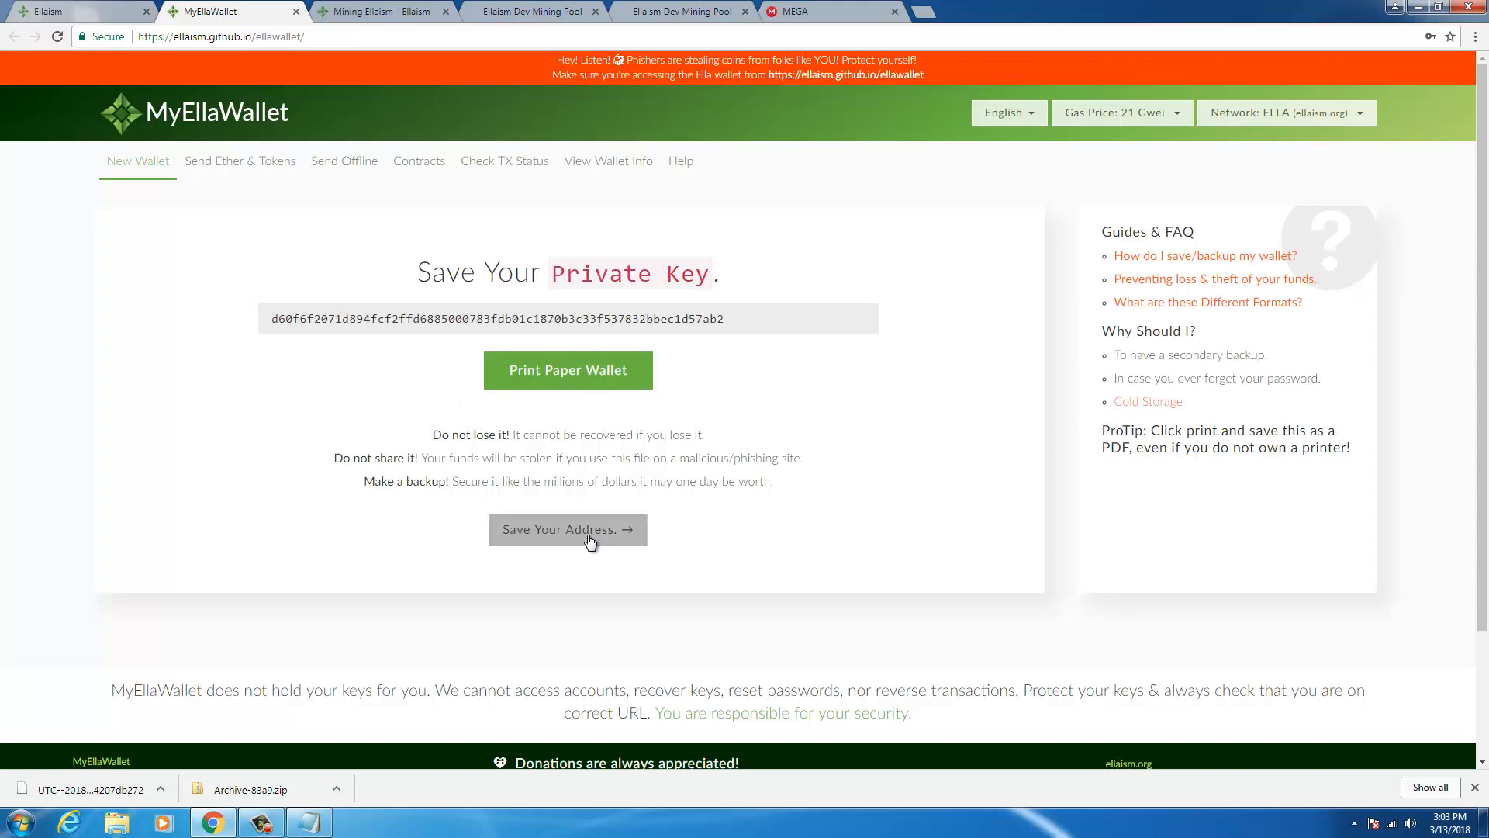
{"action": "left_click", "coordinate": [568, 529]}
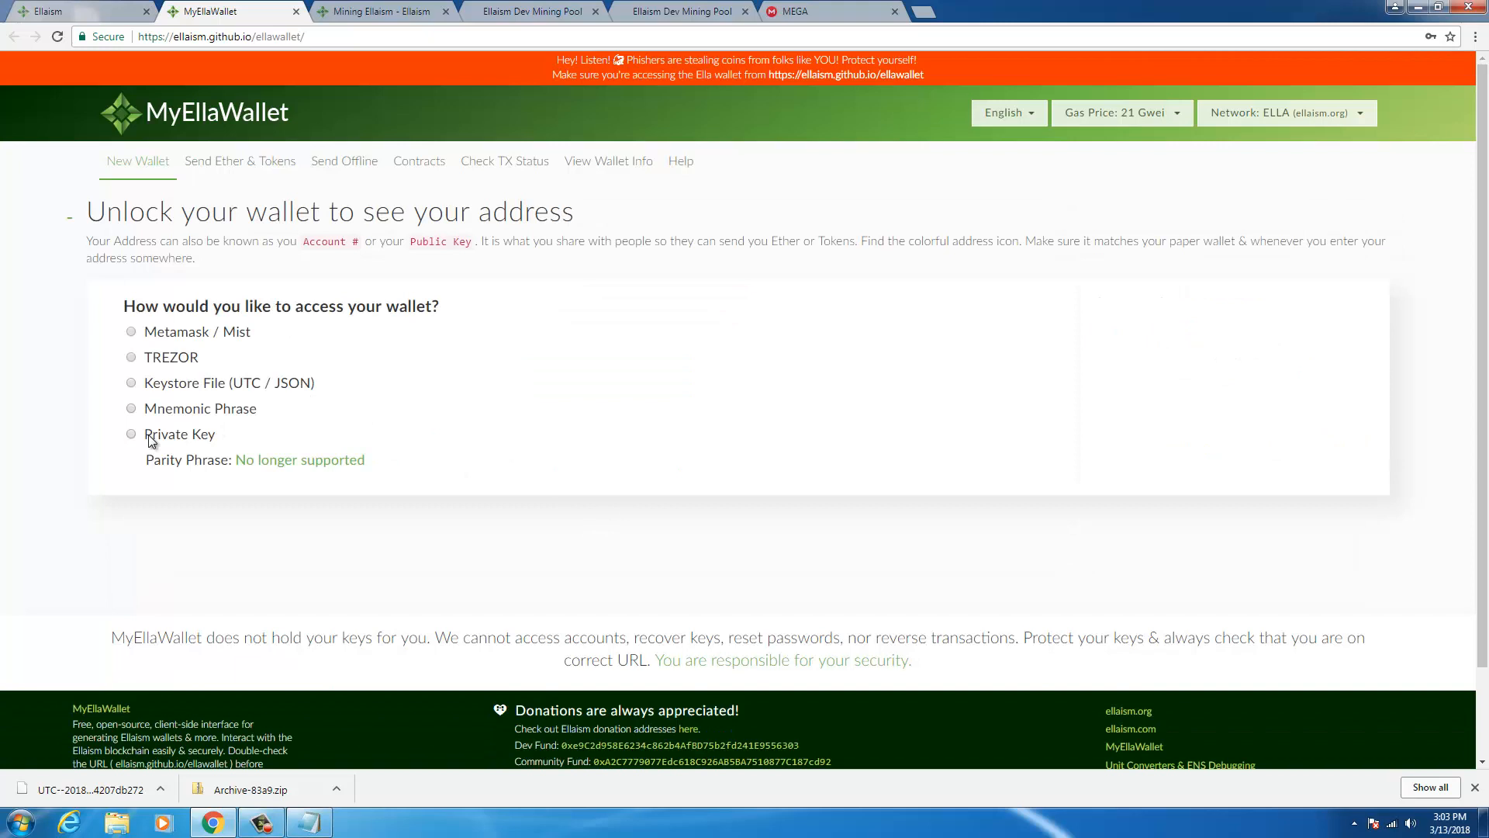
{"action": "left_click", "coordinate": [130, 434]}
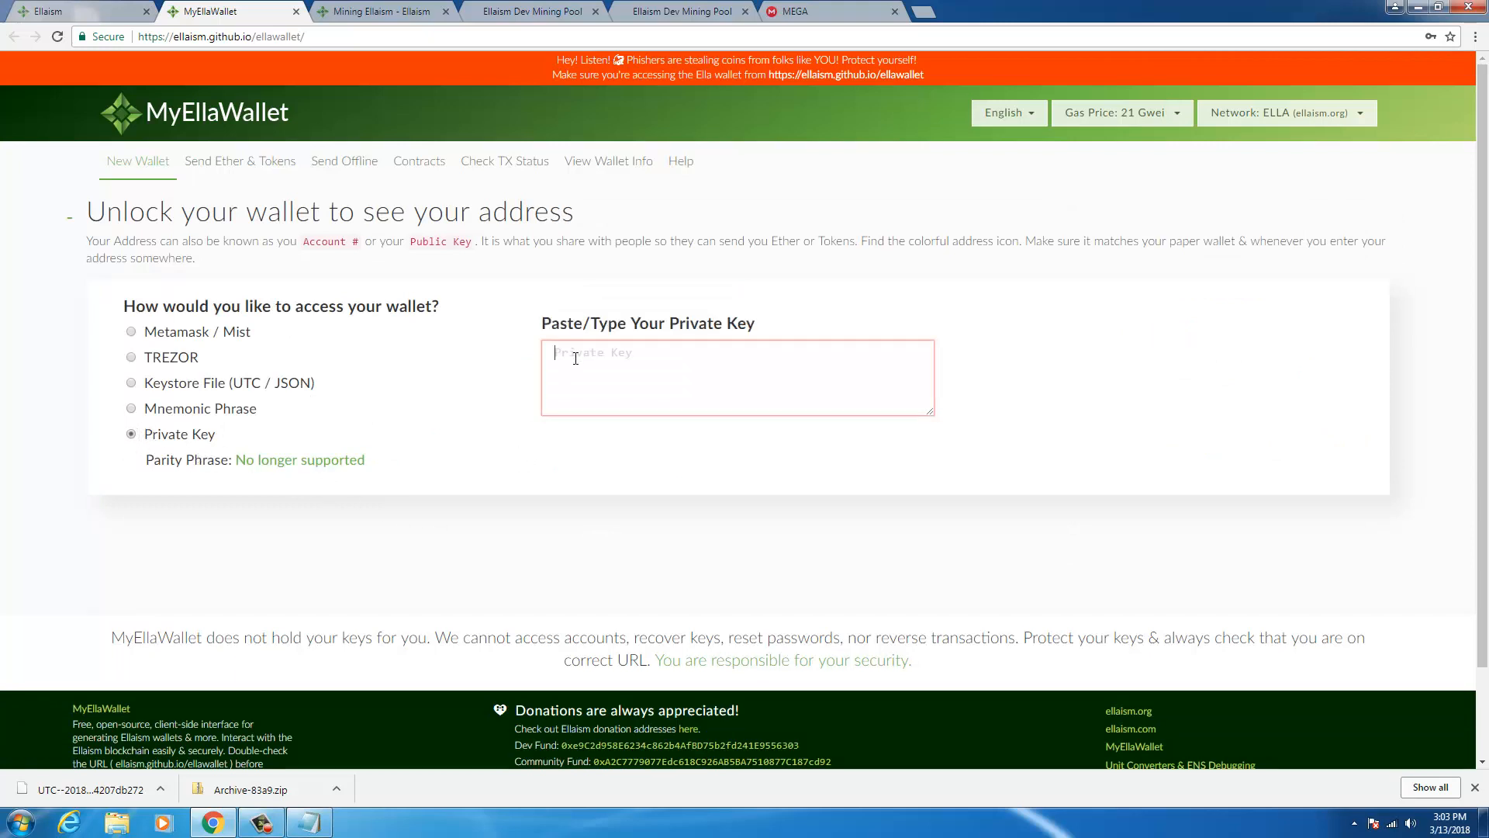
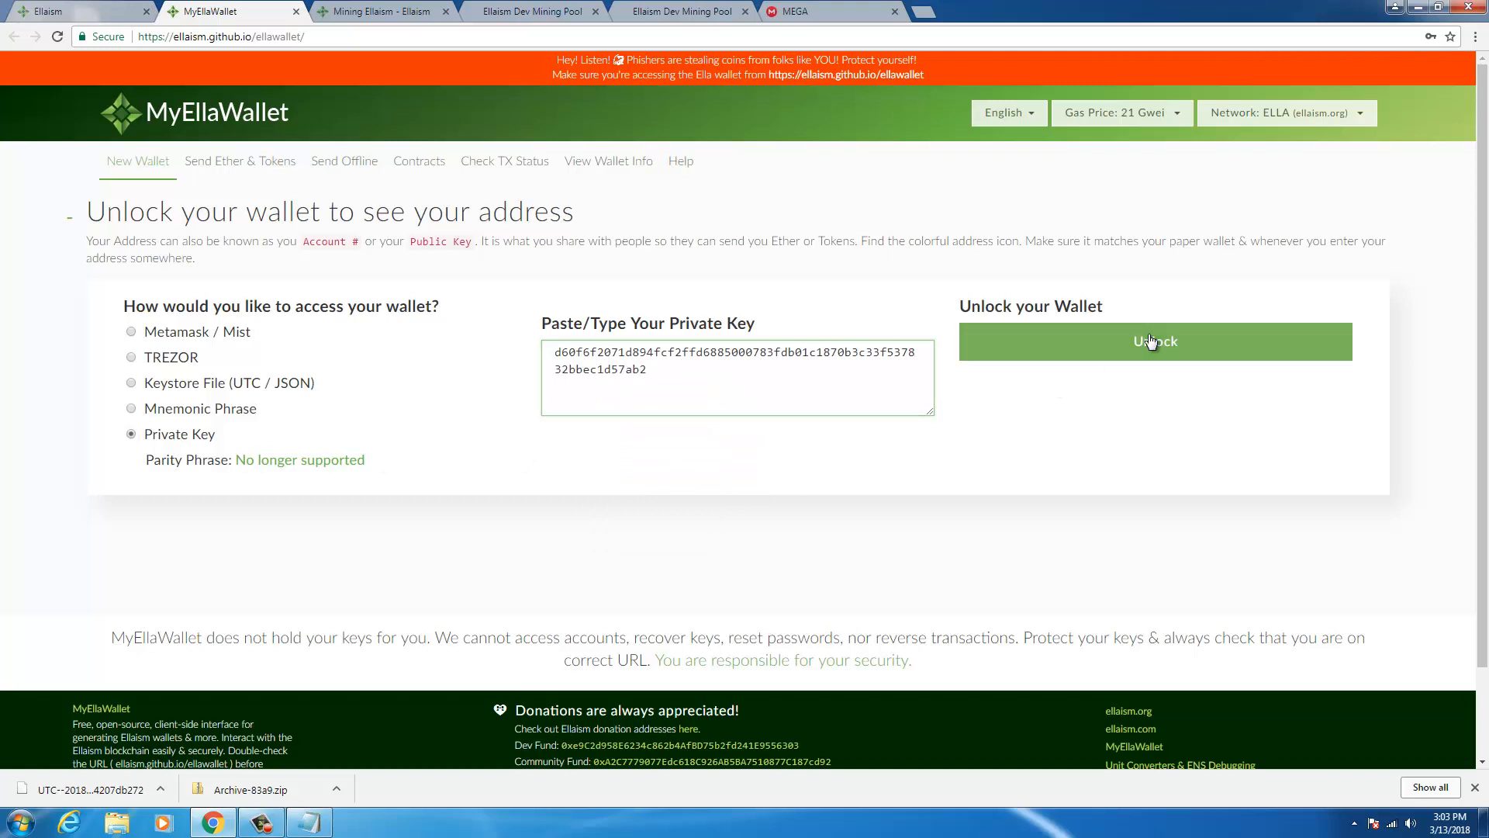
{"action": "left_click", "coordinate": [1154, 341]}
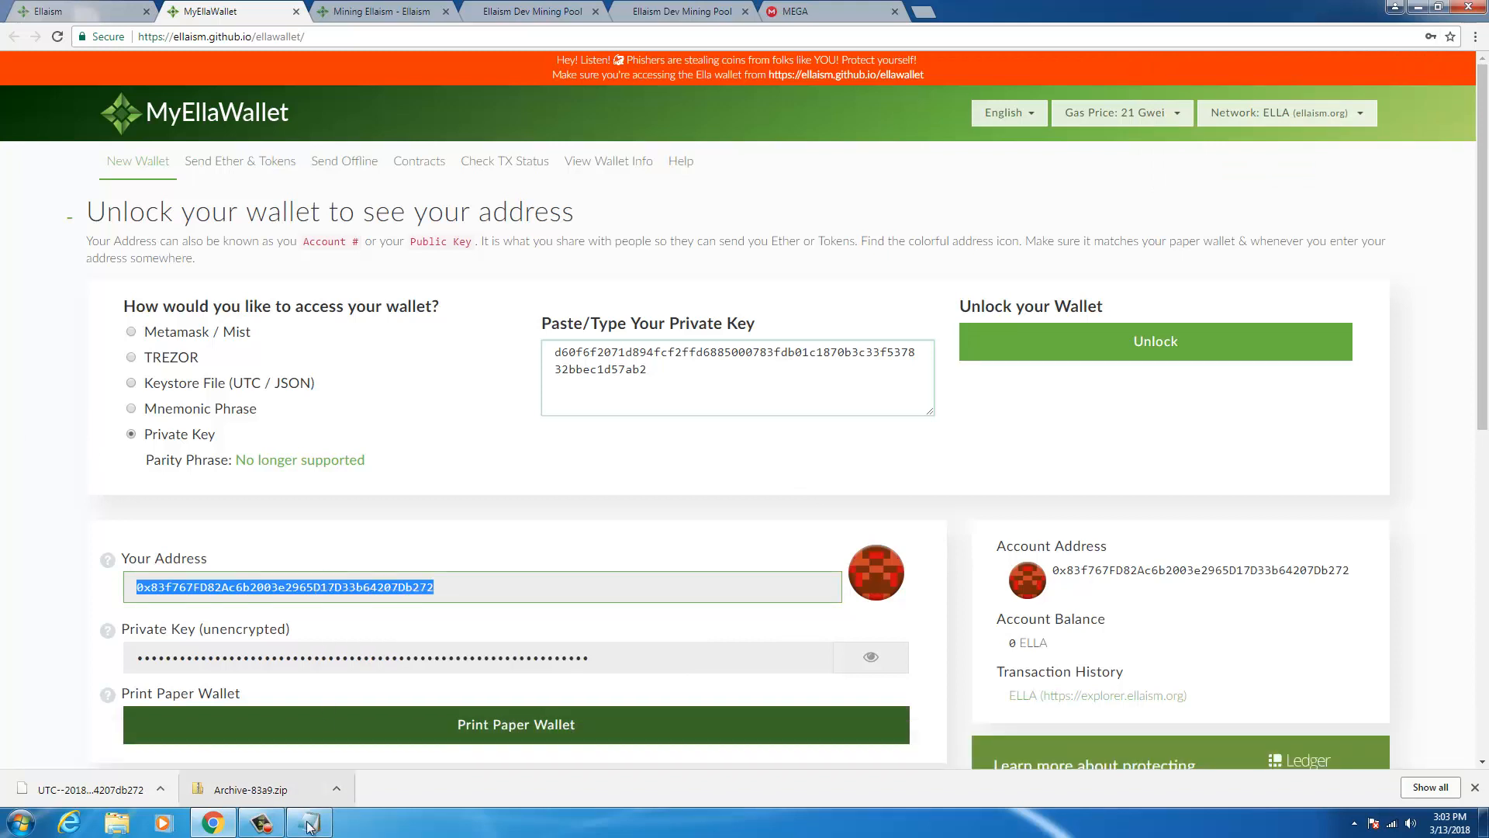
{"action": "left_click", "coordinate": [309, 822]}
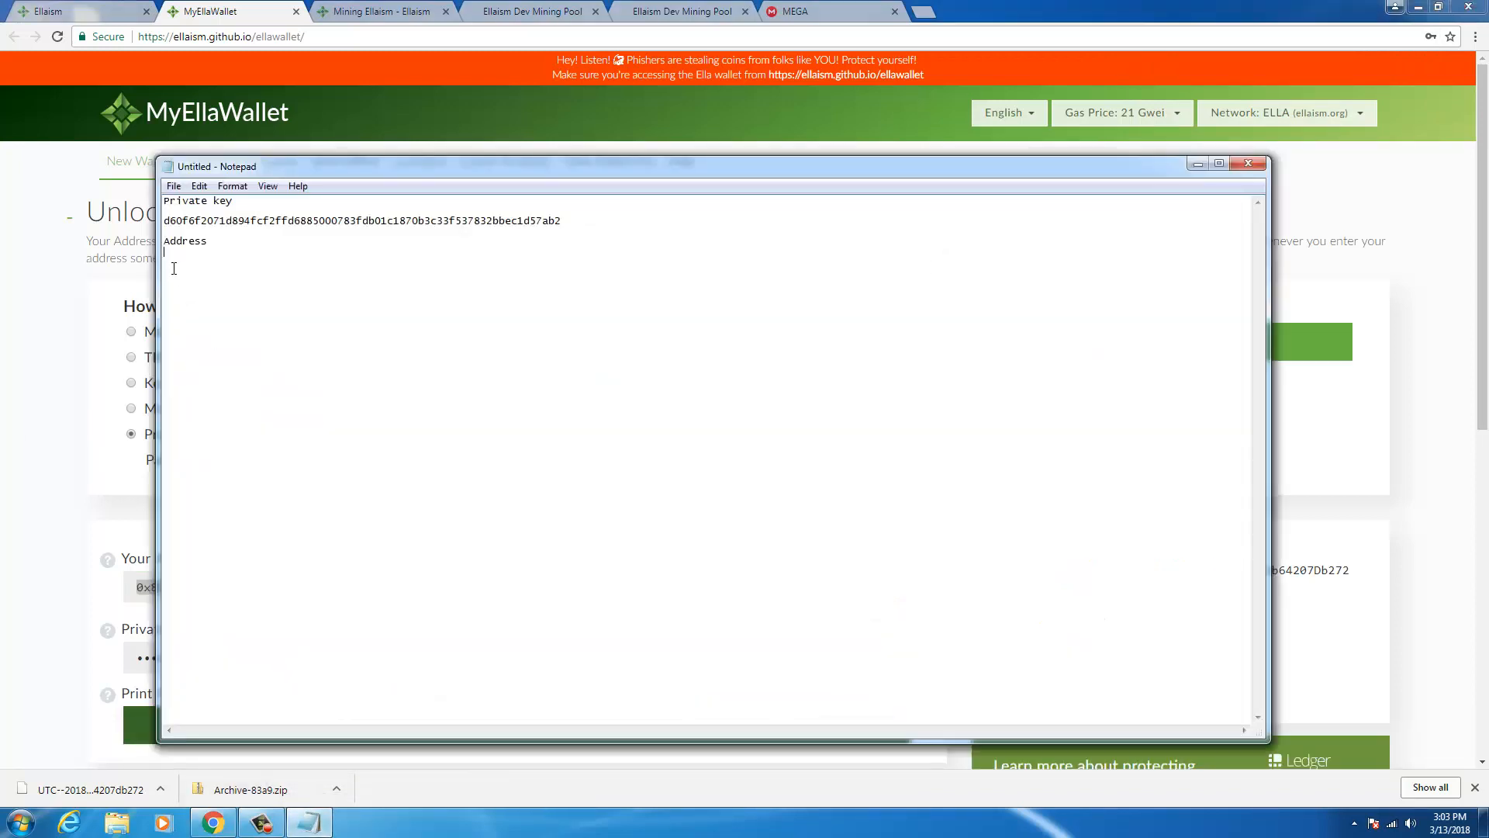
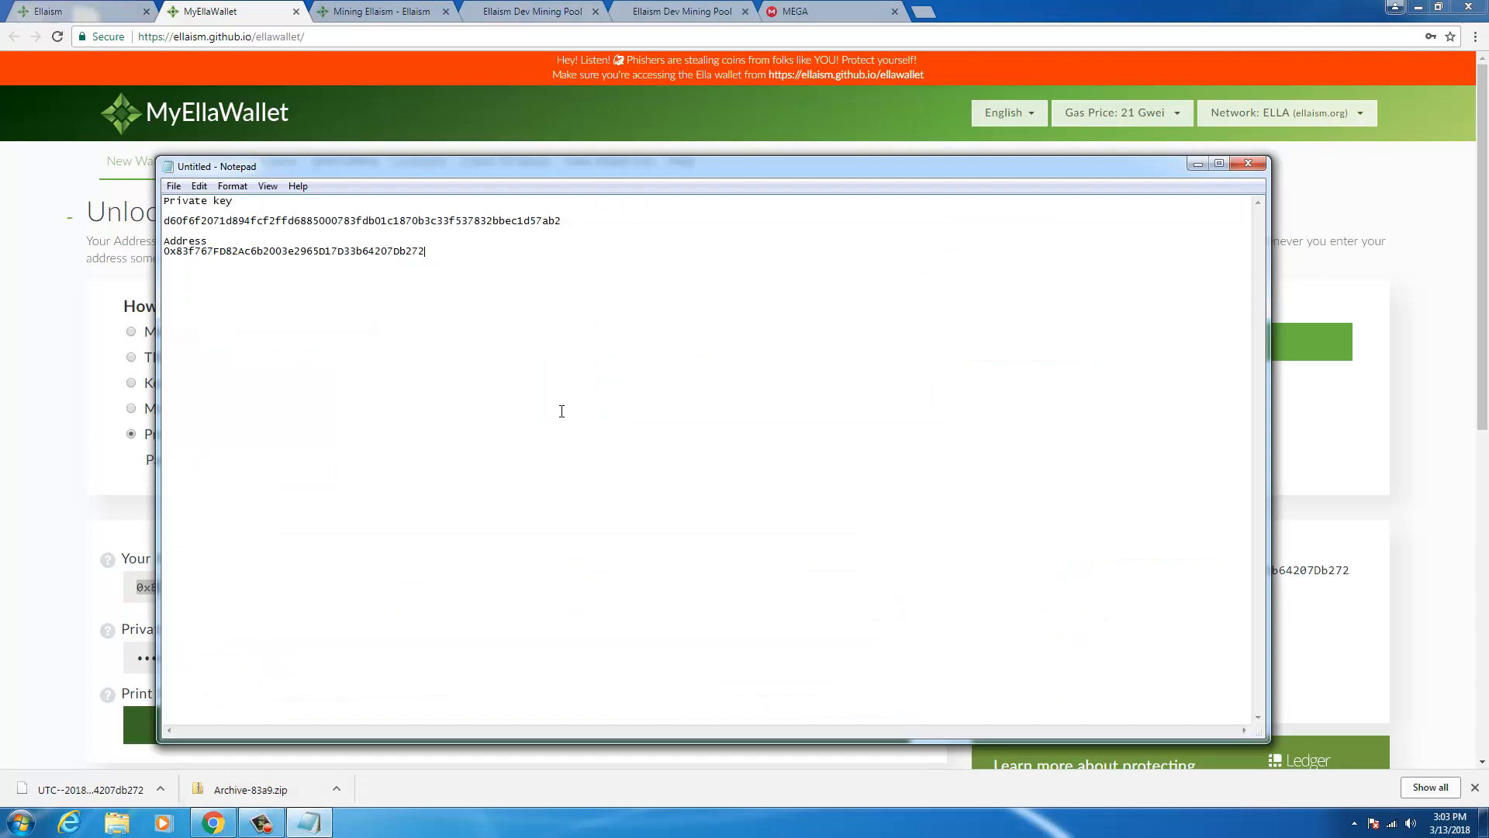
{"action": "mouse_move", "coordinate": [689, 538]}
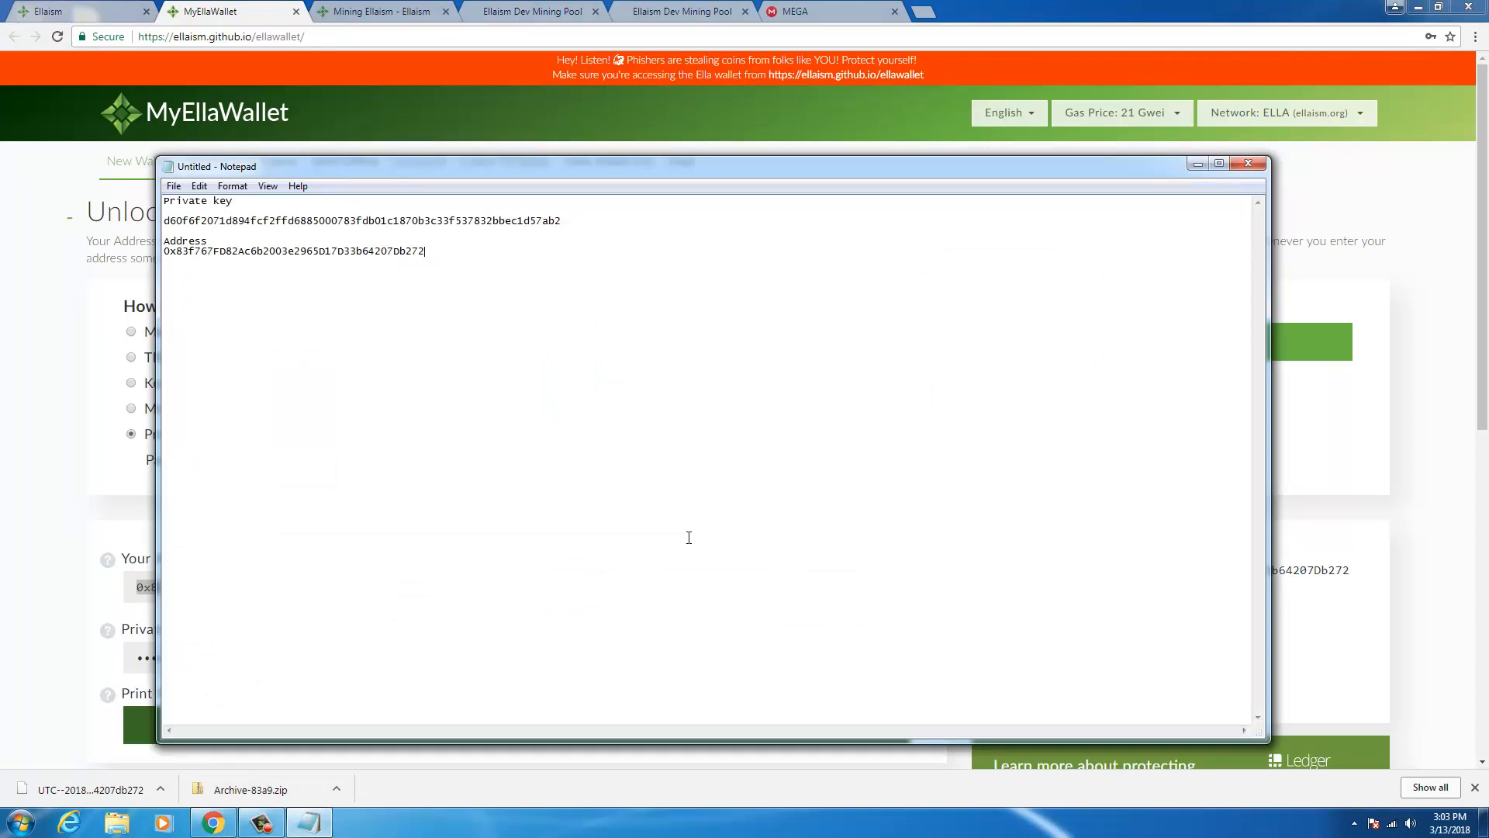
{"action": "mouse_move", "coordinate": [869, 430]}
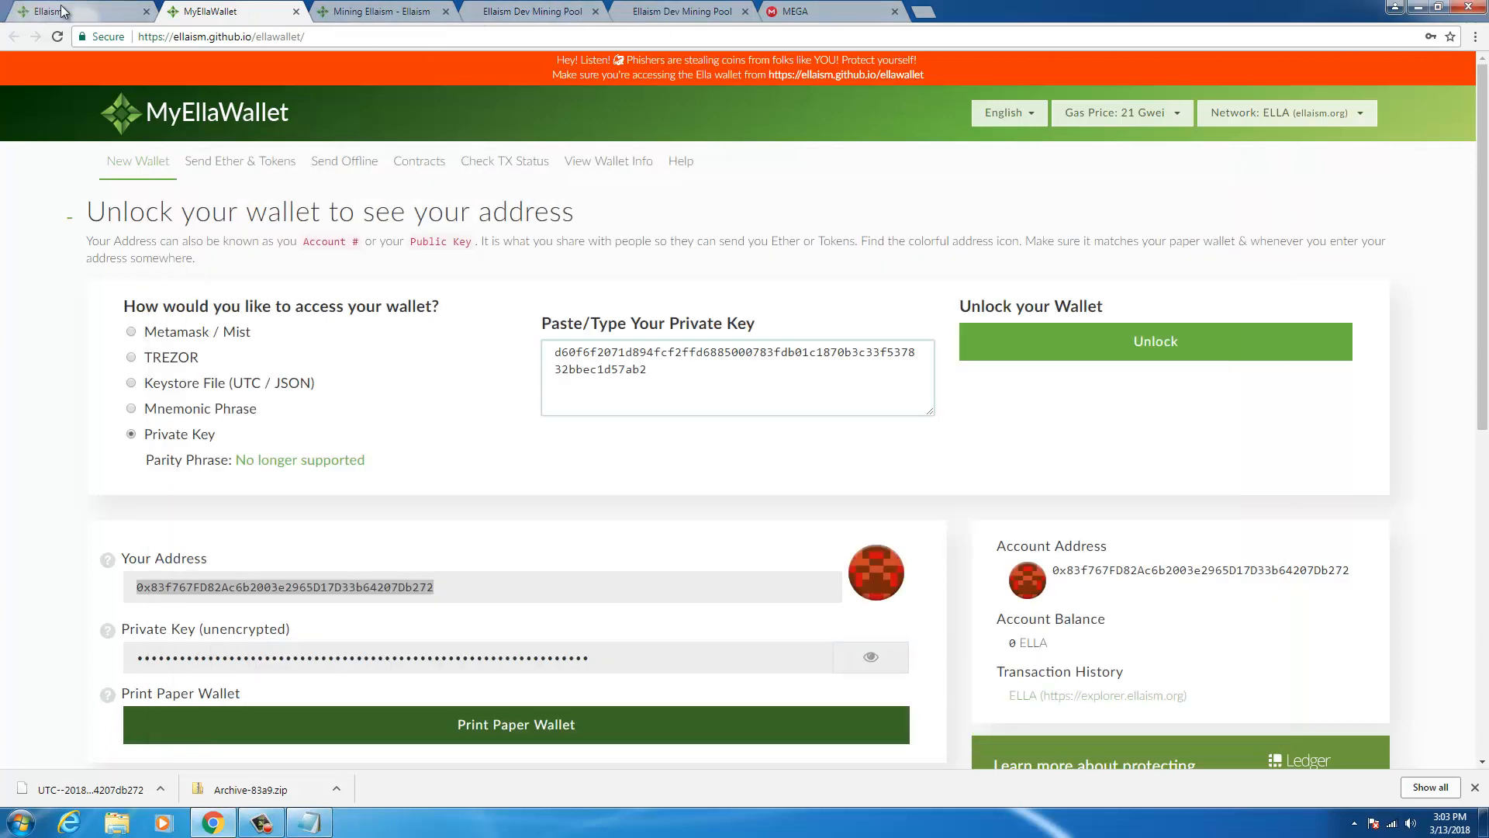
View the Ellaism Mining page and scroll to the Dev Fund pool list.
{"action": "left_click", "coordinate": [71, 11]}
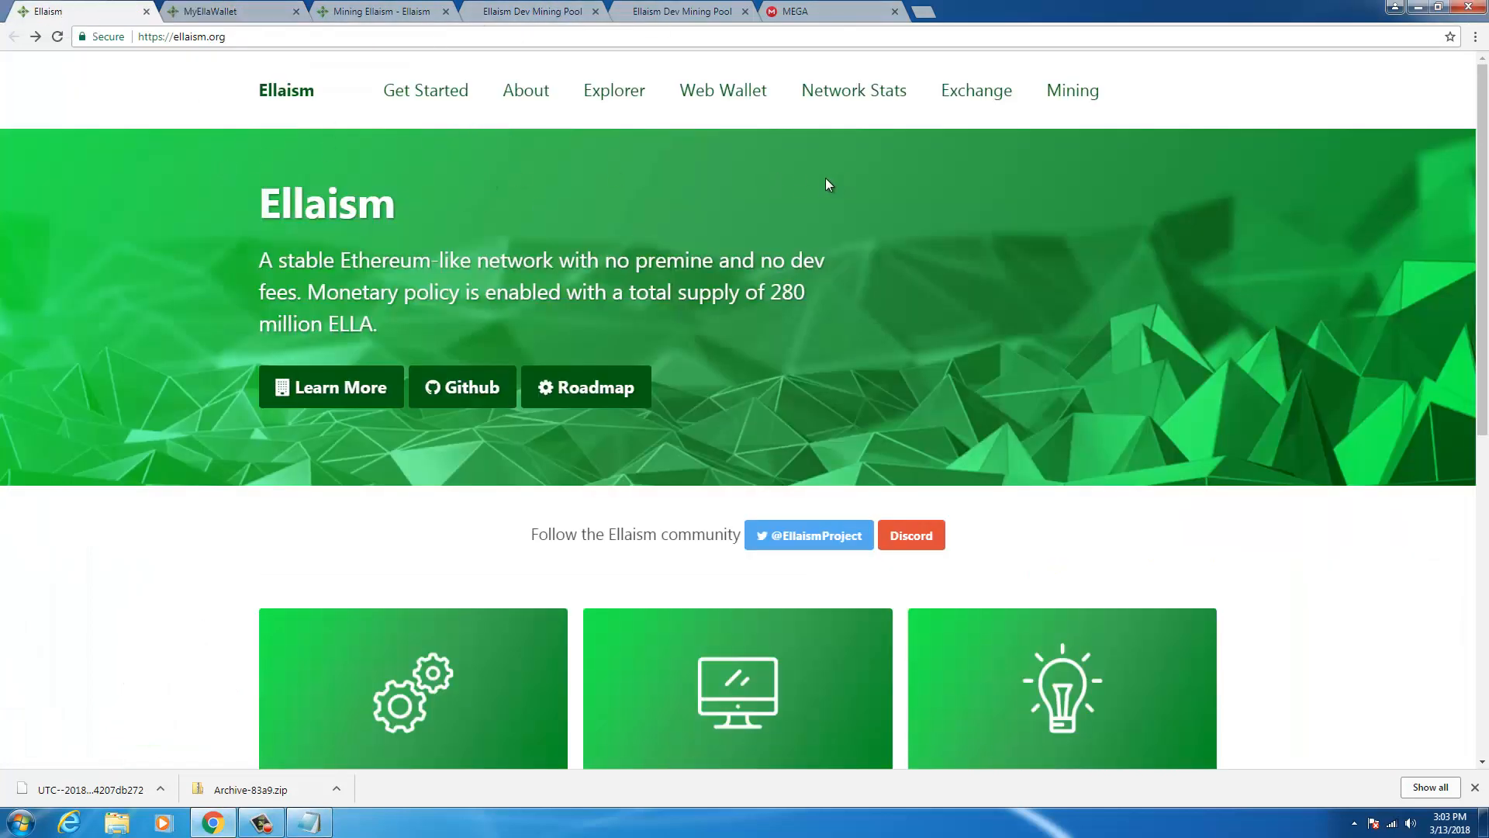
{"action": "mouse_move", "coordinate": [385, 11]}
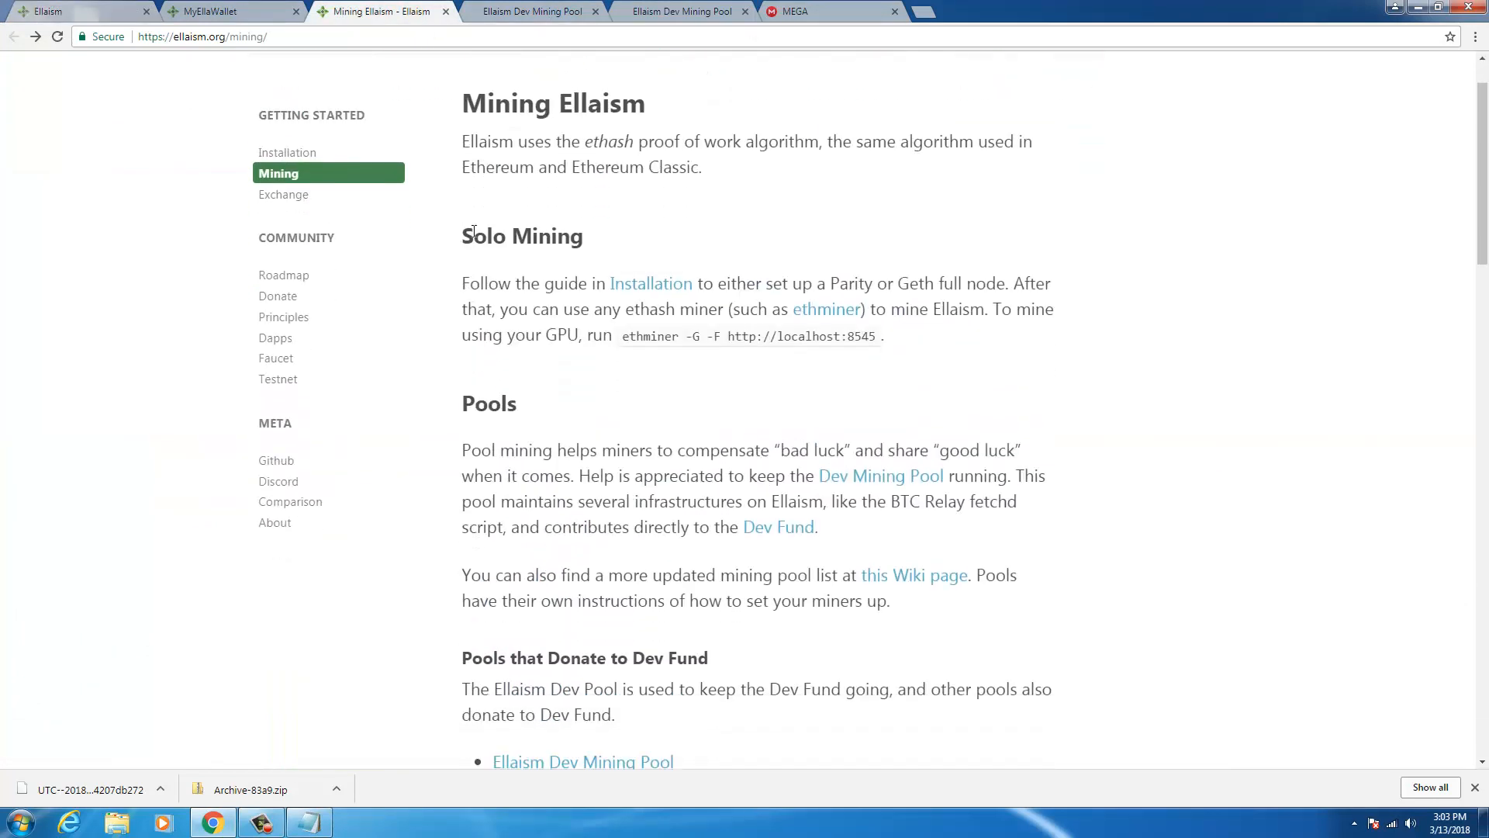
{"action": "scroll", "scroll_direction": "up", "scroll_amount": 3}
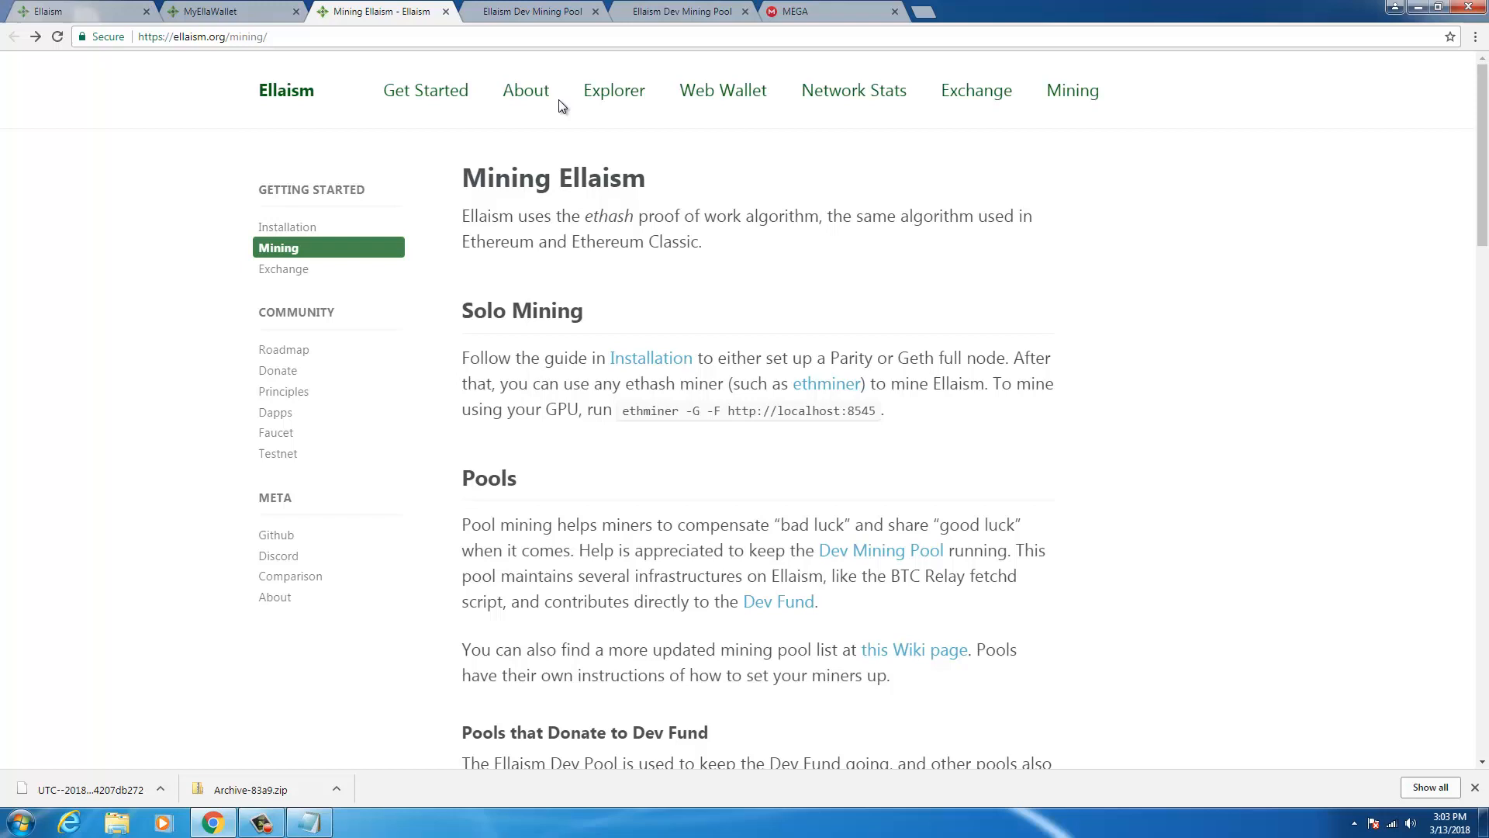
{"action": "mouse_move", "coordinate": [647, 344]}
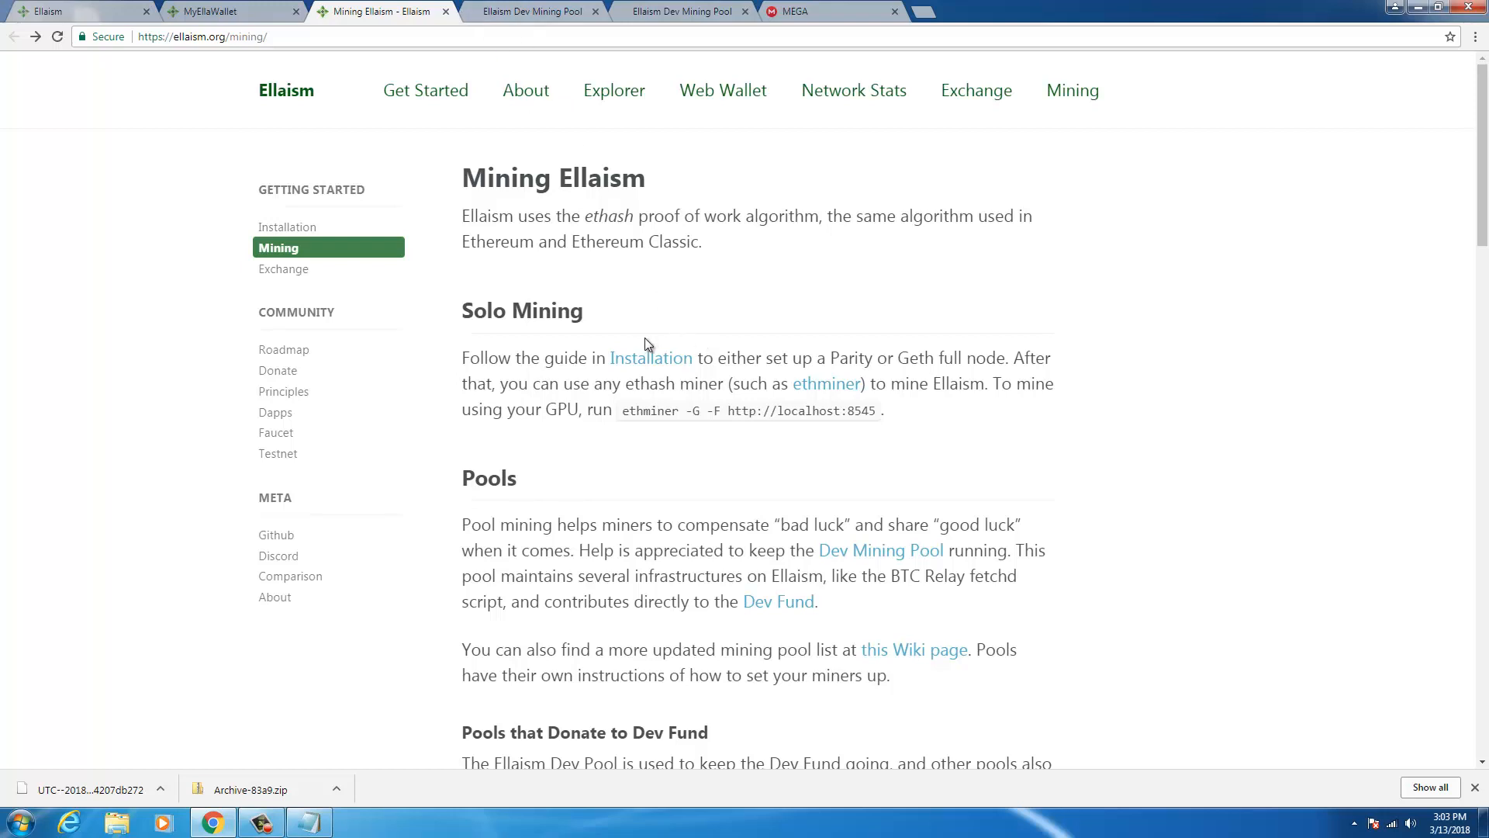
{"action": "scroll", "scroll_direction": "down", "scroll_amount": 3}
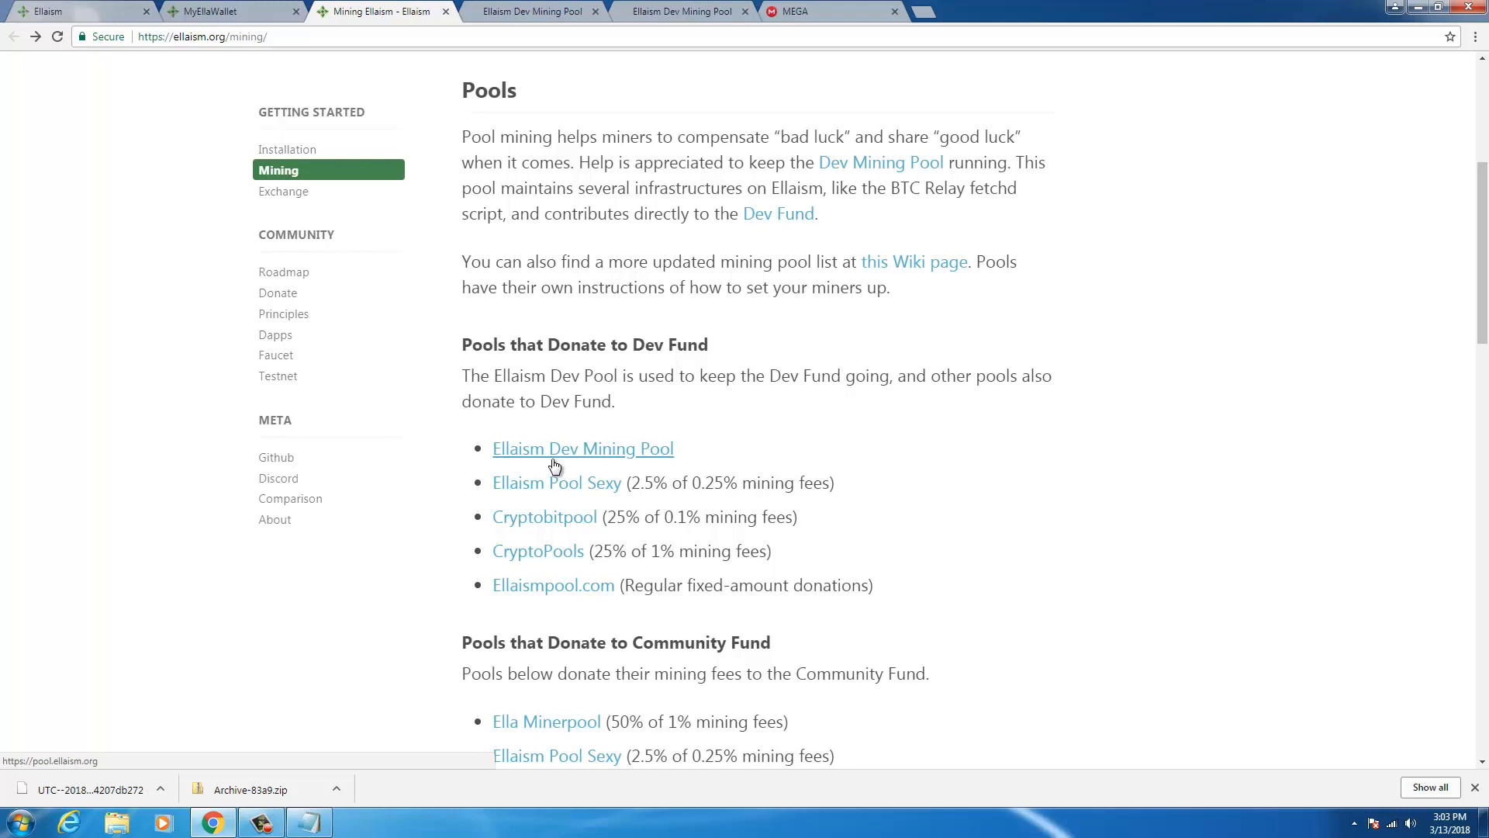
{"action": "mouse_move", "coordinate": [518, 8]}
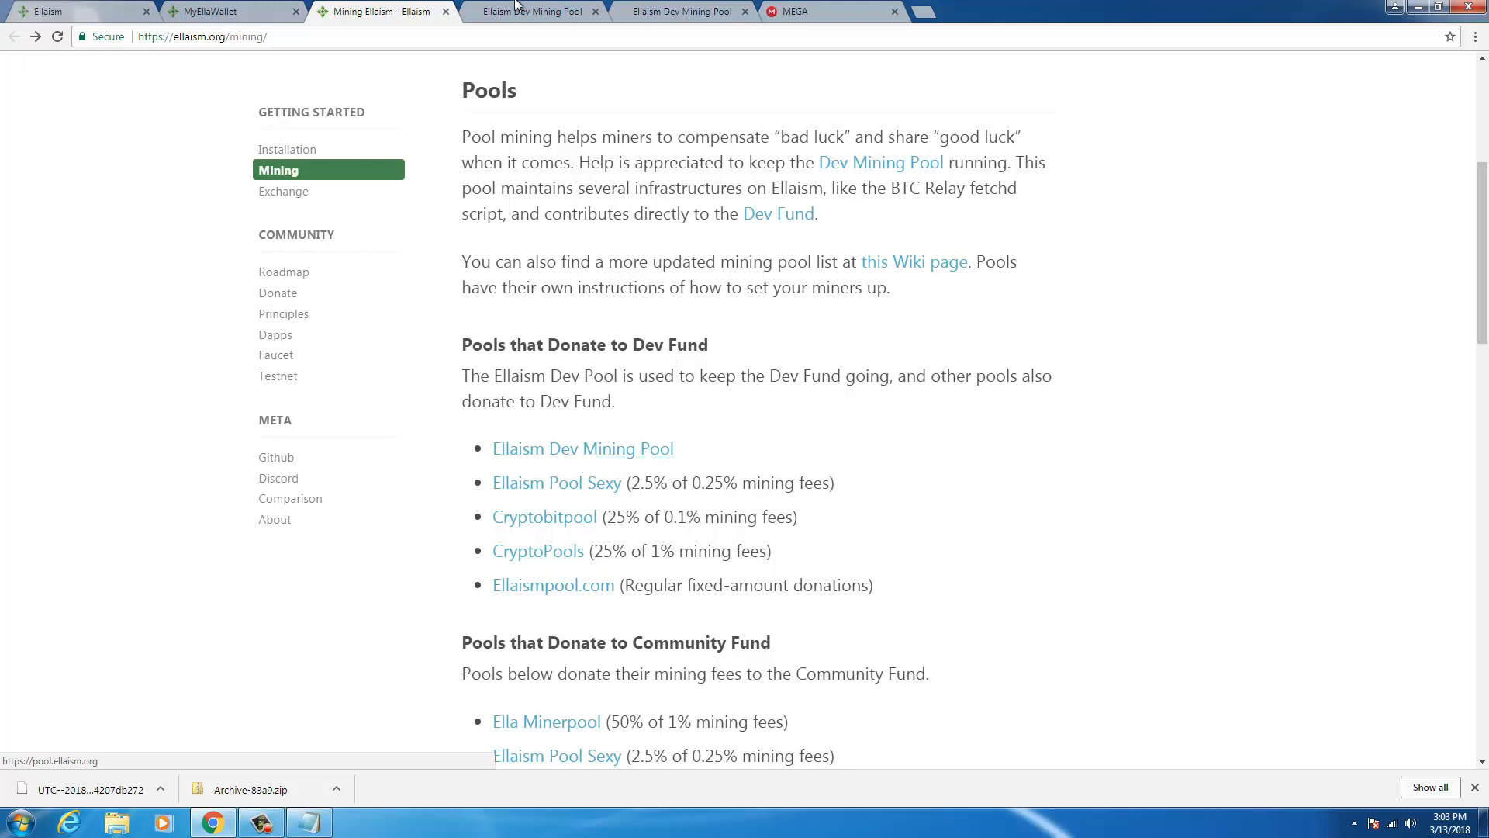
Show the Dev Mining Pool's How To Mine help page with Claymore commands.
{"action": "left_click", "coordinate": [535, 11]}
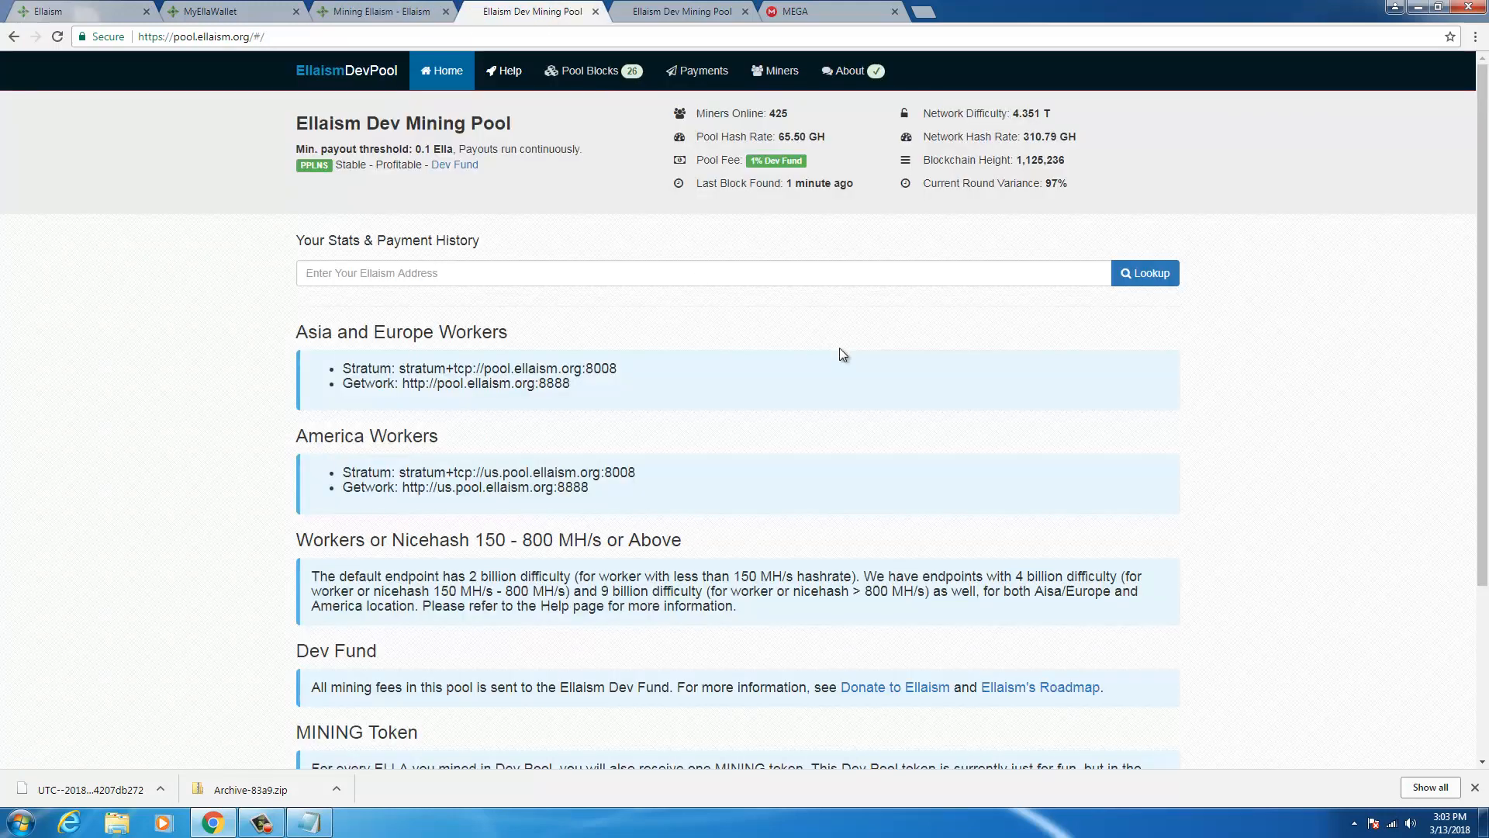
{"action": "mouse_move", "coordinate": [510, 69]}
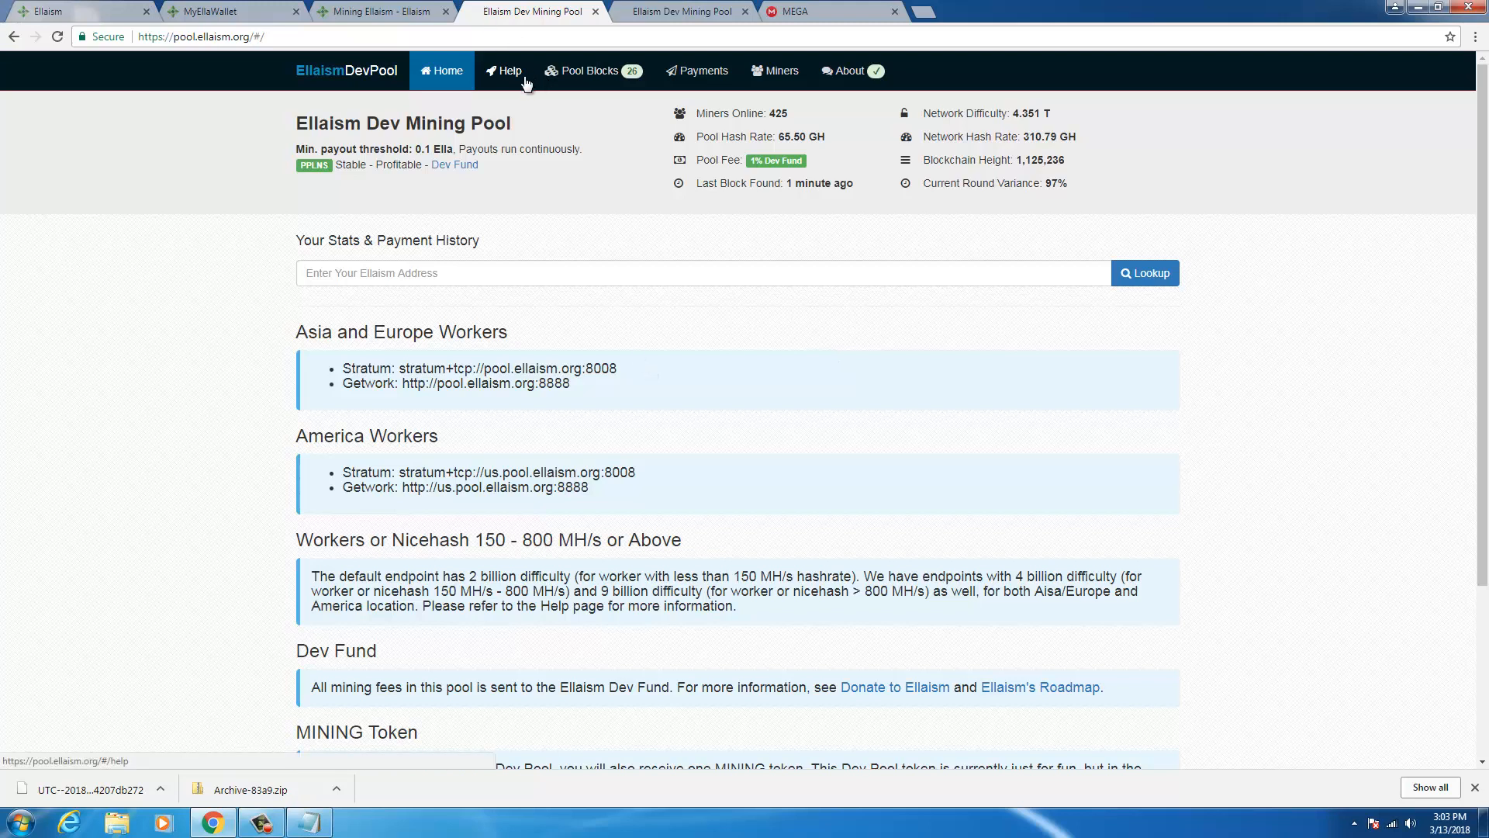
{"action": "mouse_move", "coordinate": [521, 81]}
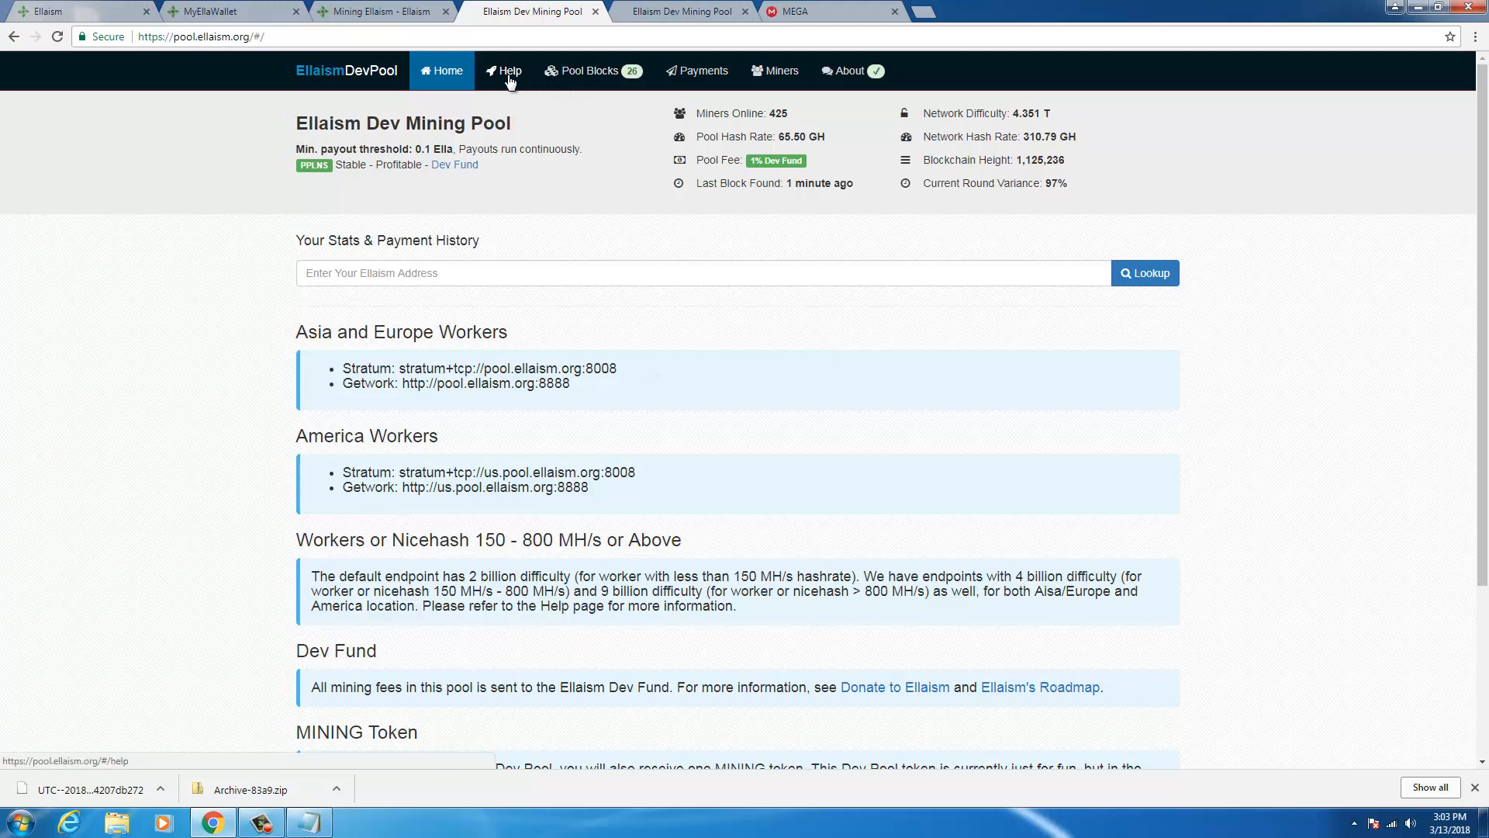
{"action": "left_click", "coordinate": [505, 70]}
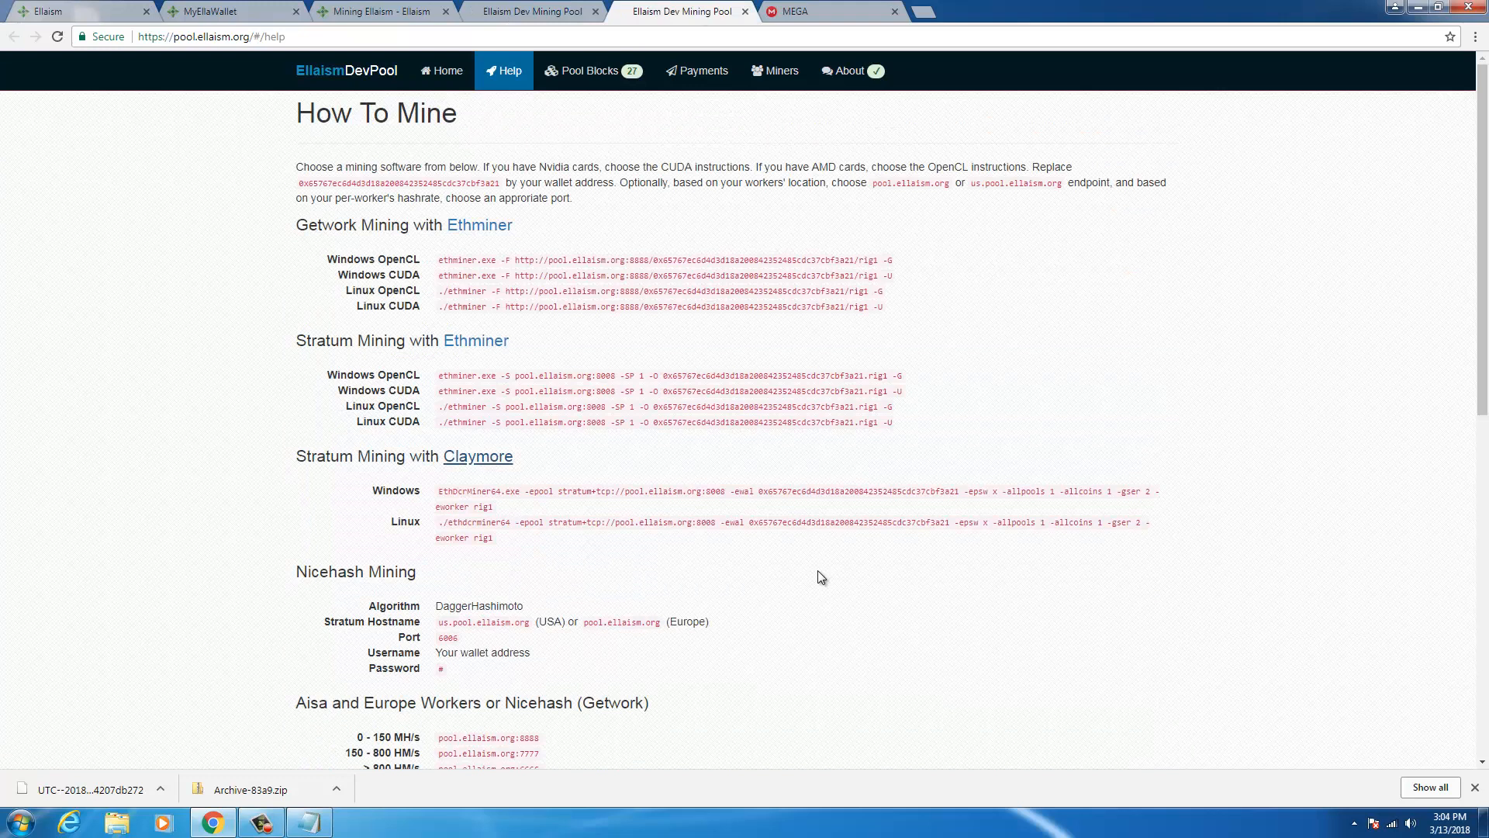
{"action": "mouse_move", "coordinate": [623, 343]}
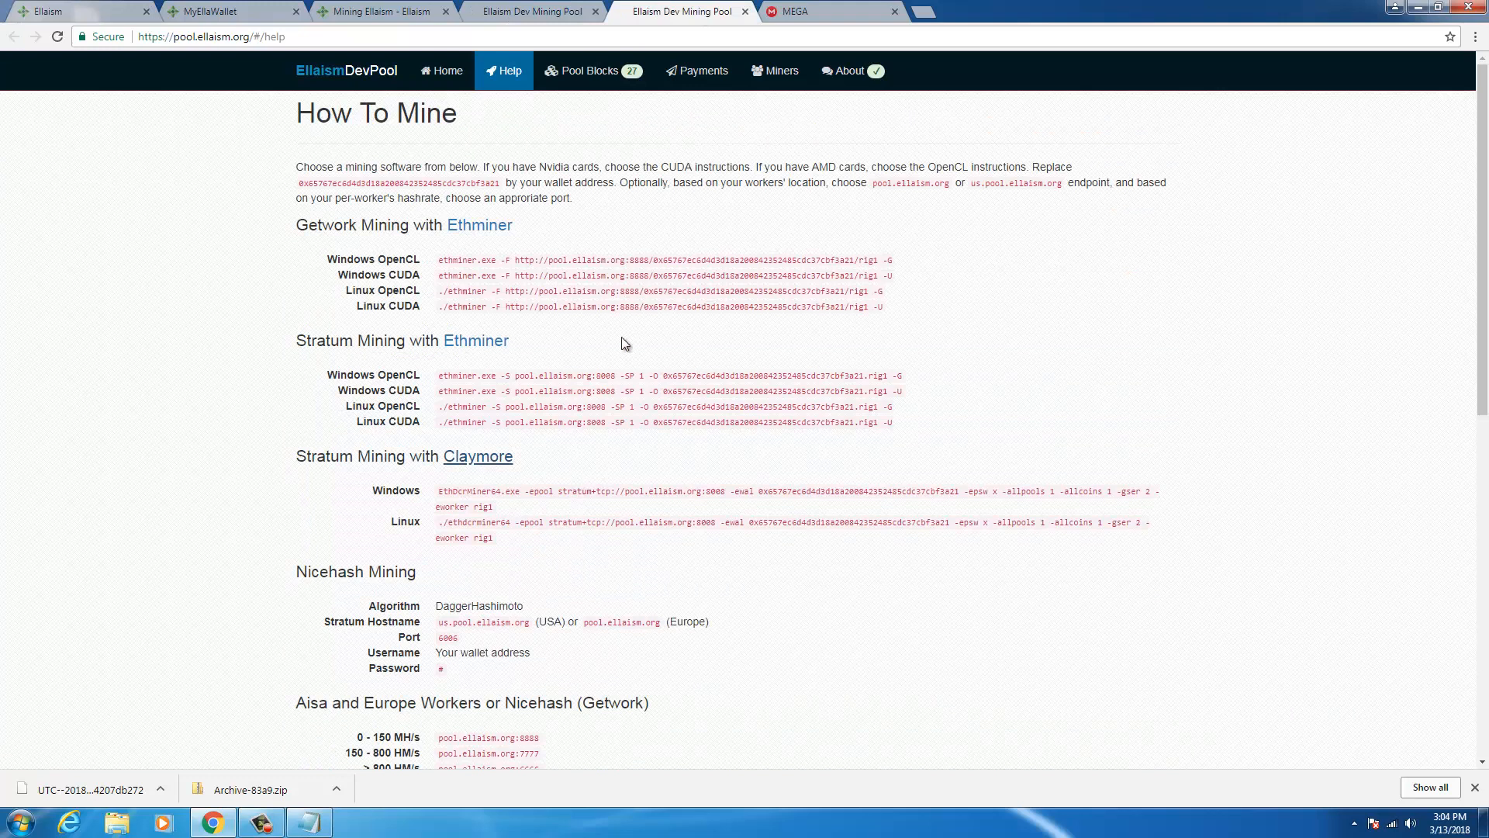
{"action": "mouse_move", "coordinate": [478, 456]}
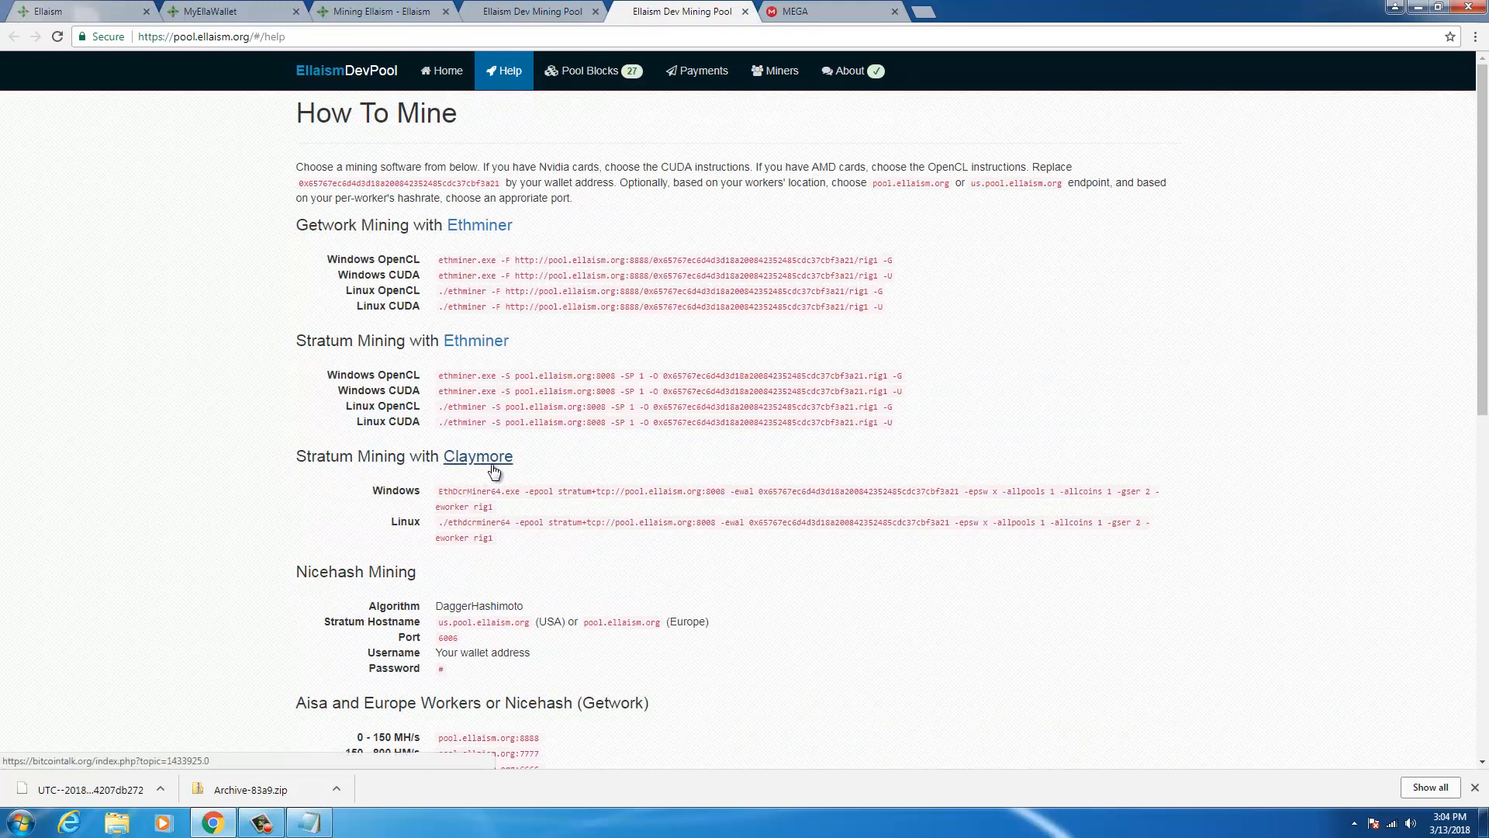
{"action": "mouse_move", "coordinate": [801, 17]}
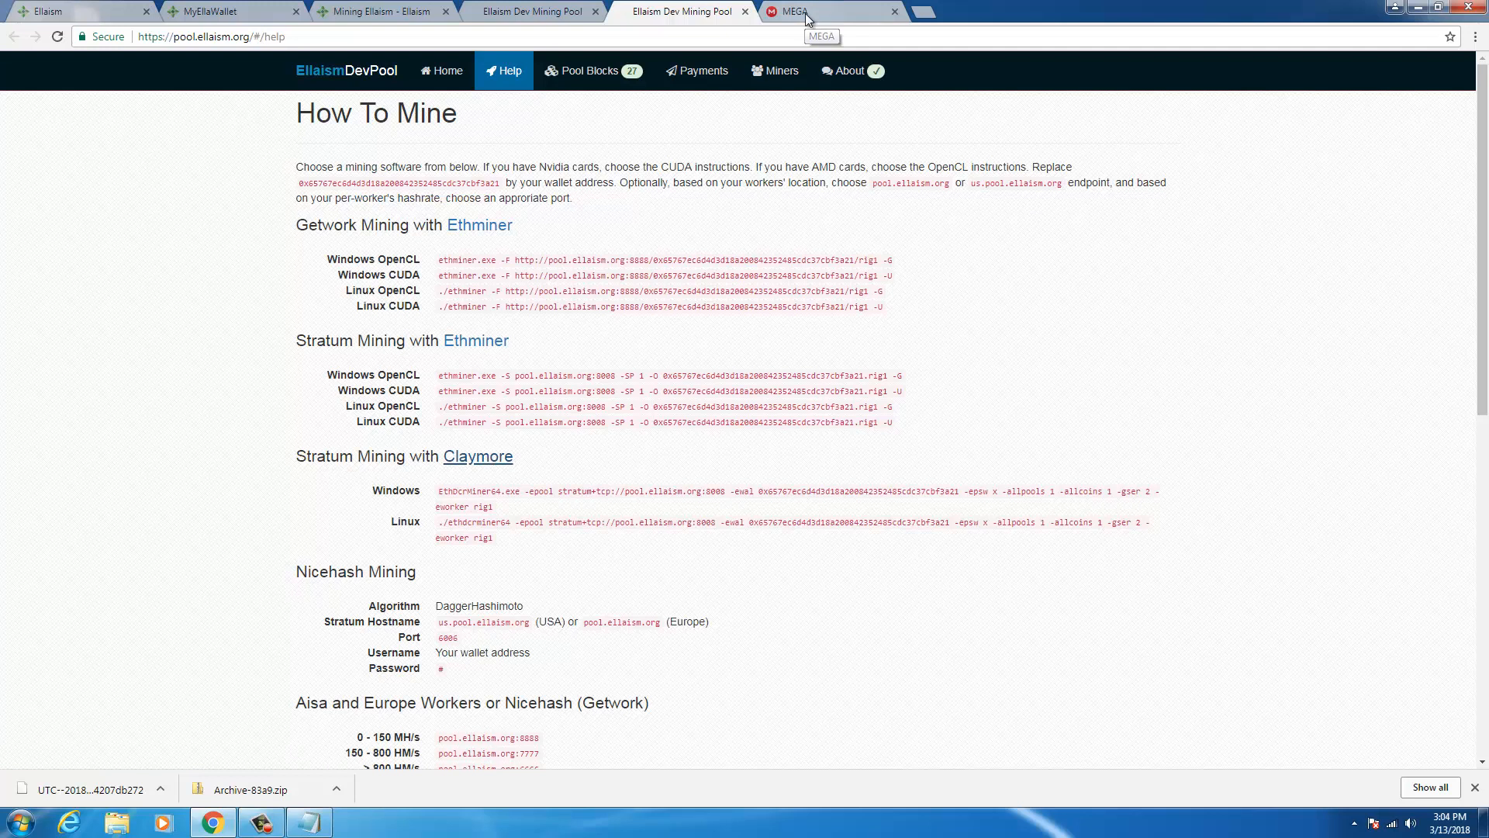
Copy the downloaded Archive-83a9.zip from its folder and minimize Chrome to reach the desktop.
{"action": "left_click", "coordinate": [792, 11]}
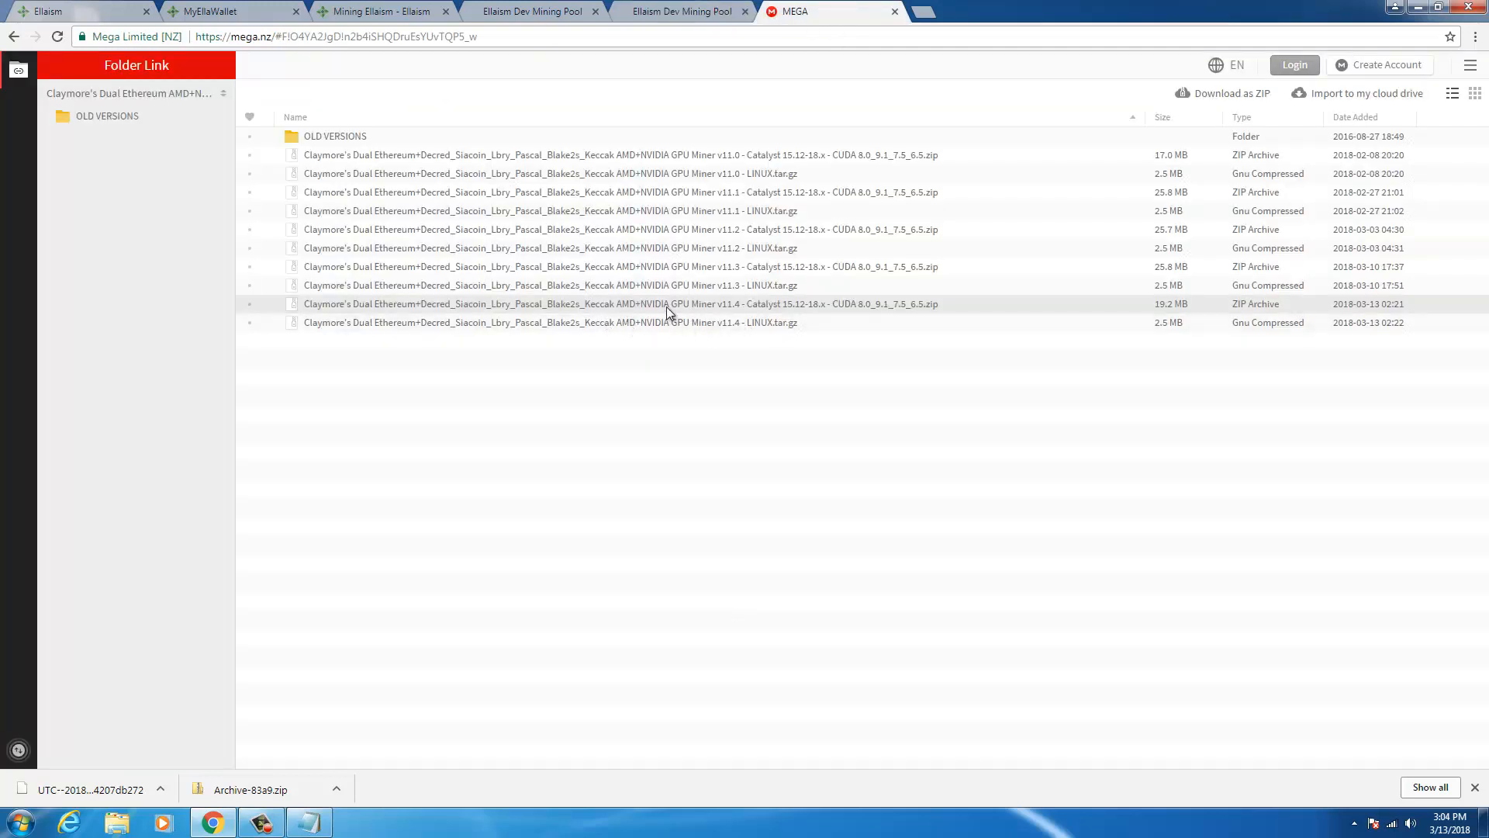
{"action": "mouse_move", "coordinate": [878, 312]}
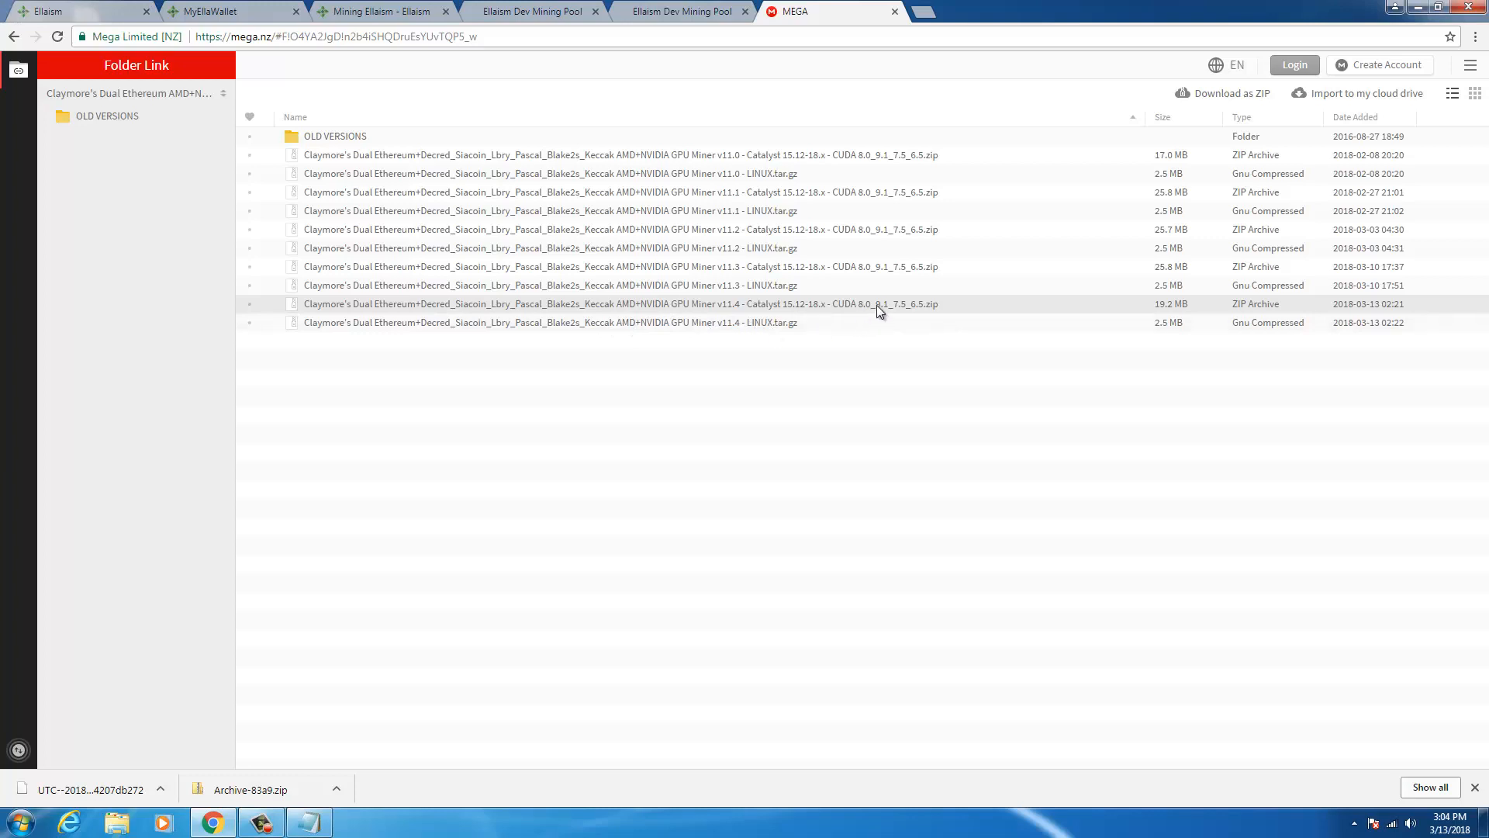
{"action": "mouse_move", "coordinate": [353, 708]}
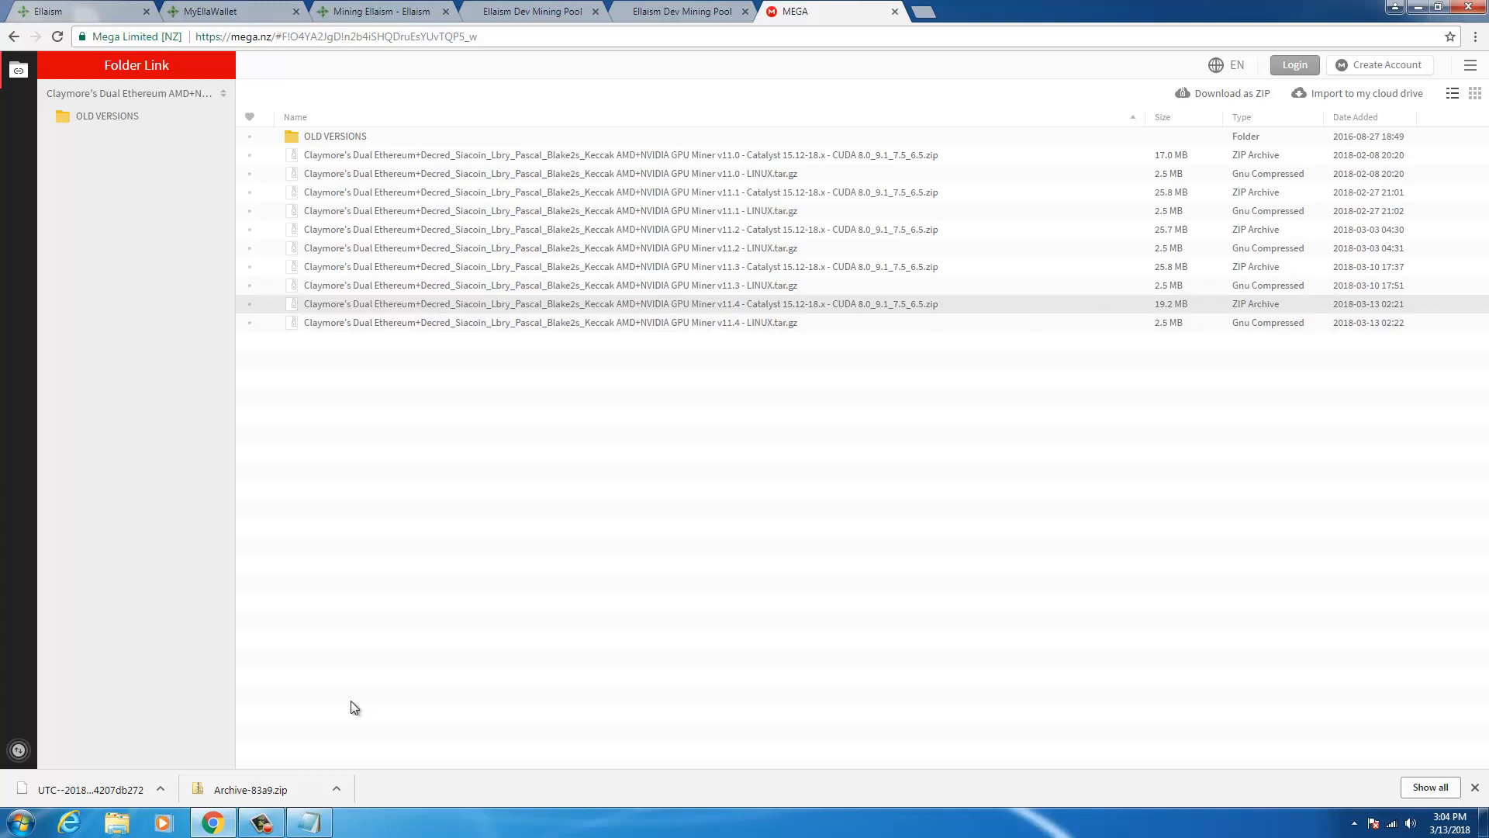
{"action": "left_click", "coordinate": [116, 822]}
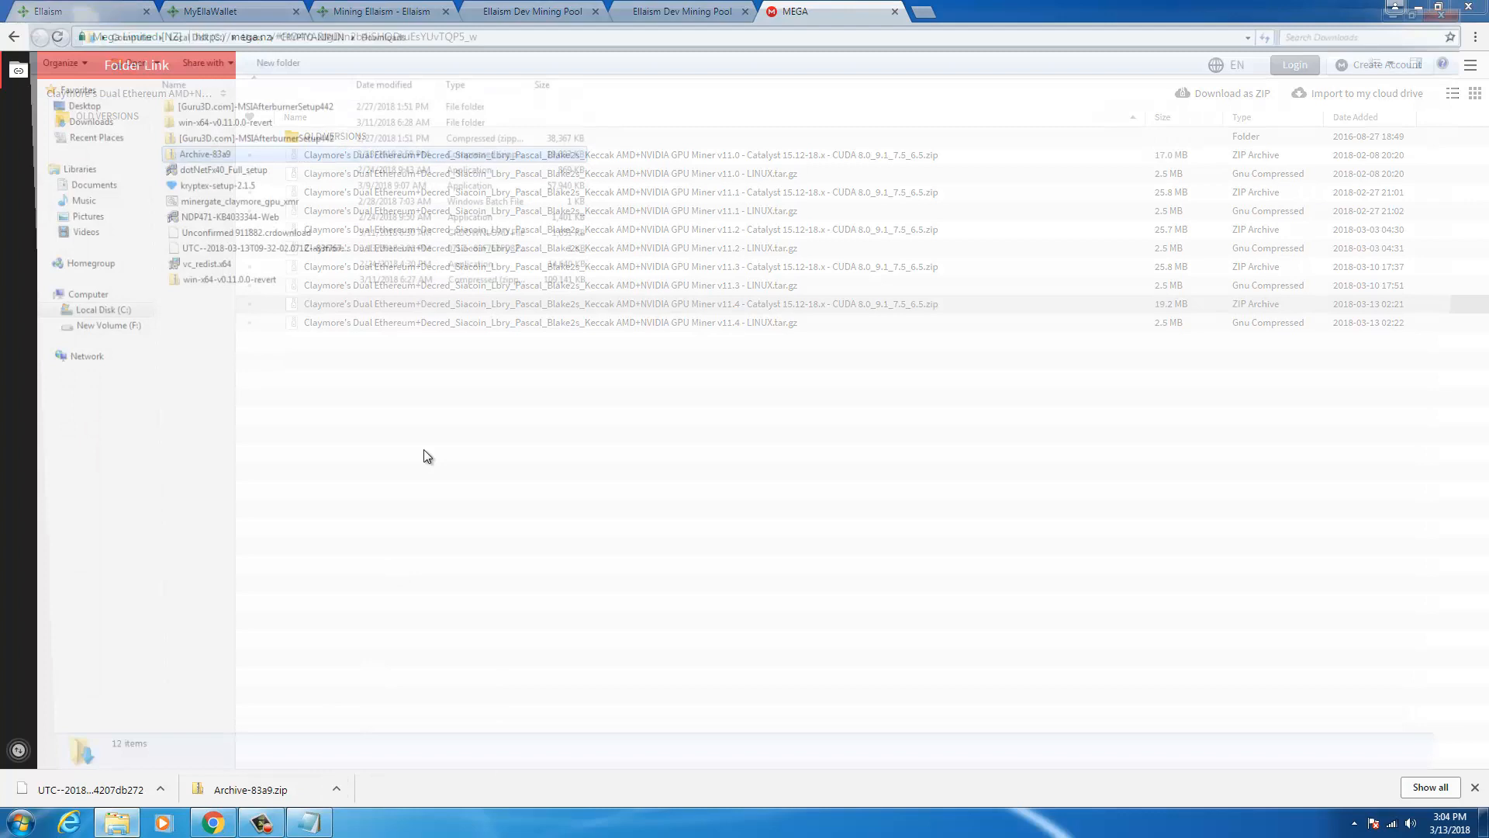
{"action": "right_click", "coordinate": [178, 149]}
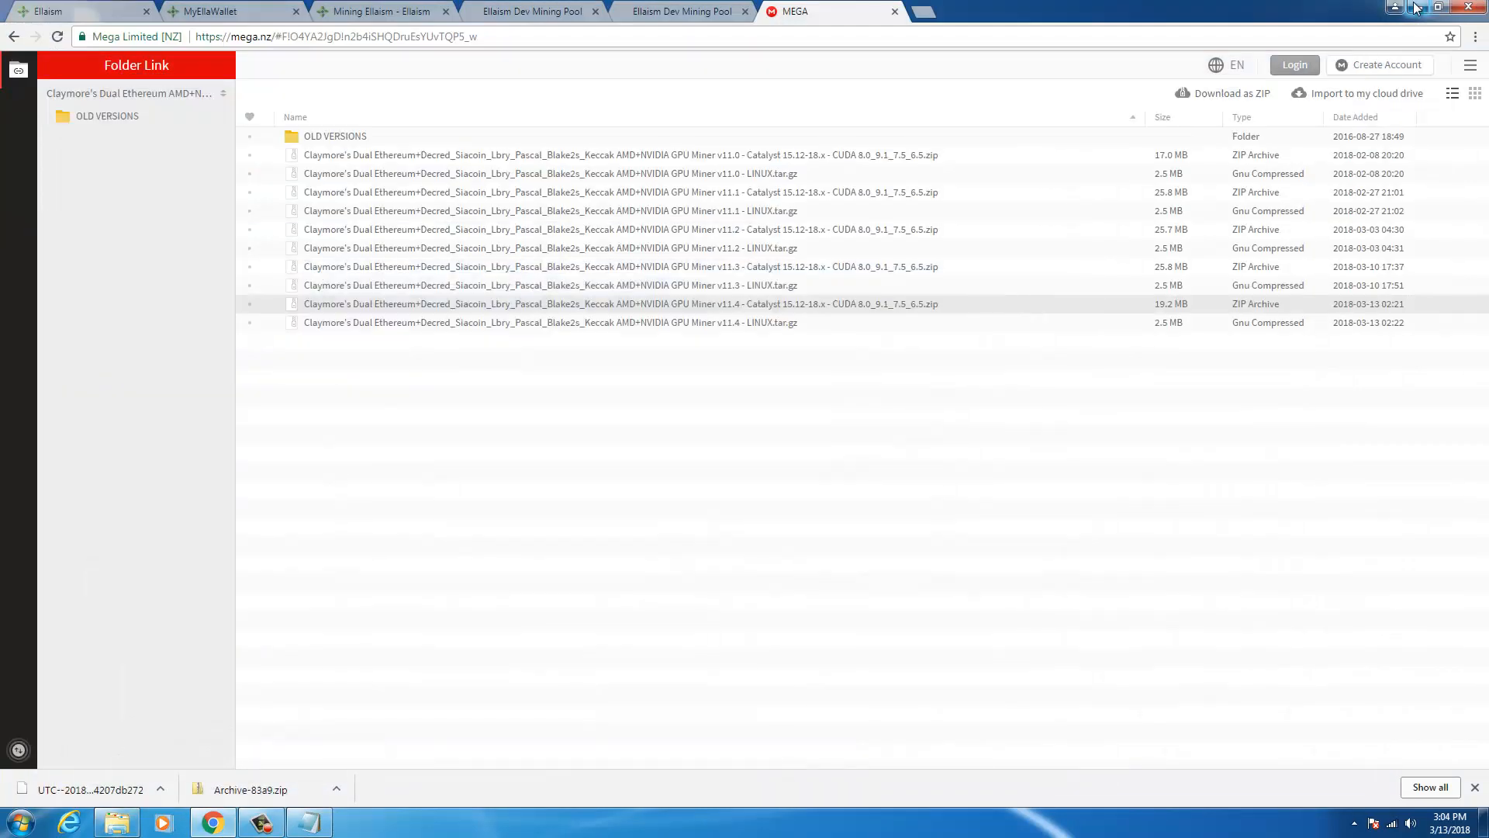
{"action": "left_click", "coordinate": [1436, 8]}
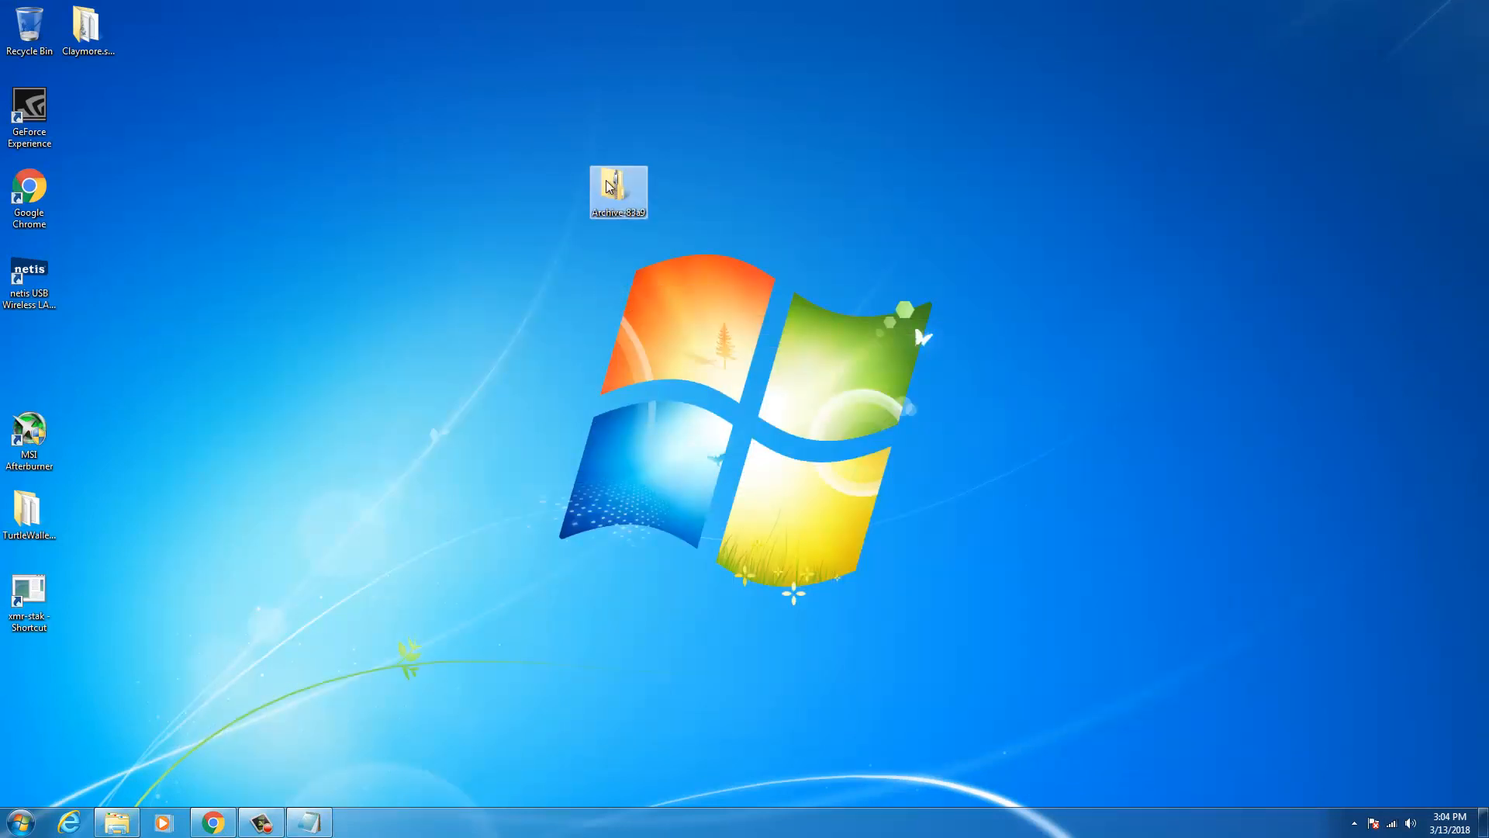
Extract Archive-83a9.zip to a desktop folder and view the Claymore v11.4 miner files.
{"action": "right_click", "coordinate": [619, 193]}
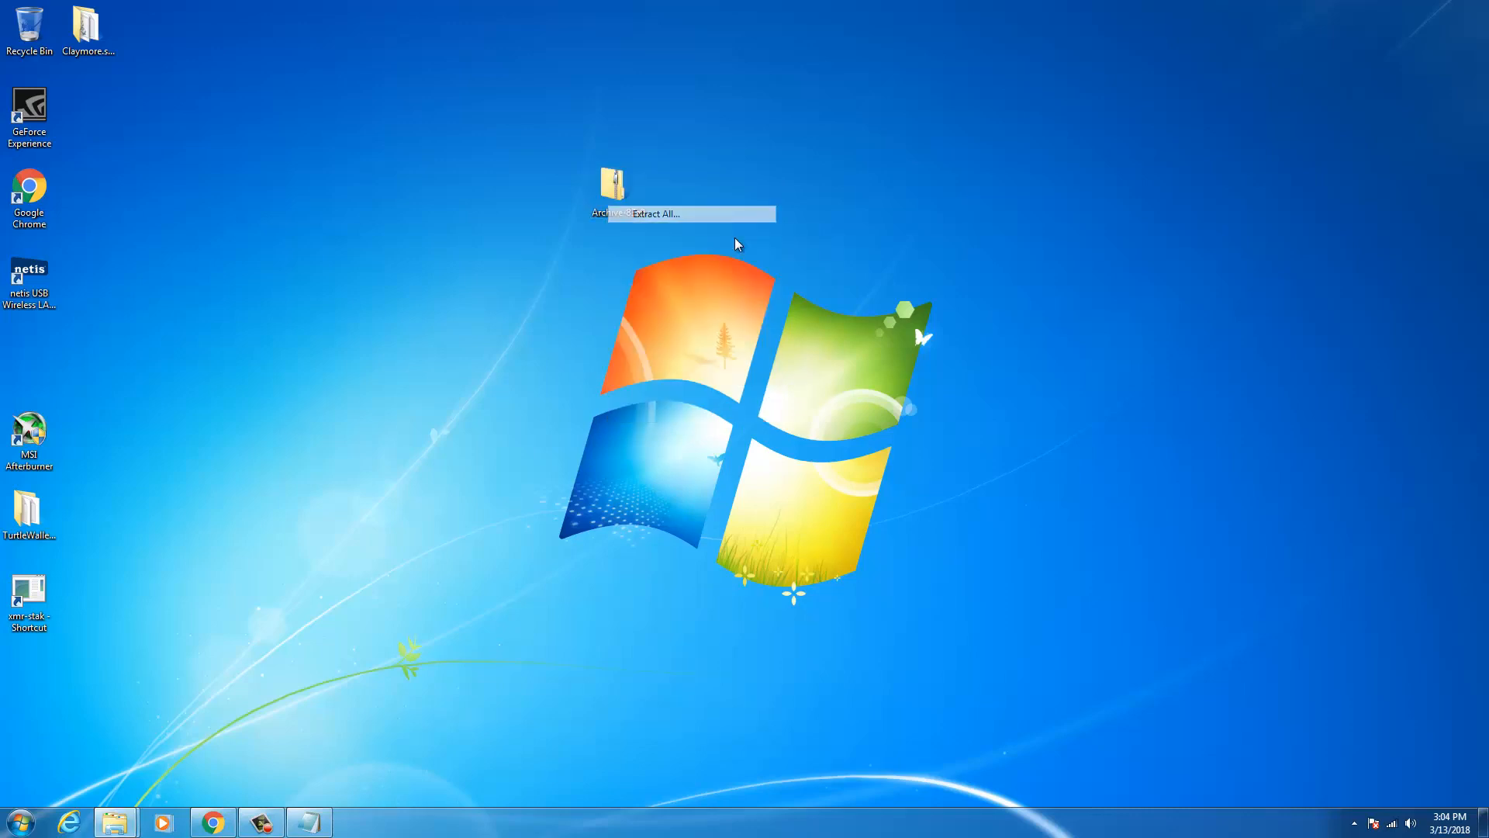
{"action": "left_click", "coordinate": [647, 212]}
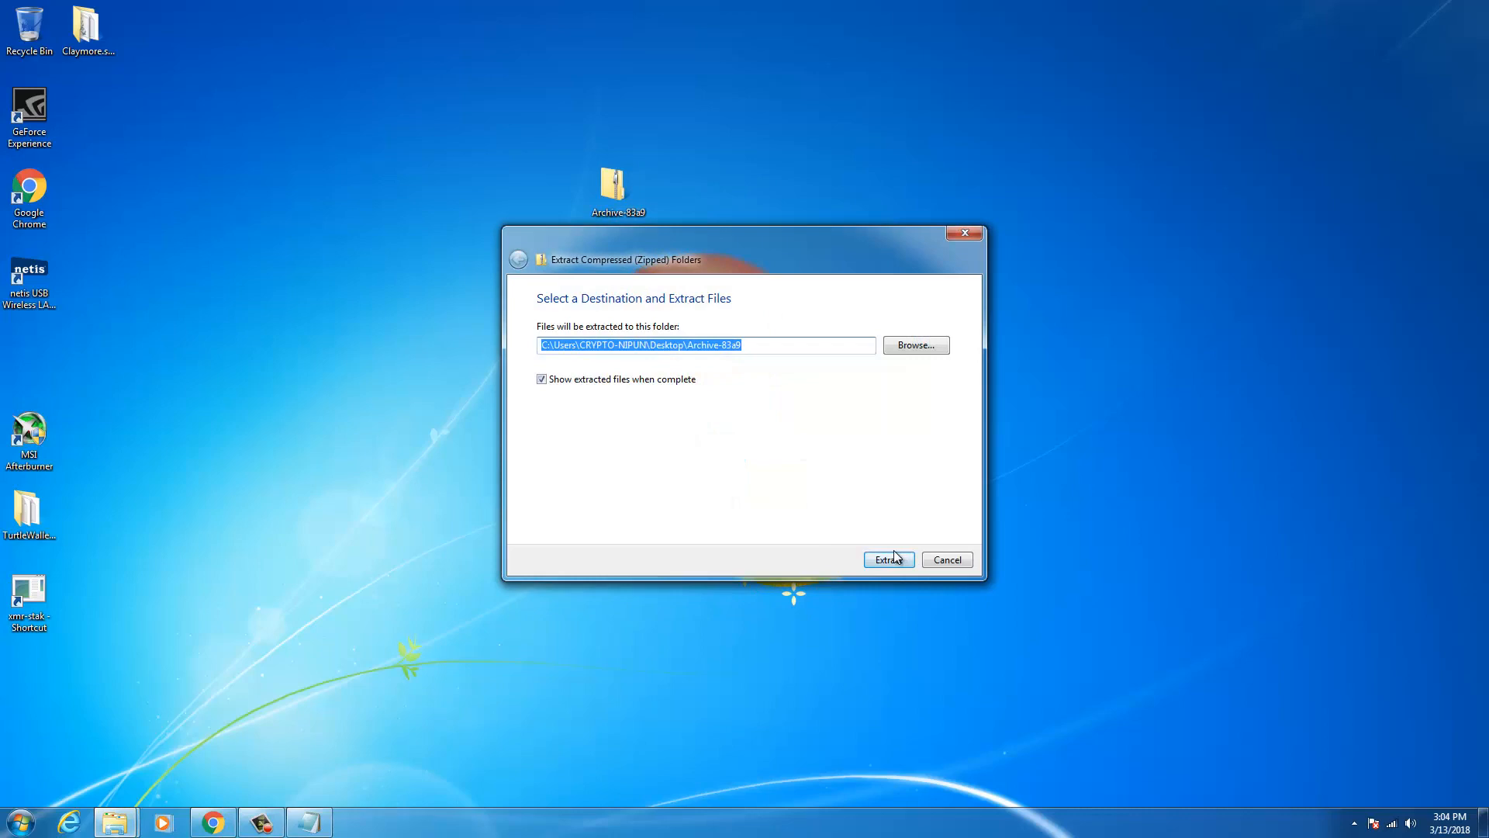
{"action": "left_click", "coordinate": [888, 558]}
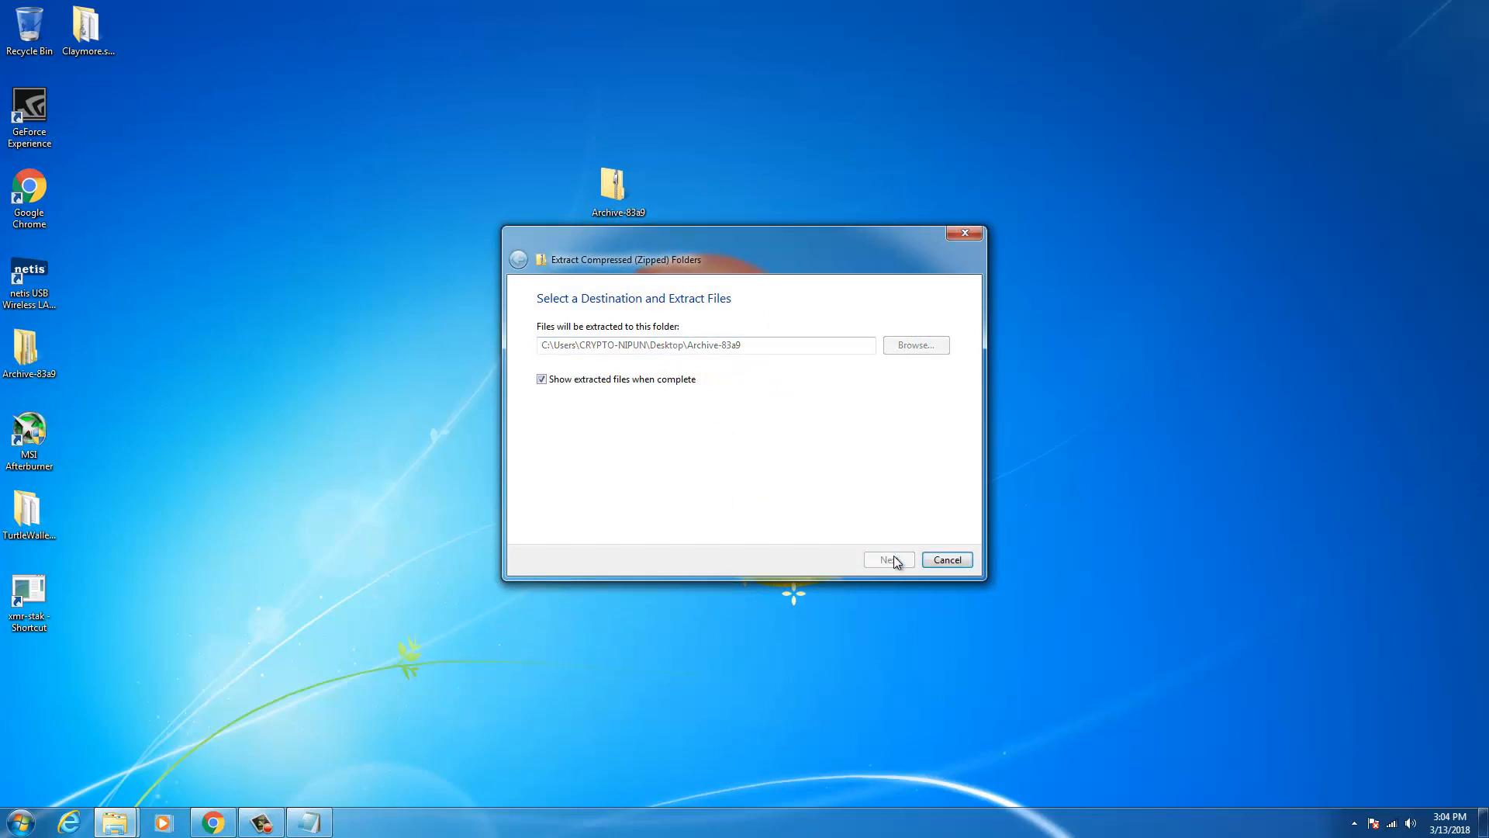
{"action": "left_click", "coordinate": [887, 560]}
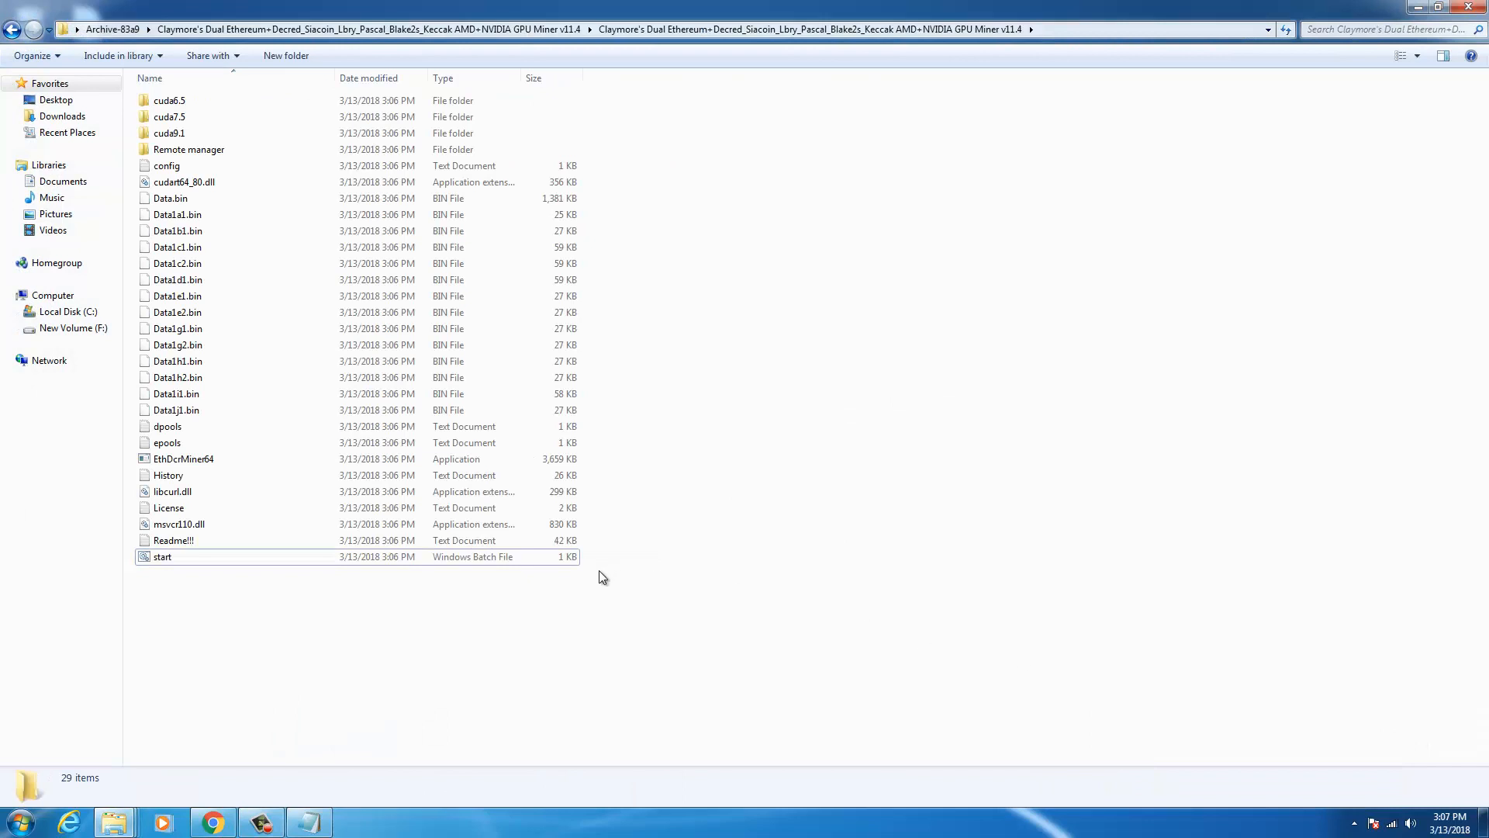
{"action": "mouse_move", "coordinate": [285, 56]}
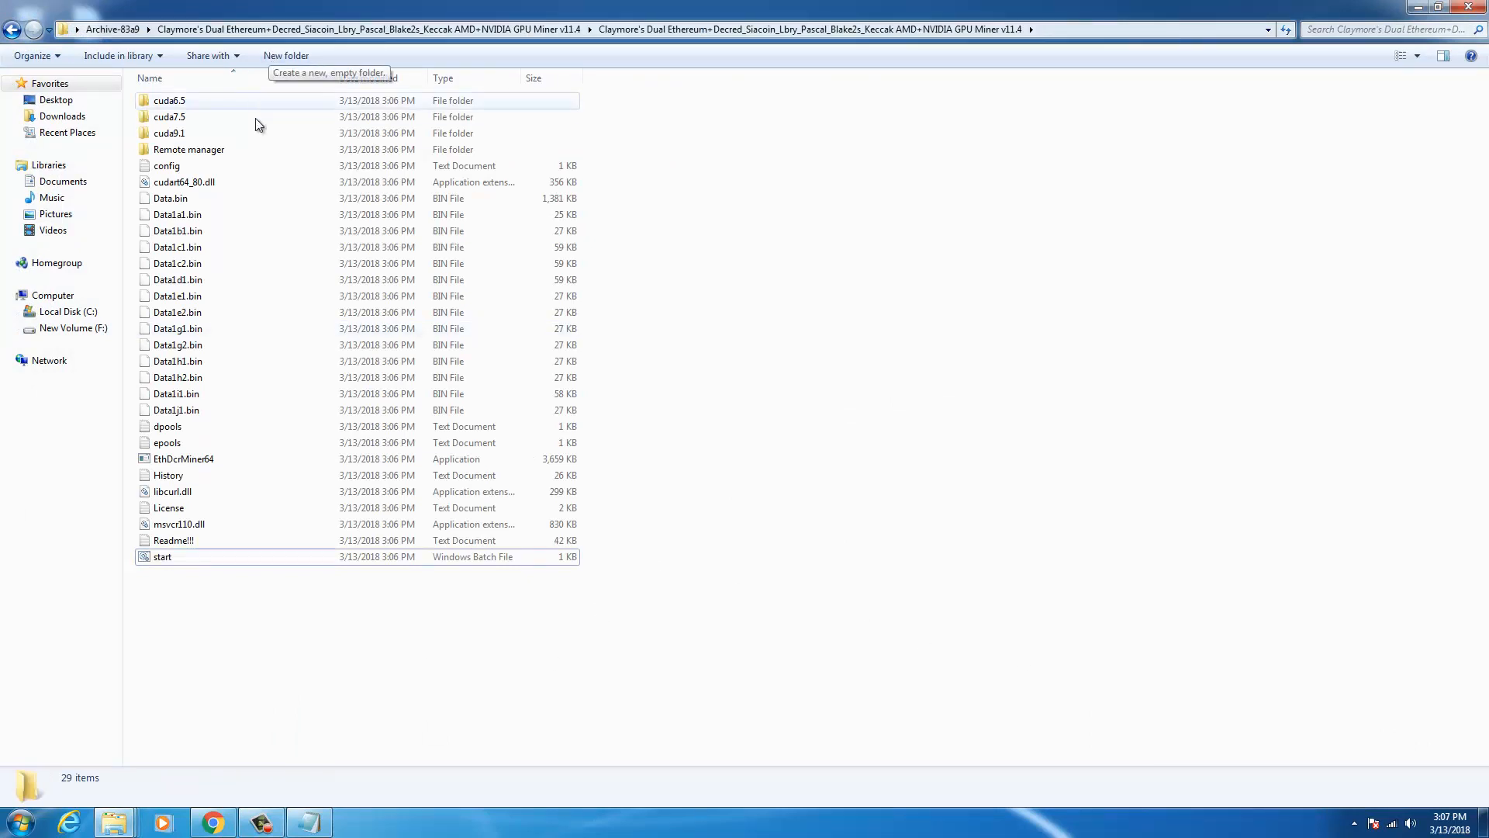
{"action": "mouse_move", "coordinate": [200, 442]}
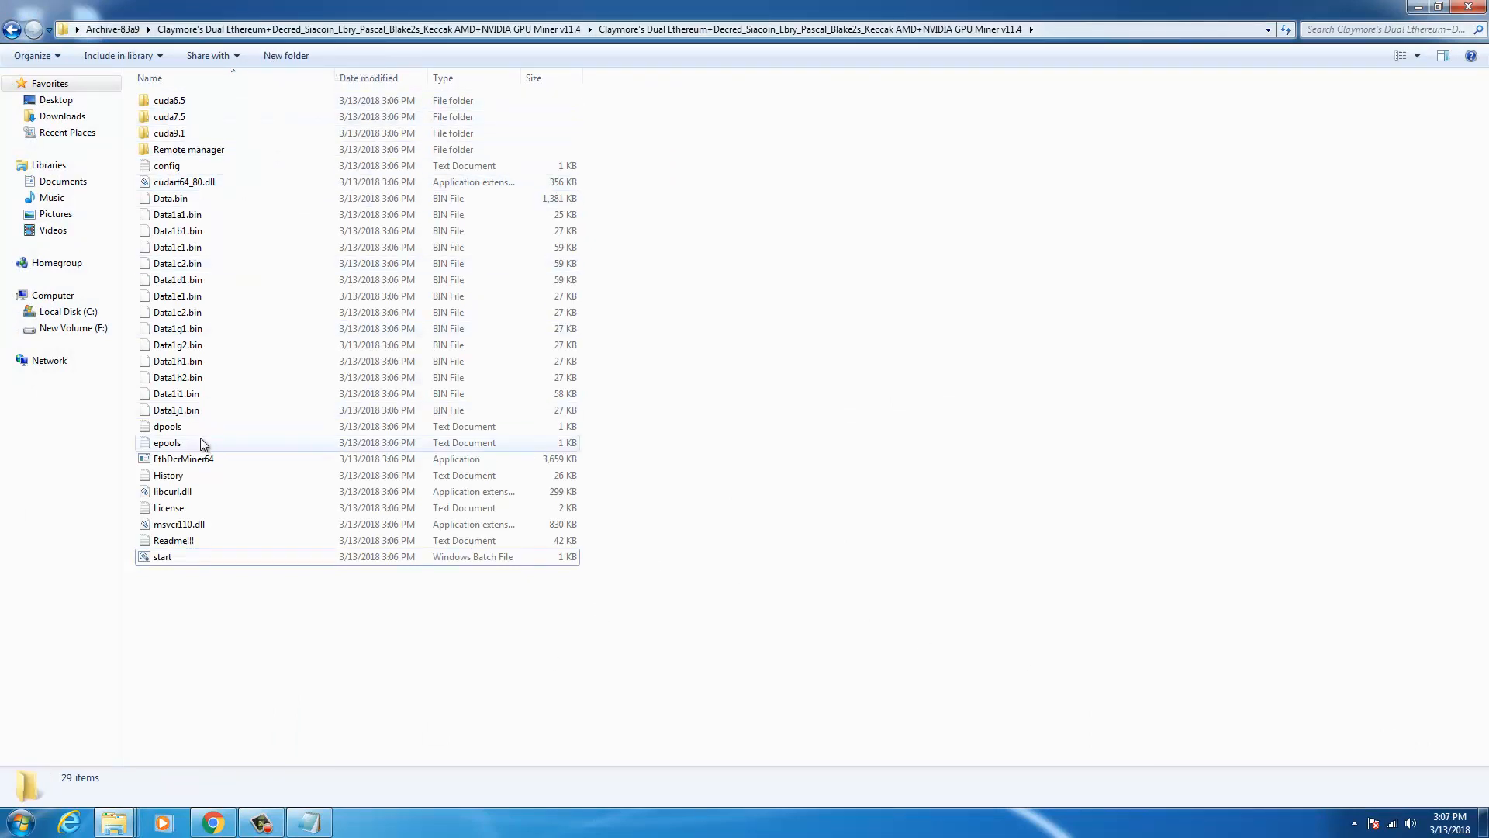
Open the Claymore start.bat file as editable text from its right-click actions.
{"action": "right_click", "coordinate": [163, 557]}
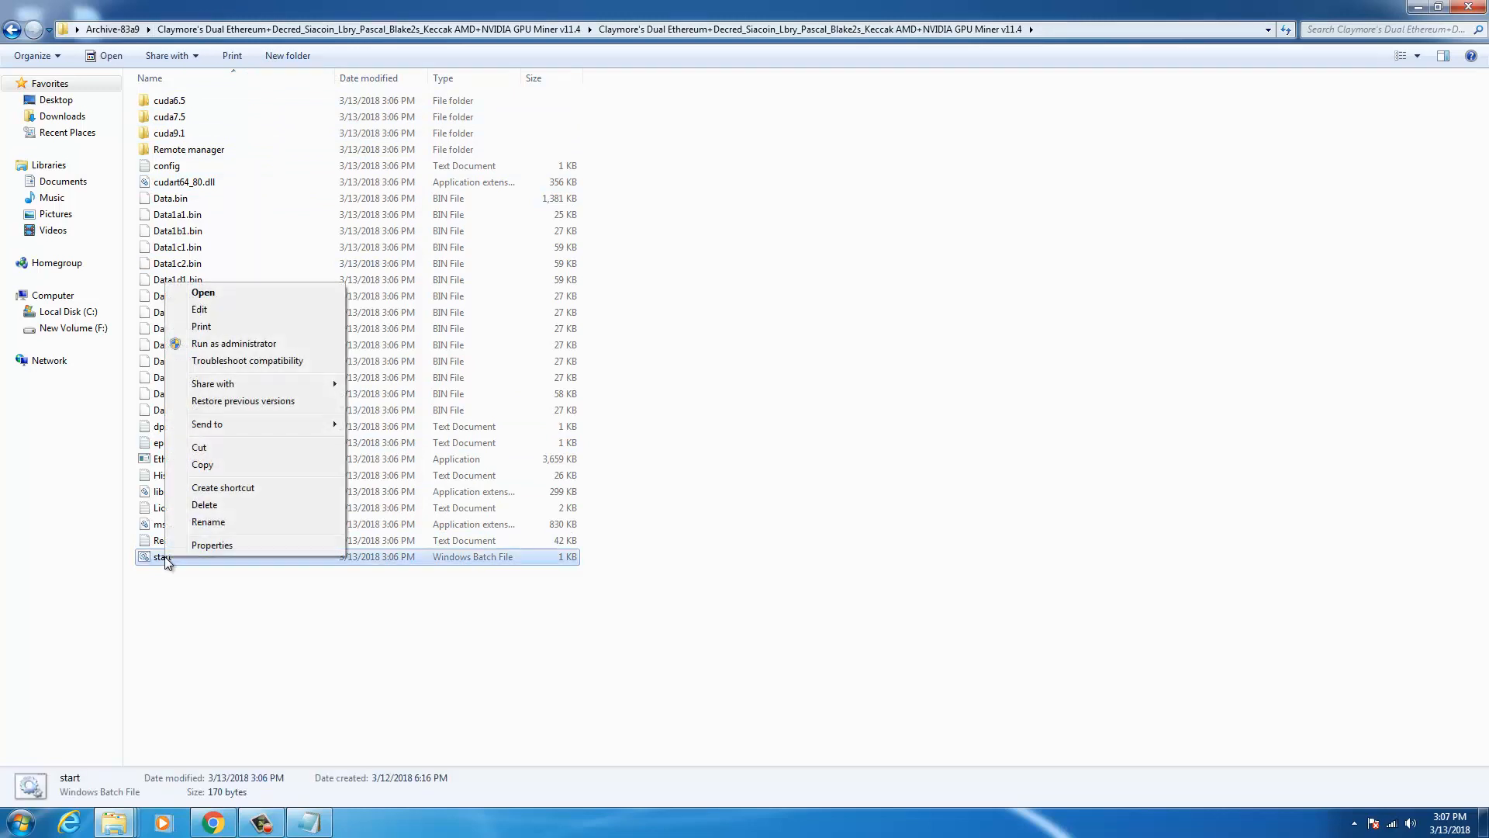
{"action": "mouse_move", "coordinate": [202, 328]}
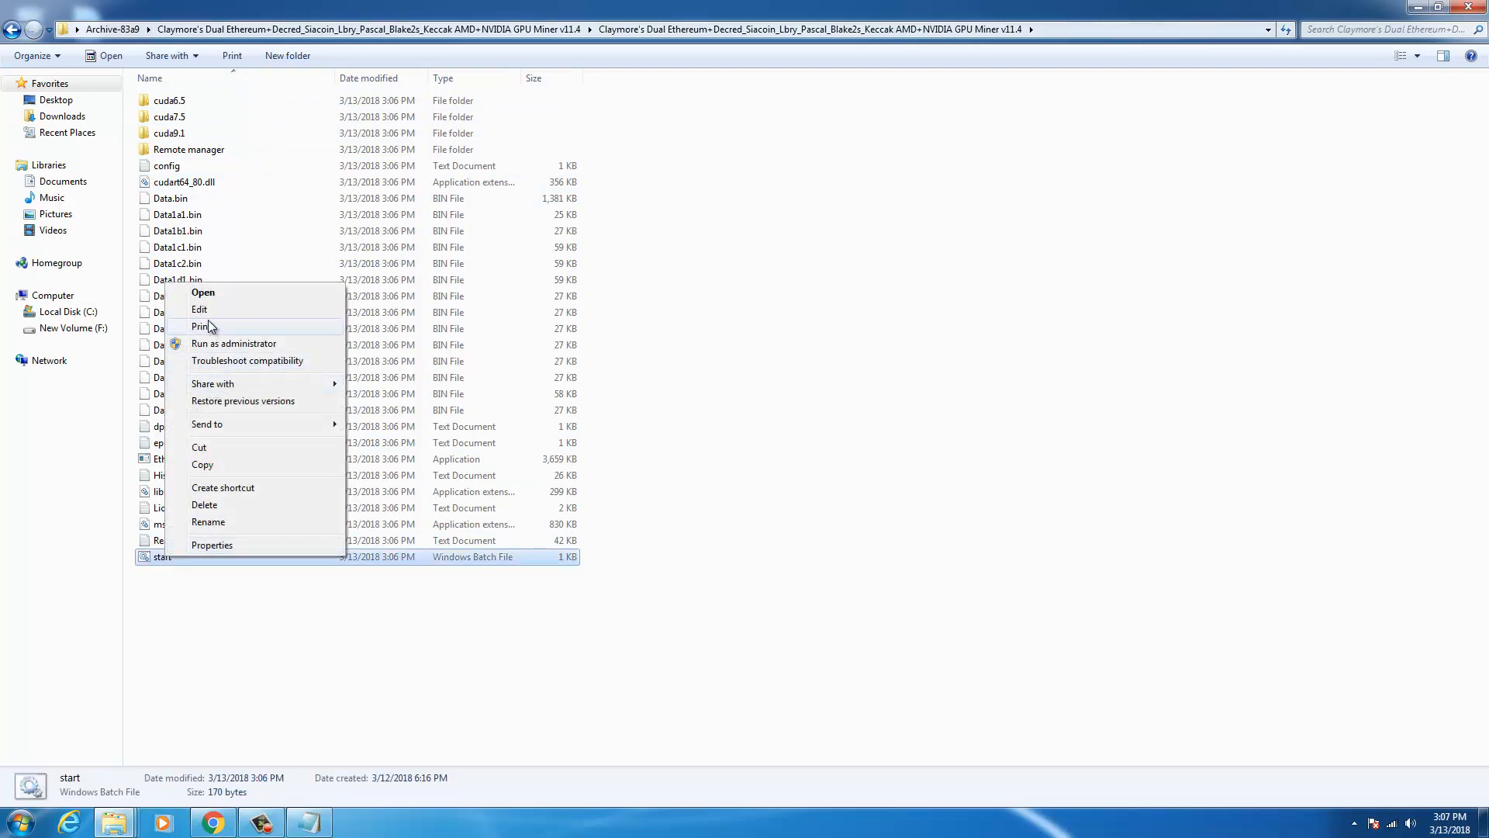
{"action": "left_click", "coordinate": [202, 291]}
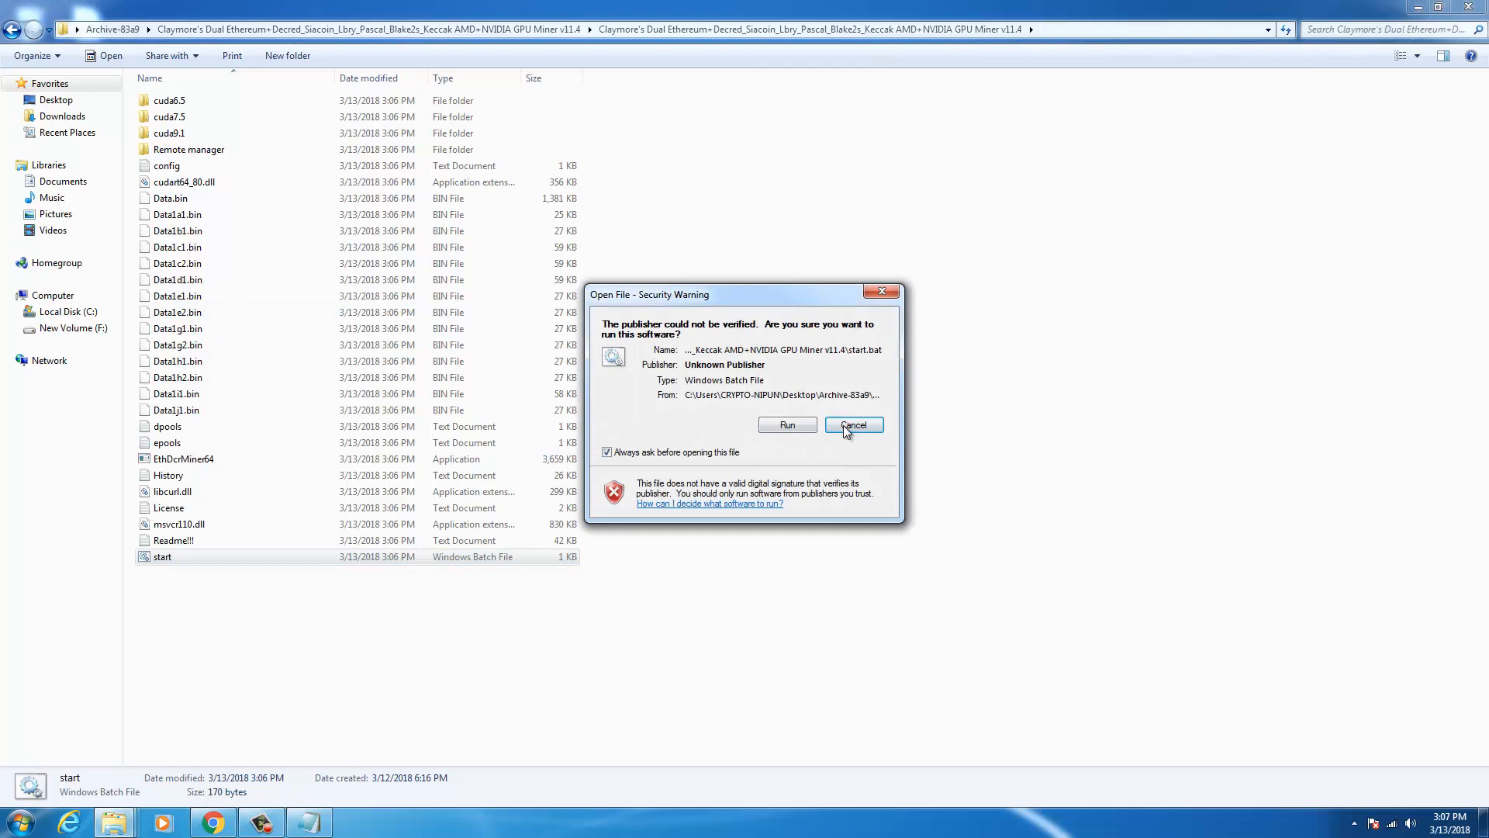
{"action": "mouse_move", "coordinate": [787, 425]}
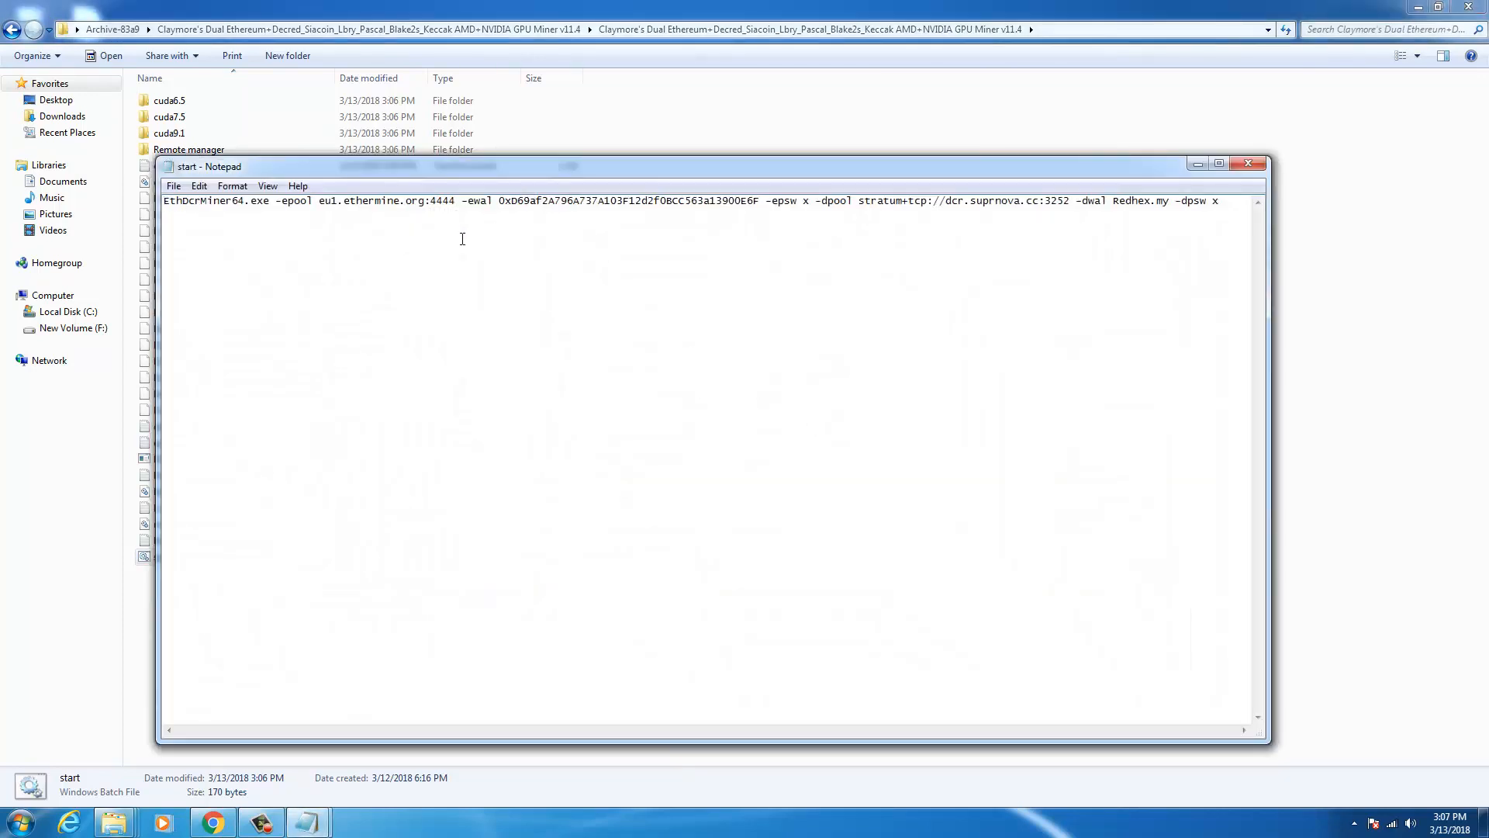
{"action": "mouse_move", "coordinate": [213, 822]}
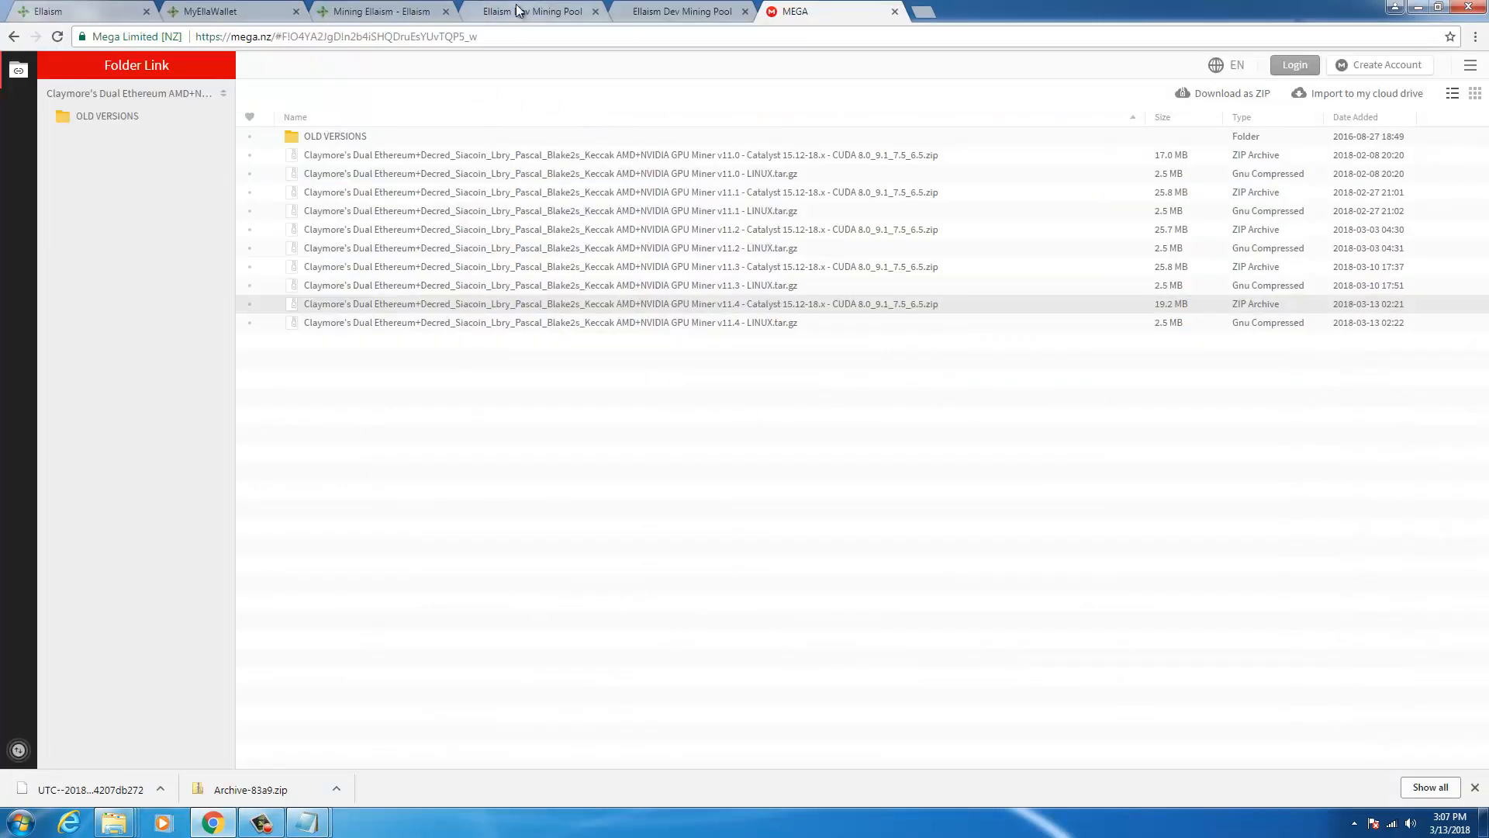
Copy the Windows Claymore stratum command from the pool's How To Mine page.
{"action": "left_click", "coordinate": [684, 11]}
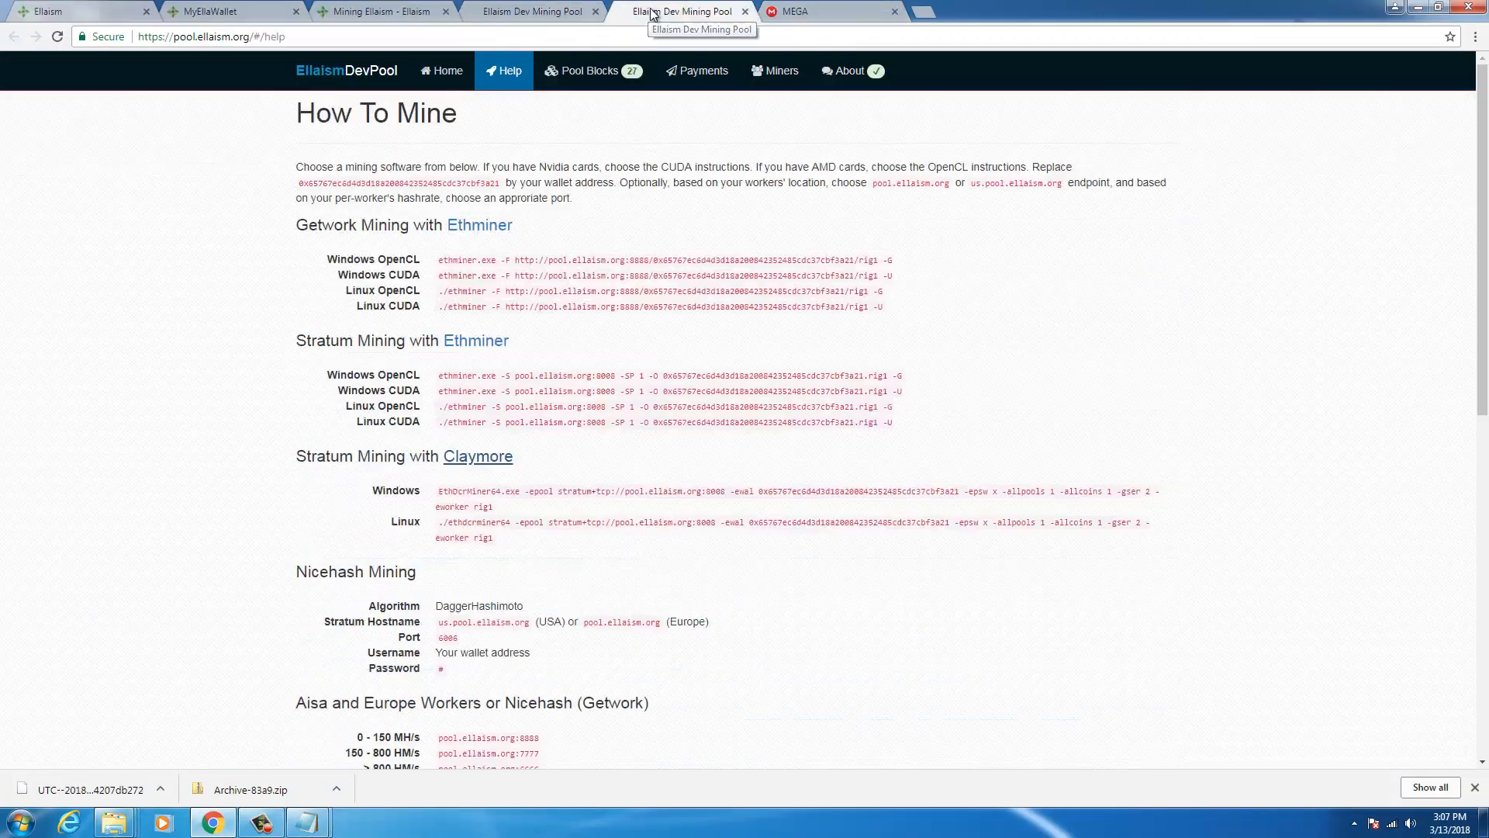
{"action": "scroll", "scroll_direction": "down", "scroll_amount": 3}
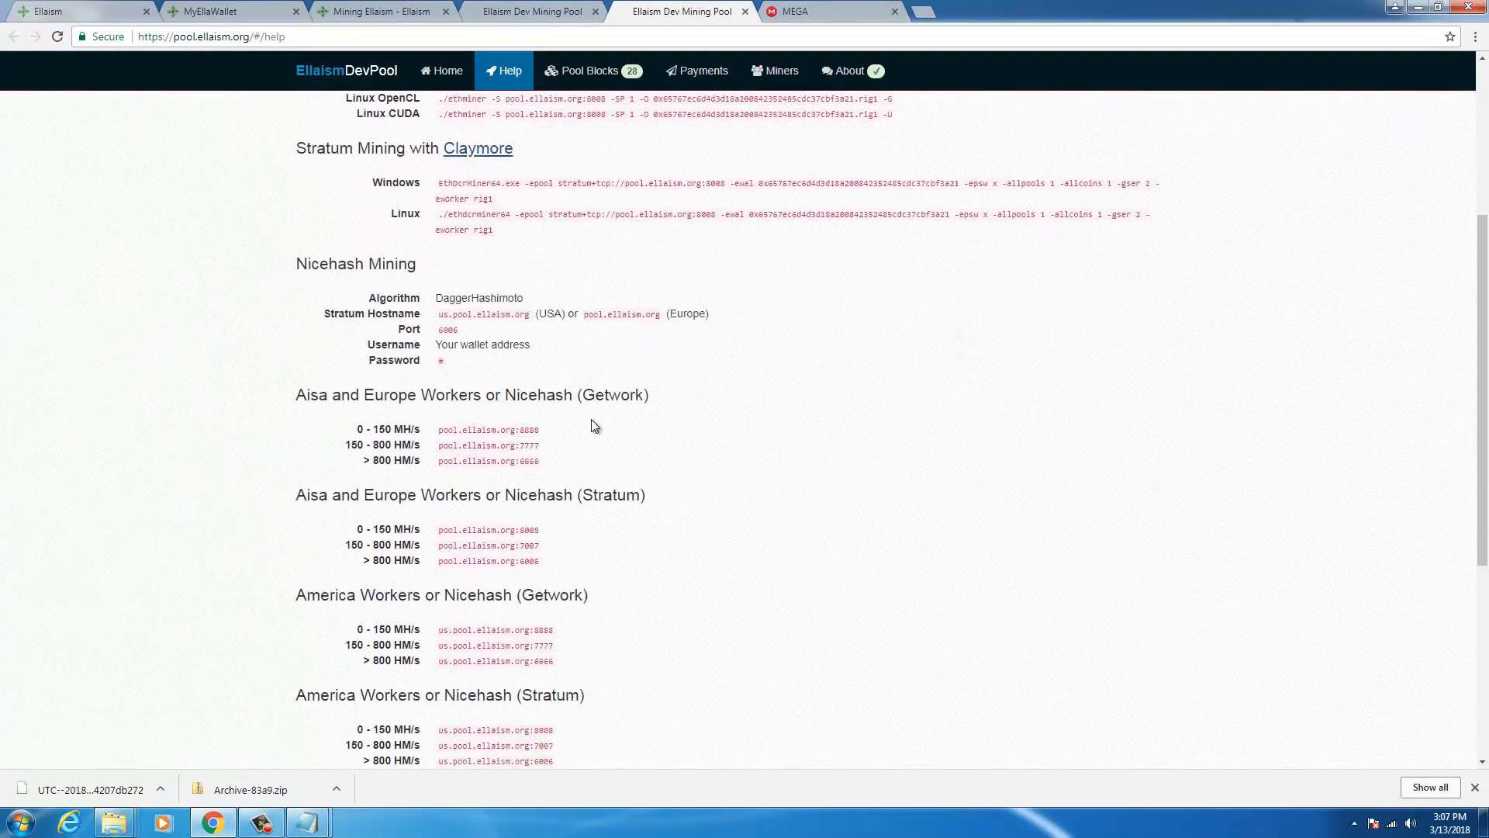
{"action": "scroll", "scroll_direction": "up", "scroll_amount": 3}
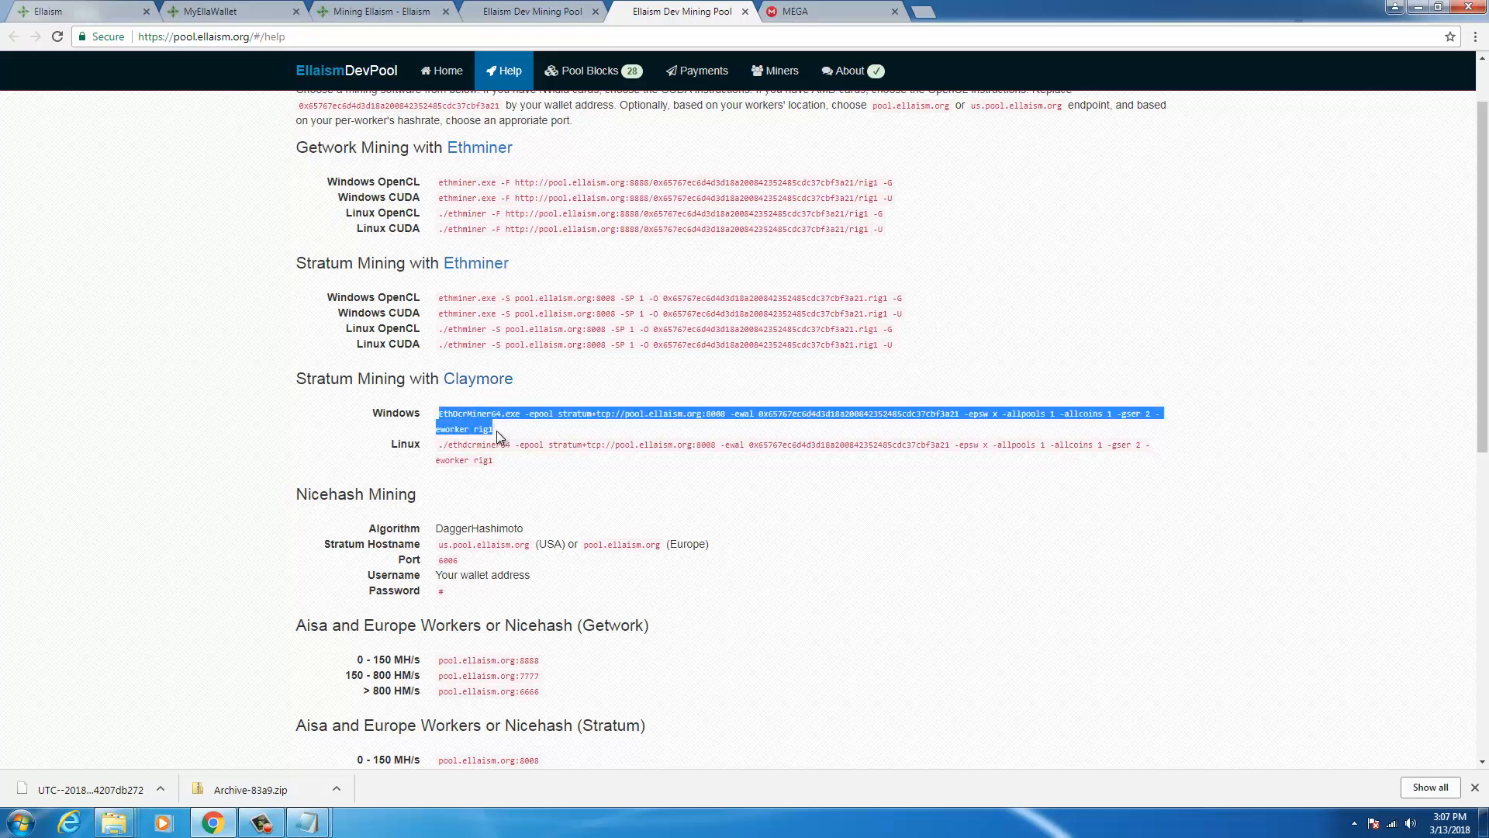
{"action": "right_click", "coordinate": [494, 434]}
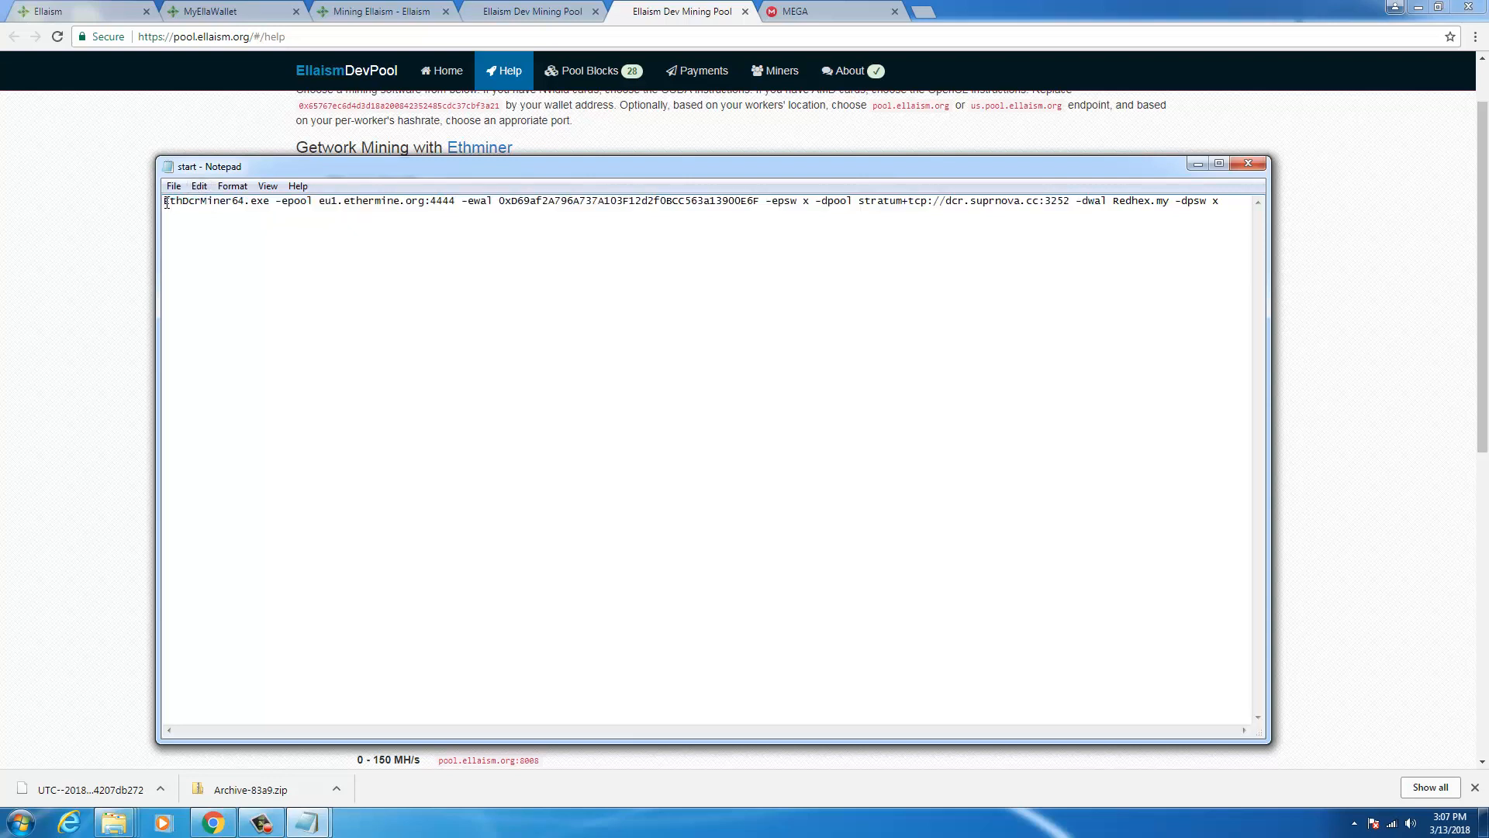
Replace the ethermine command in start.bat with the Ellaism pool command using the new wallet address.
{"action": "key", "text": "ctrl+a"}
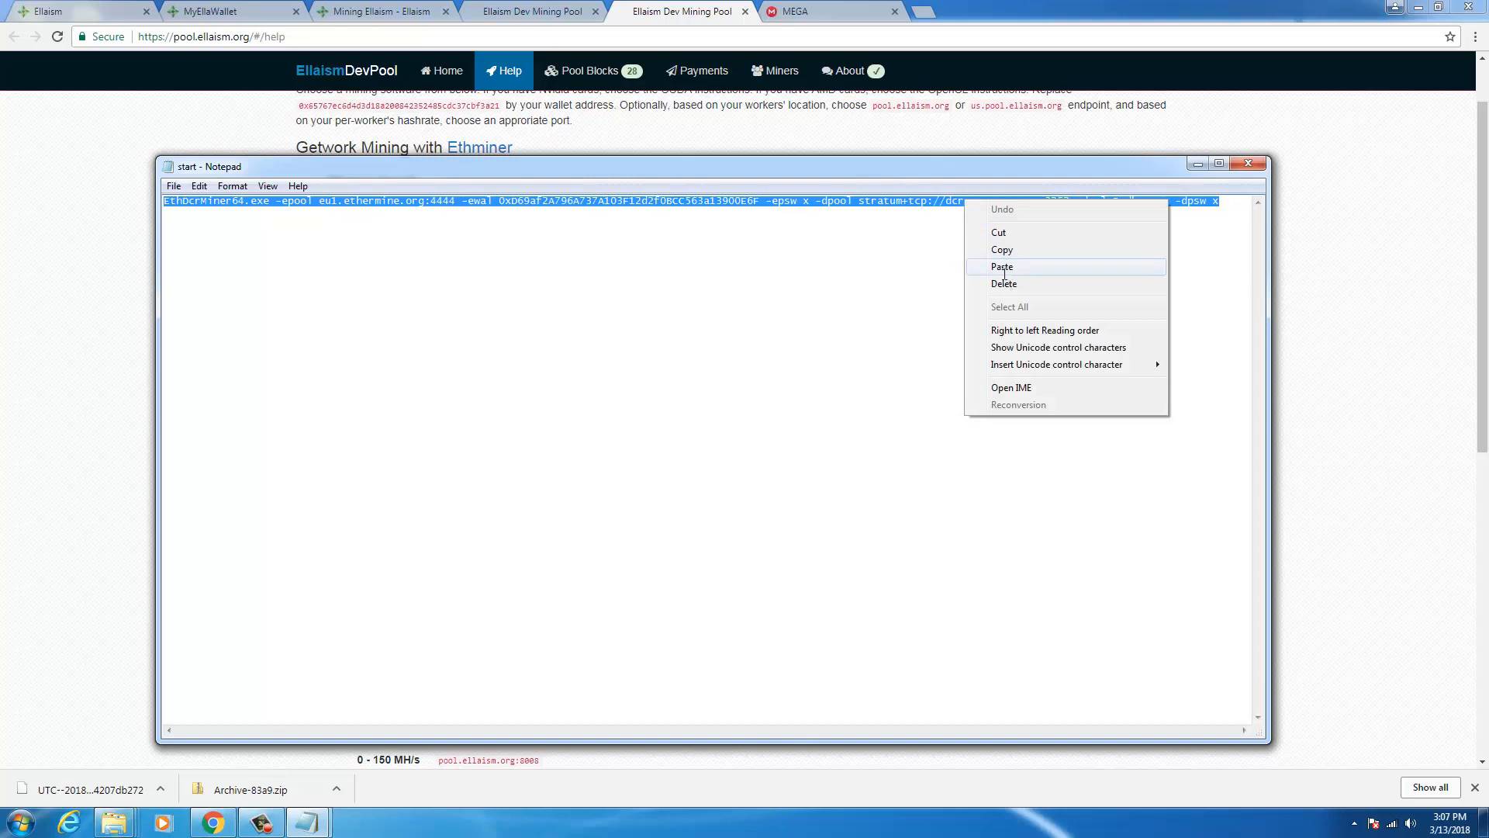
{"action": "left_click", "coordinate": [1002, 267]}
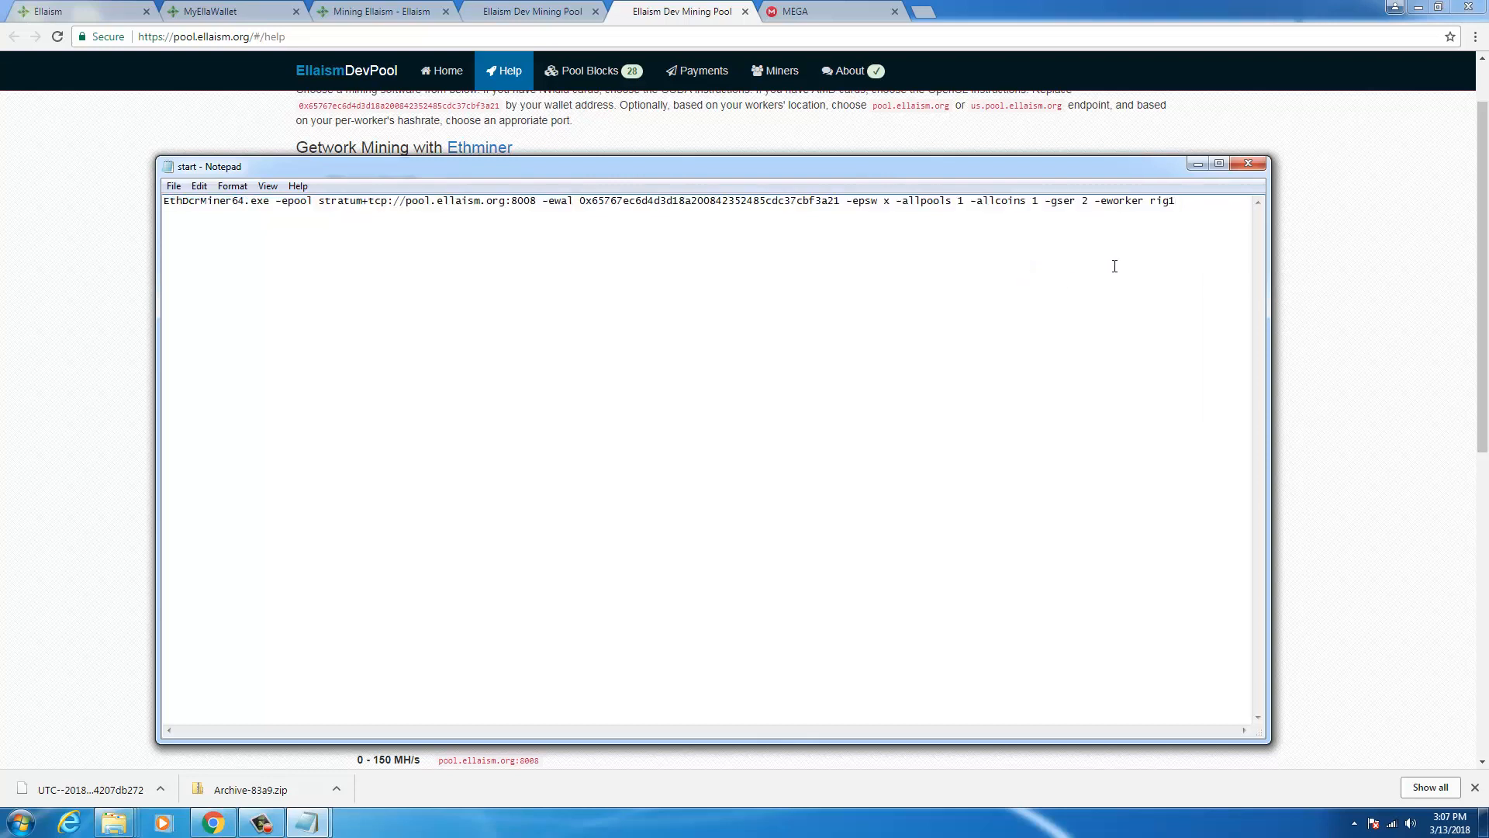
{"action": "mouse_move", "coordinate": [672, 197]}
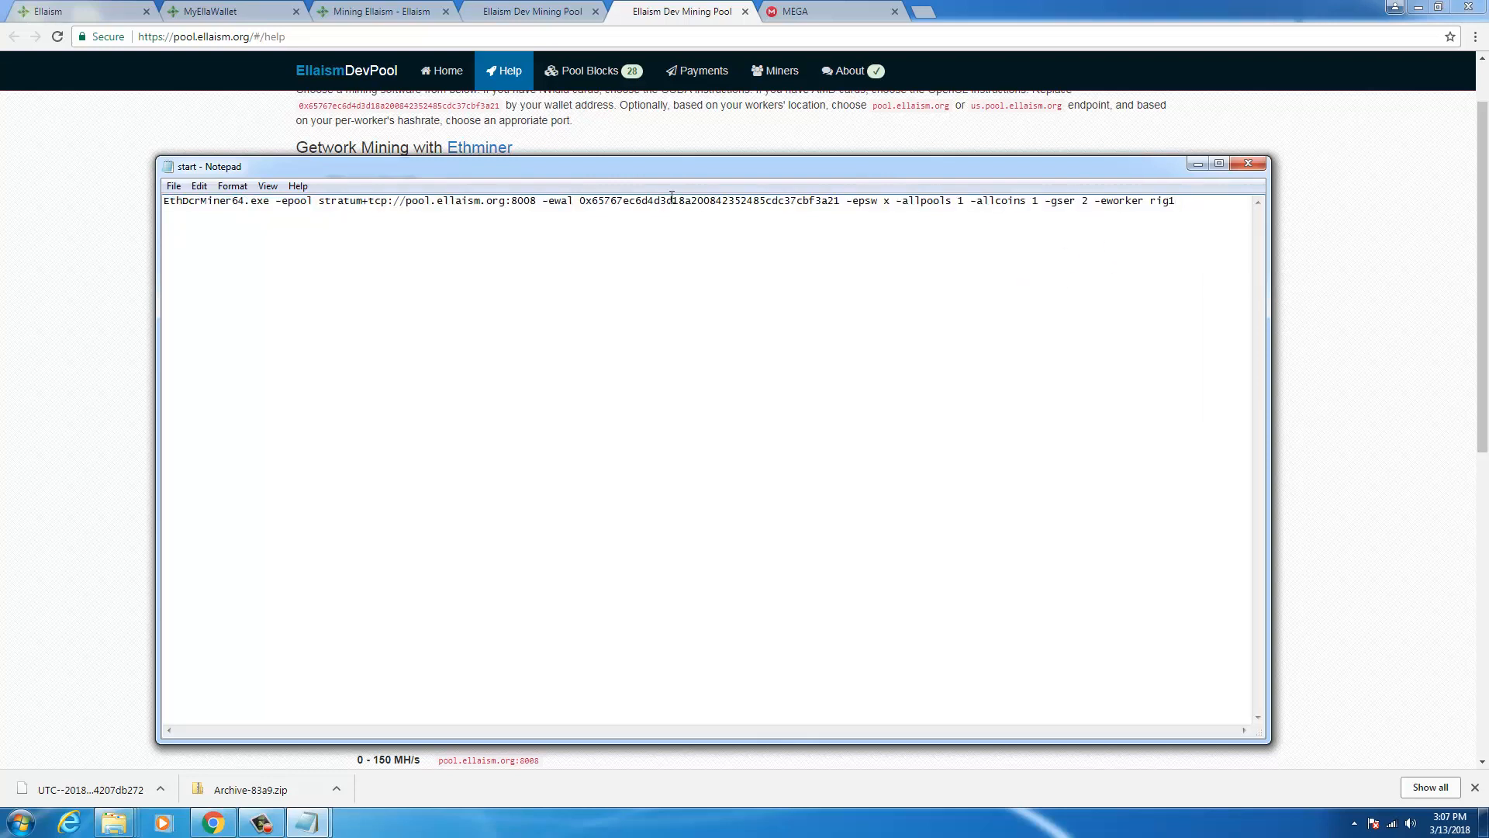
{"action": "mouse_move", "coordinate": [675, 209]}
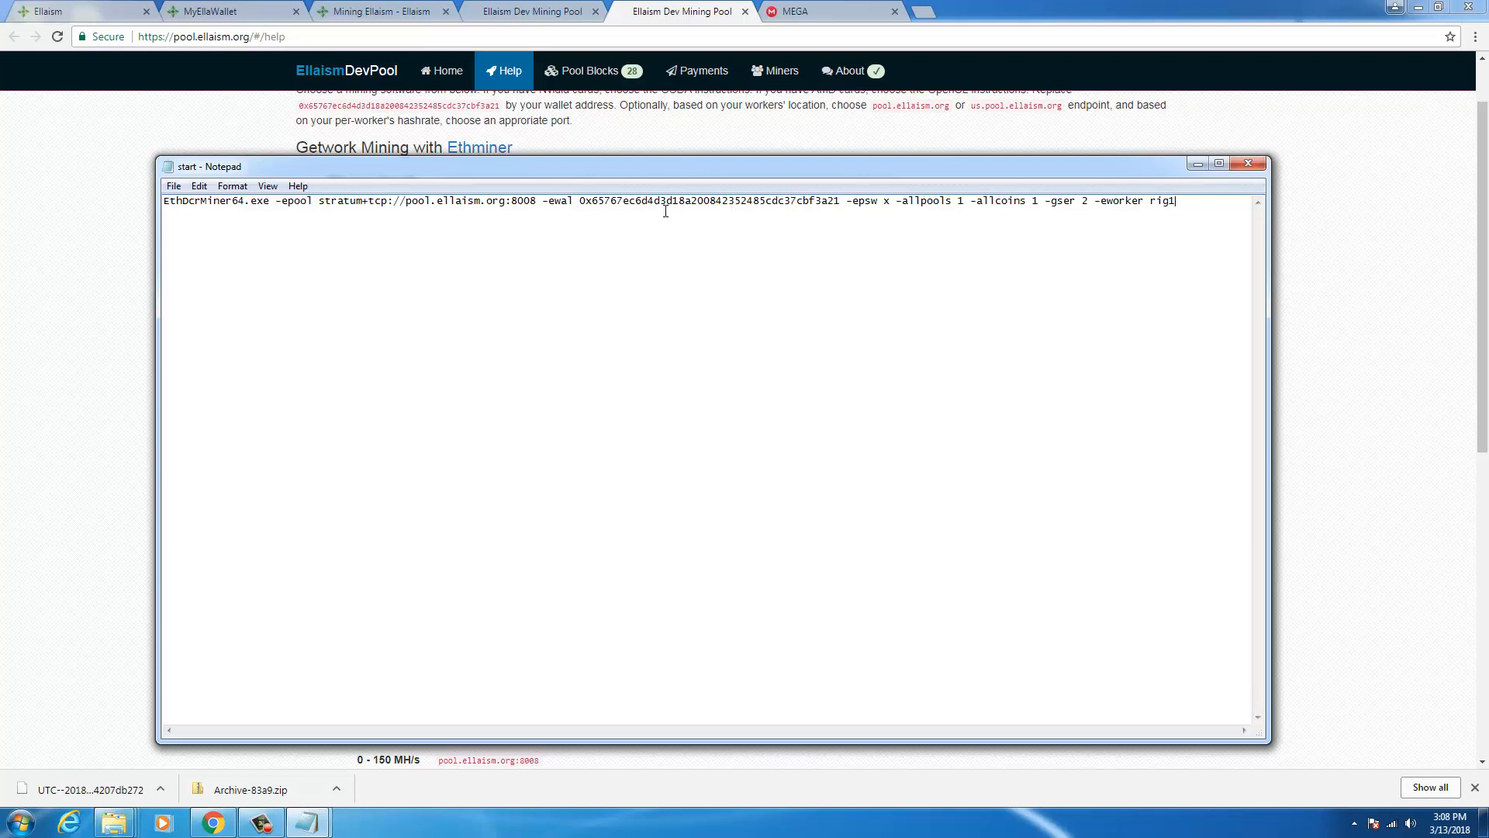
{"action": "mouse_move", "coordinate": [701, 217]}
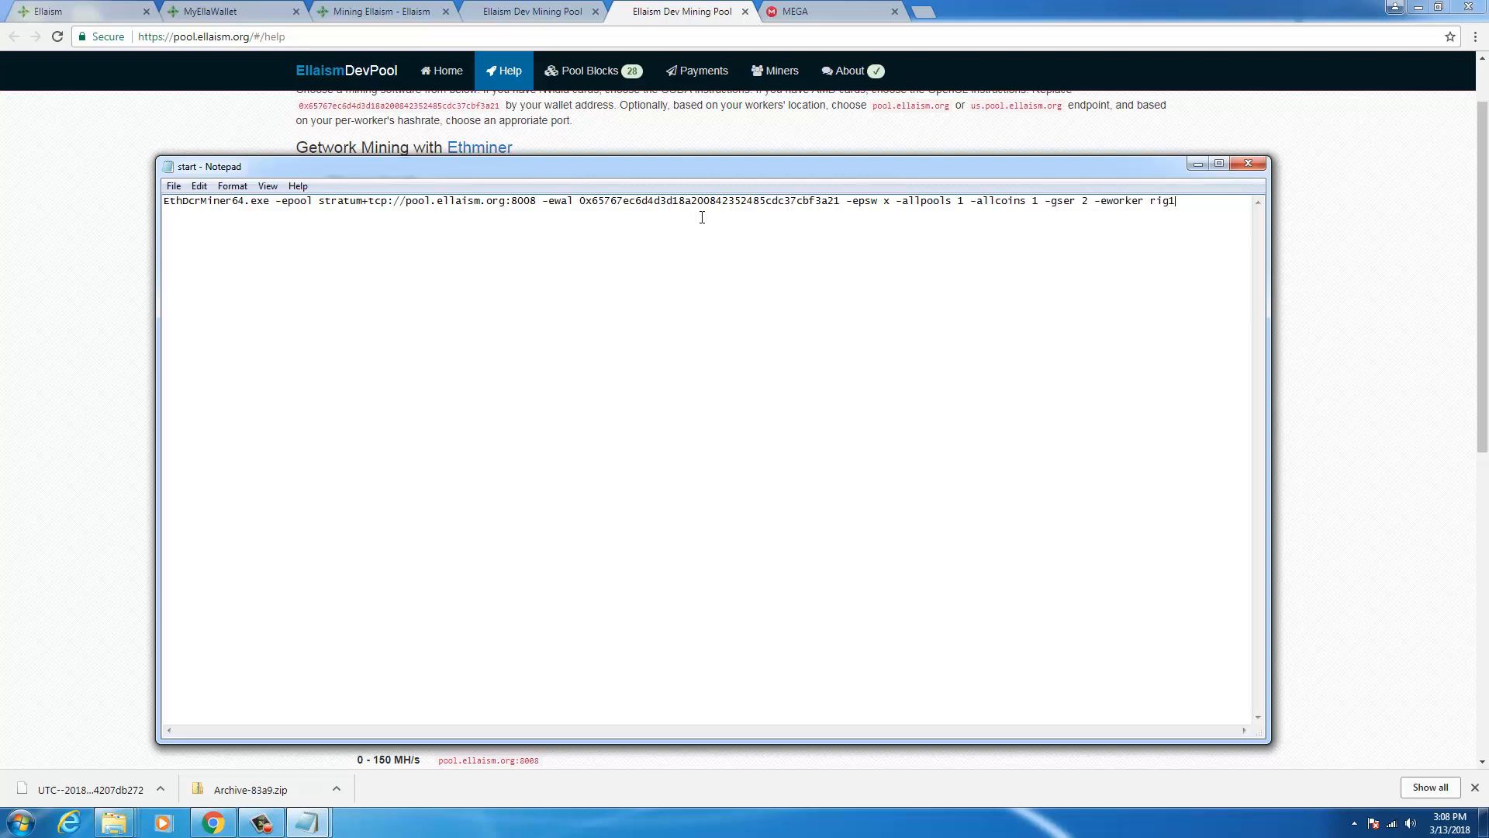
{"action": "mouse_move", "coordinate": [249, 745]}
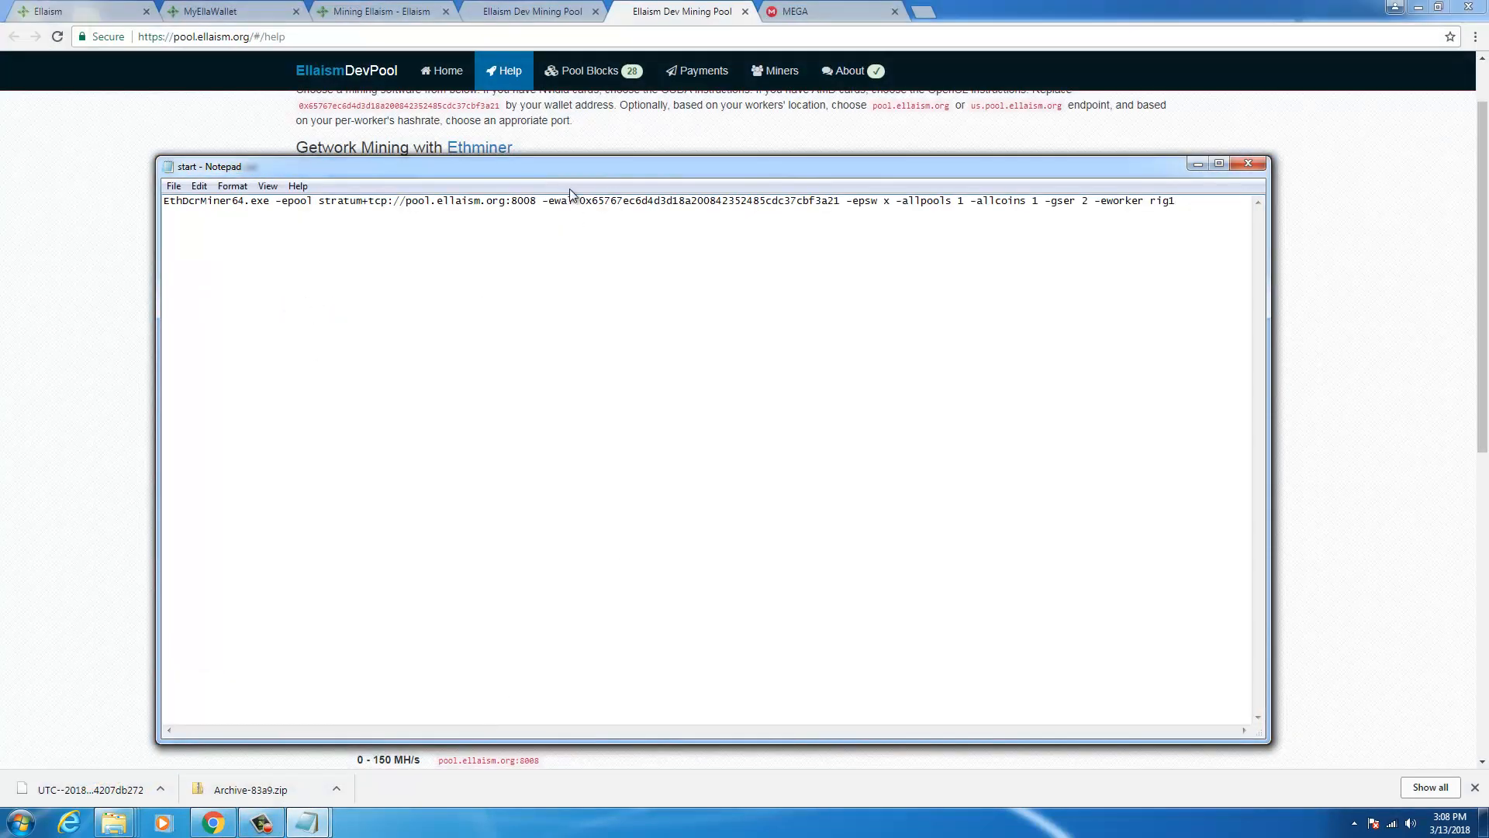
{"action": "double_click", "coordinate": [709, 201]}
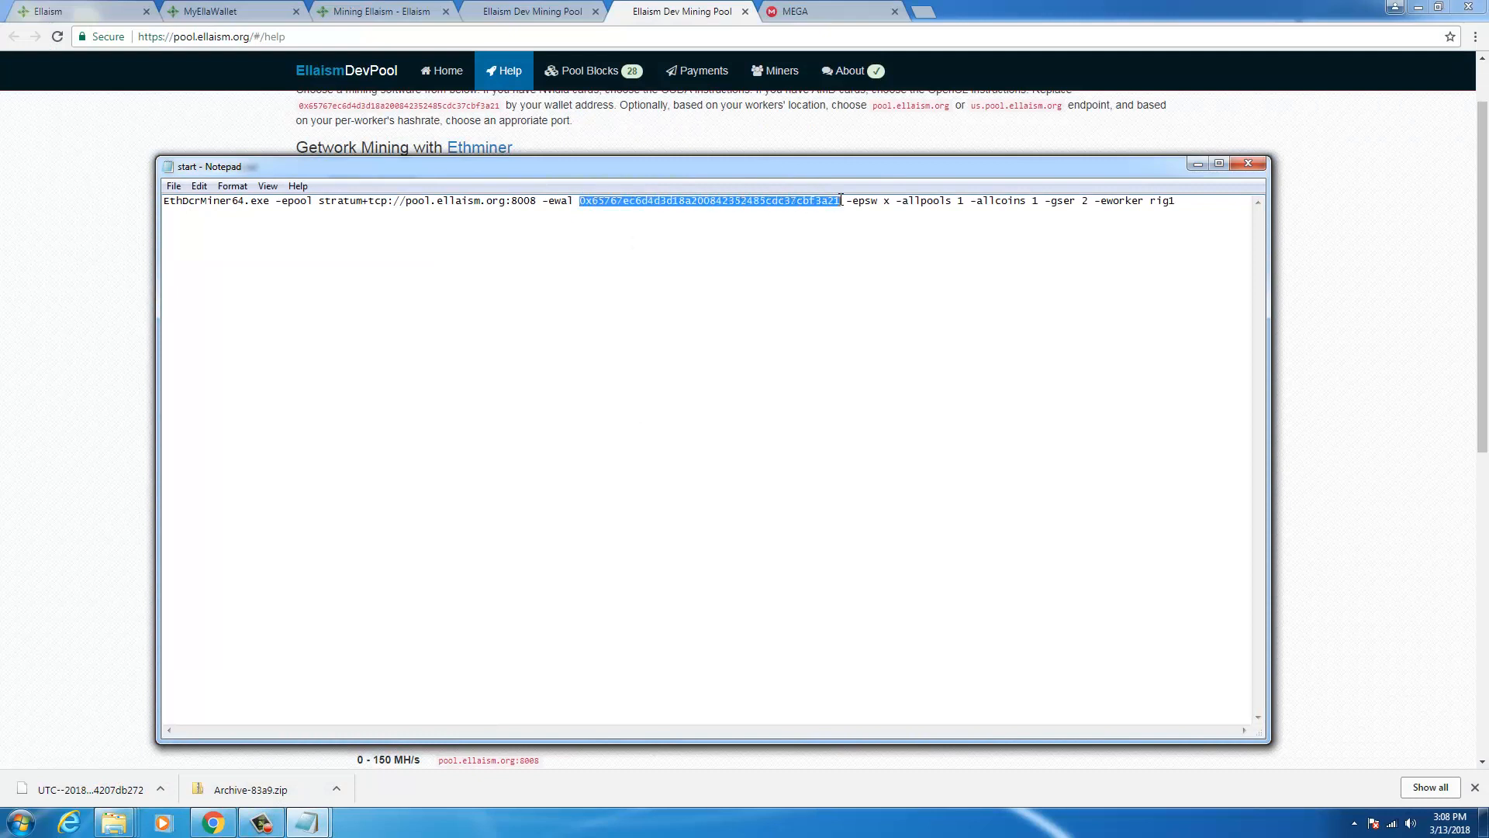
{"action": "right_click", "coordinate": [839, 200]}
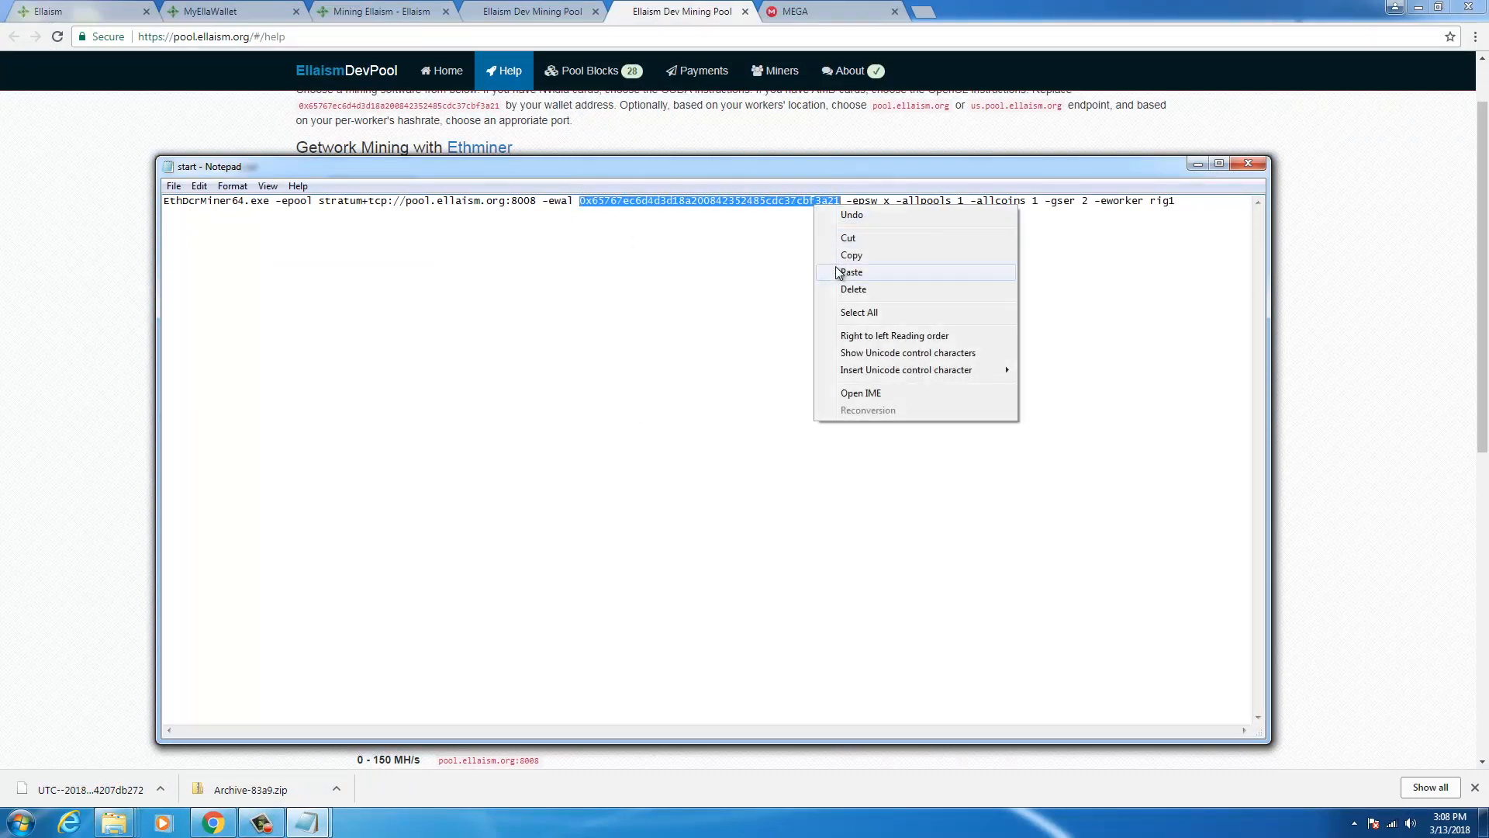
{"action": "left_click", "coordinate": [852, 273]}
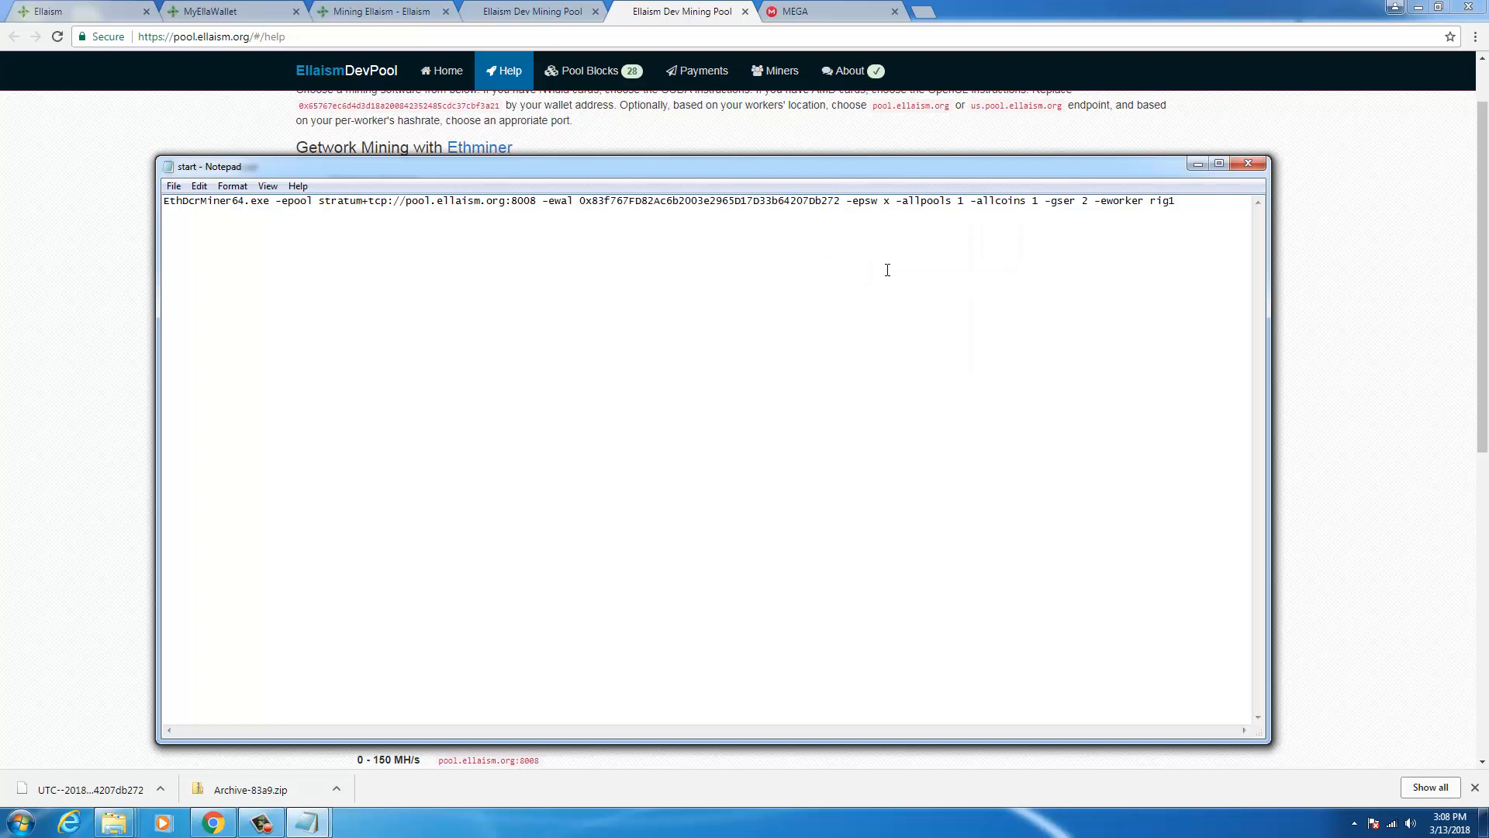
{"action": "left_click", "coordinate": [174, 185]}
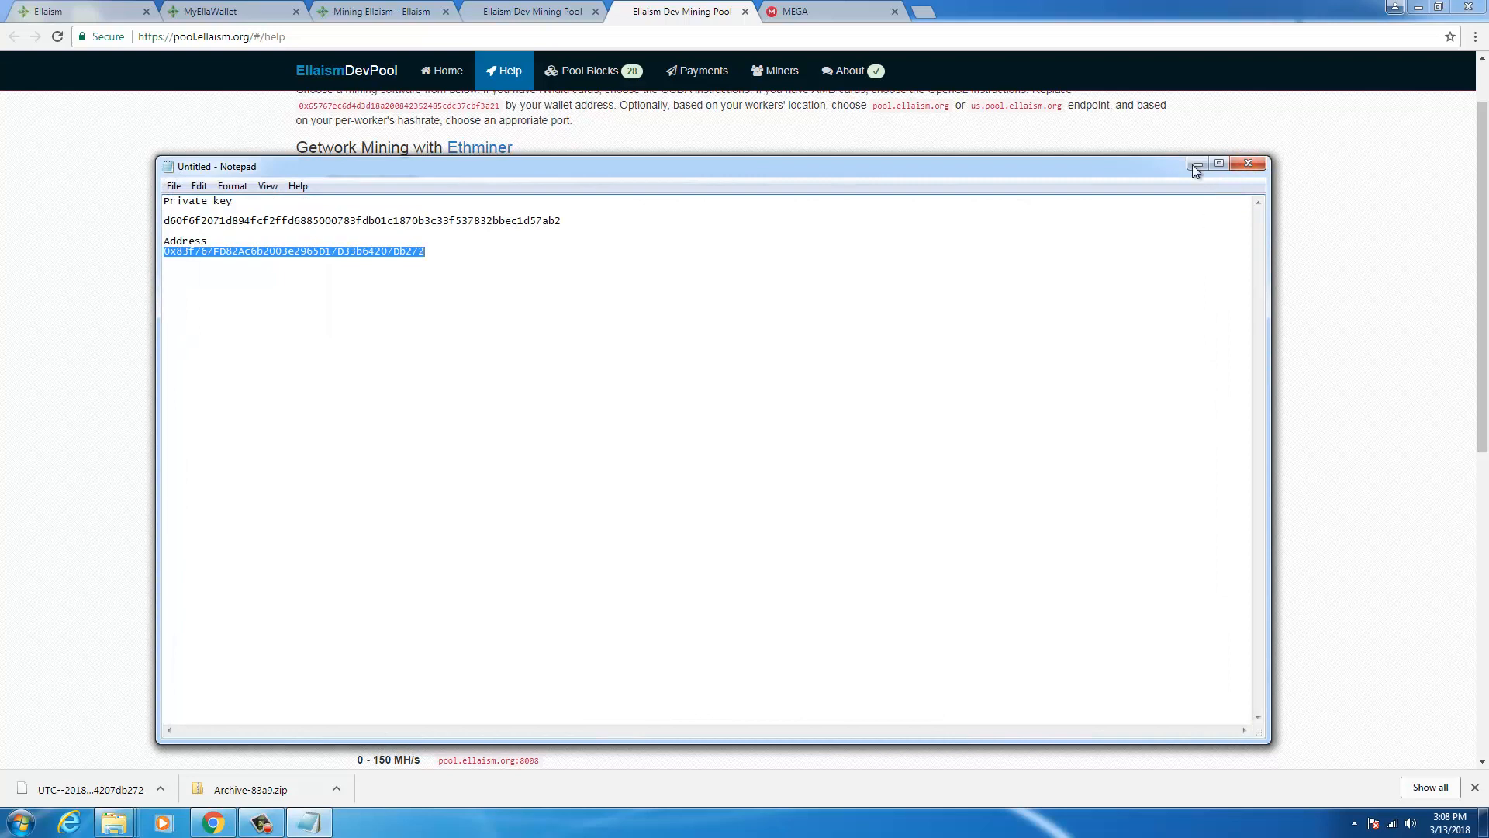
{"action": "mouse_move", "coordinate": [1248, 162]}
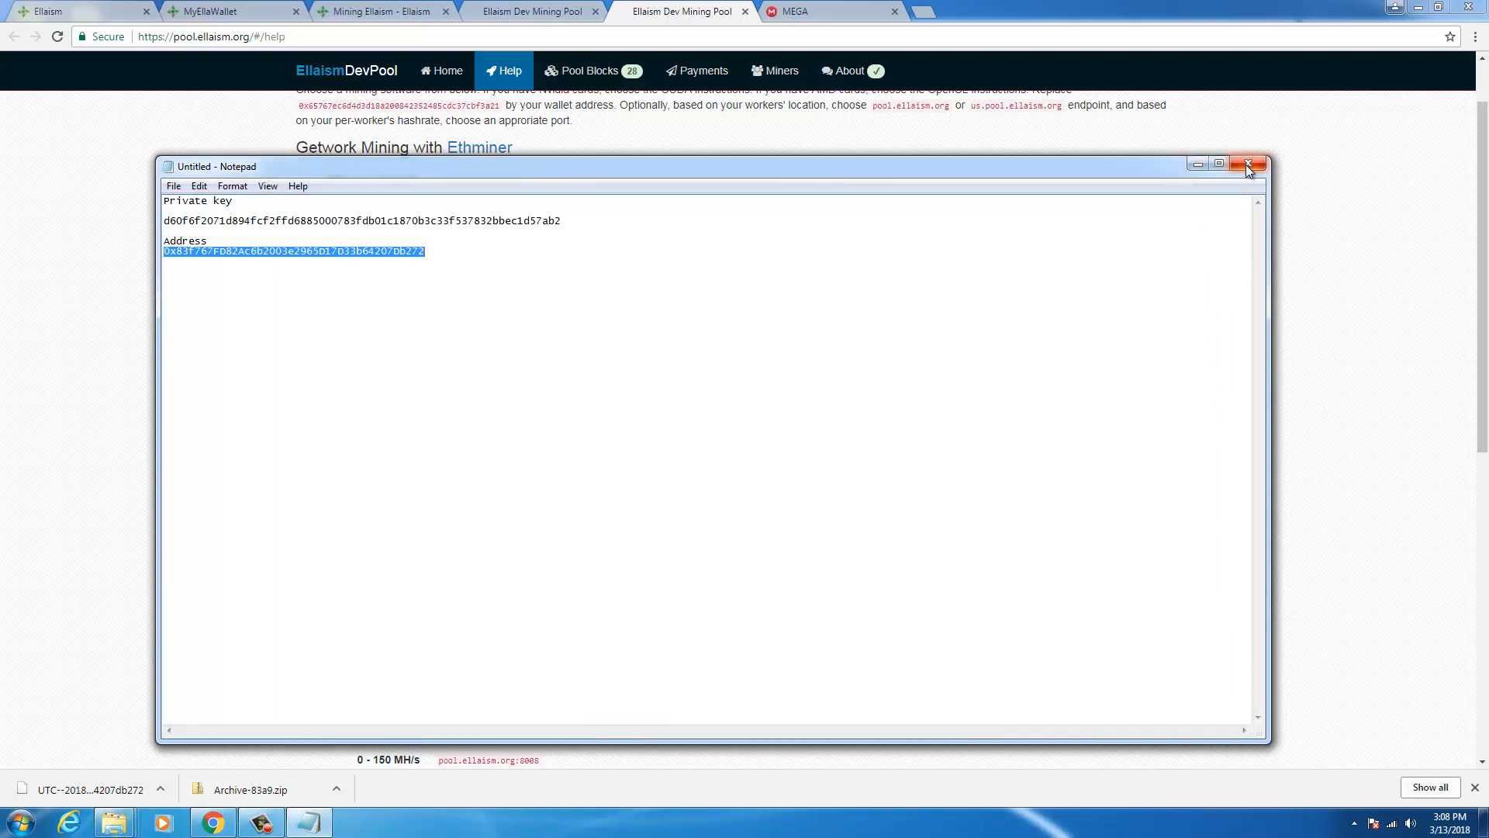
{"action": "left_click", "coordinate": [1249, 163]}
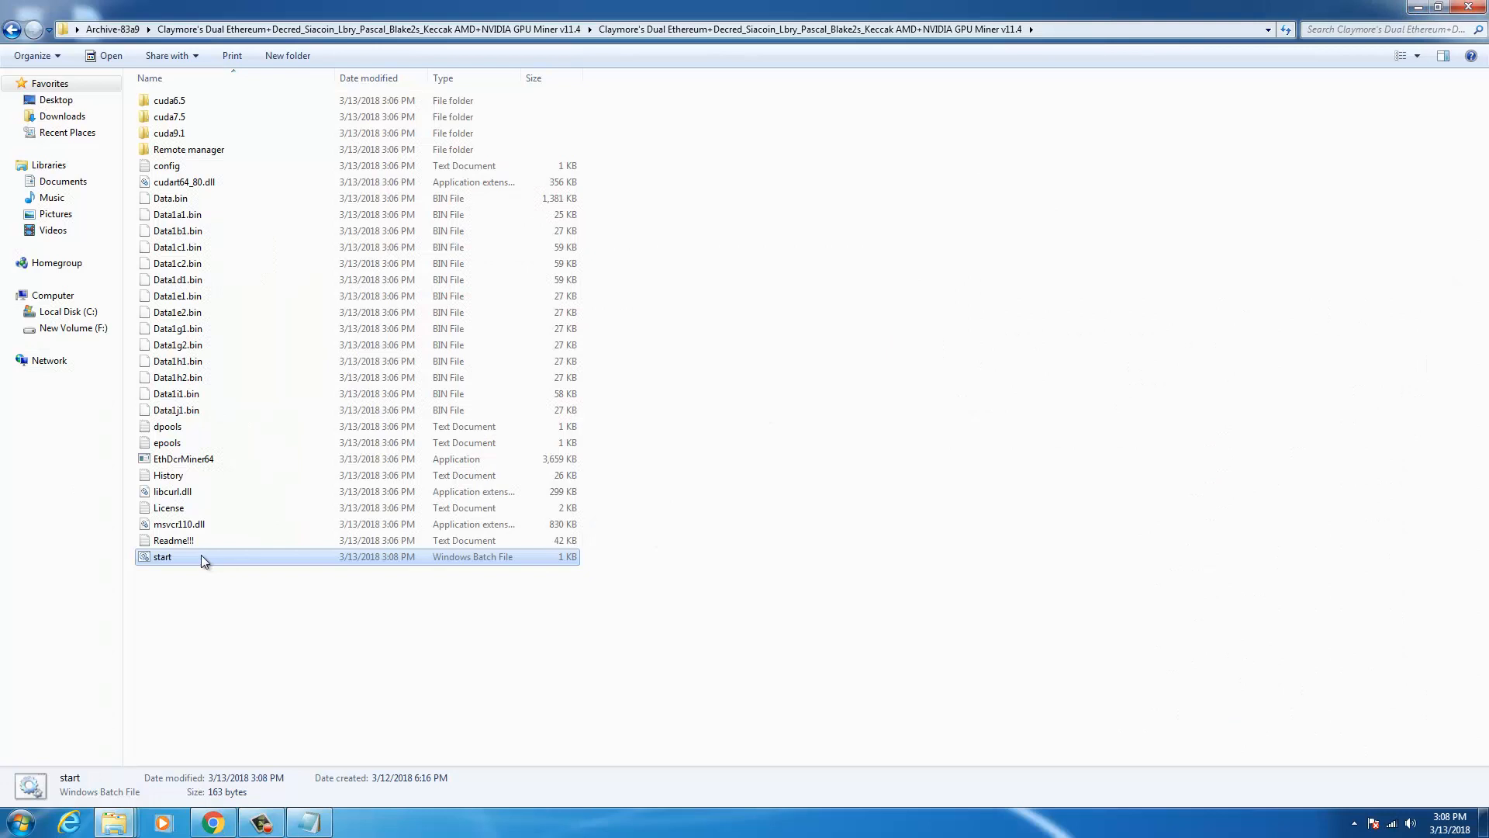
Launch the miner from start.bat and enlarge its console as it connects to pool.ellaism.org:8008.
{"action": "double_click", "coordinate": [161, 557]}
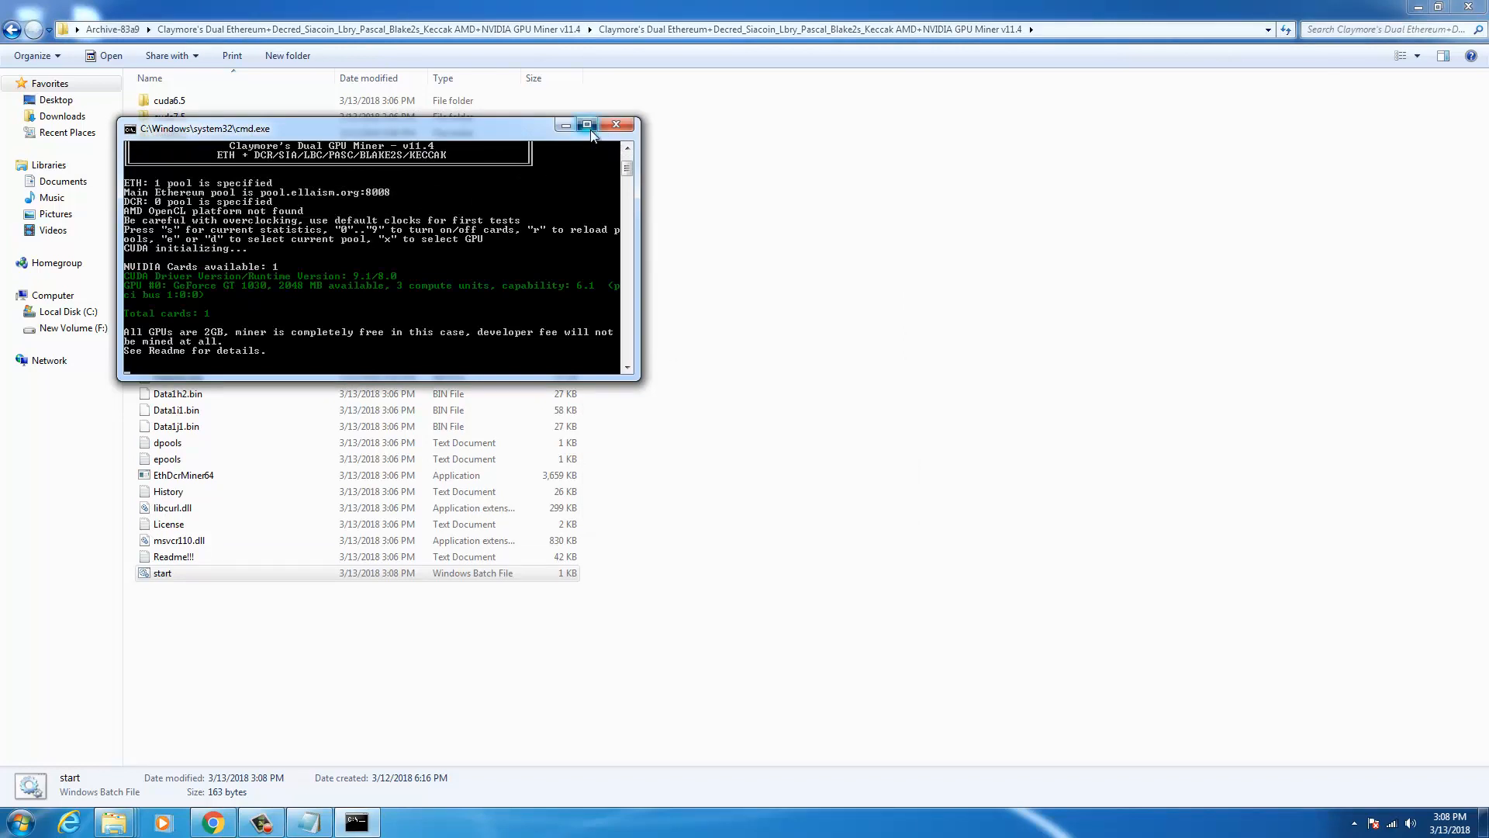
{"action": "left_click", "coordinate": [586, 125]}
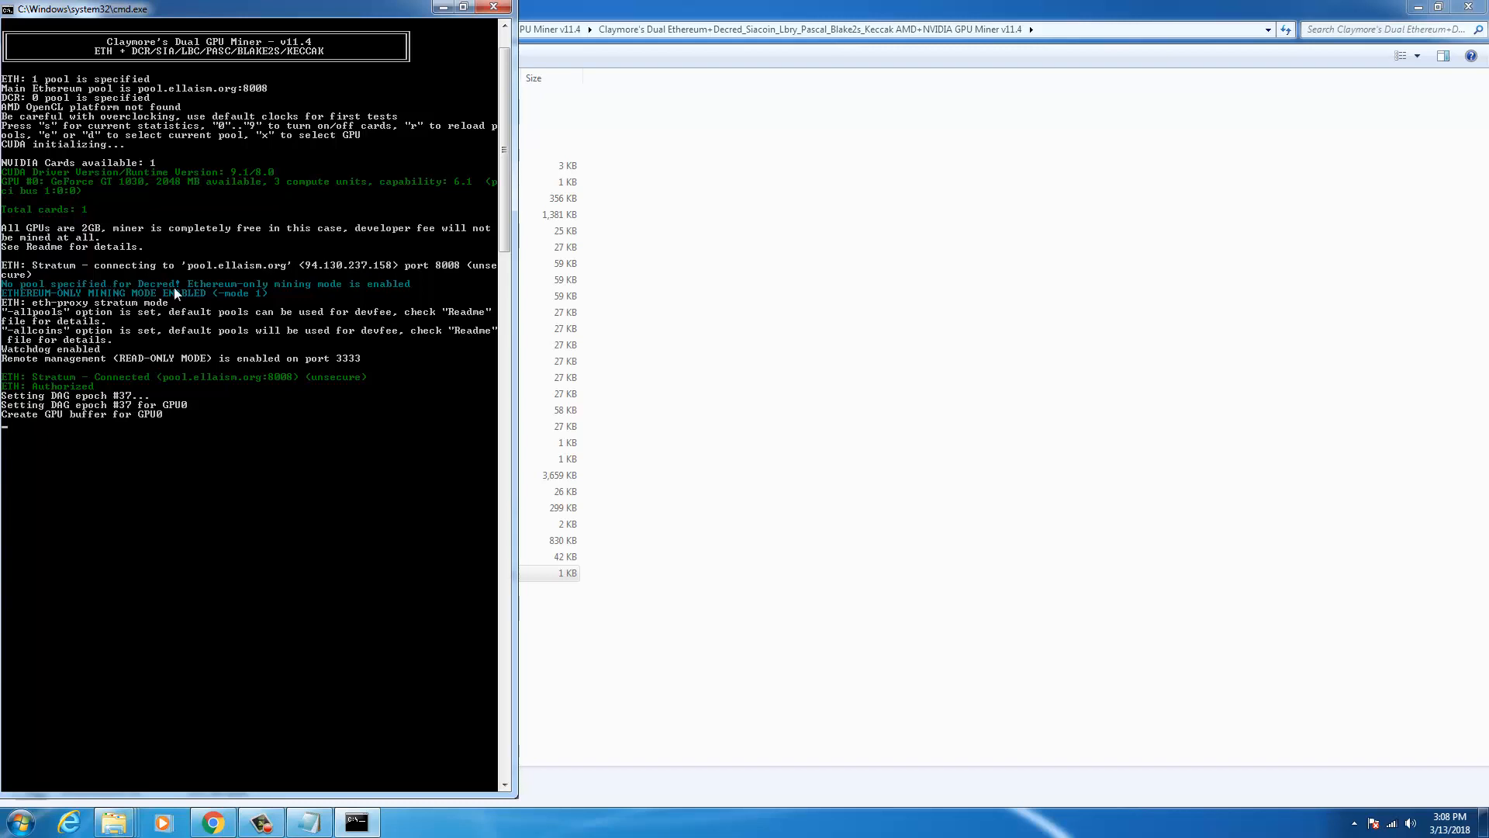
{"action": "mouse_move", "coordinate": [311, 399]}
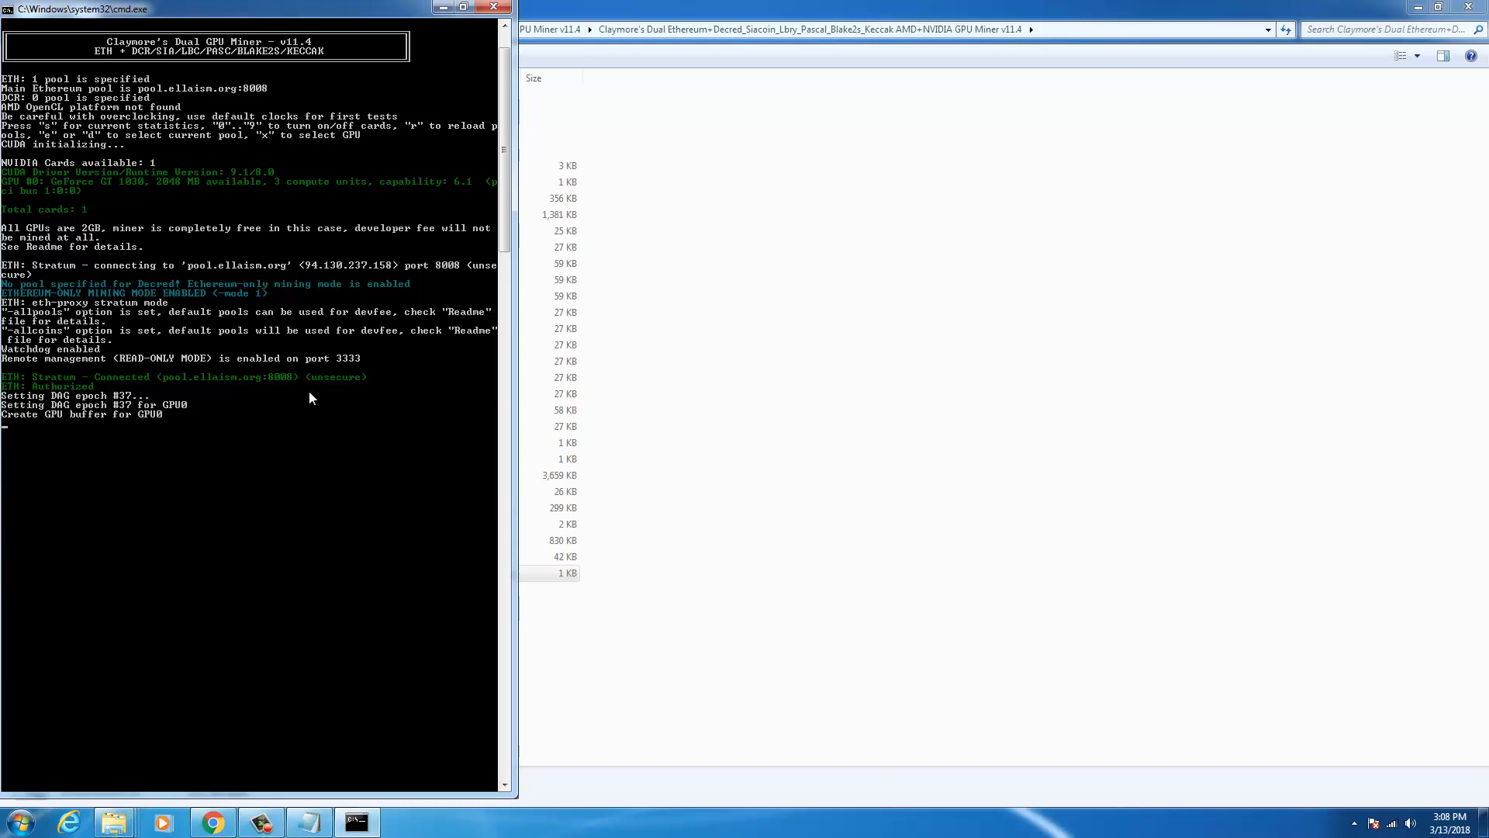
{"action": "mouse_move", "coordinate": [425, 650]}
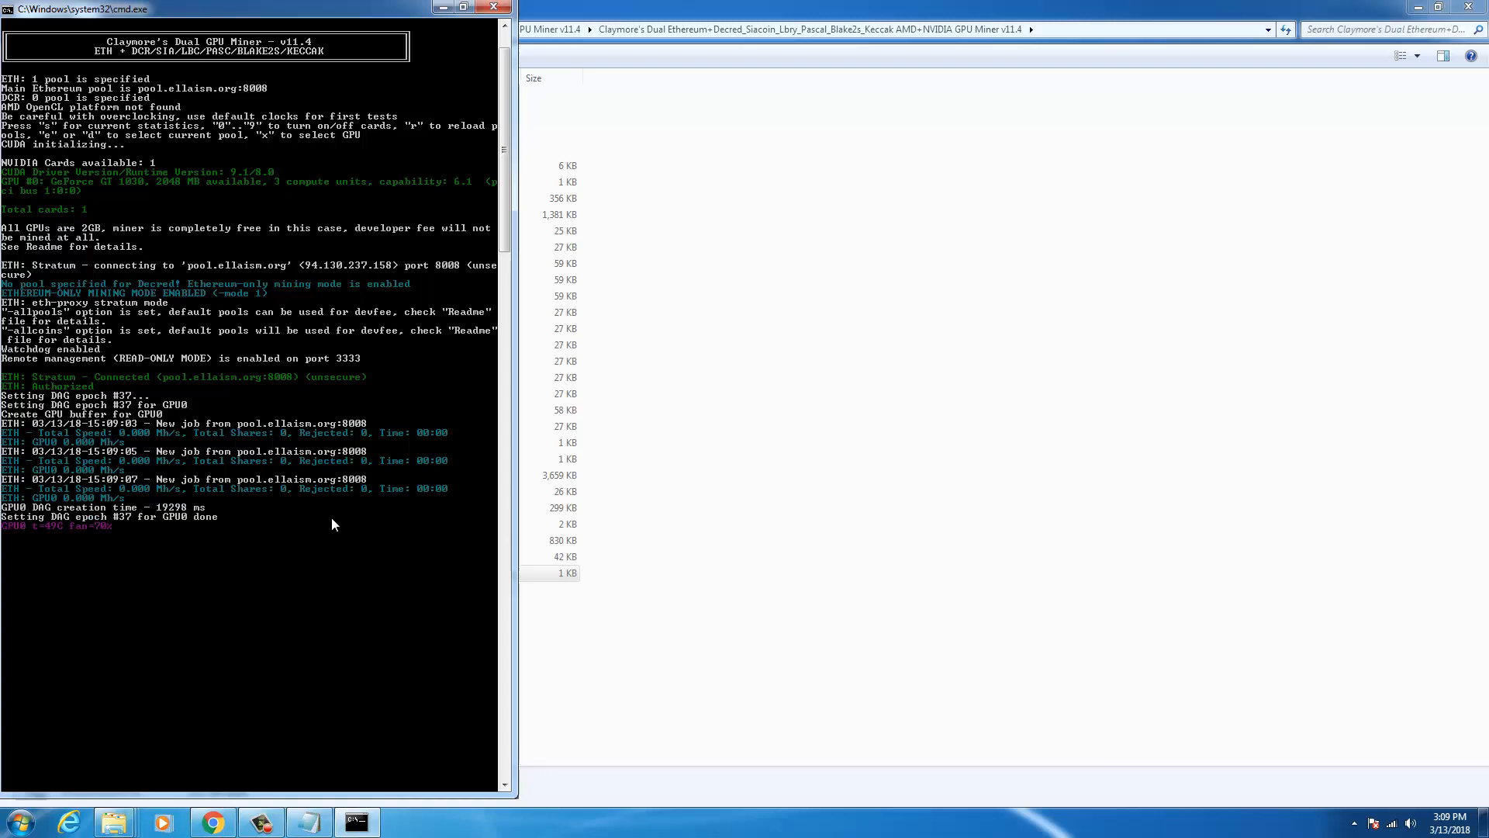
{"action": "mouse_move", "coordinate": [108, 541]}
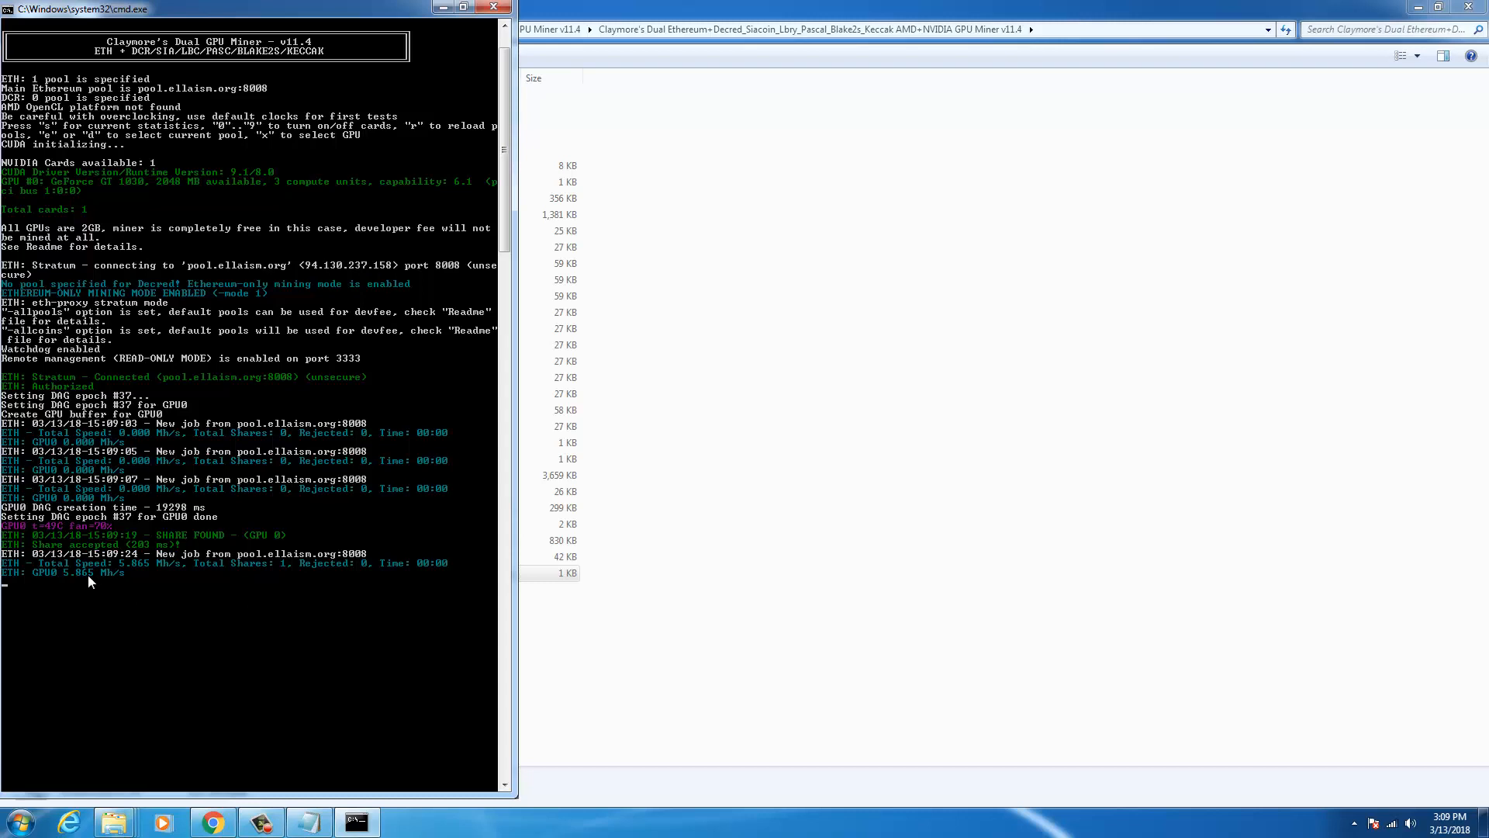
{"action": "mouse_move", "coordinate": [112, 585]}
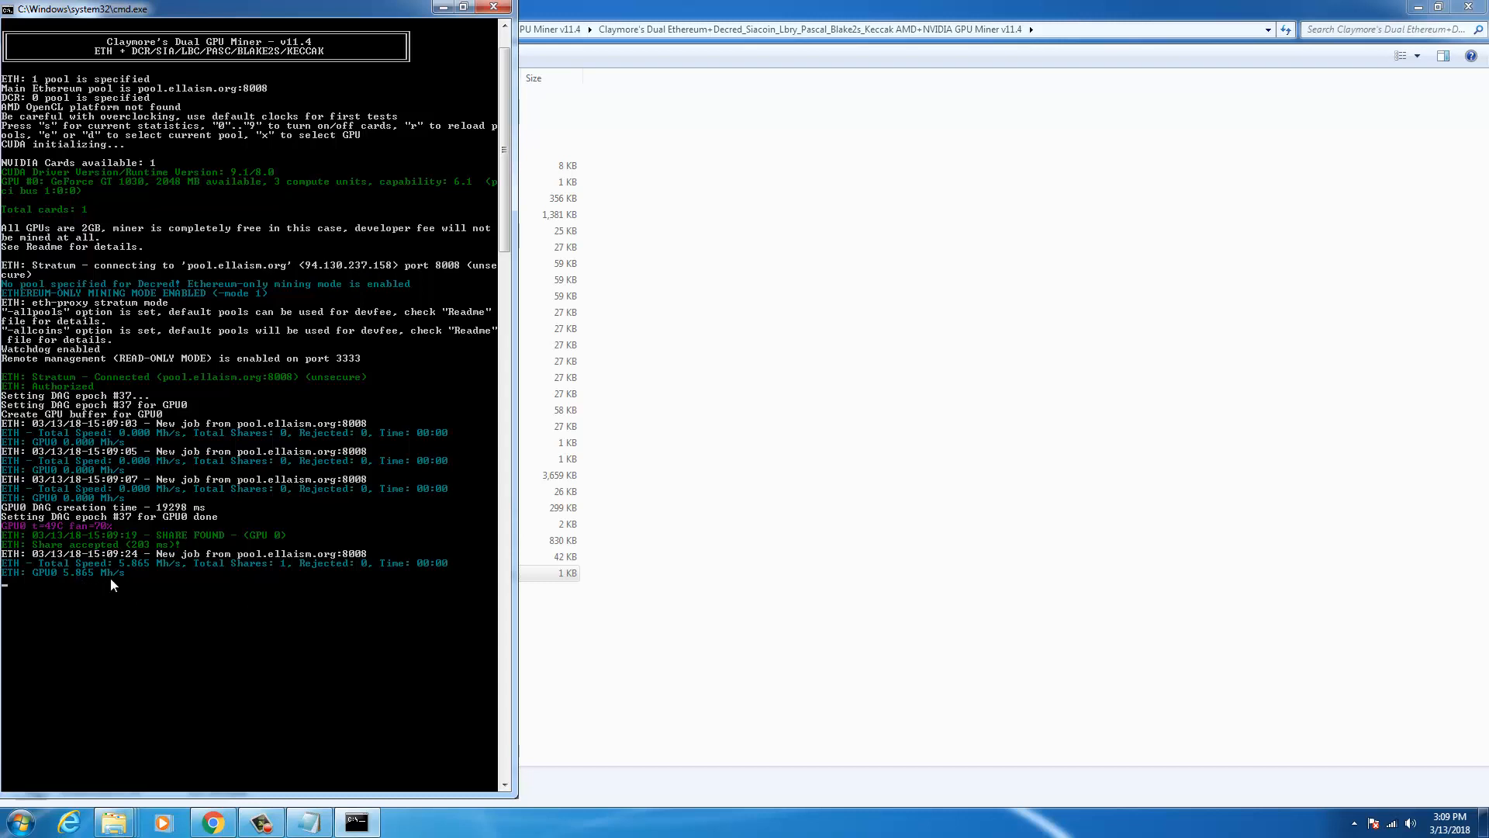
{"action": "mouse_move", "coordinate": [219, 631]}
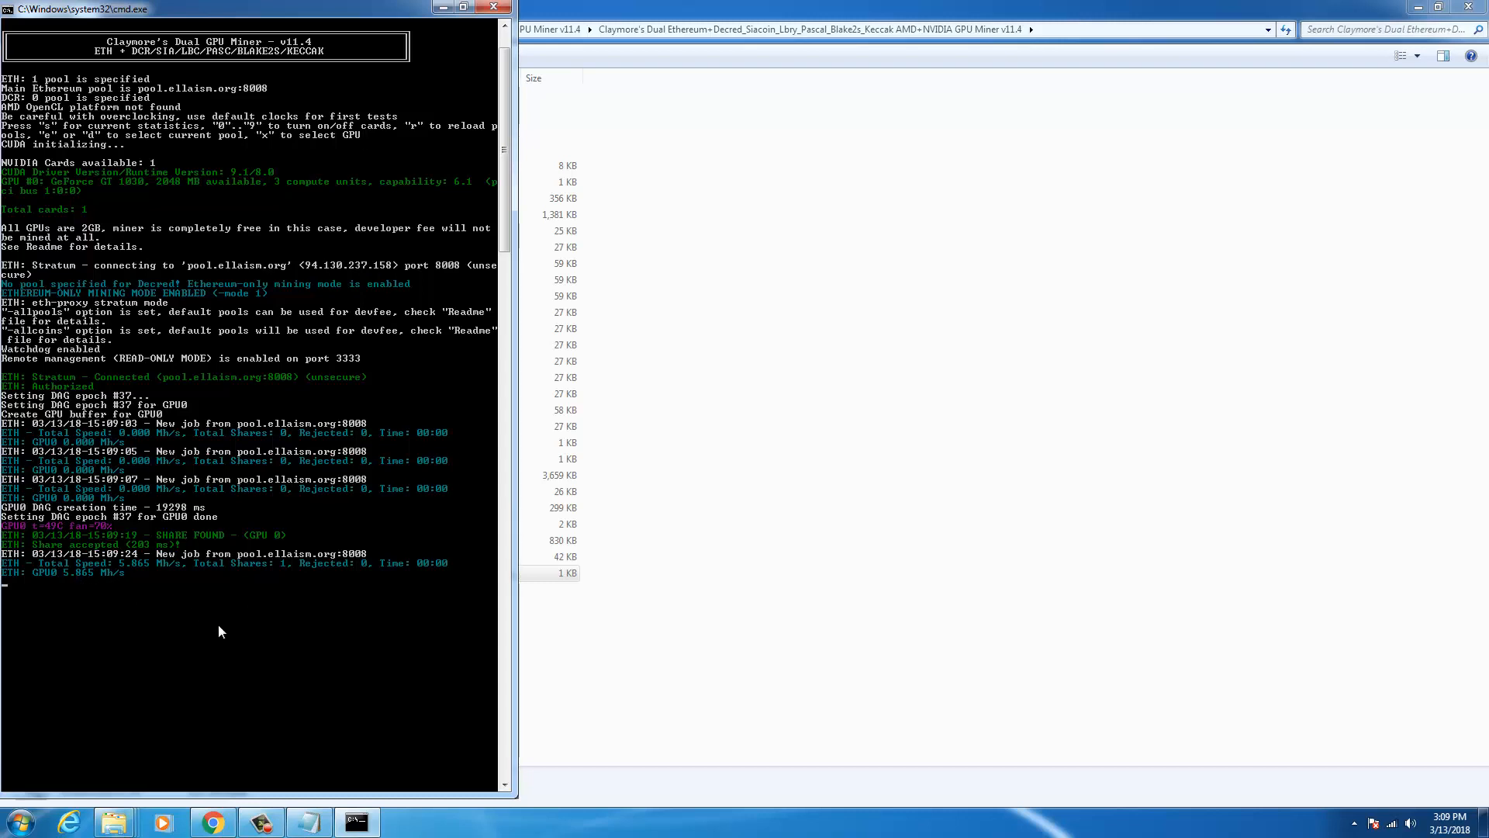
{"action": "mouse_move", "coordinate": [289, 649]}
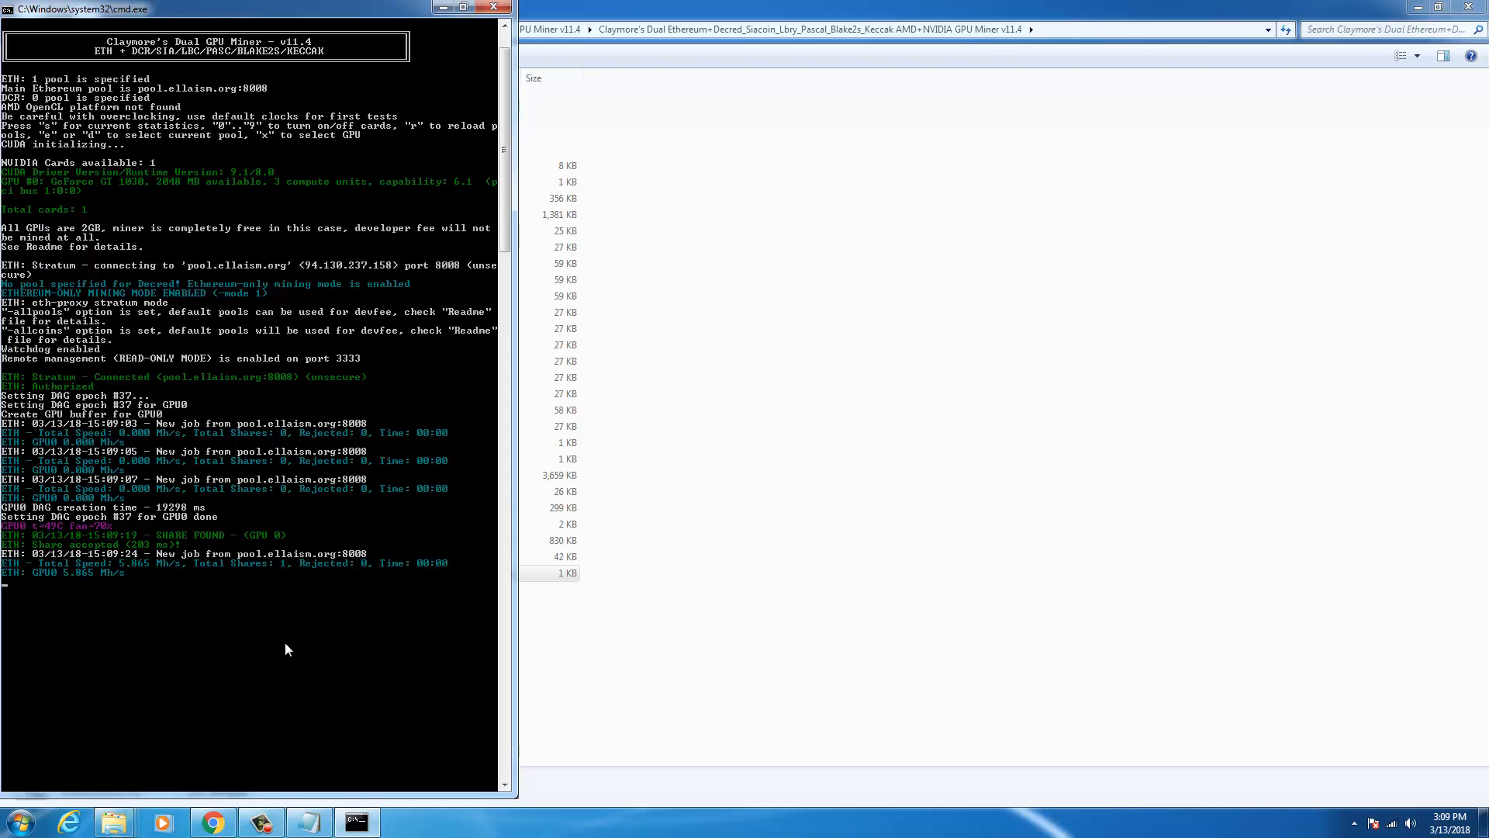
{"action": "mouse_move", "coordinate": [344, 713]}
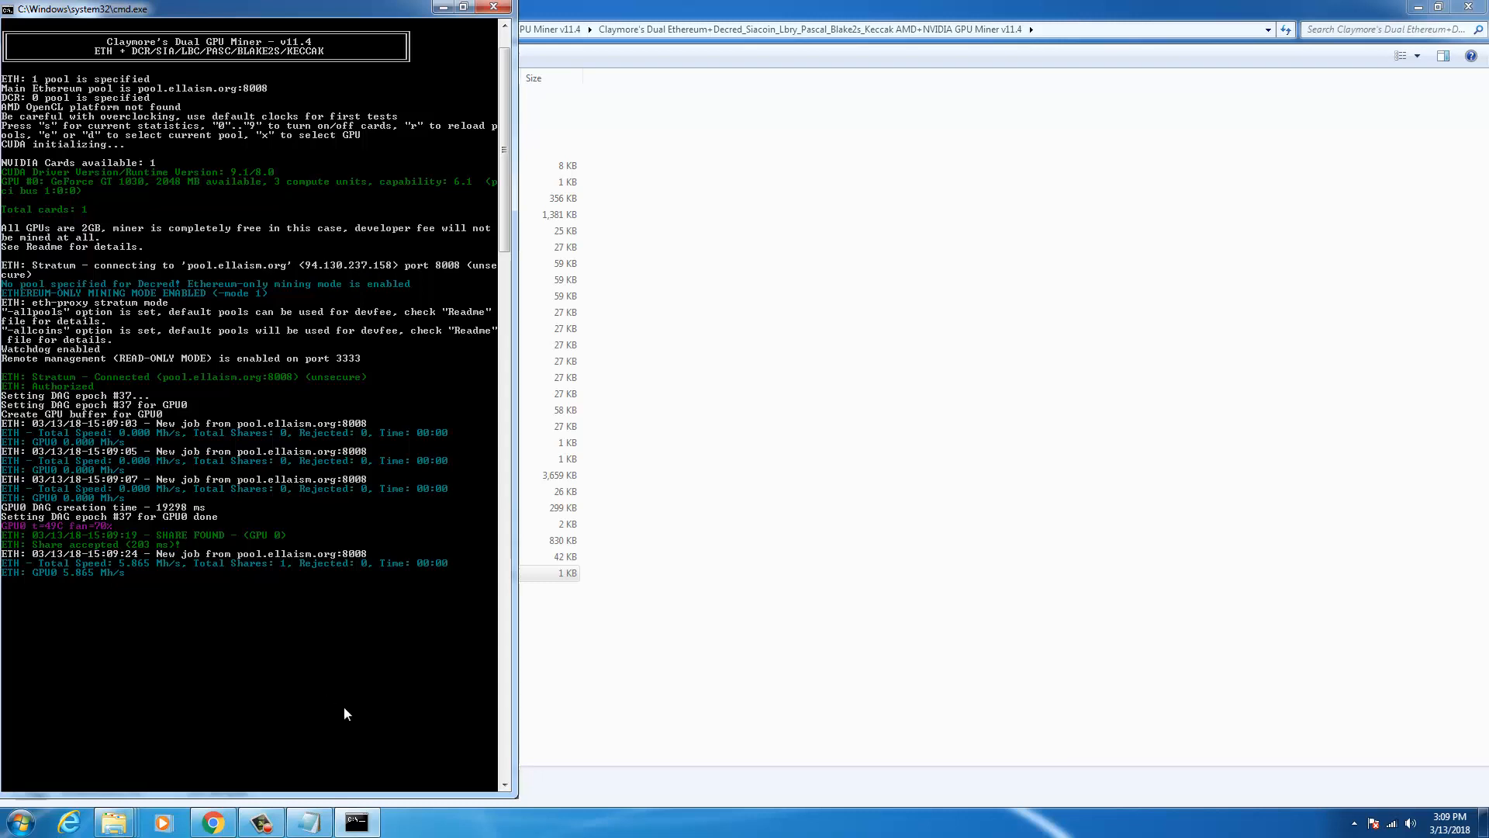
{"action": "mouse_move", "coordinate": [221, 684]}
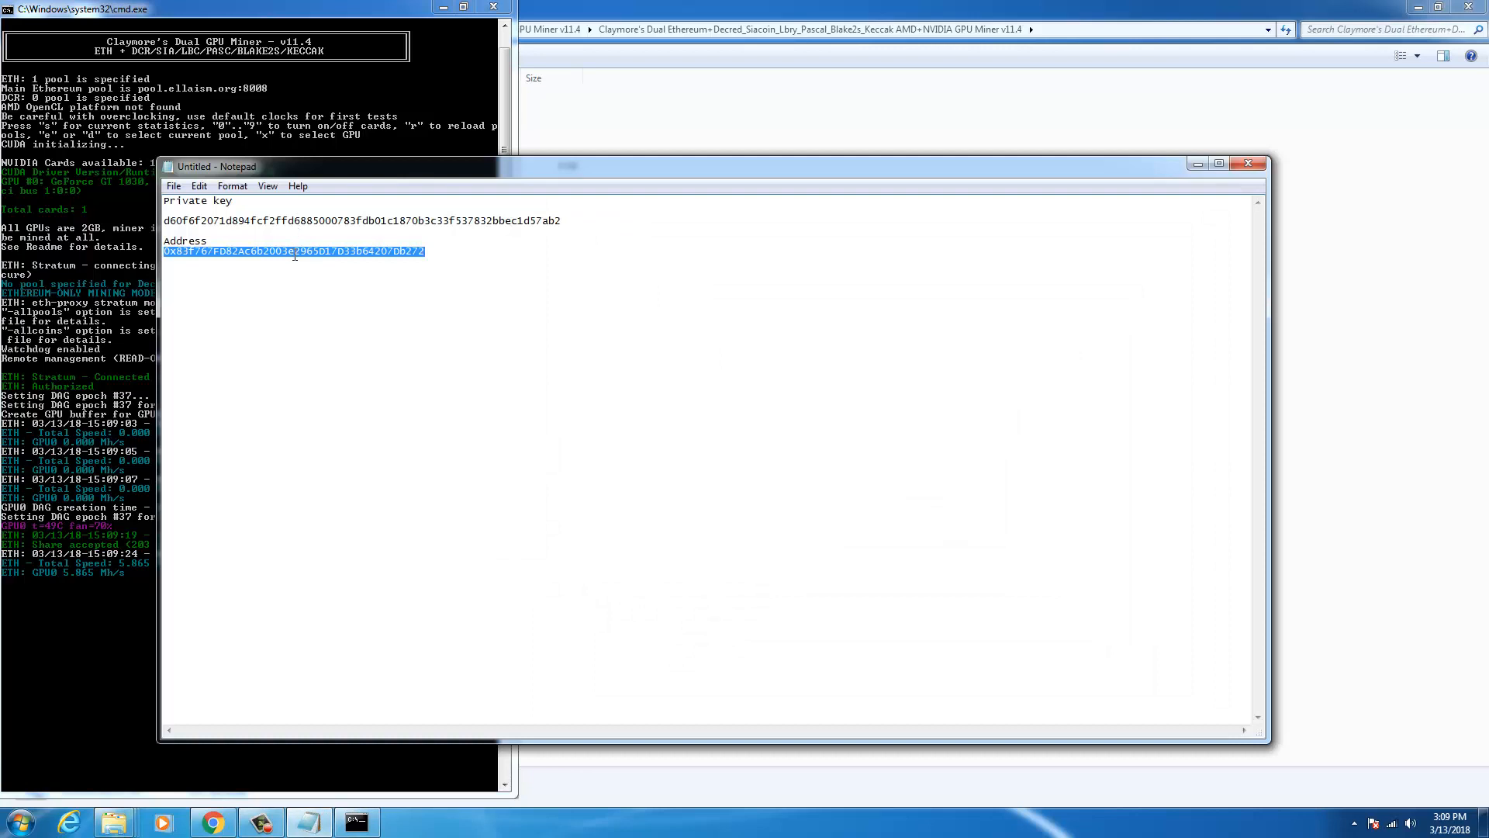
Copy the wallet address from the Notepad notes.
{"action": "right_click", "coordinate": [295, 252]}
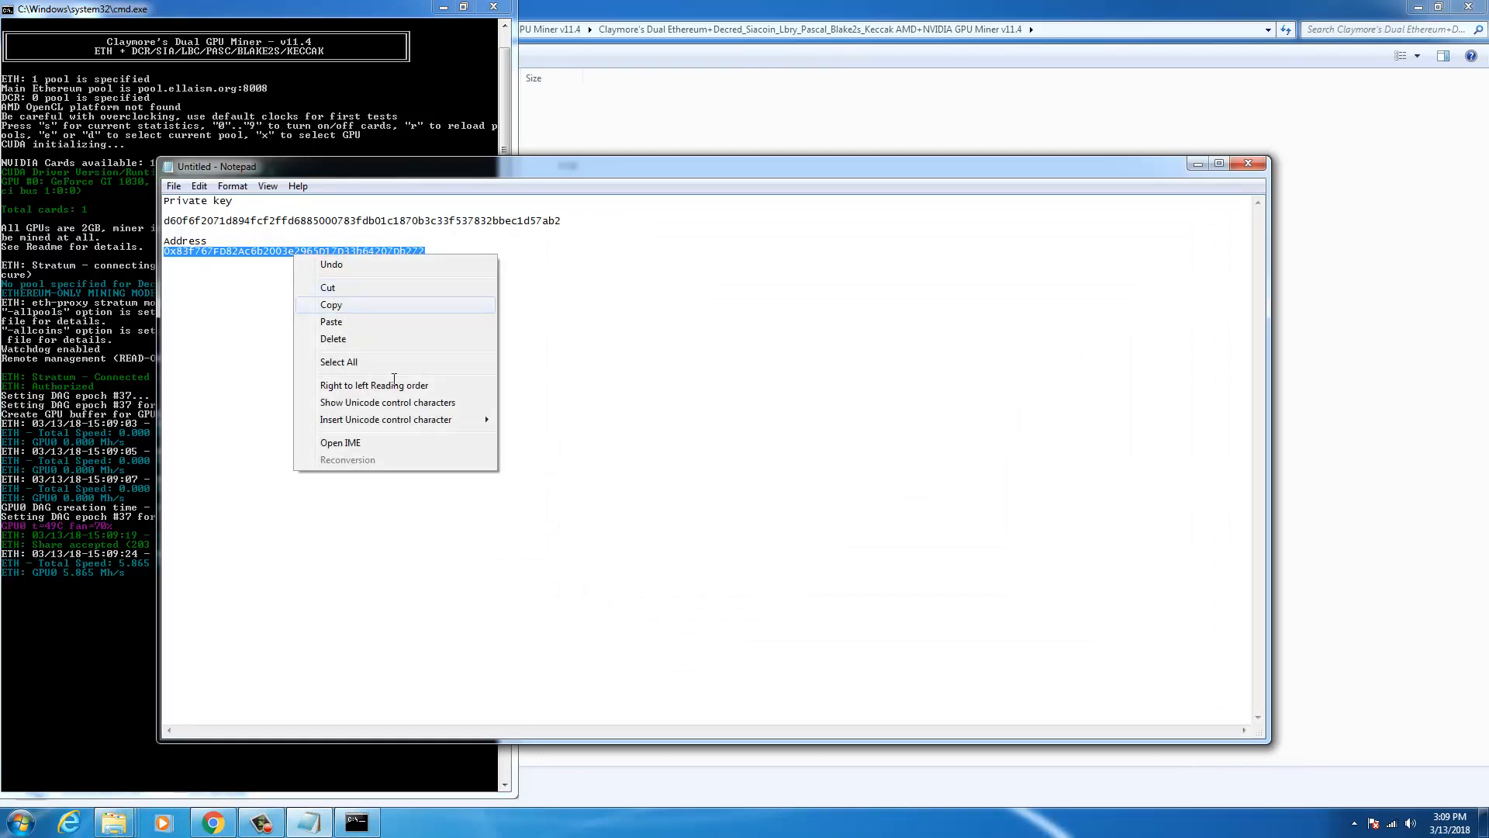
{"action": "left_click", "coordinate": [332, 305]}
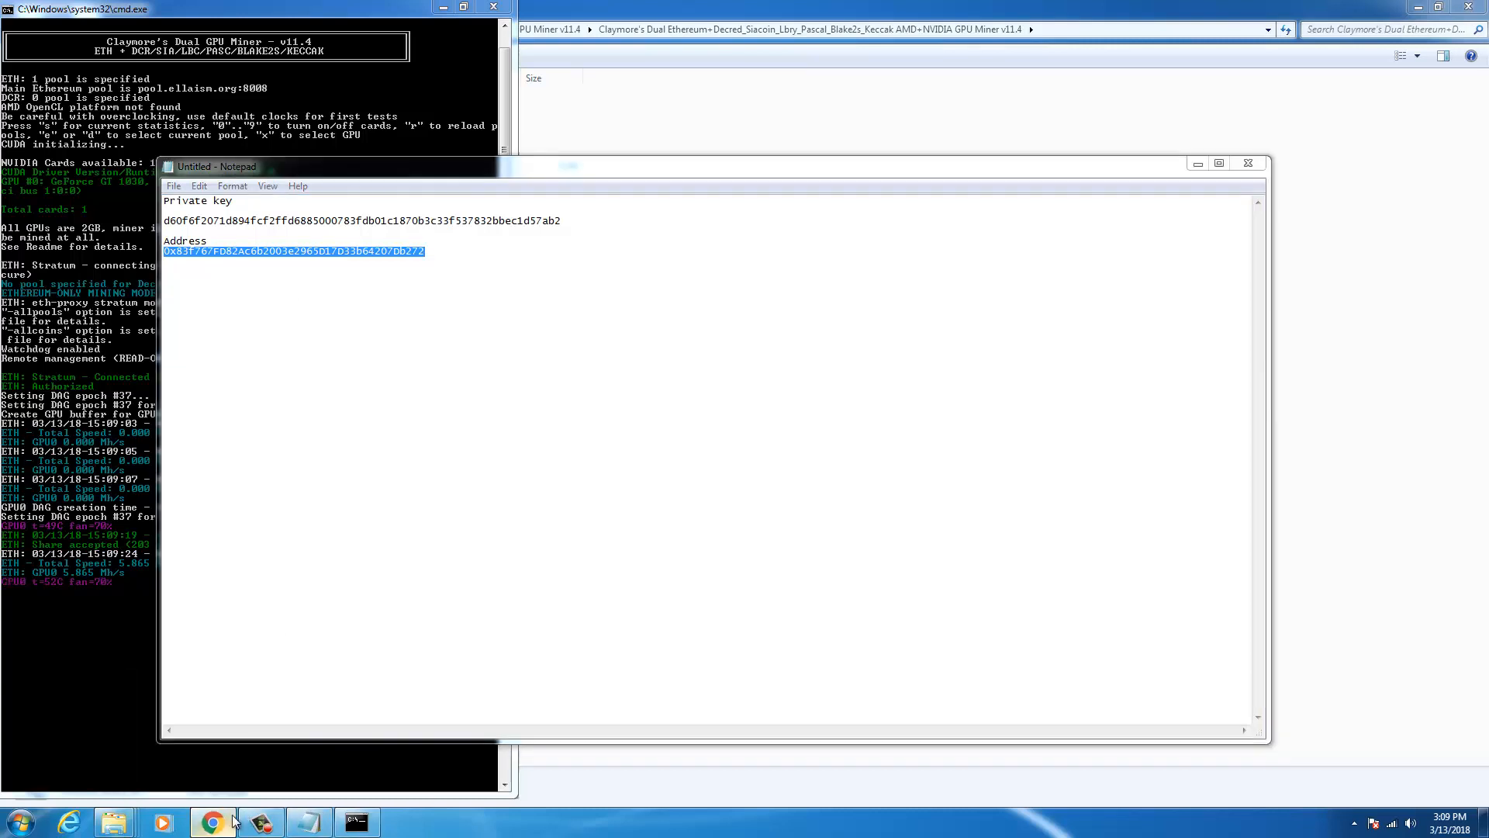
{"action": "left_click", "coordinate": [212, 823]}
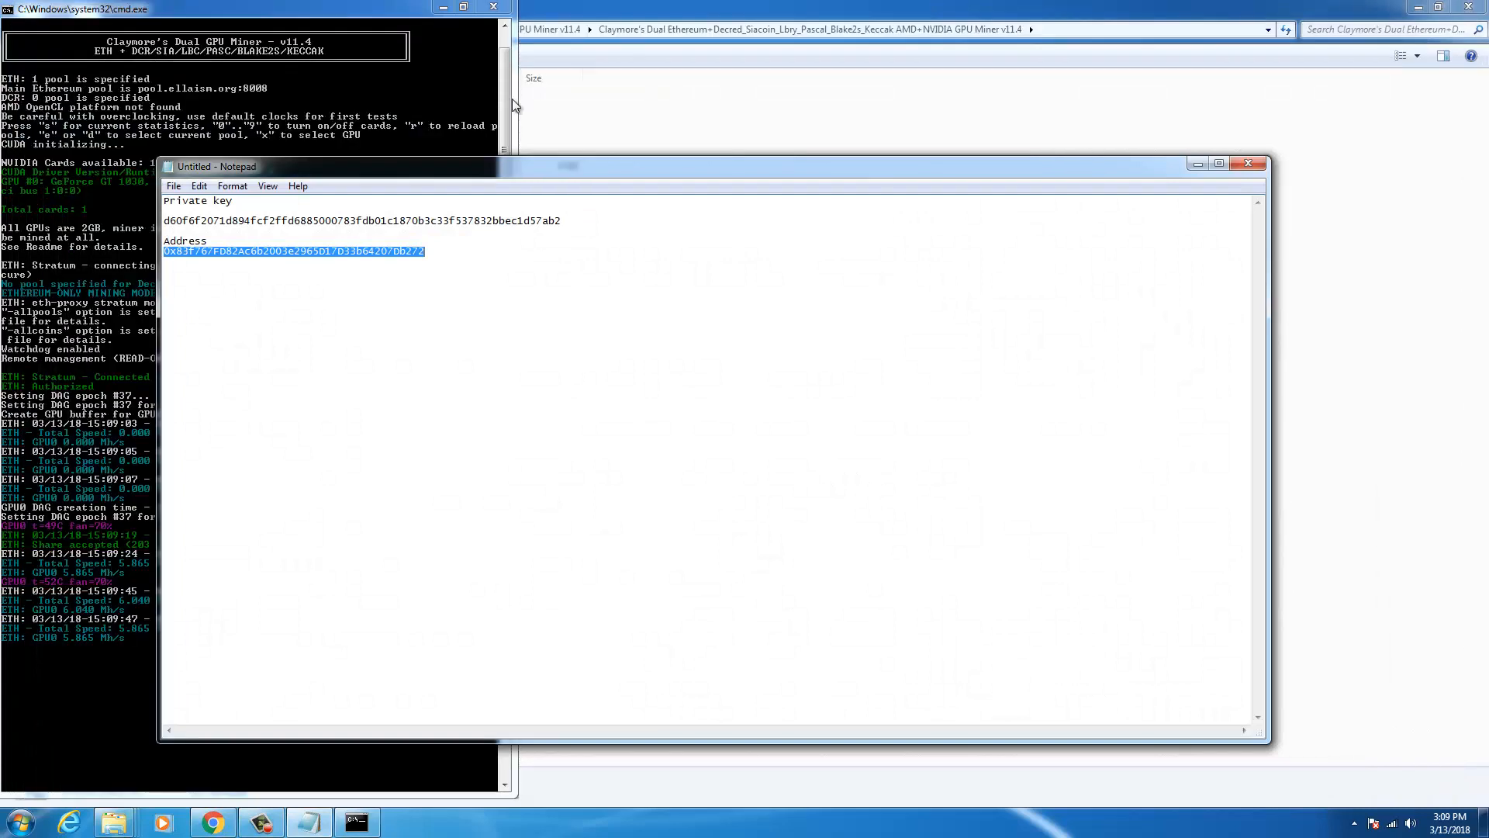
{"action": "mouse_move", "coordinate": [1168, 160]}
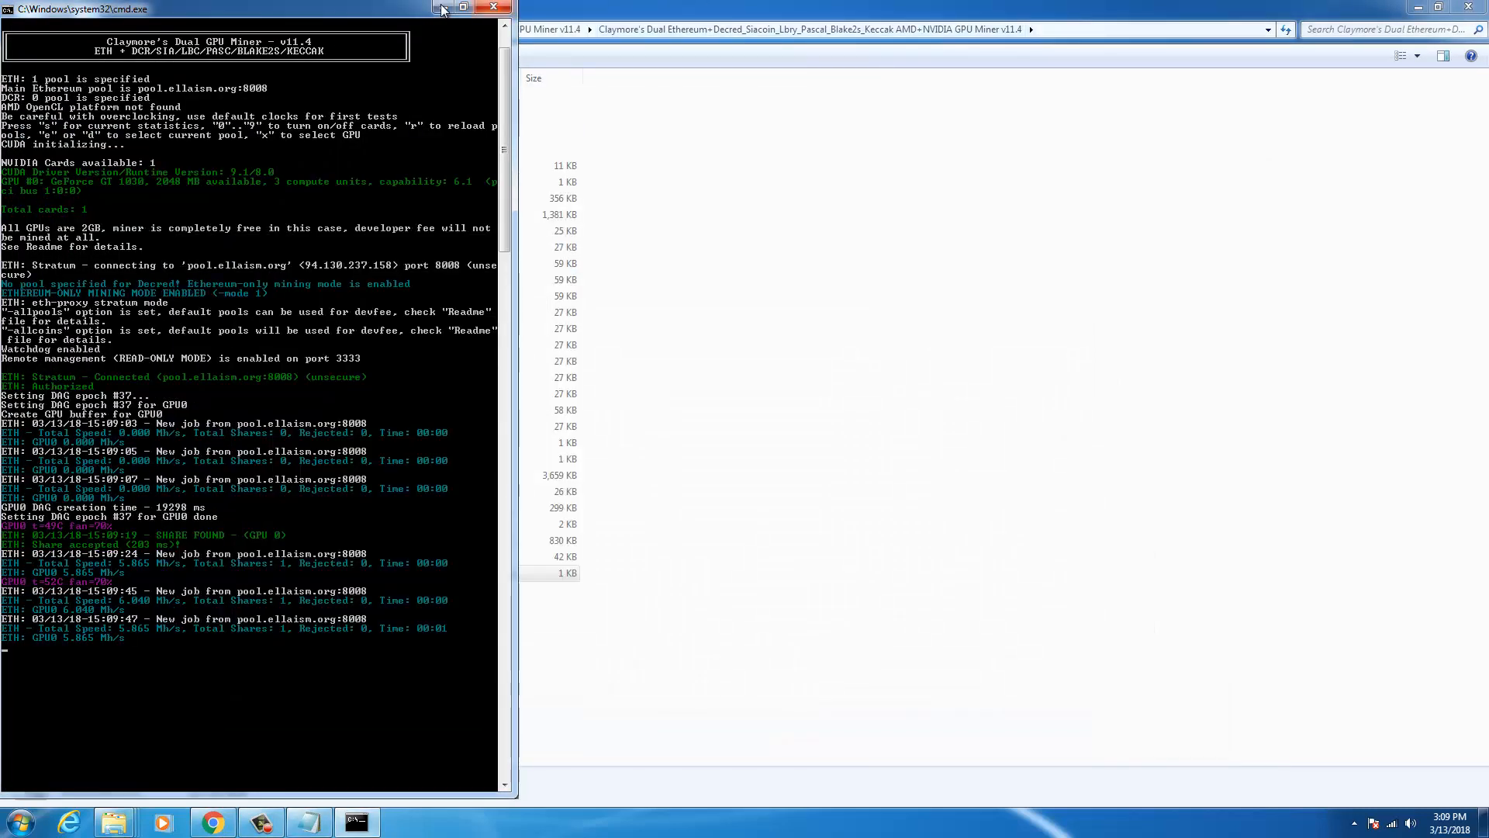
Minimize the miner console and close the miner and Archive-83a9 folder windows.
{"action": "left_click", "coordinate": [444, 9]}
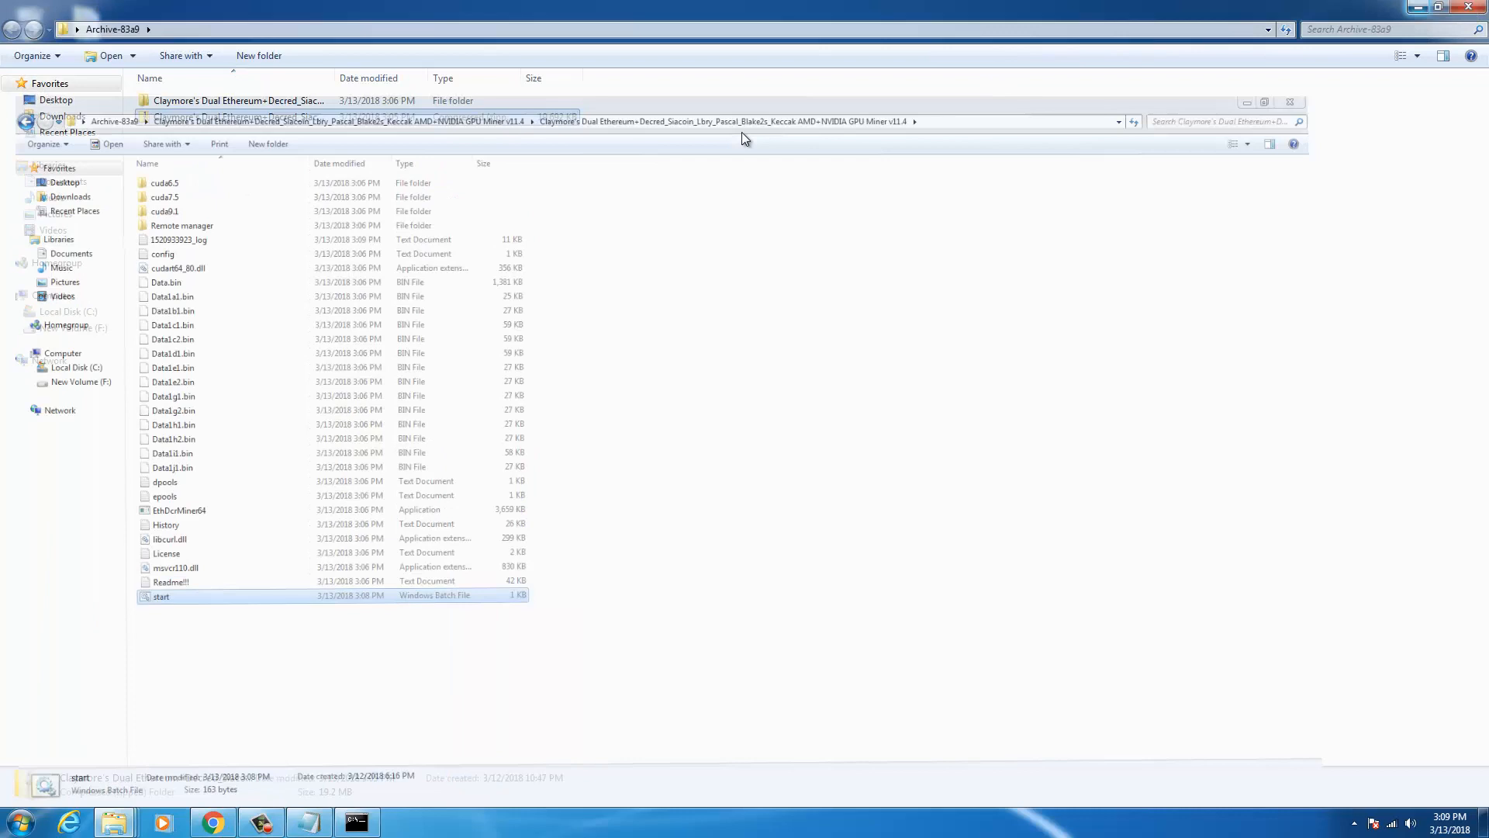
{"action": "left_click", "coordinate": [1290, 103]}
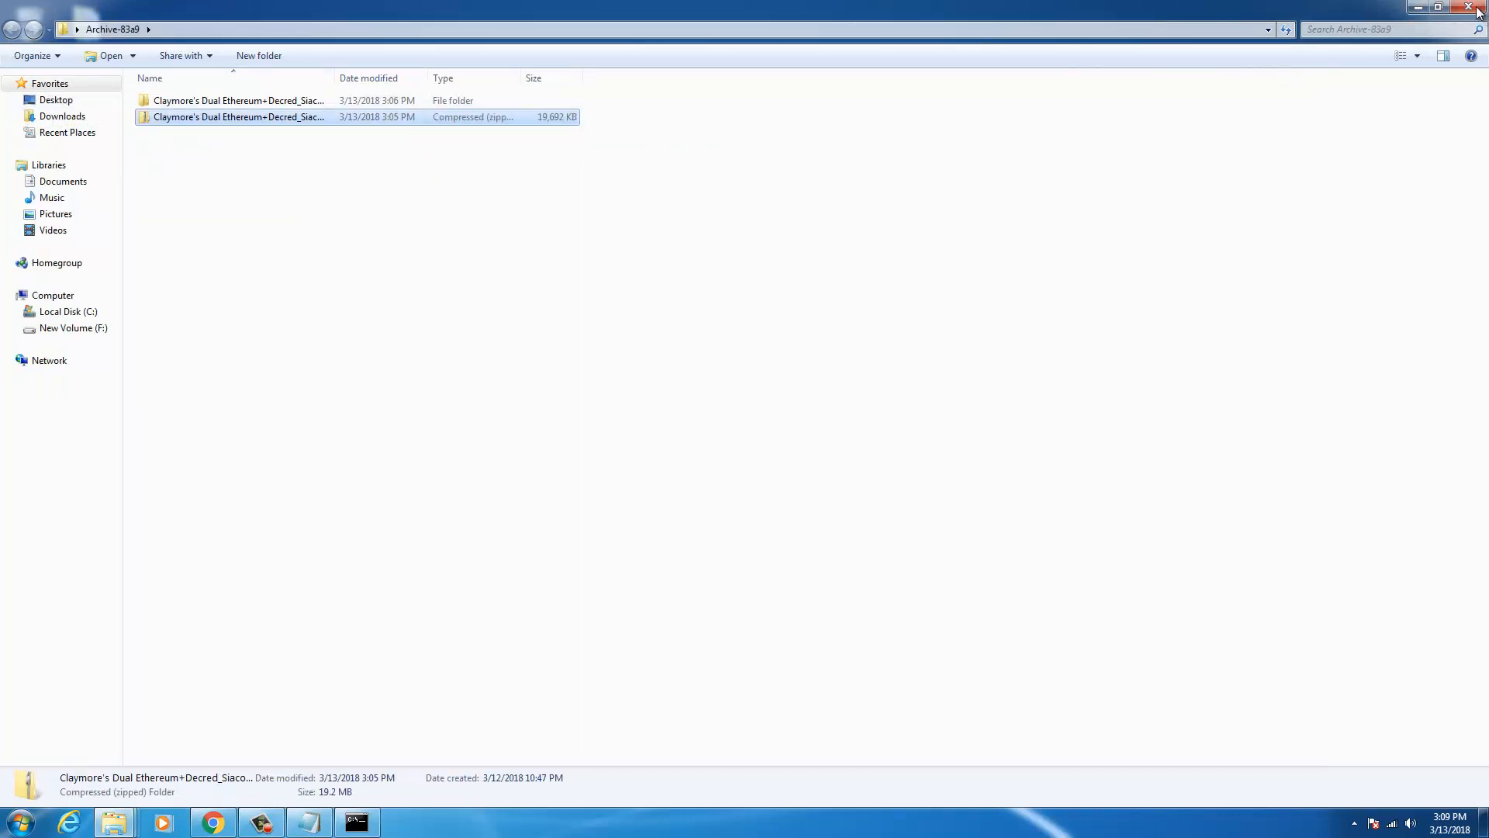
{"action": "left_click", "coordinate": [1468, 8]}
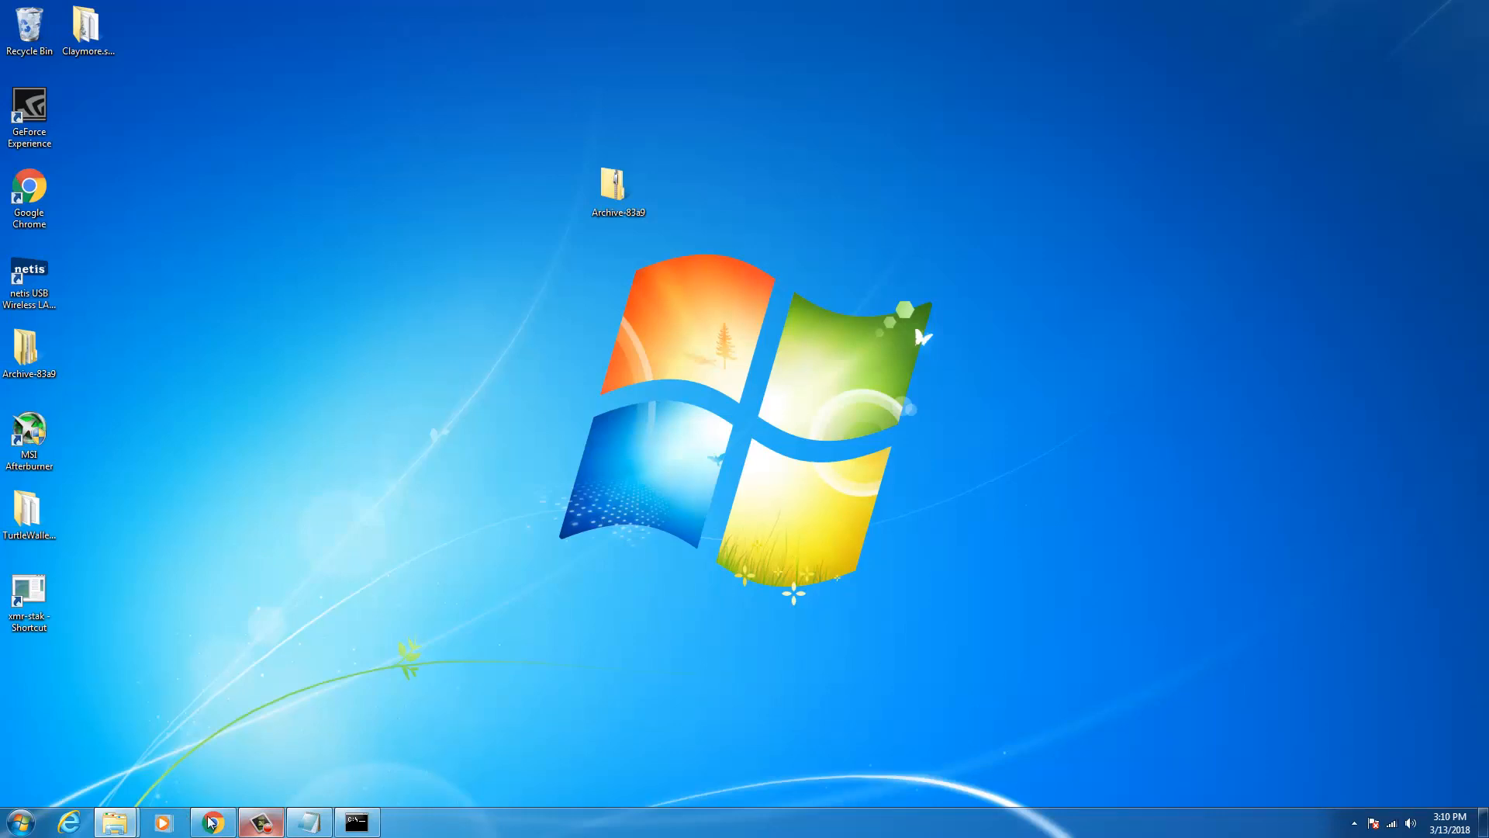
{"action": "mouse_move", "coordinate": [212, 823]}
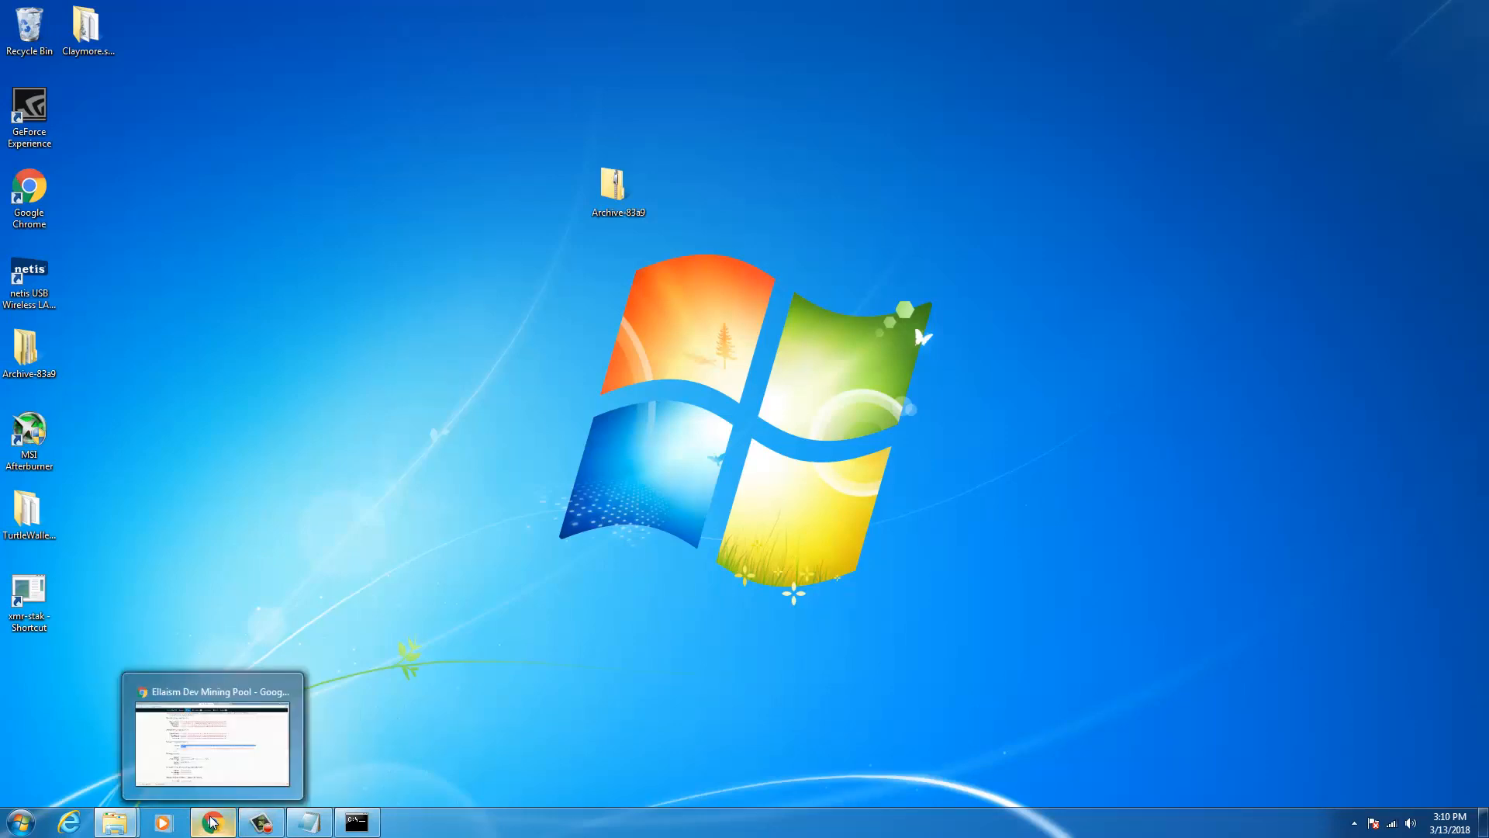
Bring up the Ellaism Dev Mining Pool window in Chrome and switch to the pool homepage tab.
{"action": "left_click", "coordinate": [213, 735]}
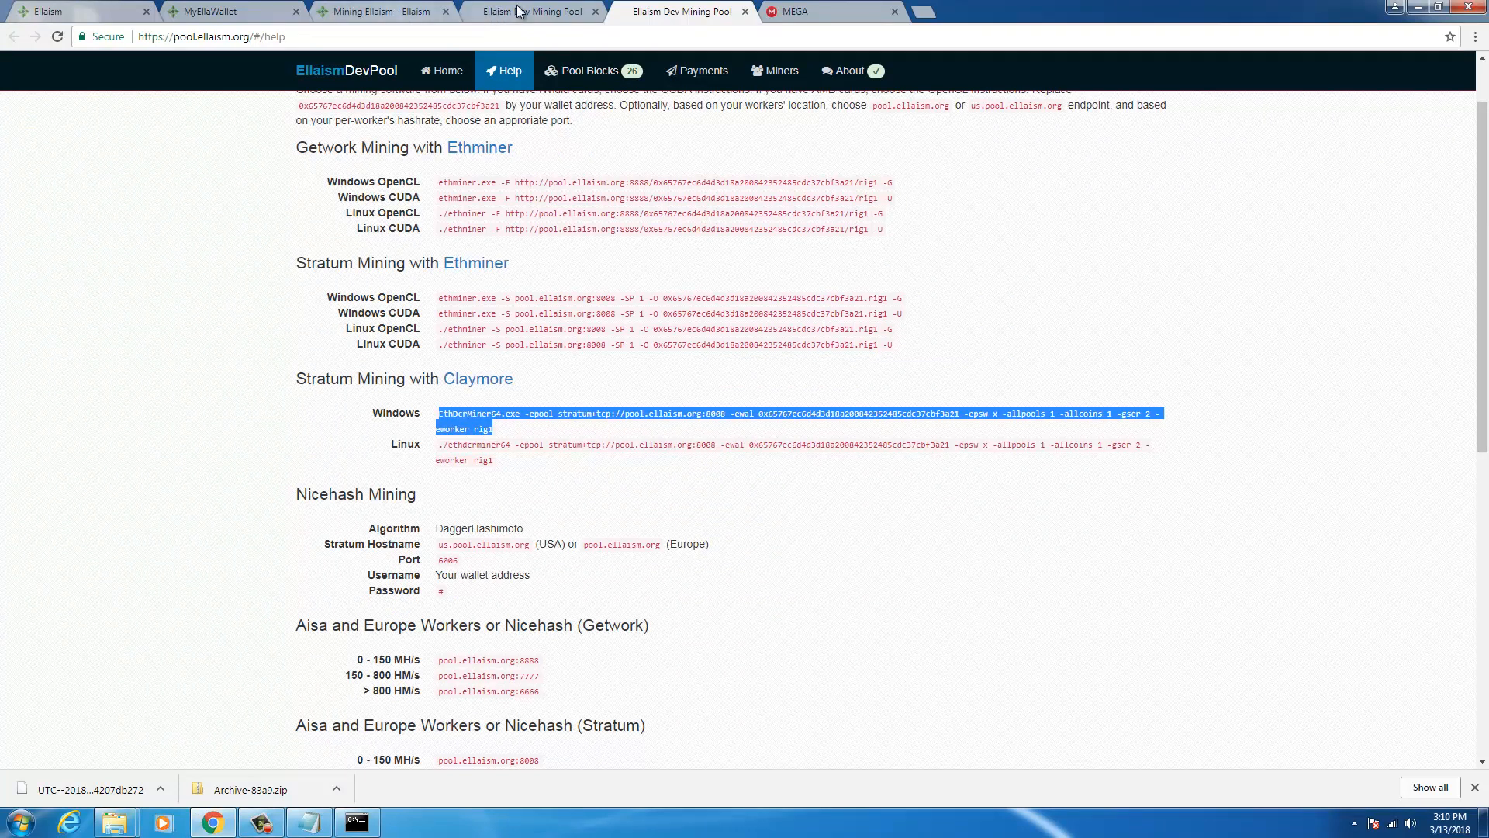
{"action": "left_click", "coordinate": [441, 70]}
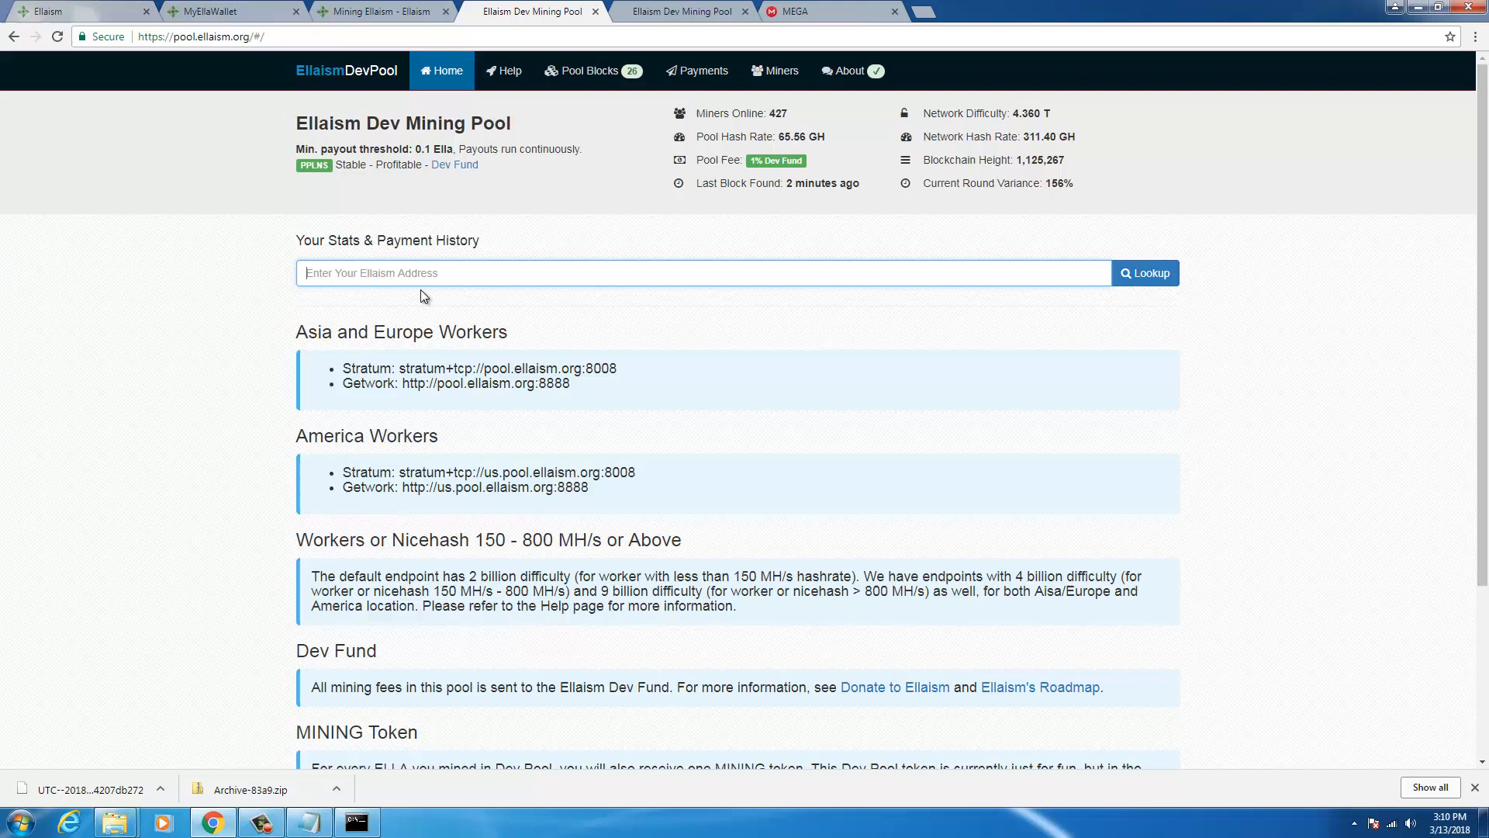
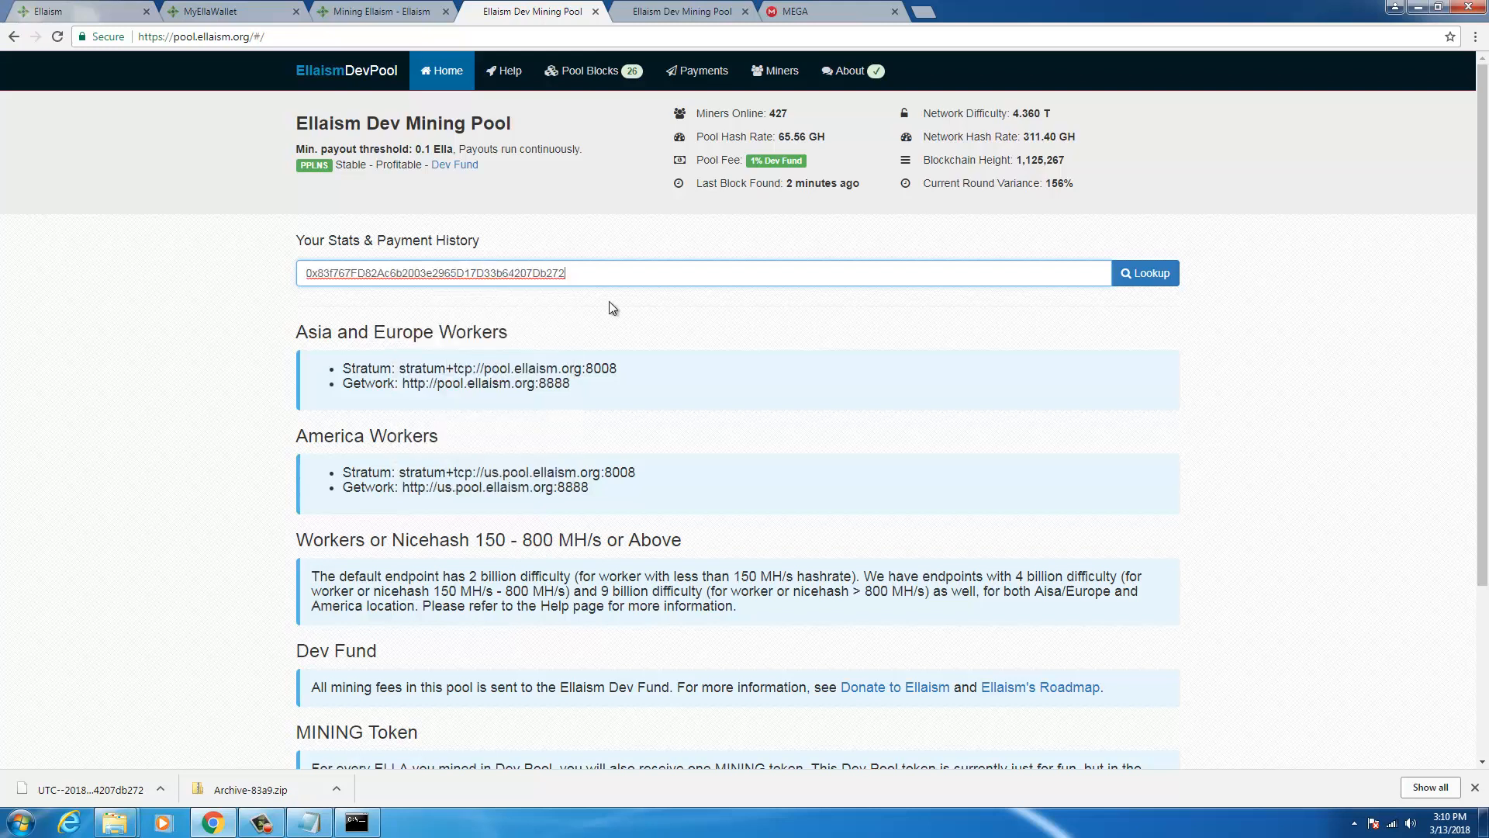
{"action": "mouse_move", "coordinate": [1145, 273]}
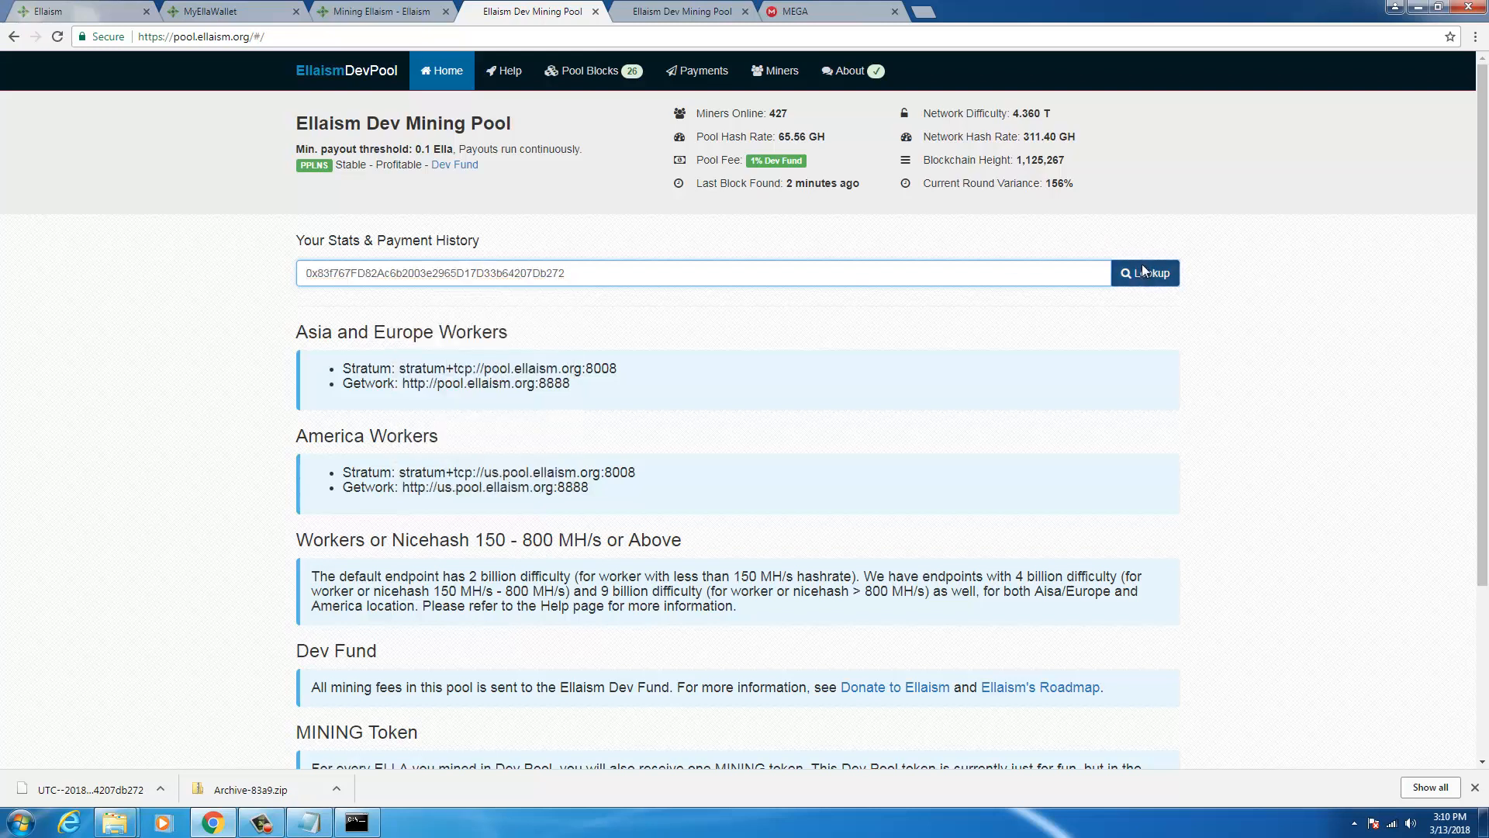
{"action": "left_click", "coordinate": [1145, 273]}
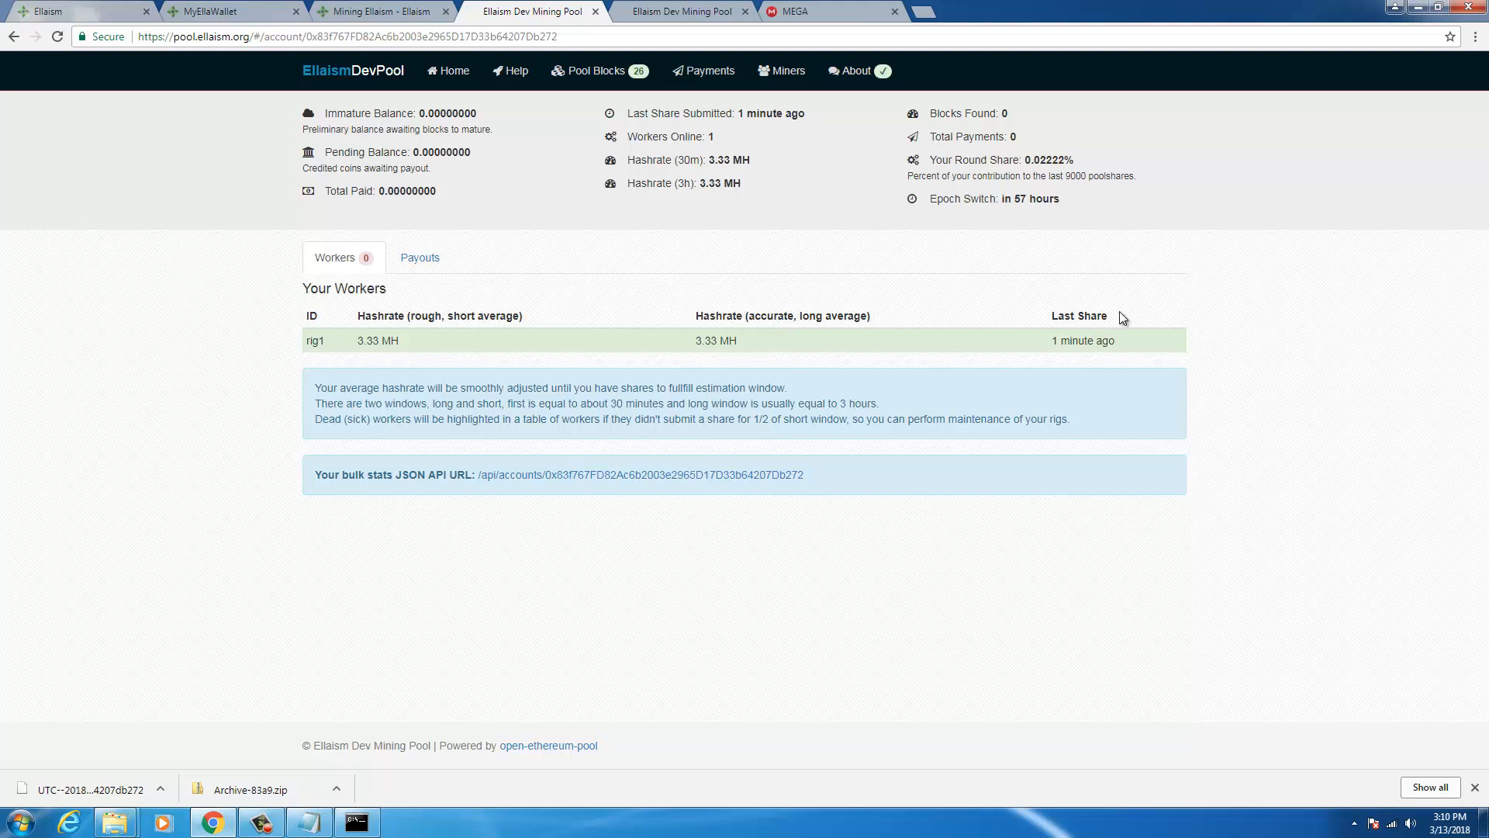
{"action": "mouse_move", "coordinate": [701, 341]}
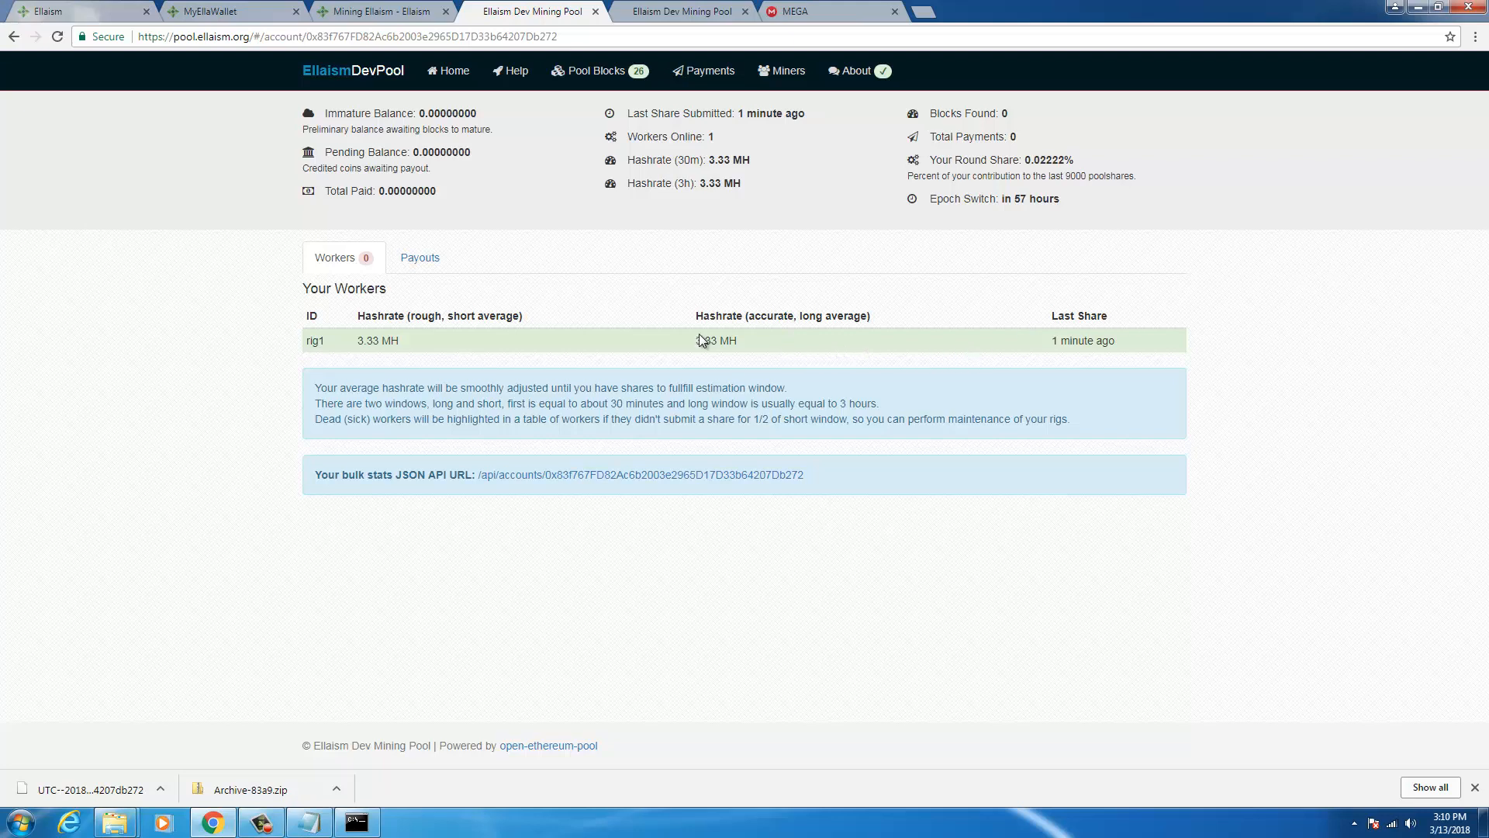
{"action": "mouse_move", "coordinate": [327, 353]}
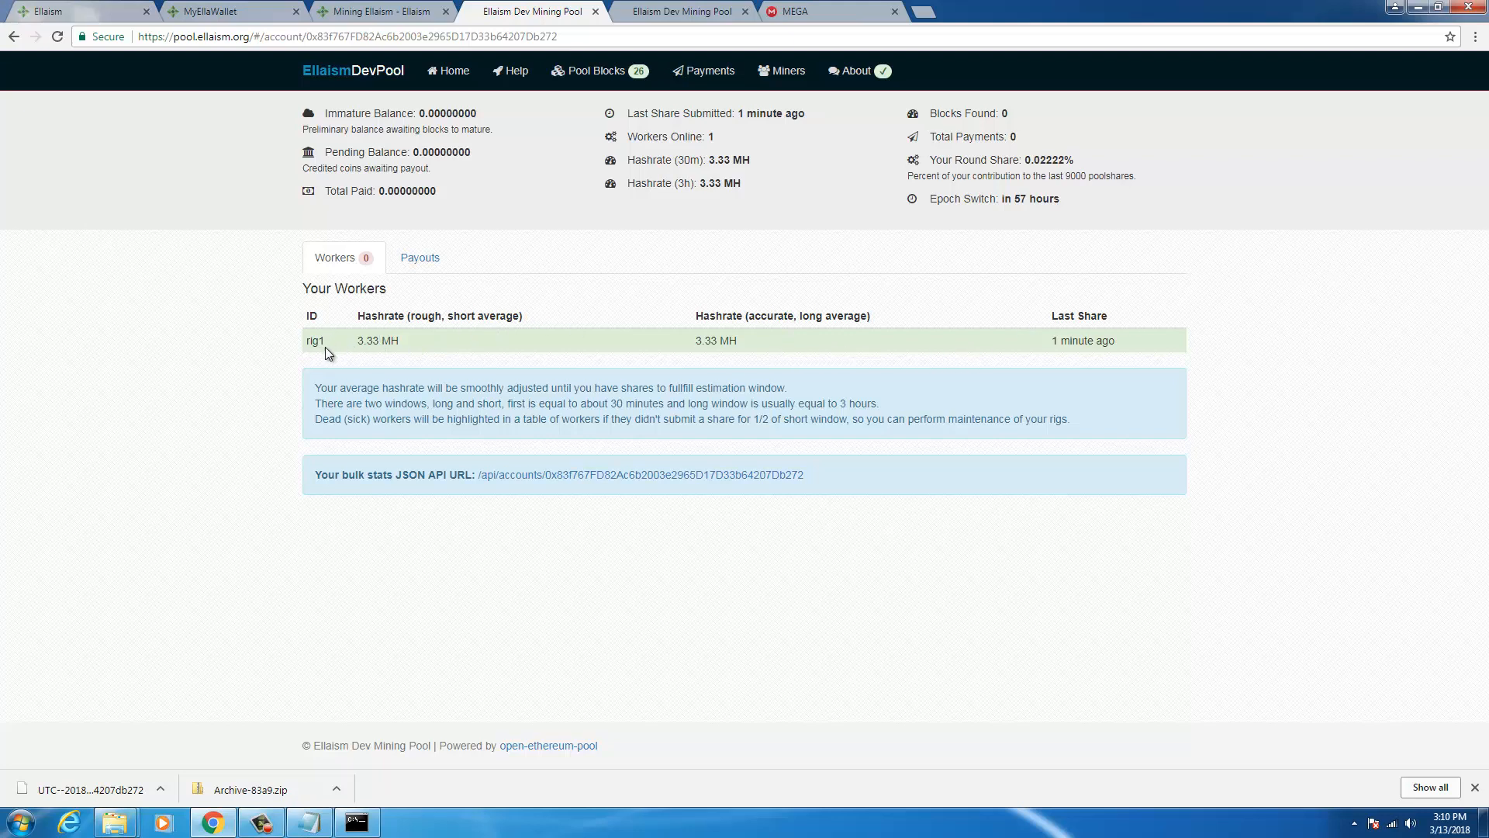
{"action": "mouse_move", "coordinate": [521, 332]}
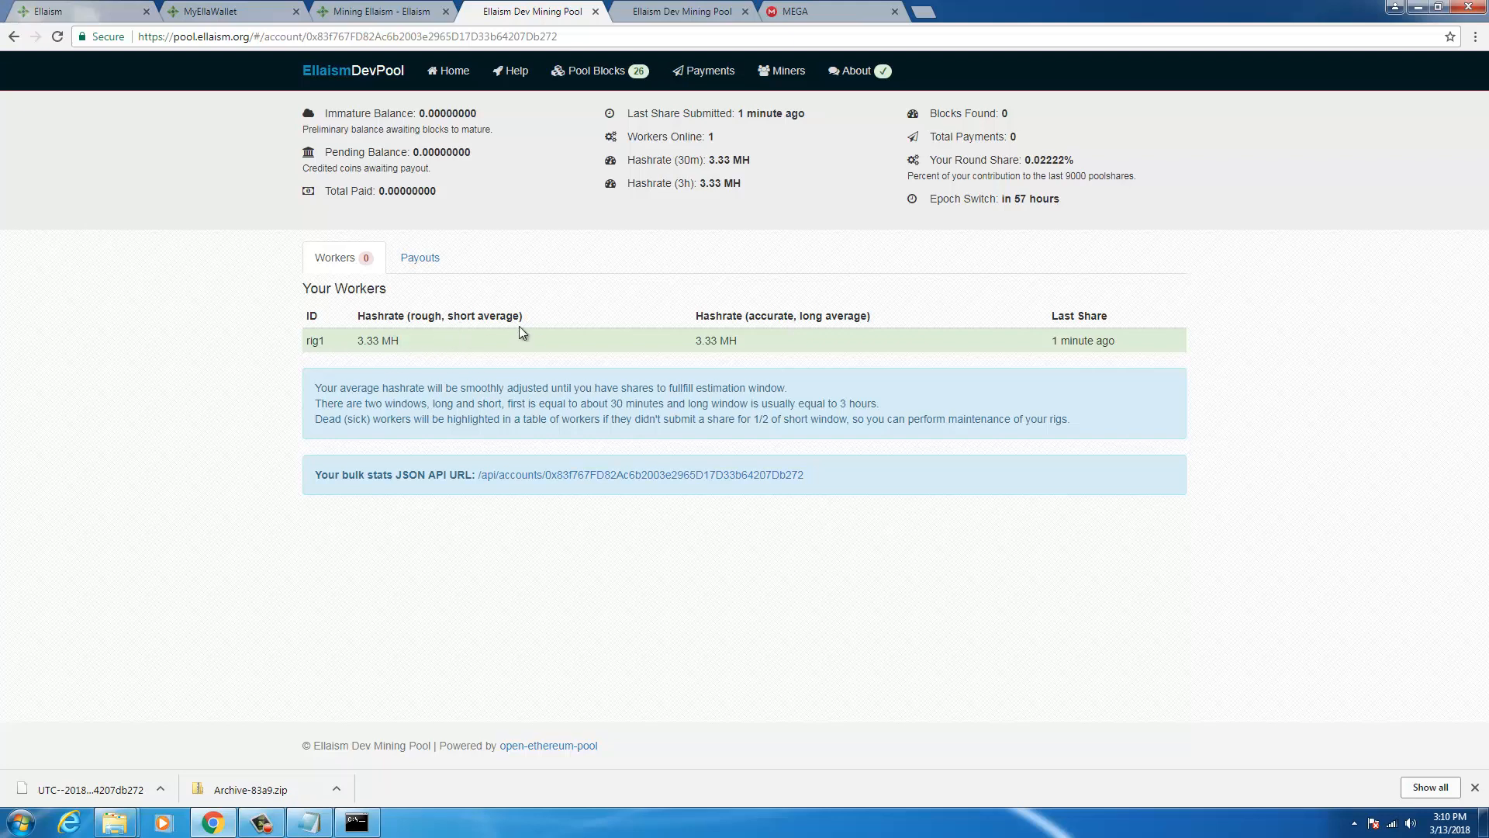
{"action": "mouse_move", "coordinate": [1094, 328]}
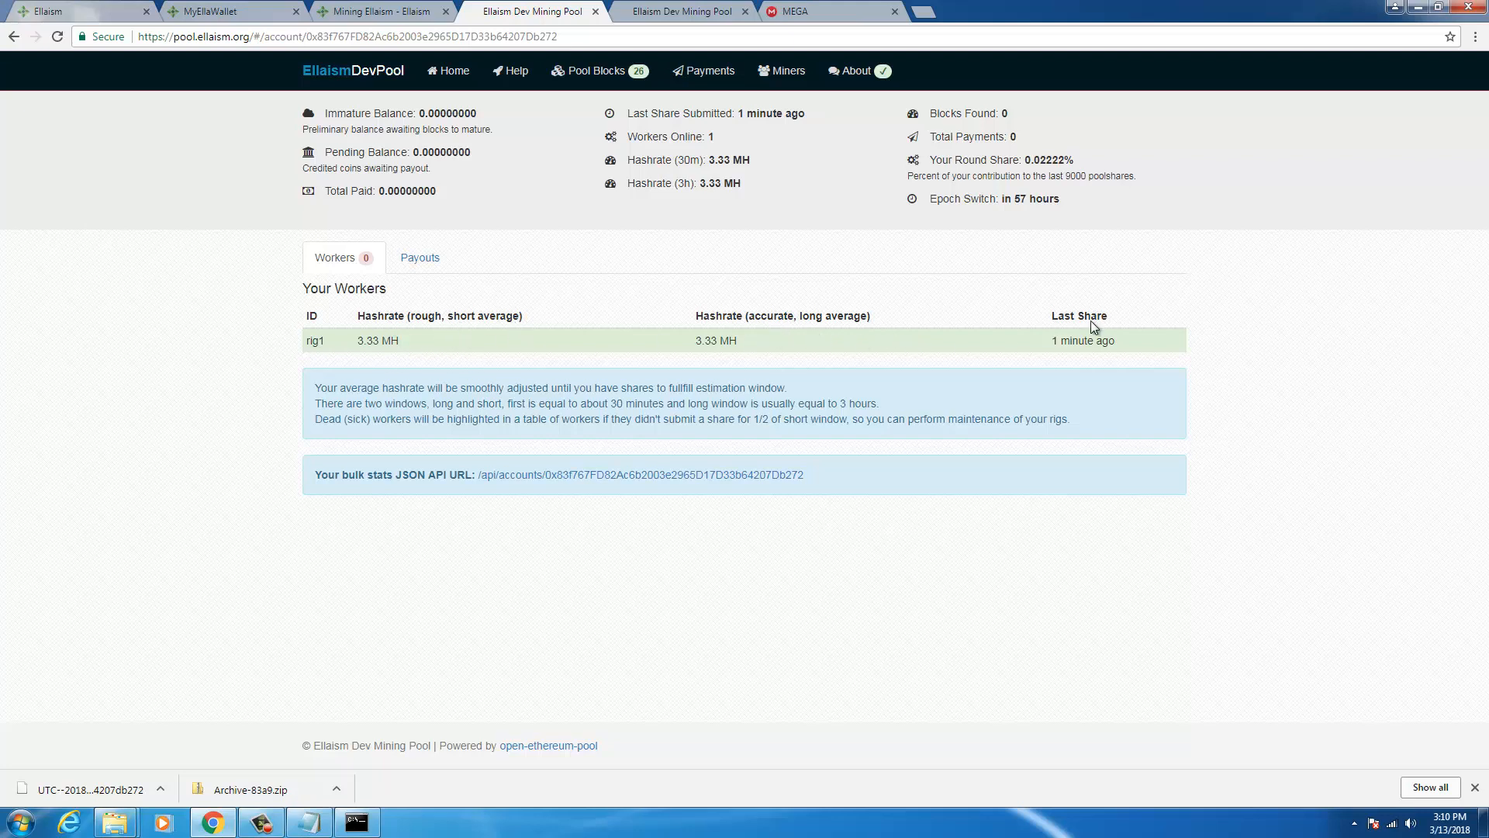
{"action": "mouse_move", "coordinate": [1093, 367]}
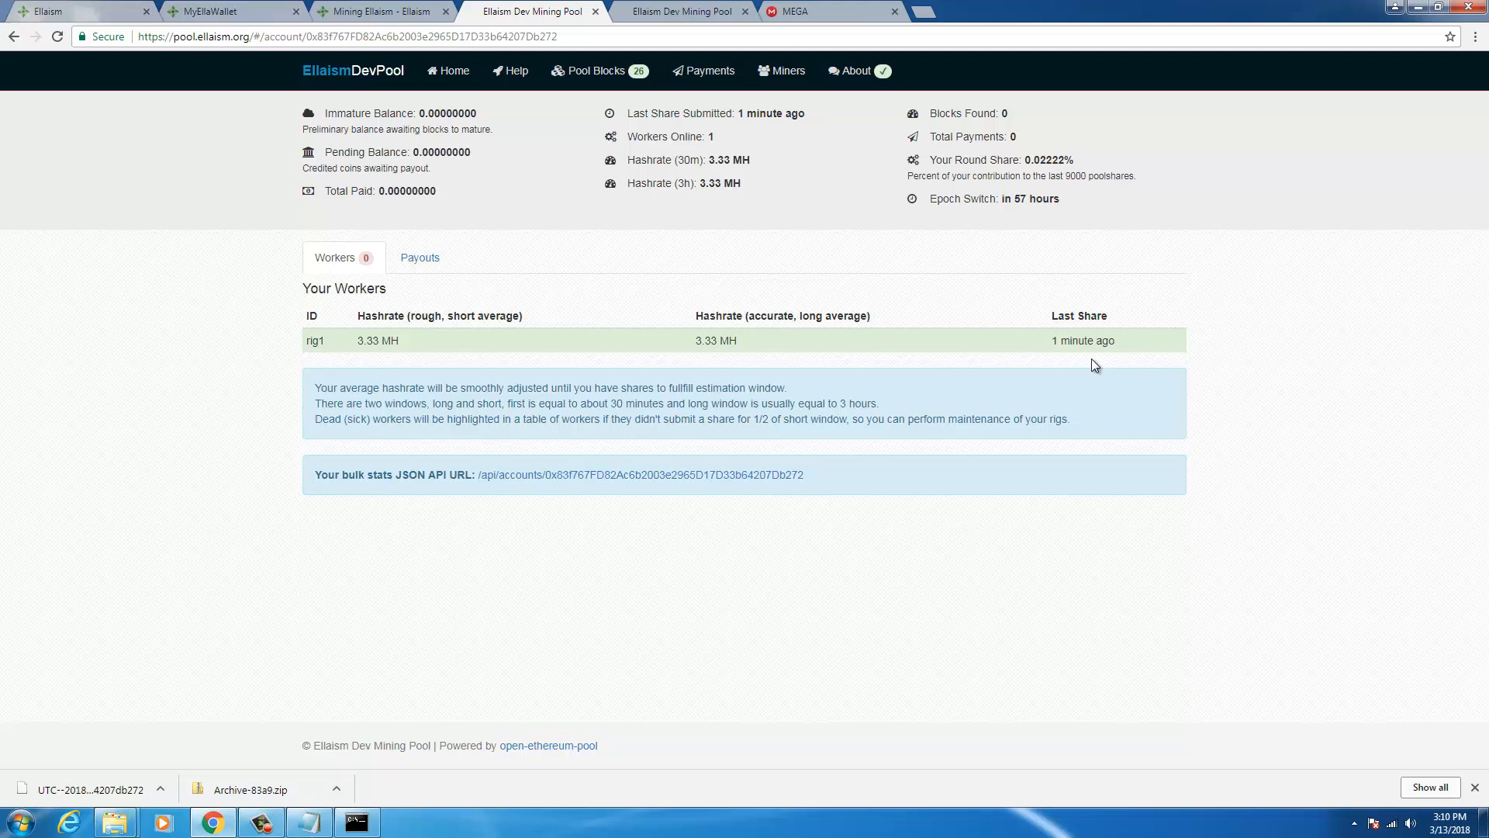
{"action": "mouse_move", "coordinate": [421, 258]}
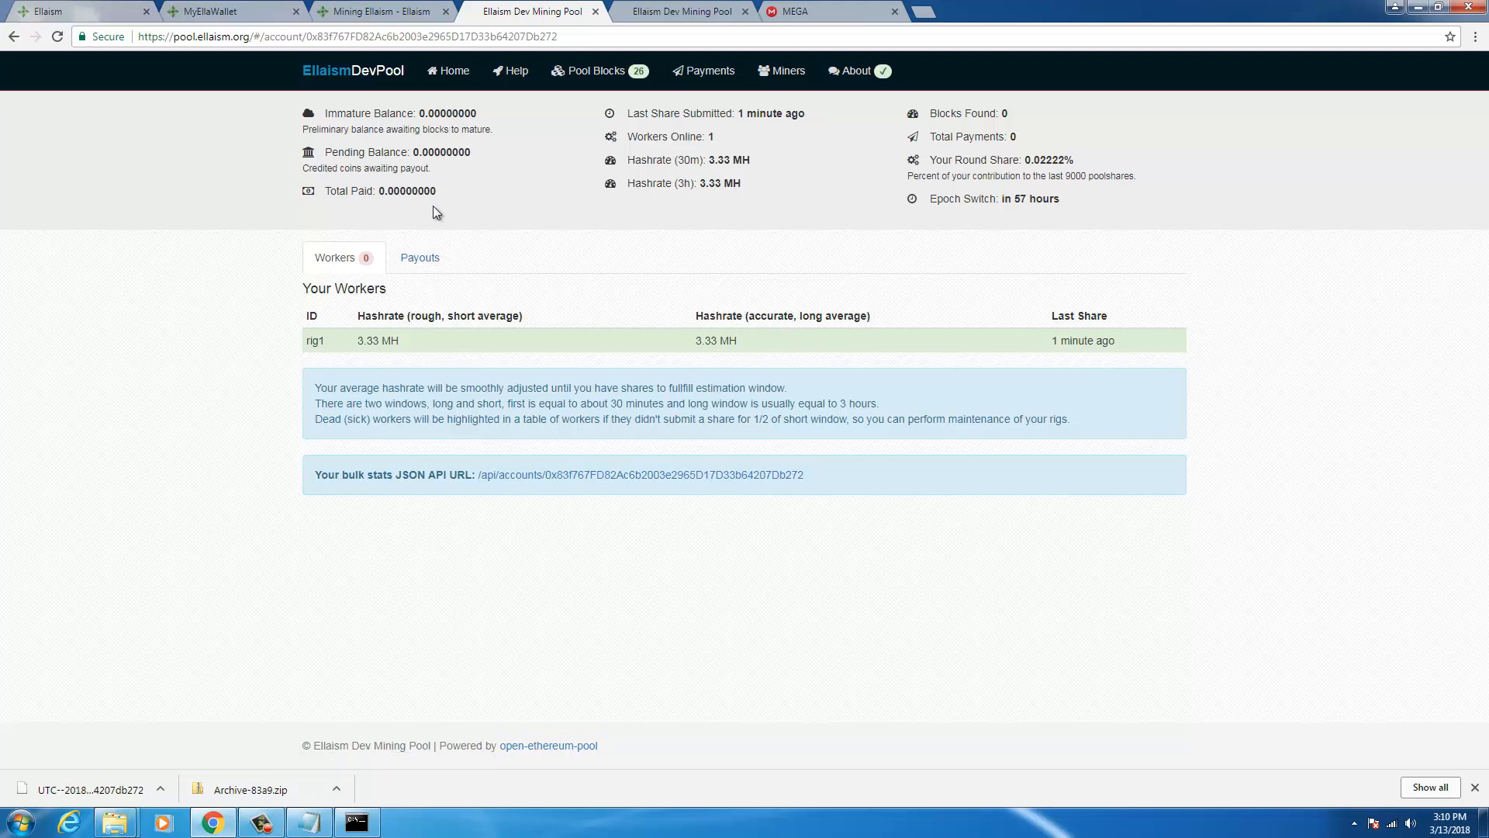
{"action": "mouse_move", "coordinate": [425, 225]}
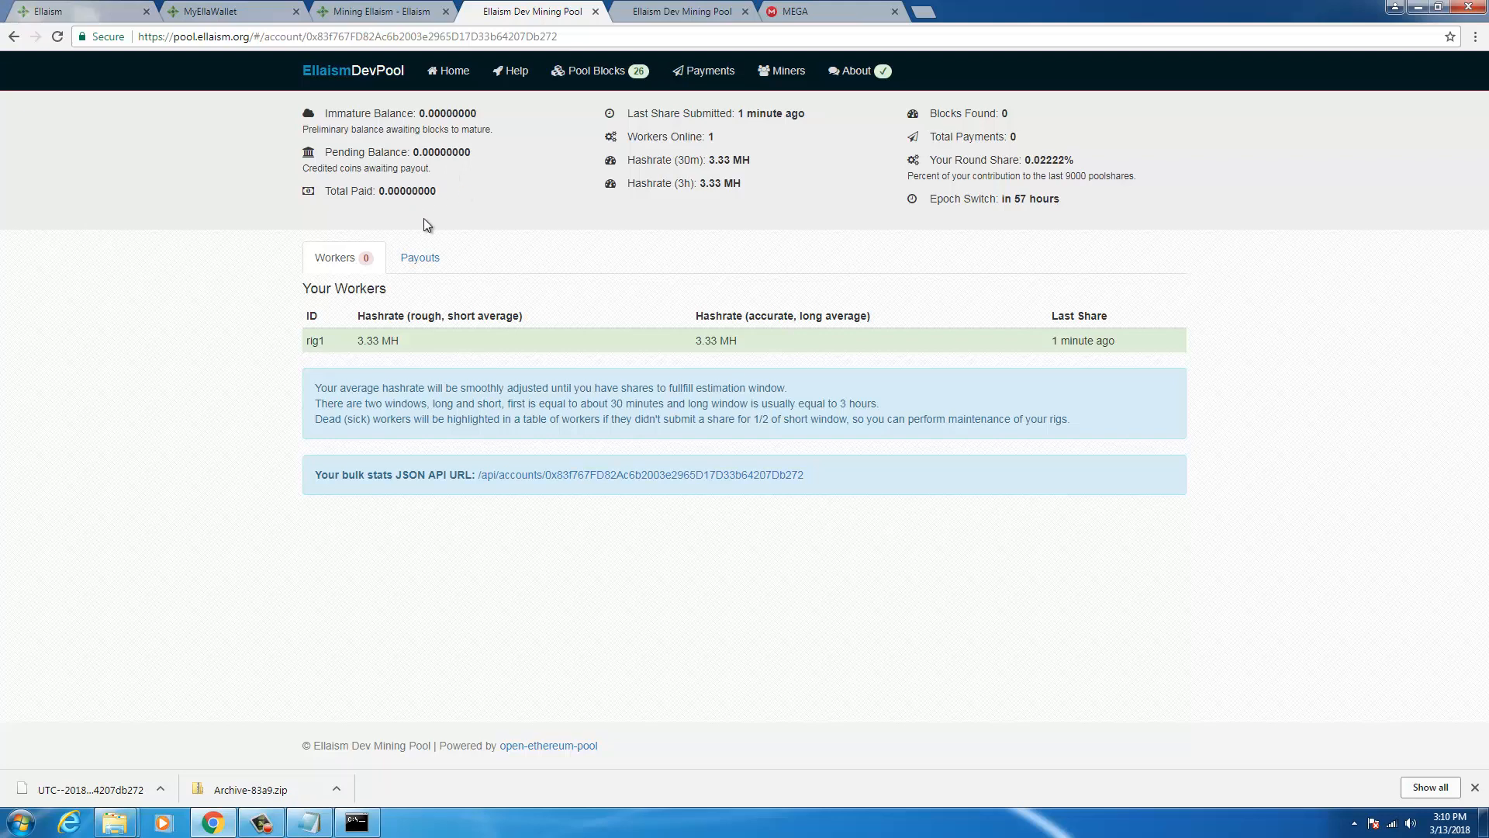
{"action": "mouse_move", "coordinate": [1039, 240]}
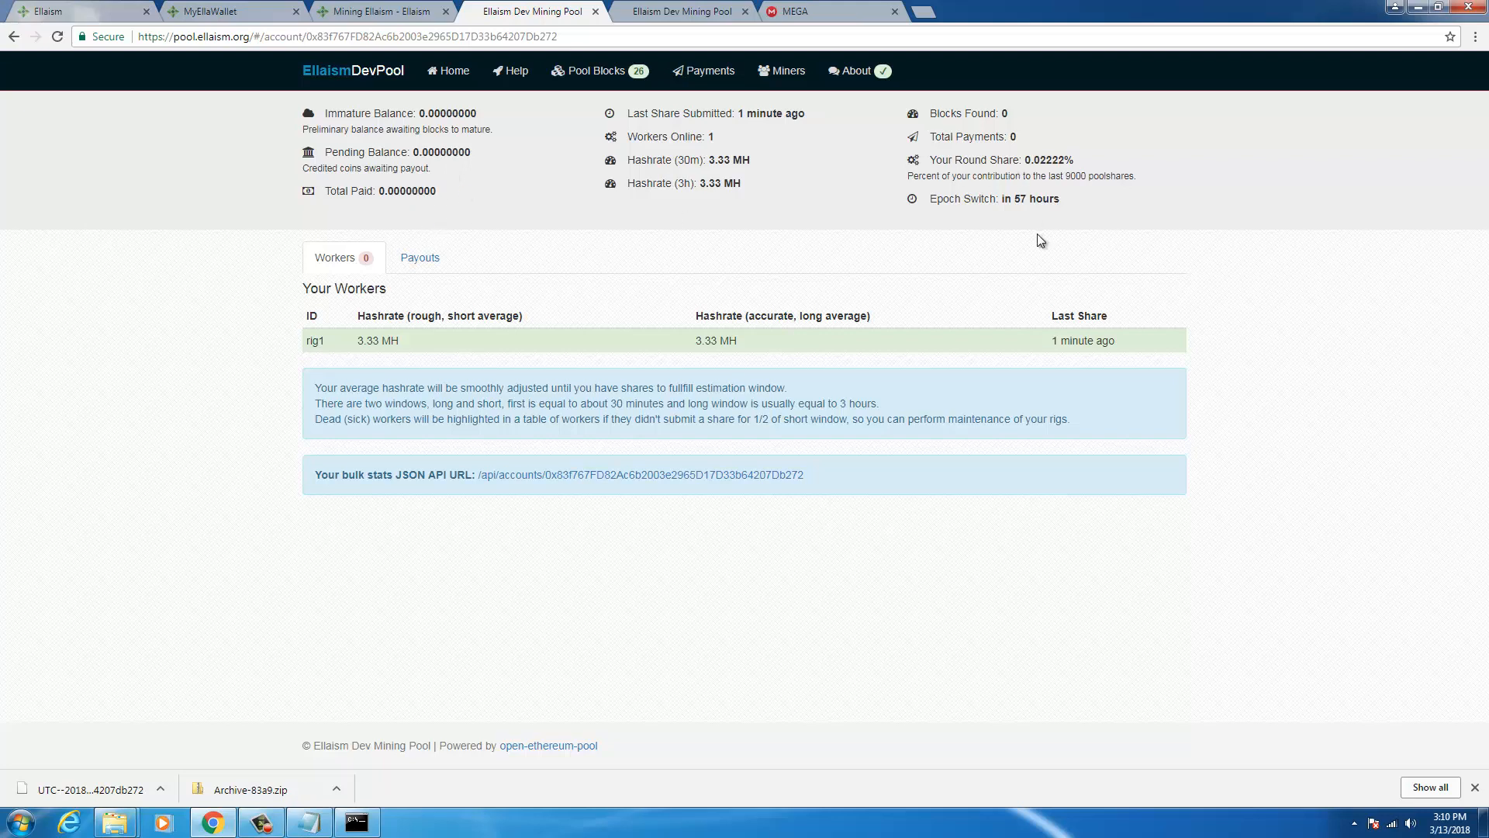
{"action": "mouse_move", "coordinate": [743, 451]}
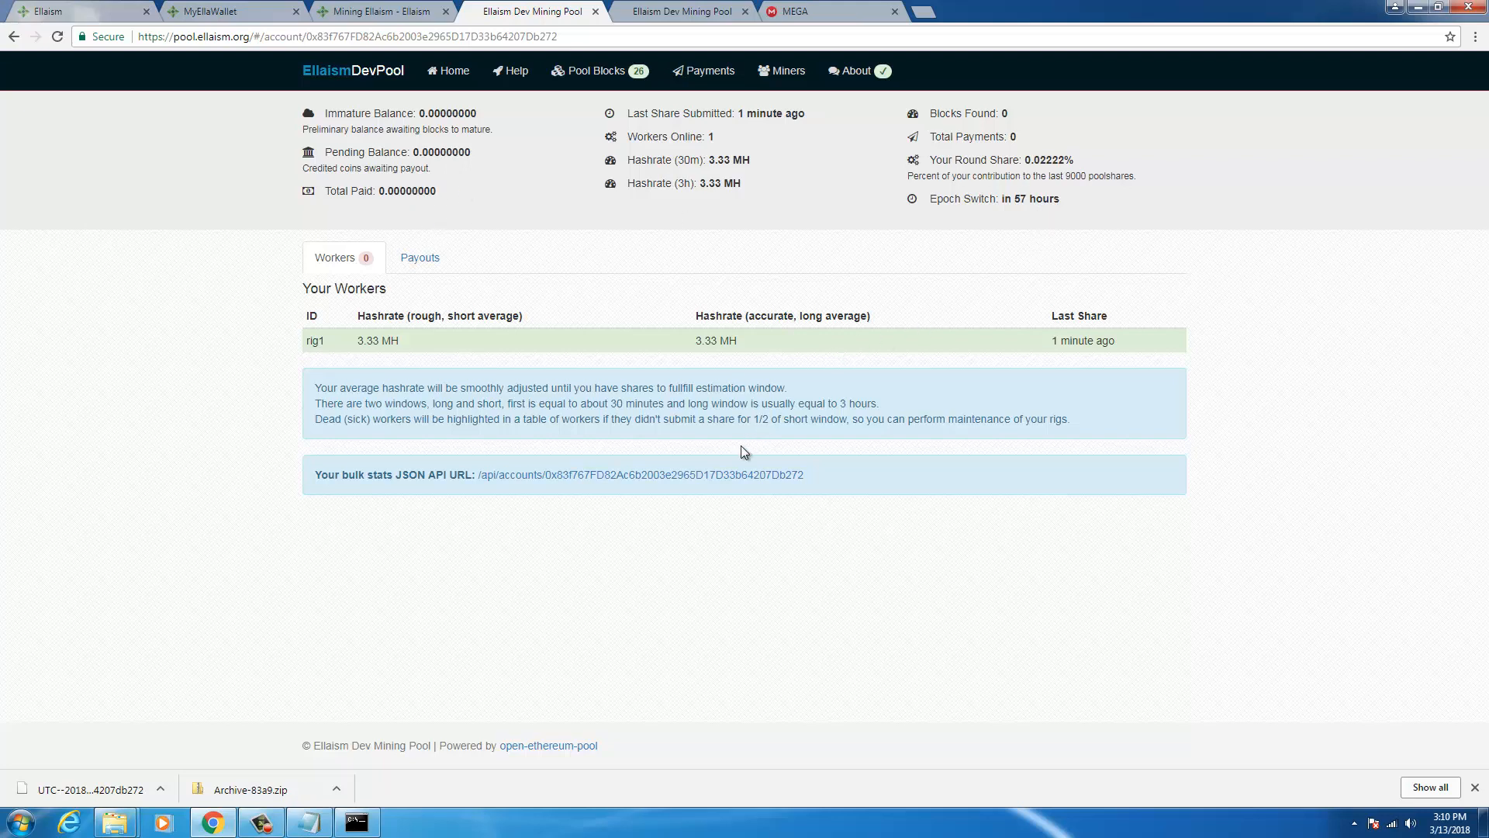
{"action": "mouse_move", "coordinate": [583, 403]}
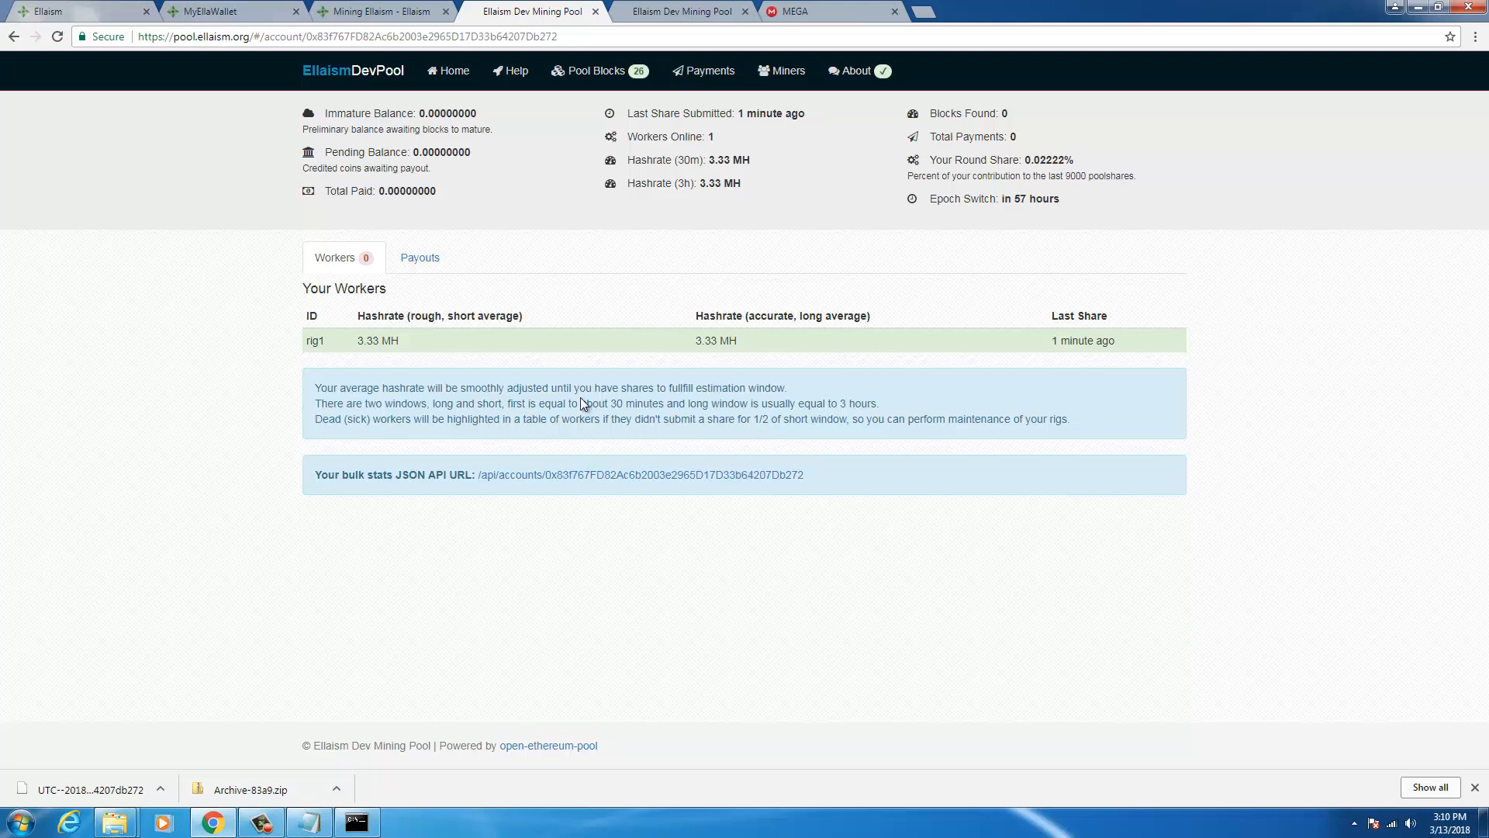
{"action": "mouse_move", "coordinate": [464, 250]}
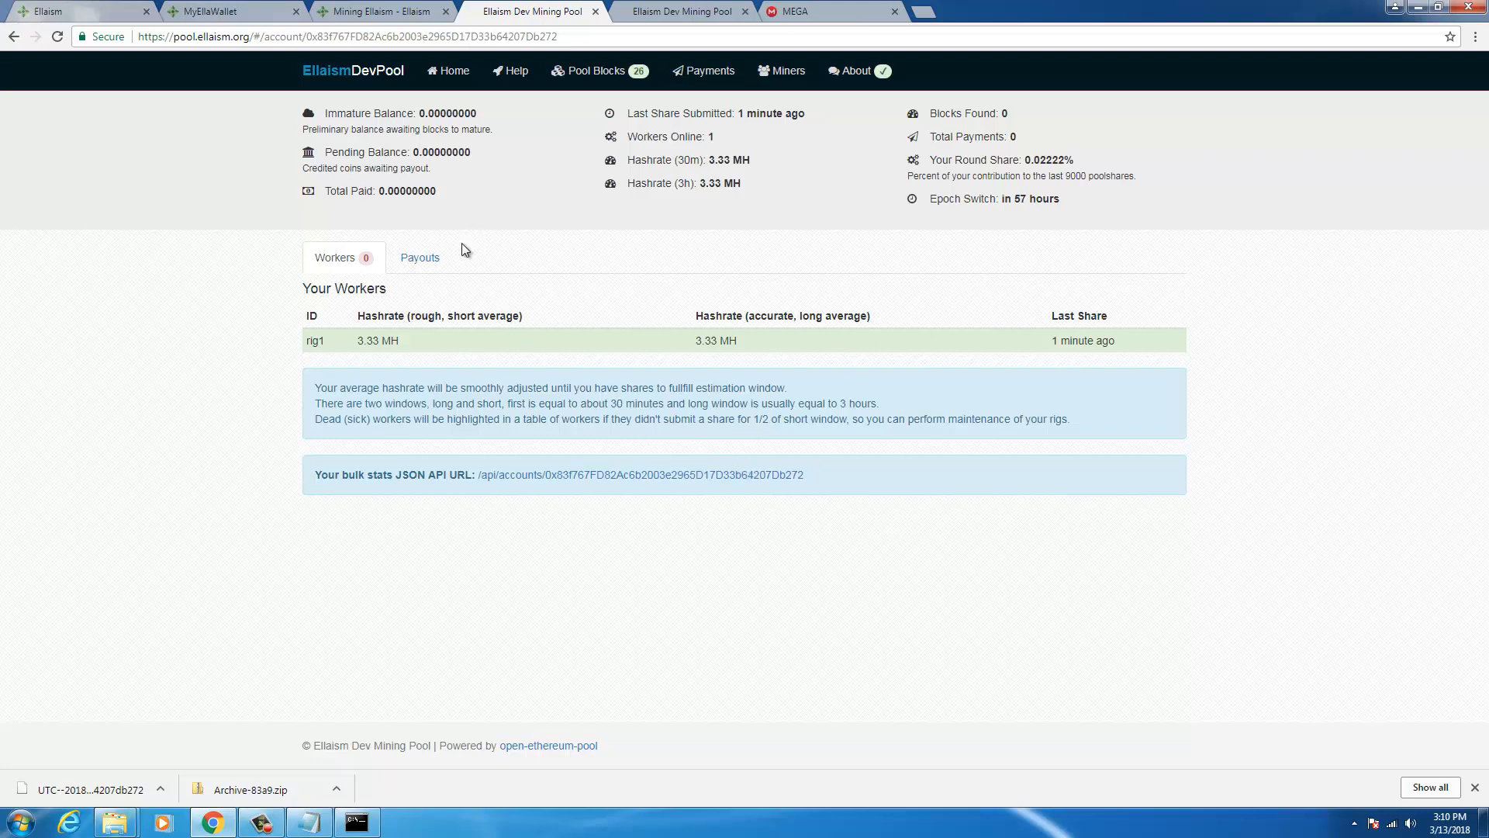
{"action": "mouse_move", "coordinate": [404, 316]}
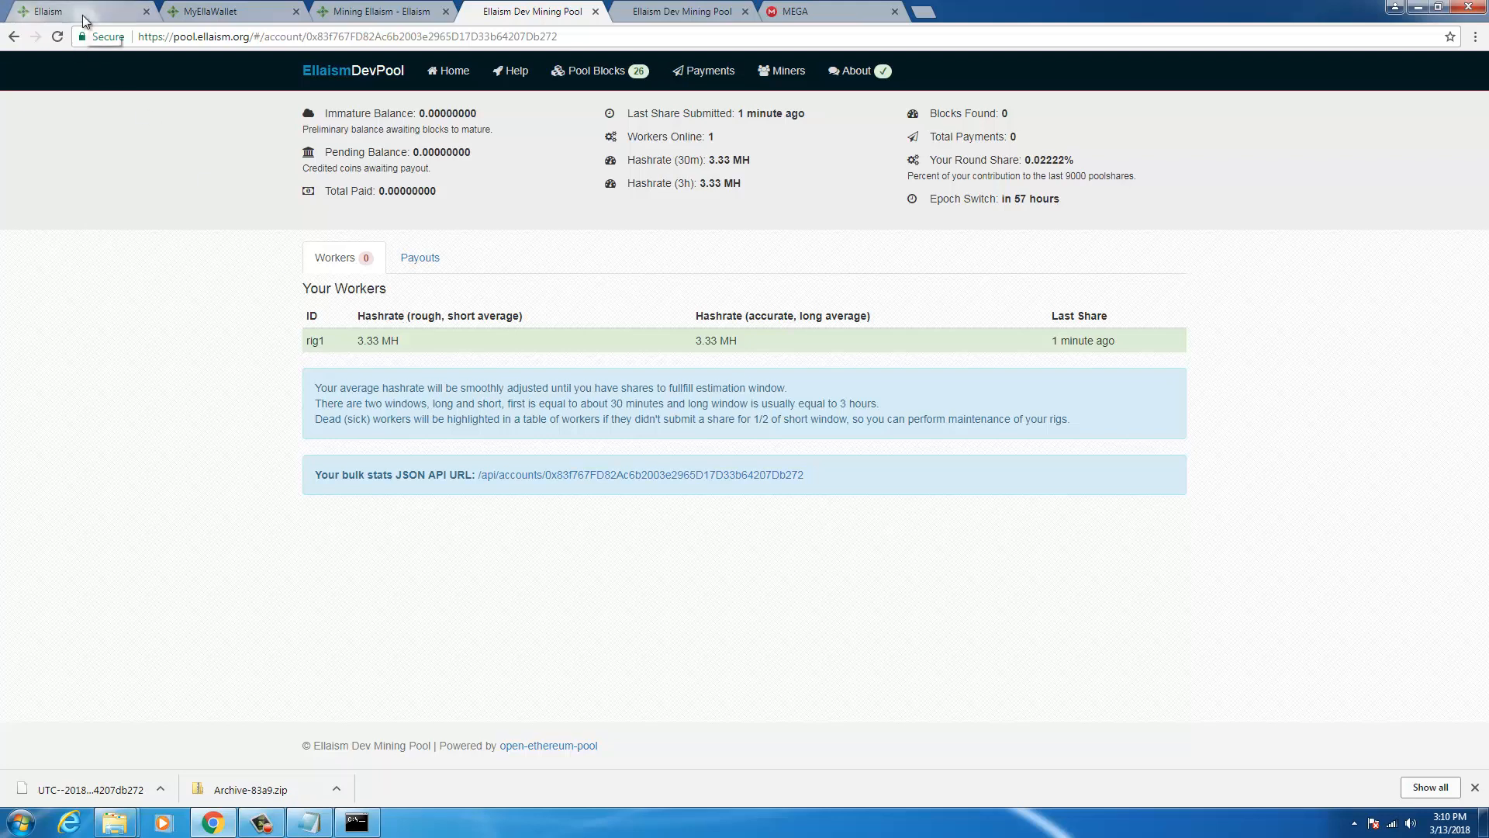
{"action": "mouse_move", "coordinate": [121, 16]}
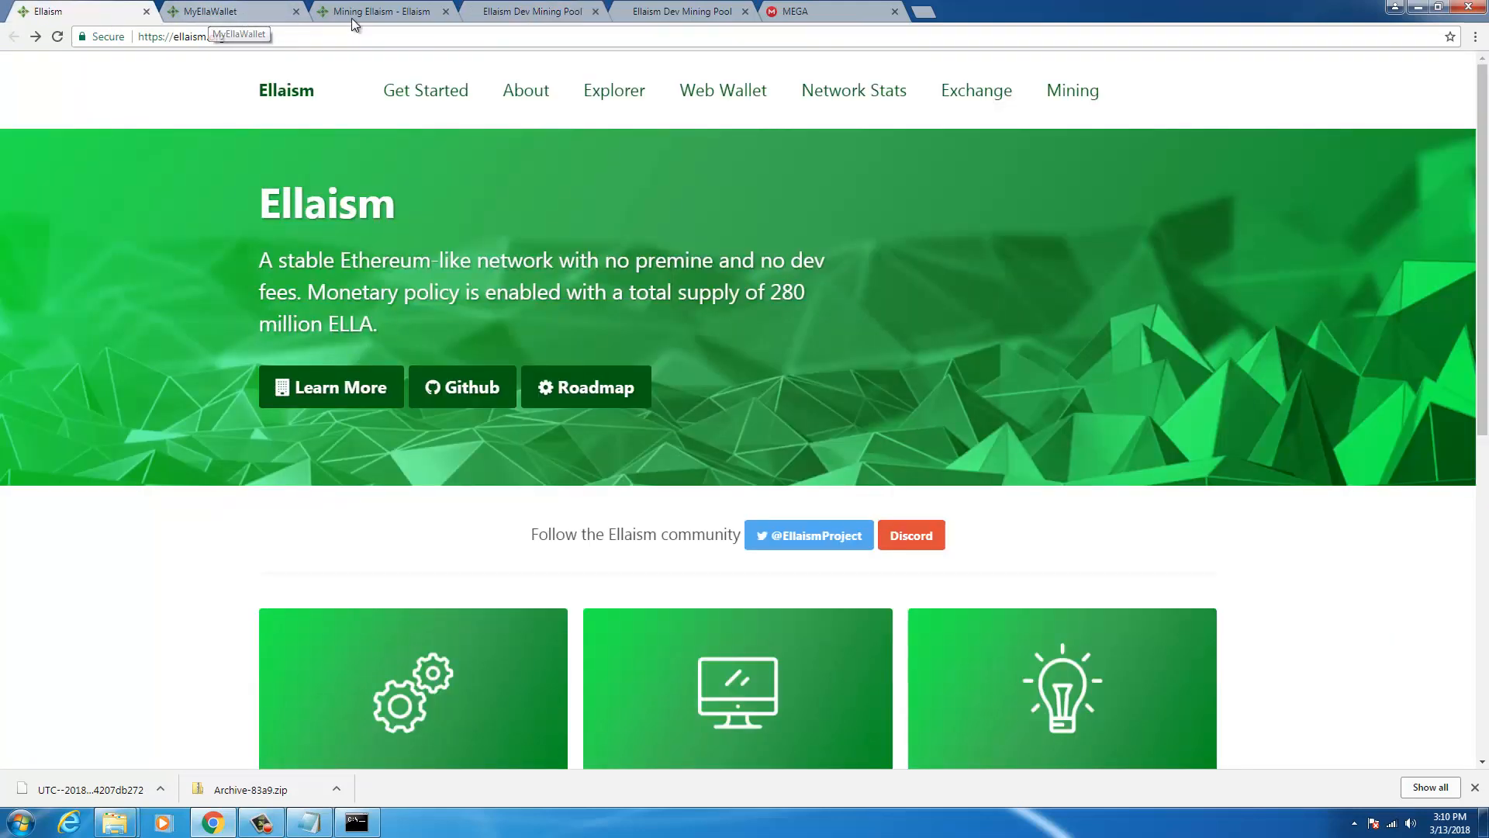
{"action": "left_click", "coordinate": [233, 10]}
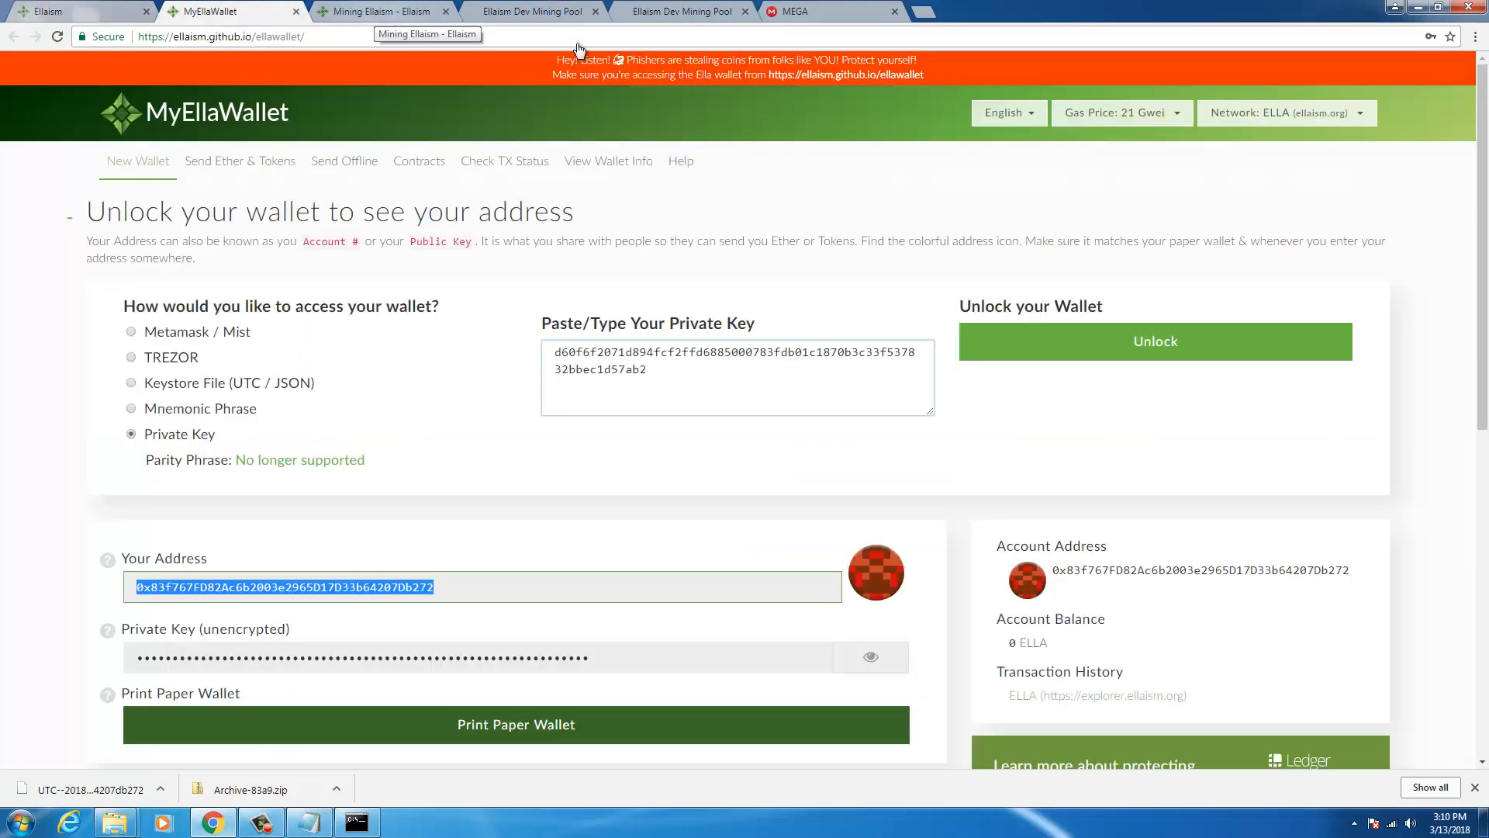
{"action": "mouse_move", "coordinate": [399, 17]}
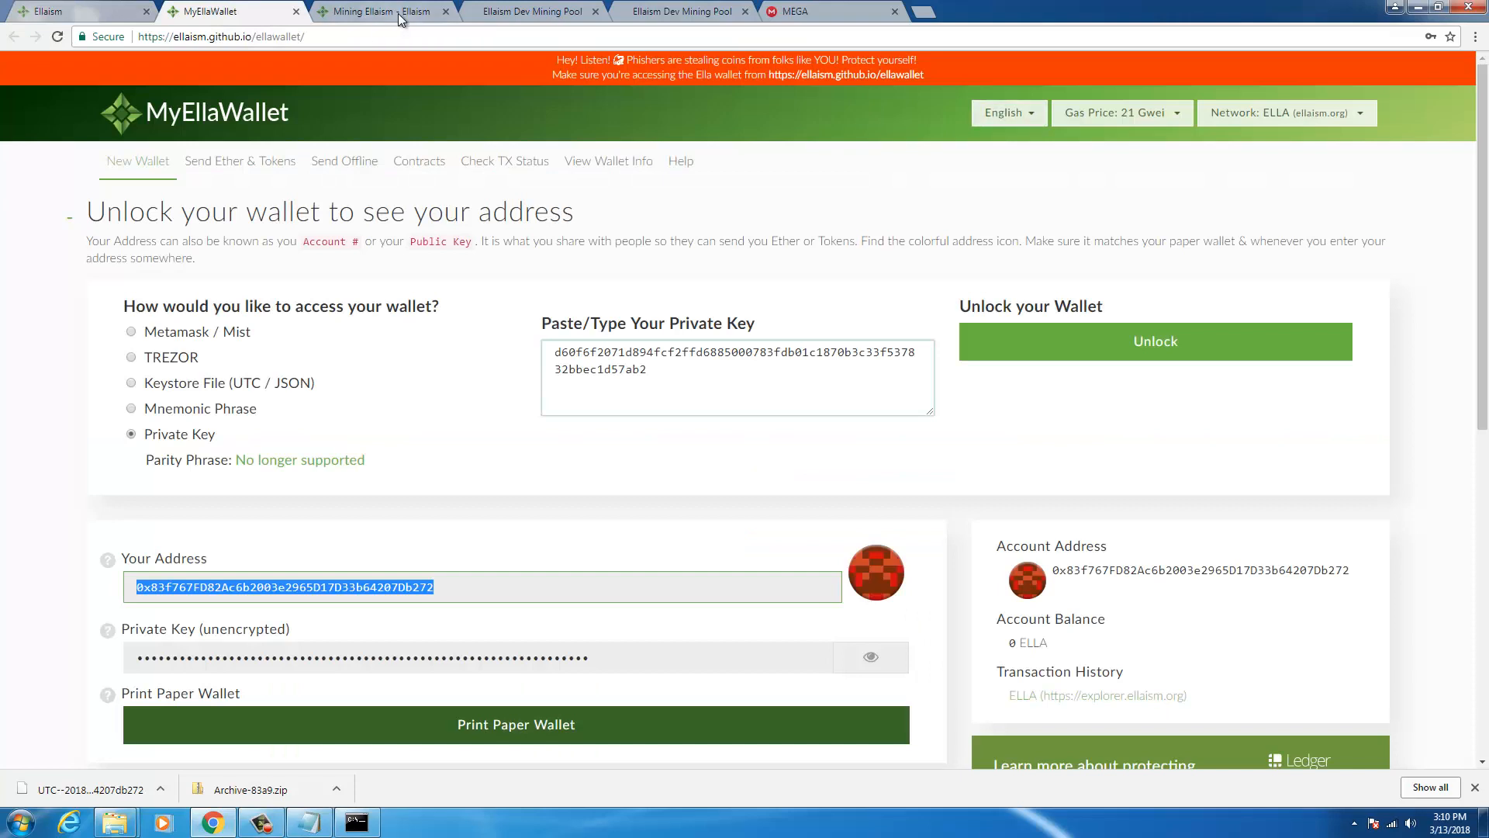
{"action": "left_click", "coordinate": [380, 11]}
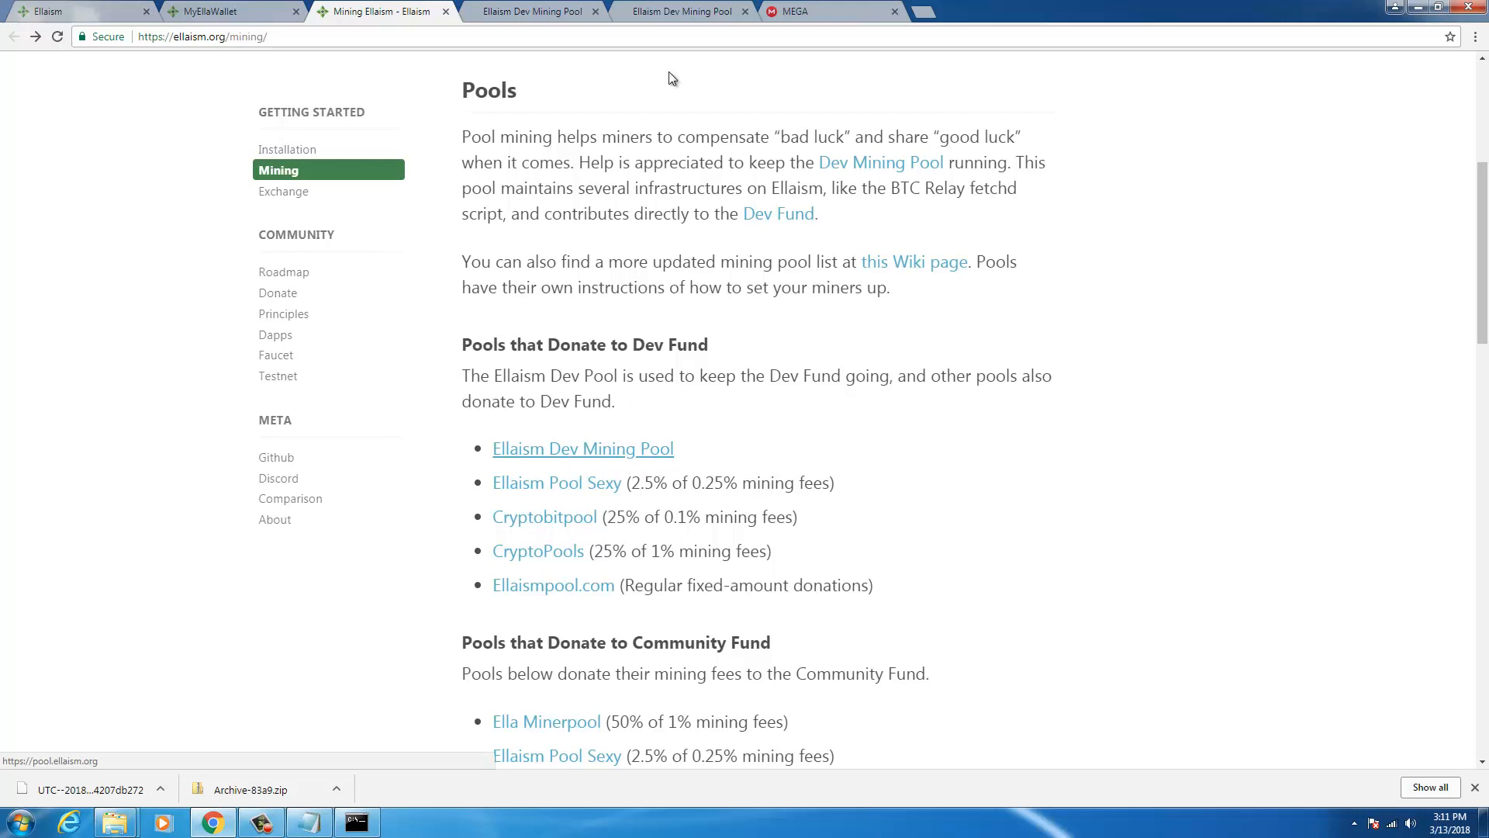
{"action": "mouse_move", "coordinate": [532, 11]}
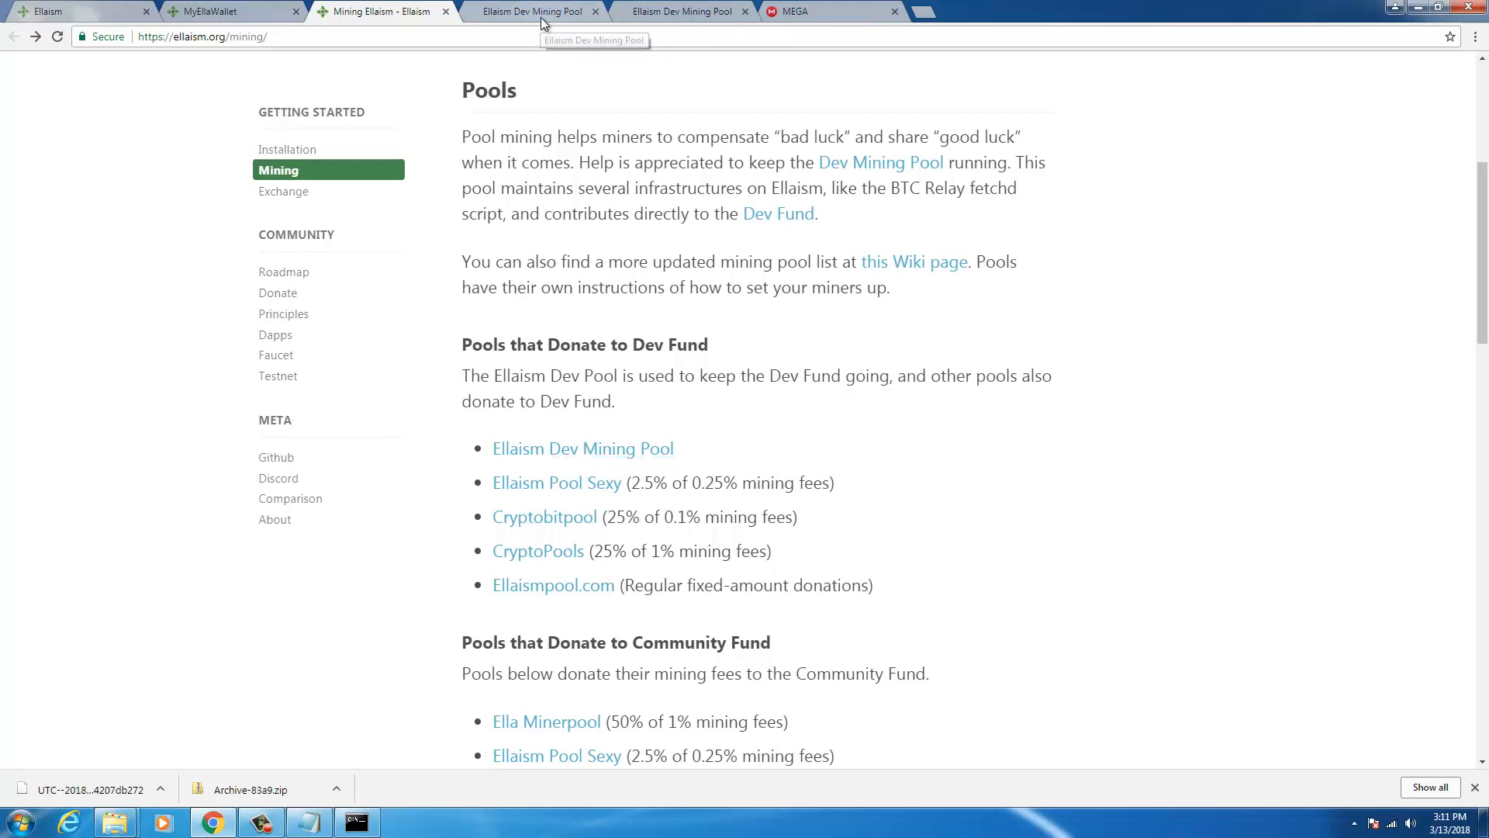
{"action": "left_click", "coordinate": [532, 11]}
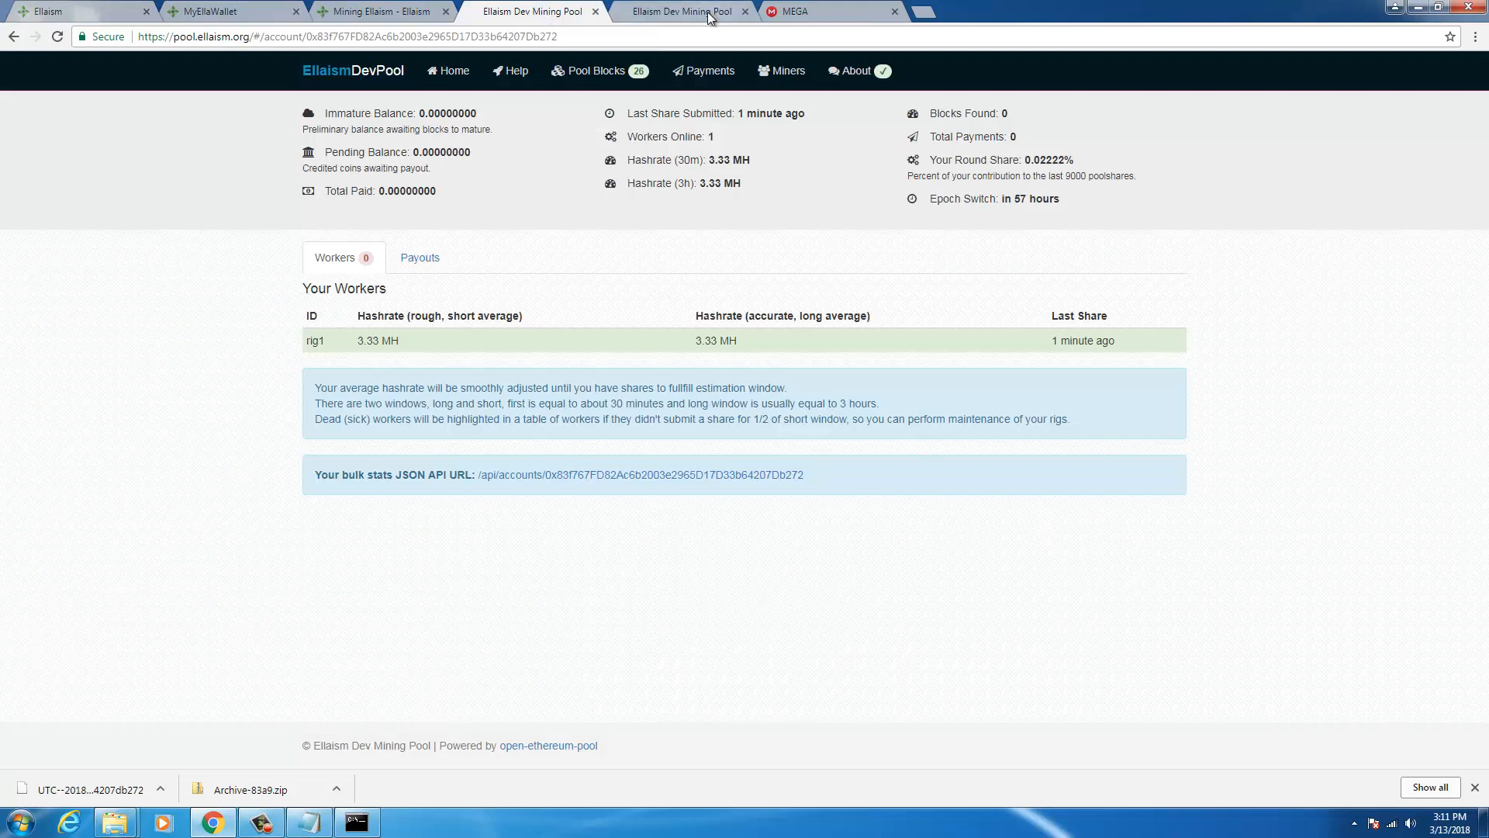
{"action": "left_click", "coordinate": [510, 70]}
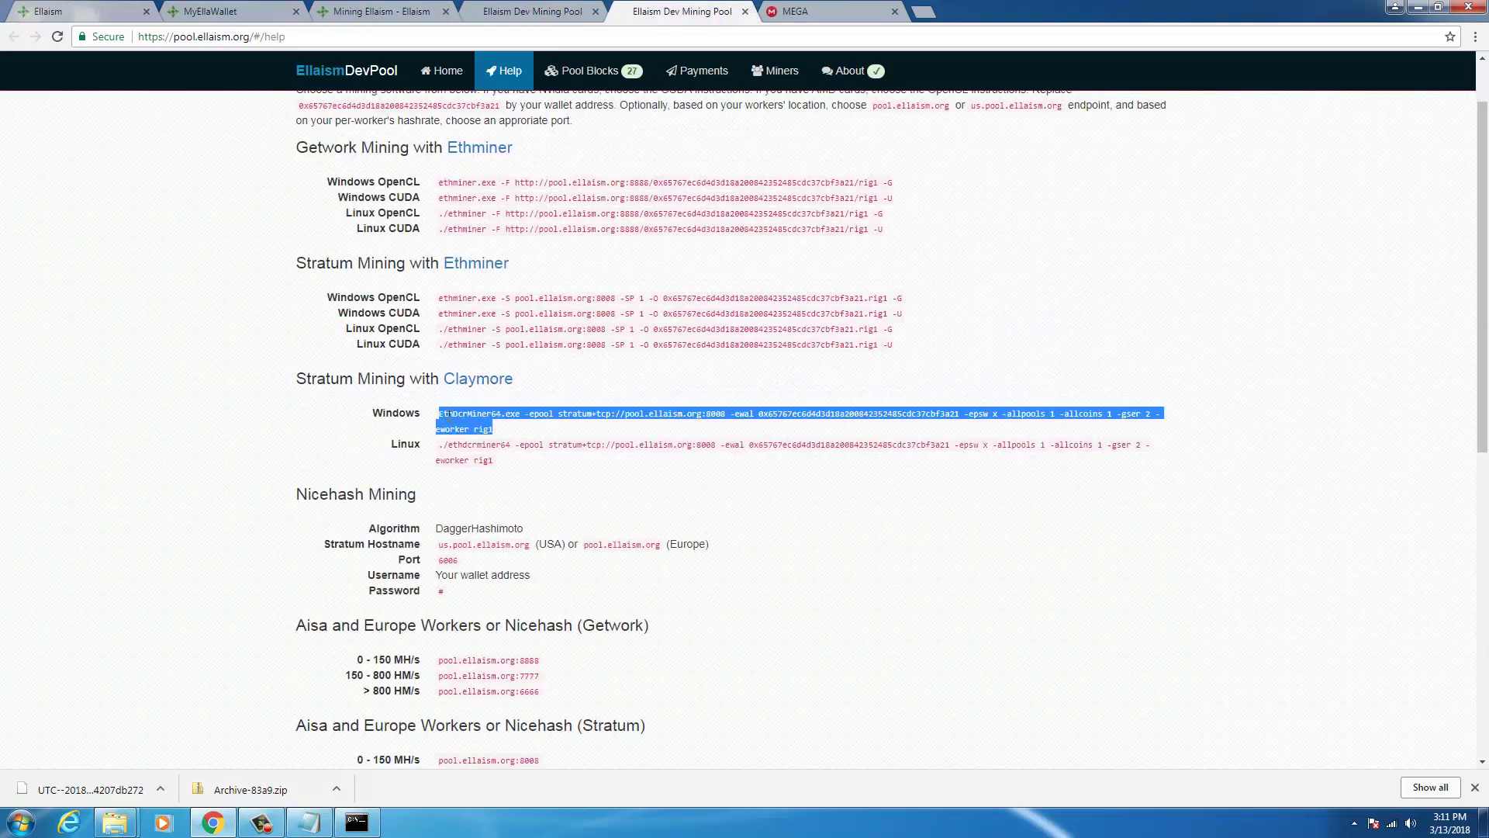
{"action": "mouse_move", "coordinate": [483, 442]}
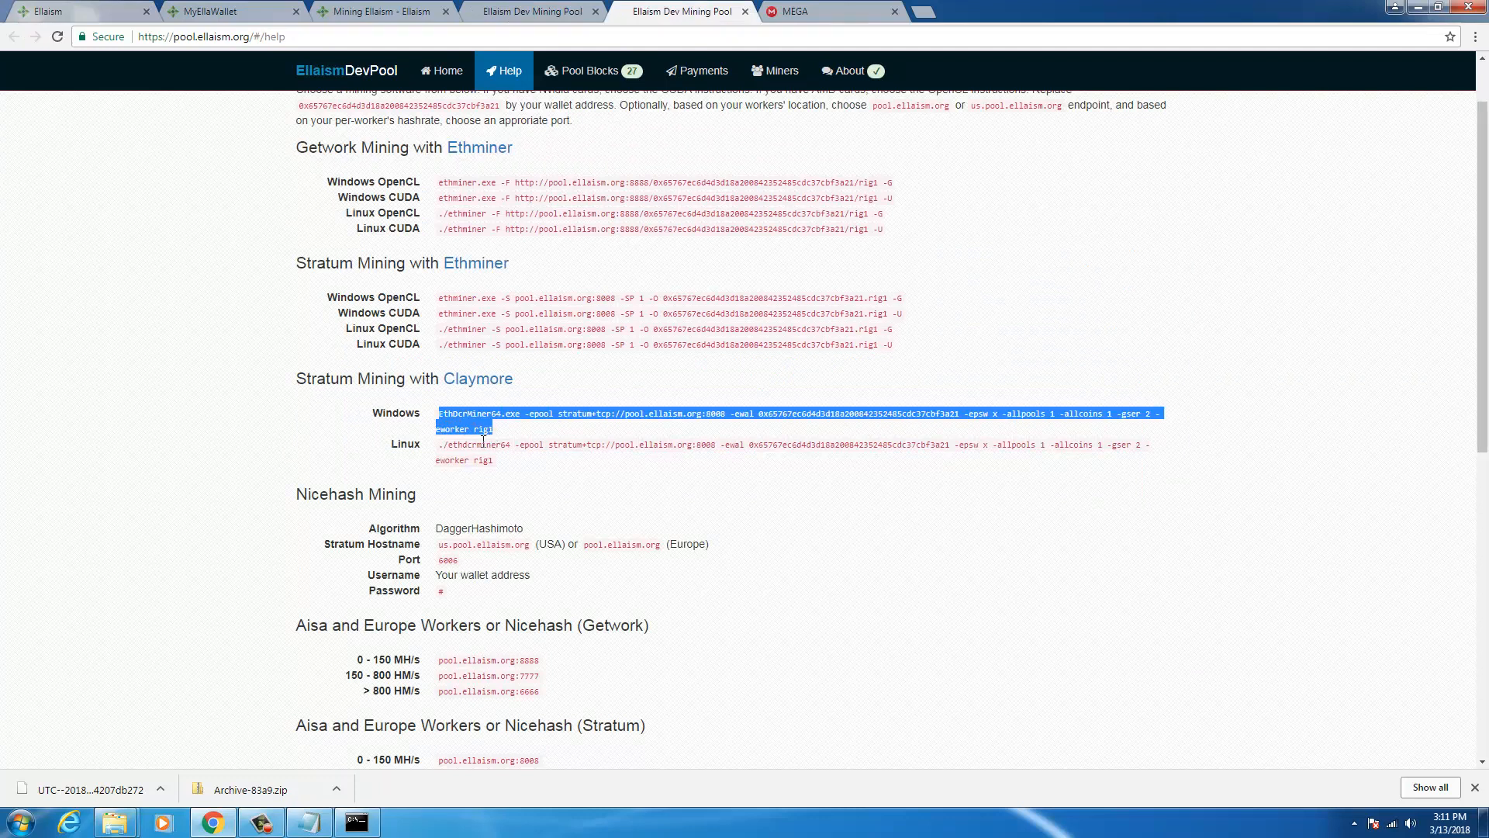
{"action": "mouse_move", "coordinate": [754, 26]}
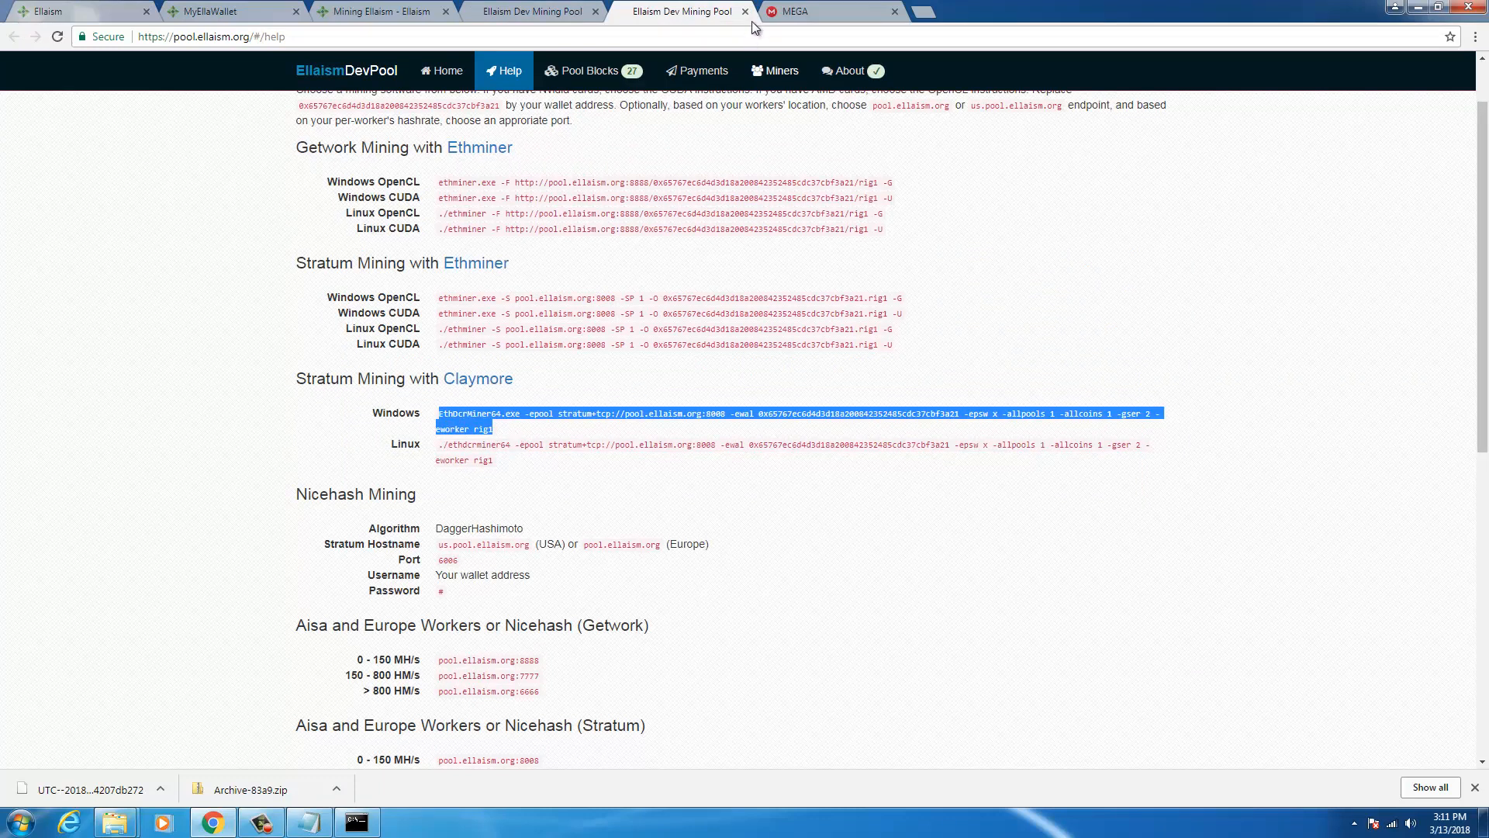
{"action": "mouse_move", "coordinate": [894, 17]}
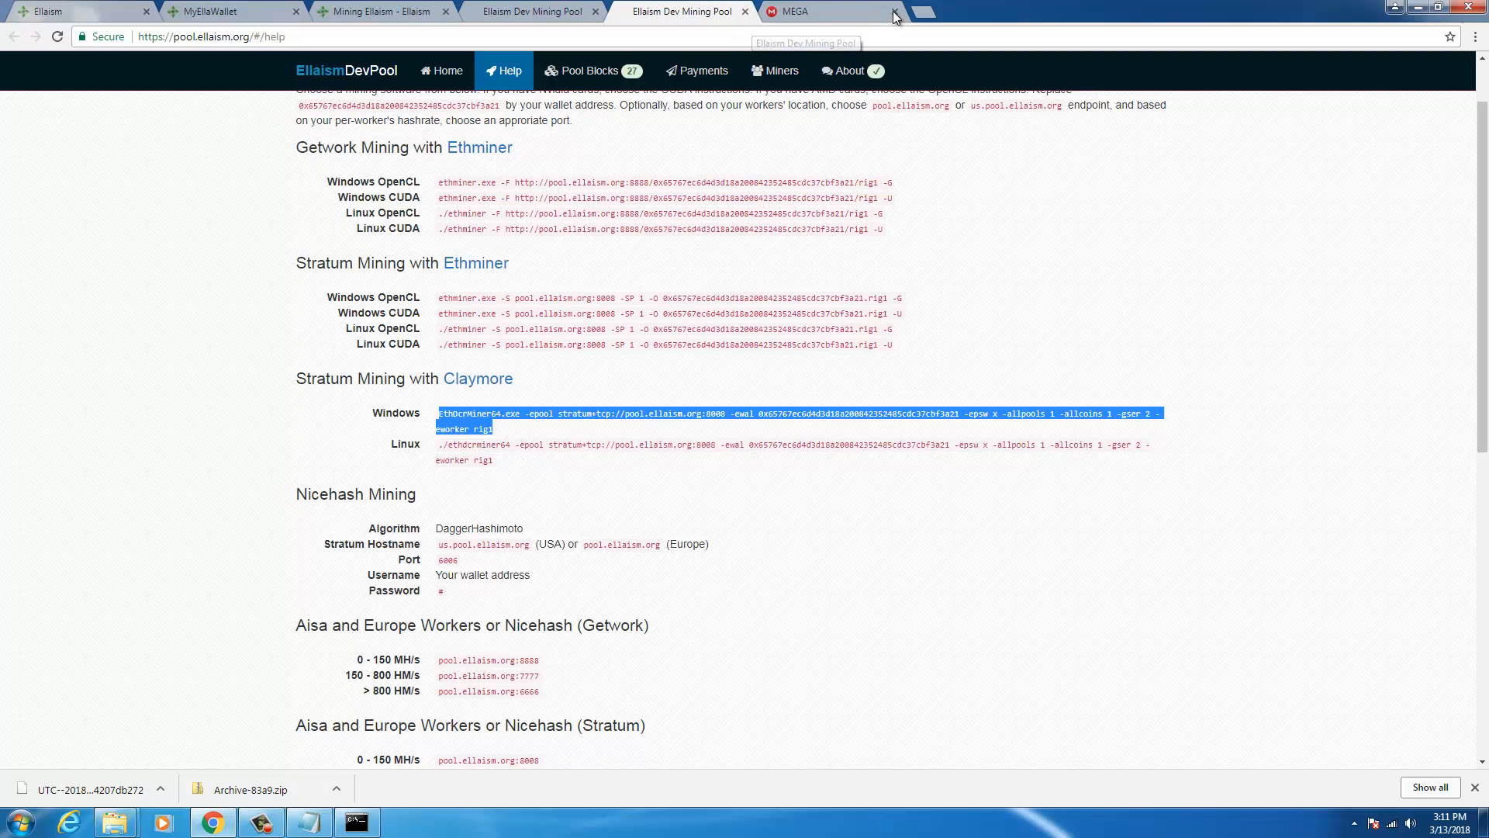
Close the MEGA tab and dismiss the Windows colour scheme prompt, leaving the pool Help page.
{"action": "left_click", "coordinate": [893, 11]}
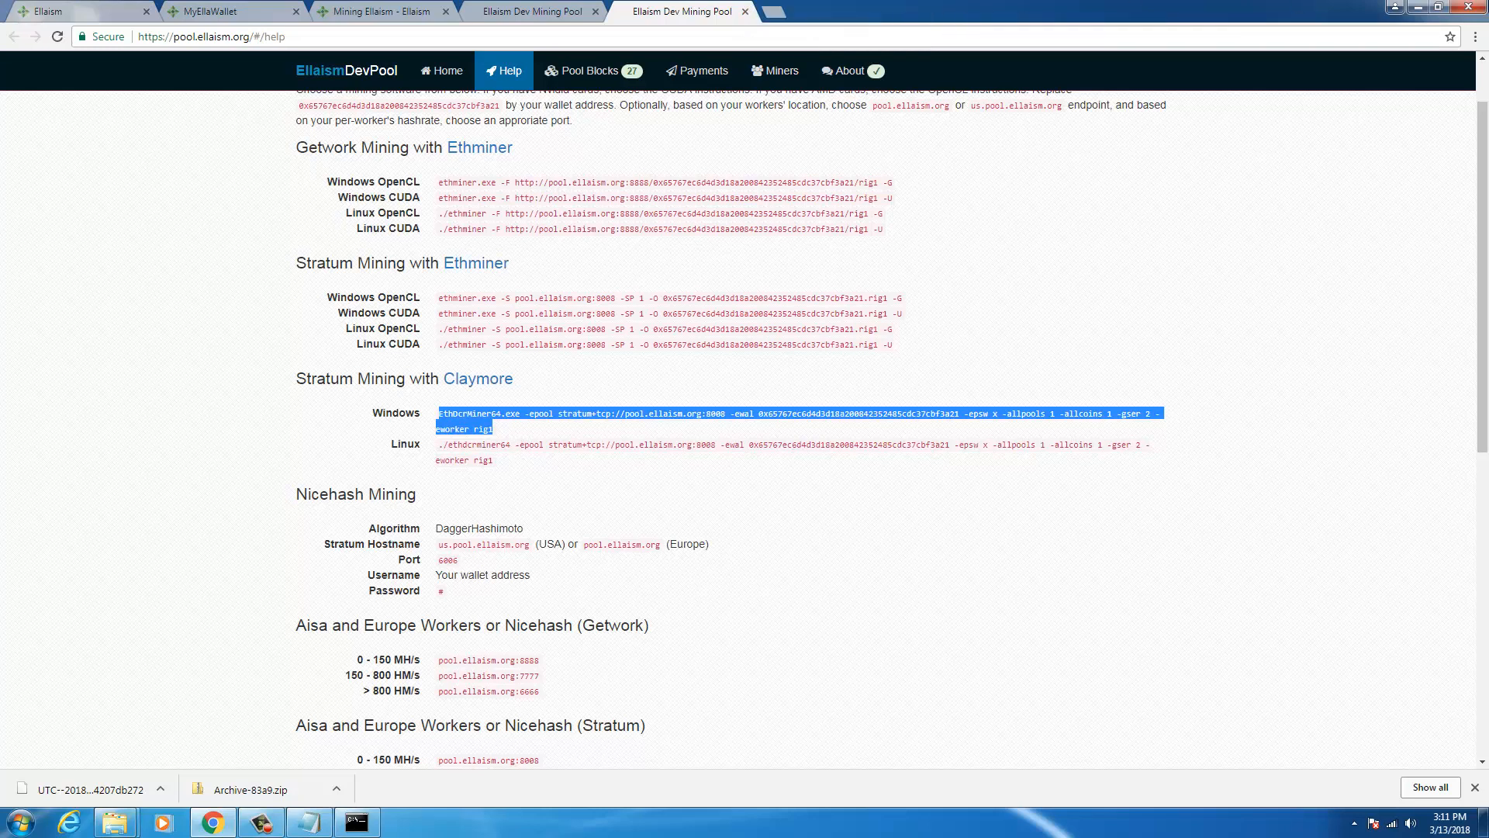
{"action": "mouse_move", "coordinate": [1328, 113]}
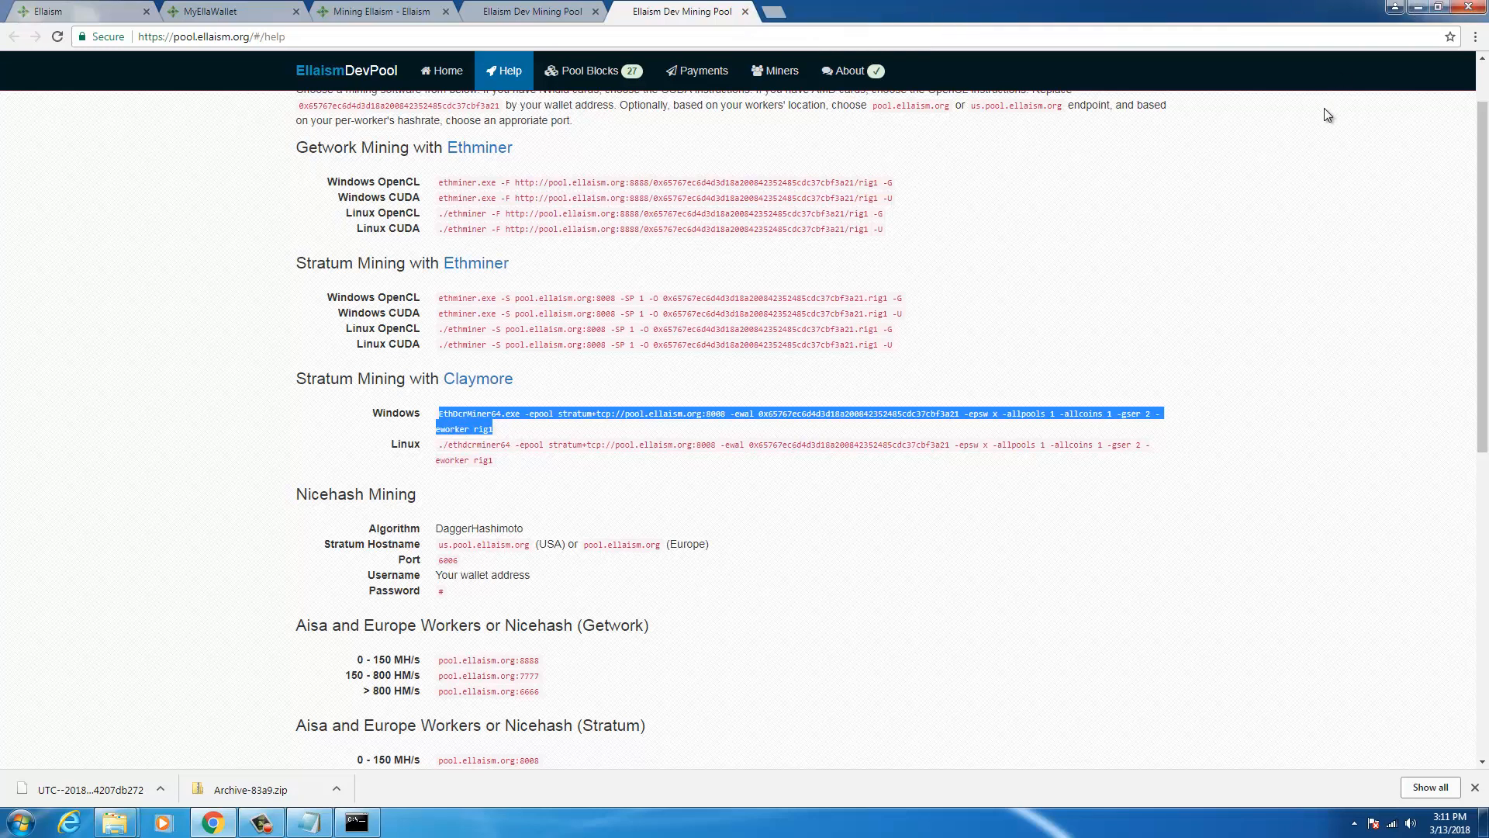
{"action": "mouse_move", "coordinate": [1233, 285]}
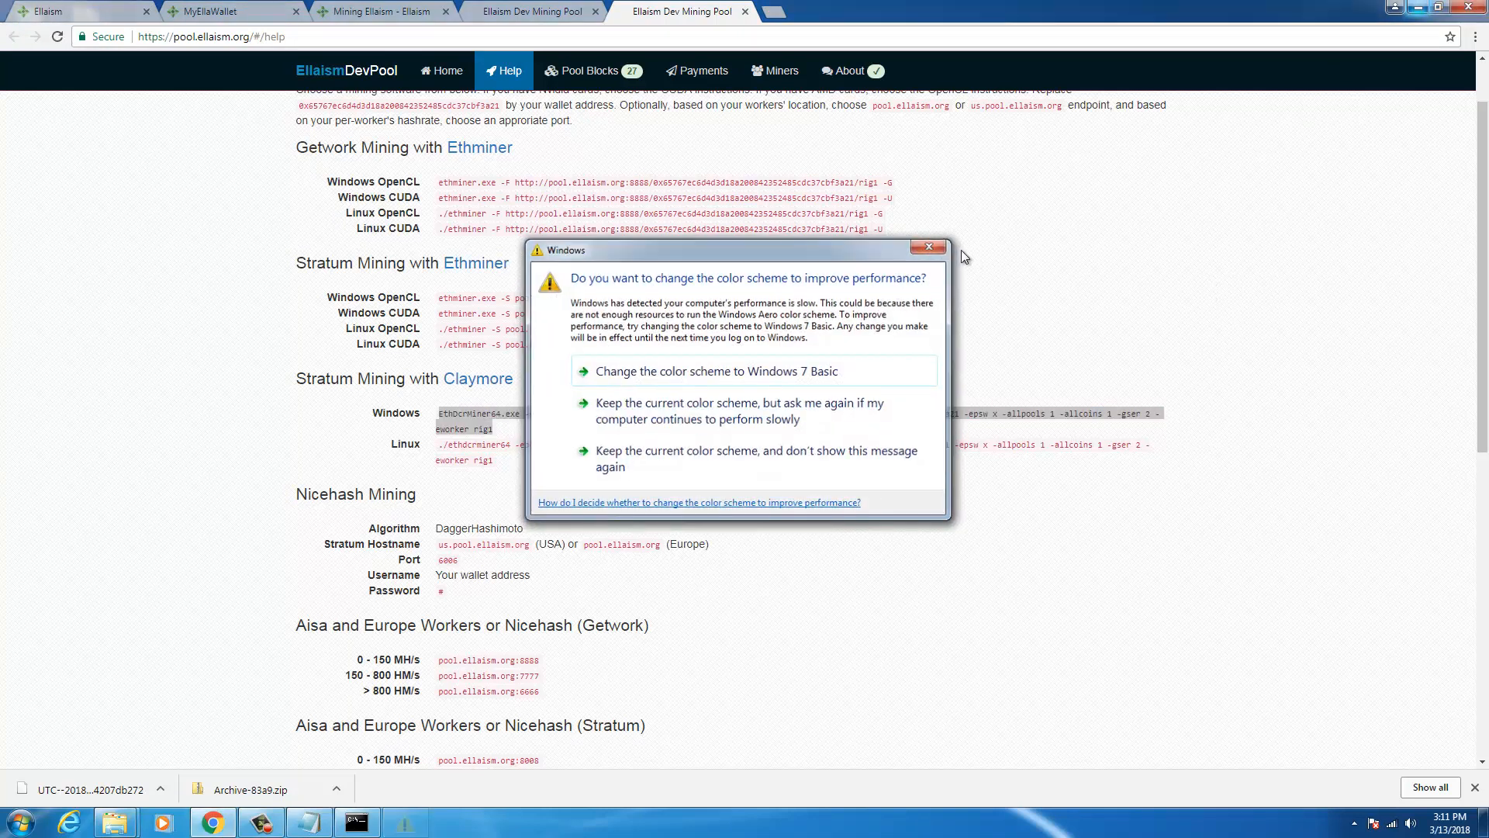
{"action": "left_click", "coordinate": [929, 248]}
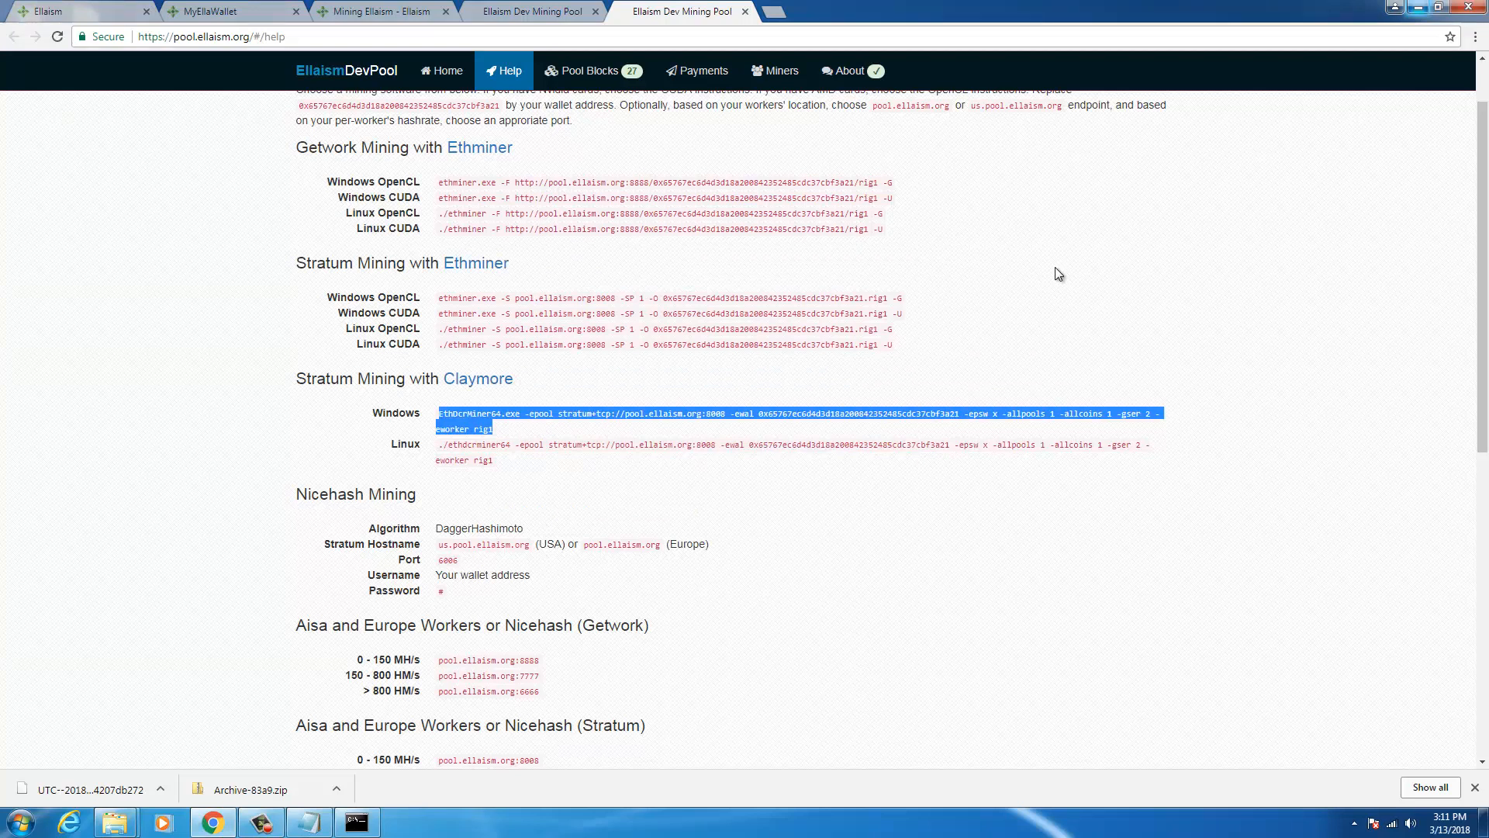
{"action": "mouse_move", "coordinate": [1194, 221]}
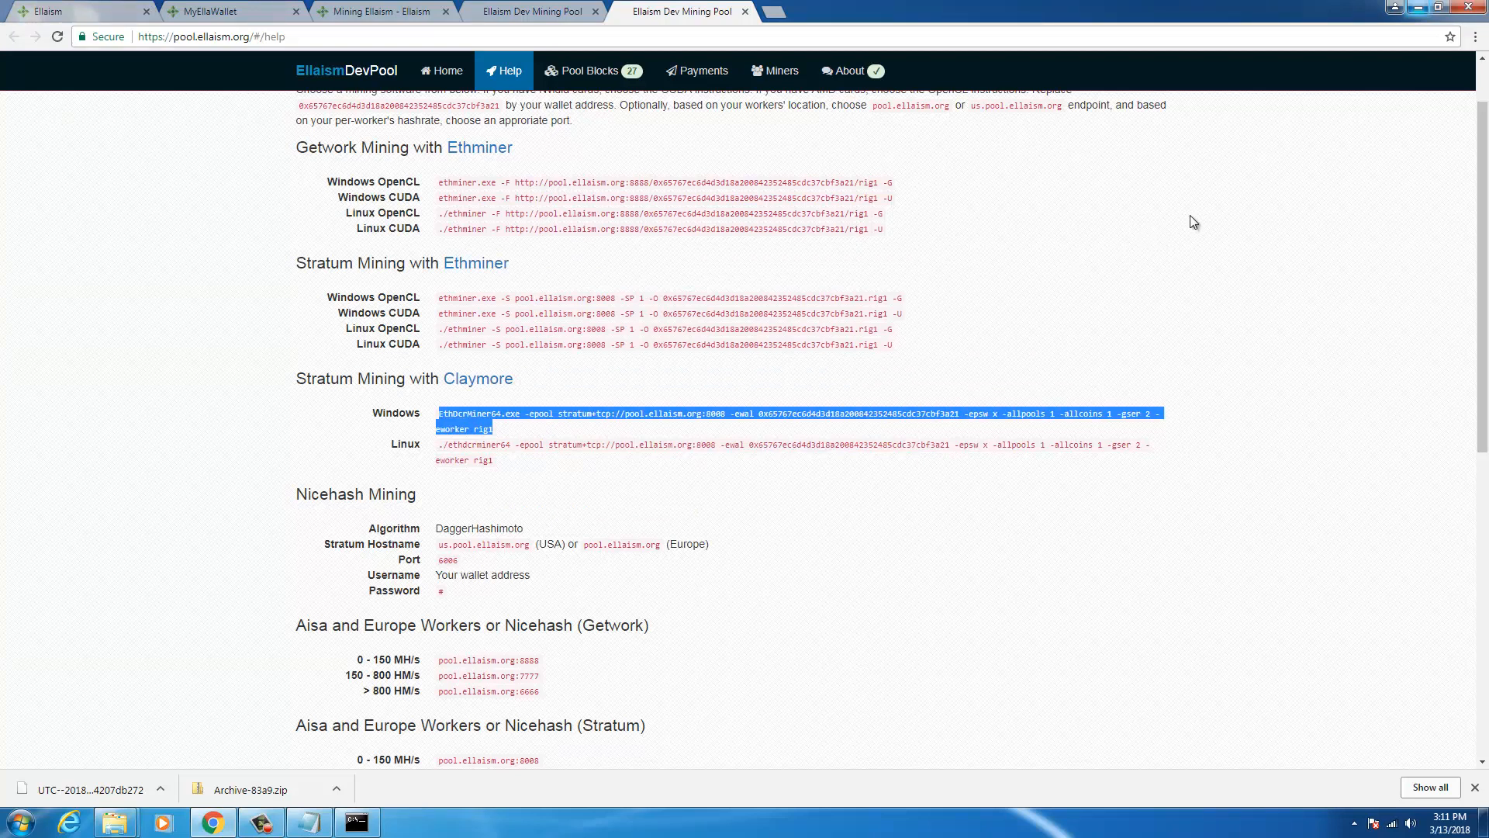
{"action": "mouse_move", "coordinate": [1199, 392]}
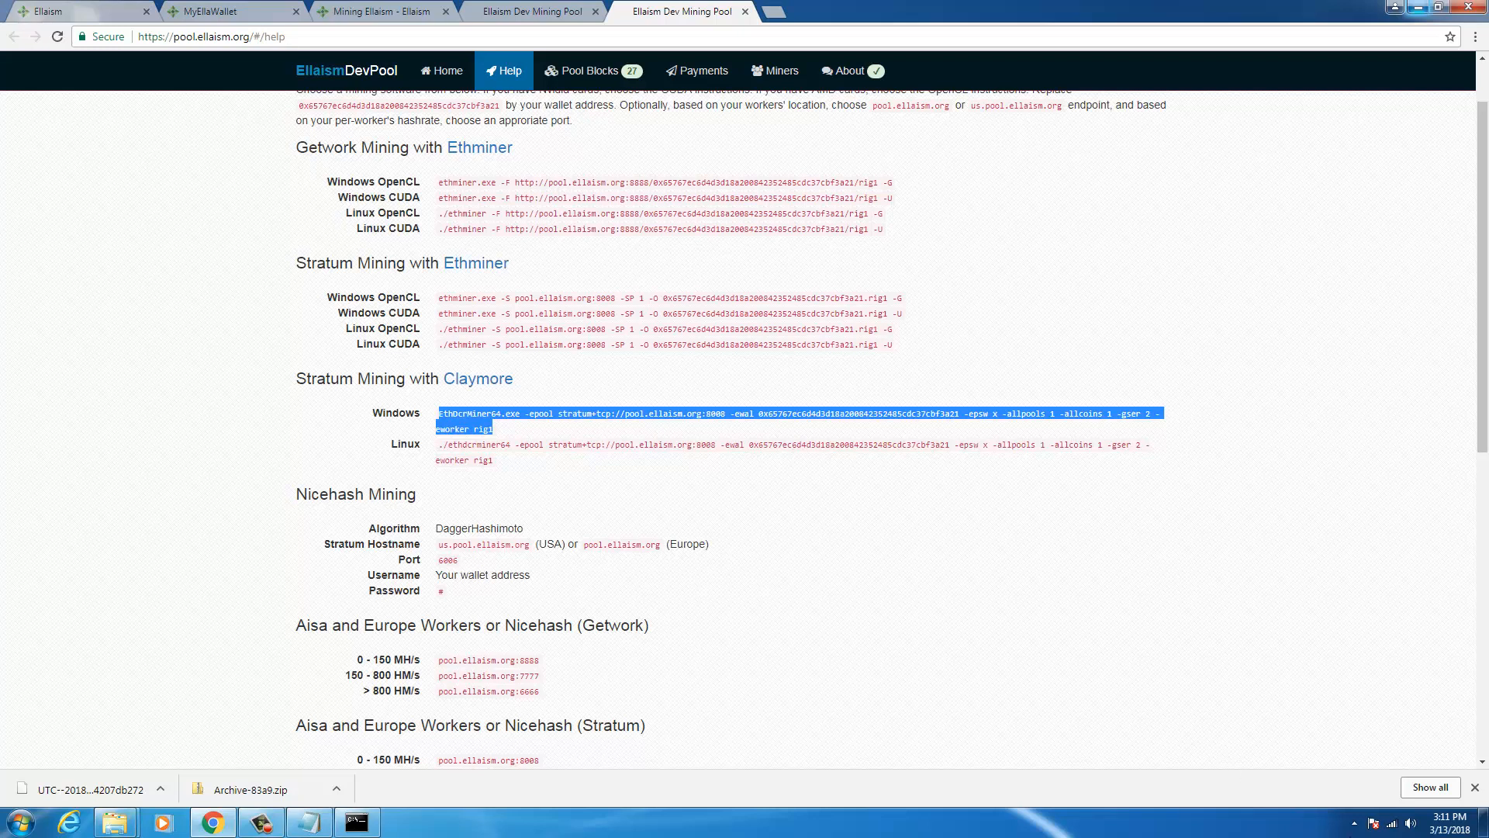
{"action": "mouse_move", "coordinate": [1353, 823]}
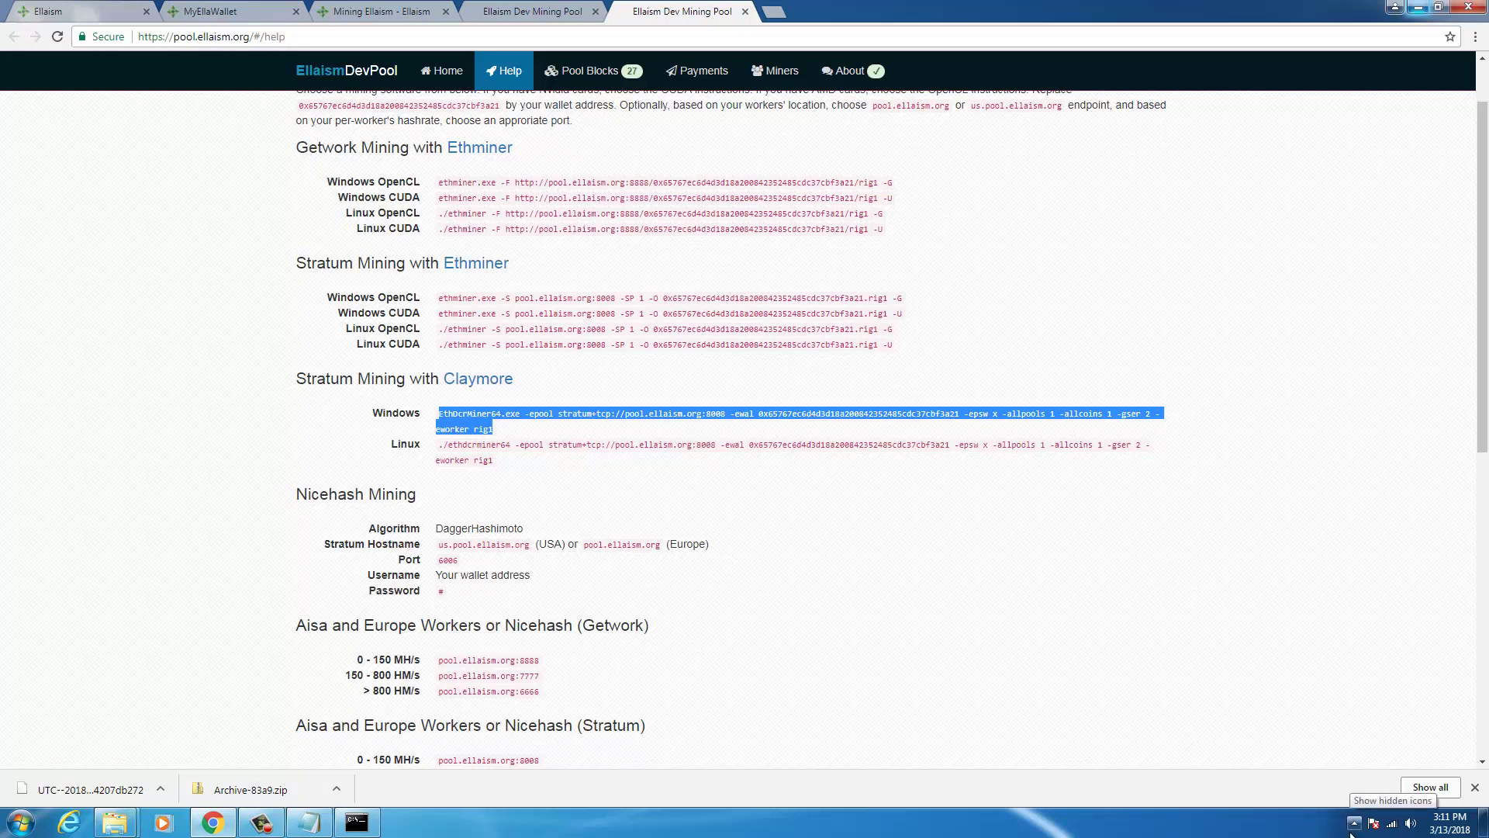